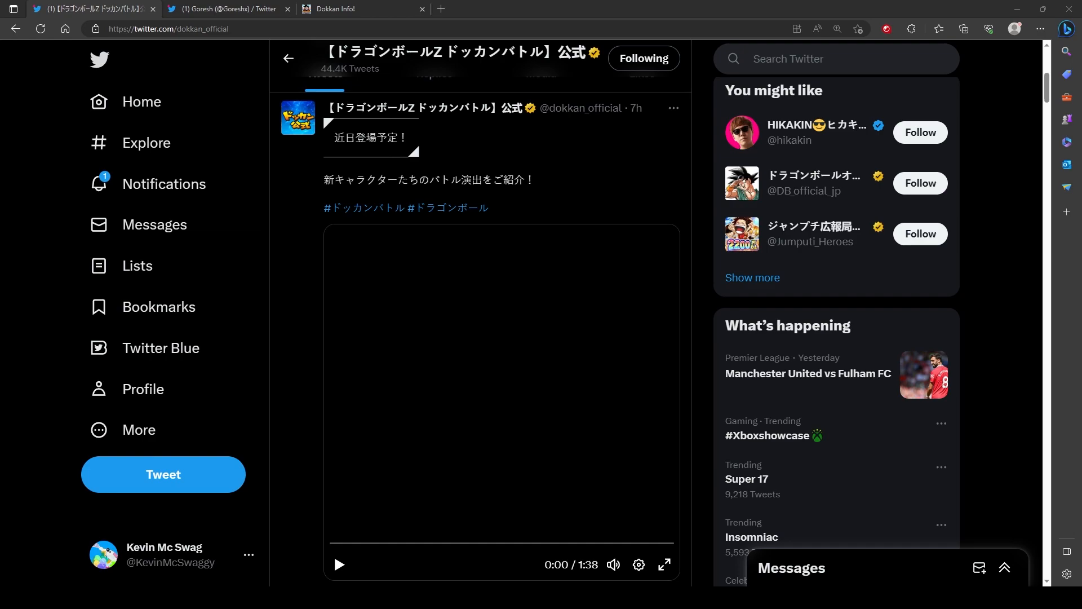
# Skim through the Turles information posts in the other Twitter tab
pyautogui.click(228, 9)
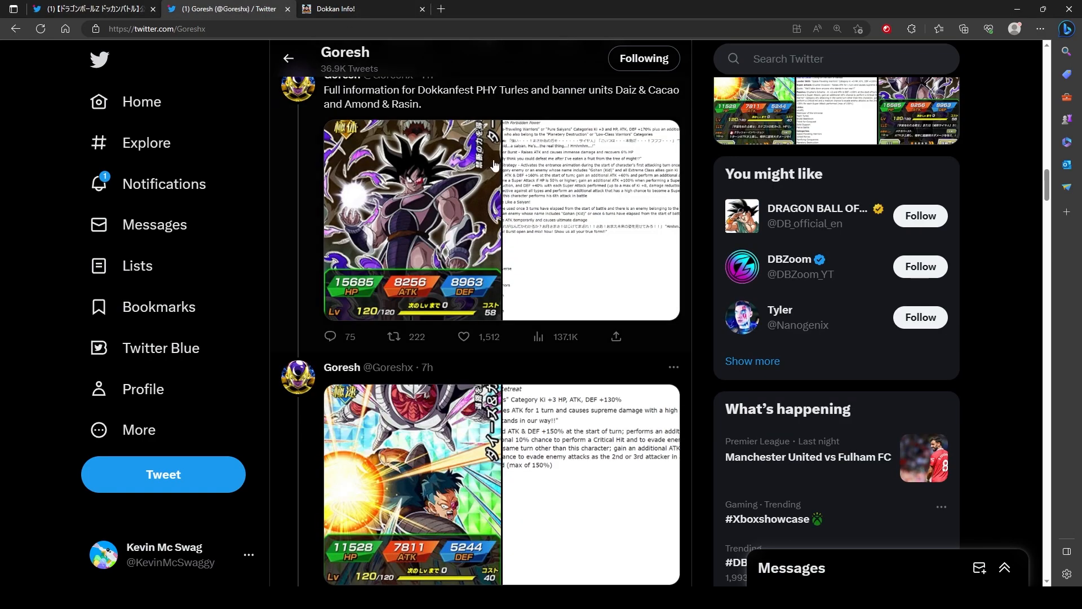
pyautogui.scroll(-3)
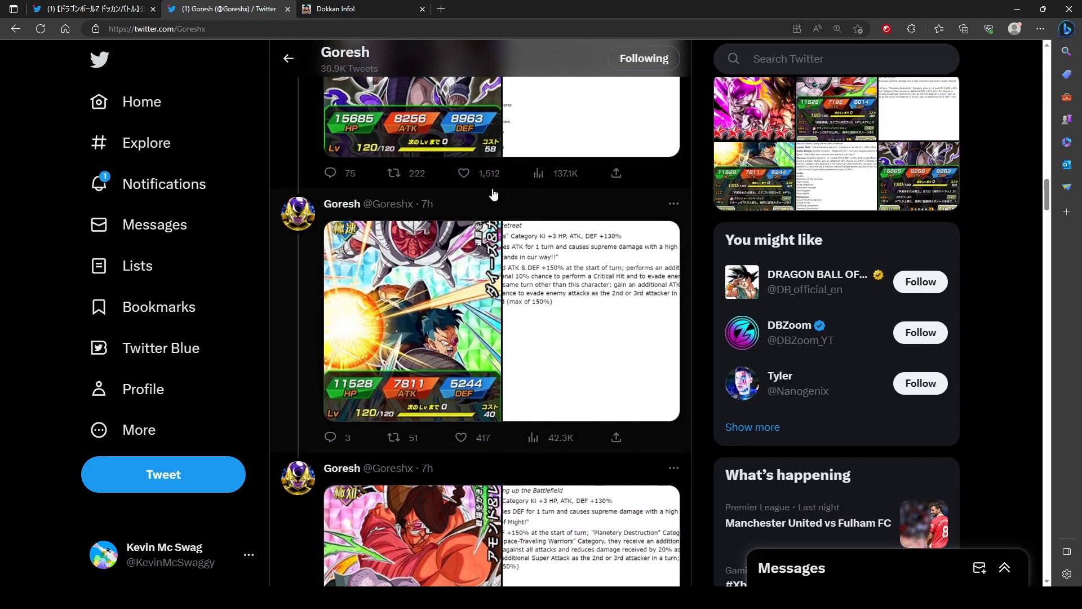
pyautogui.moveTo(489, 203)
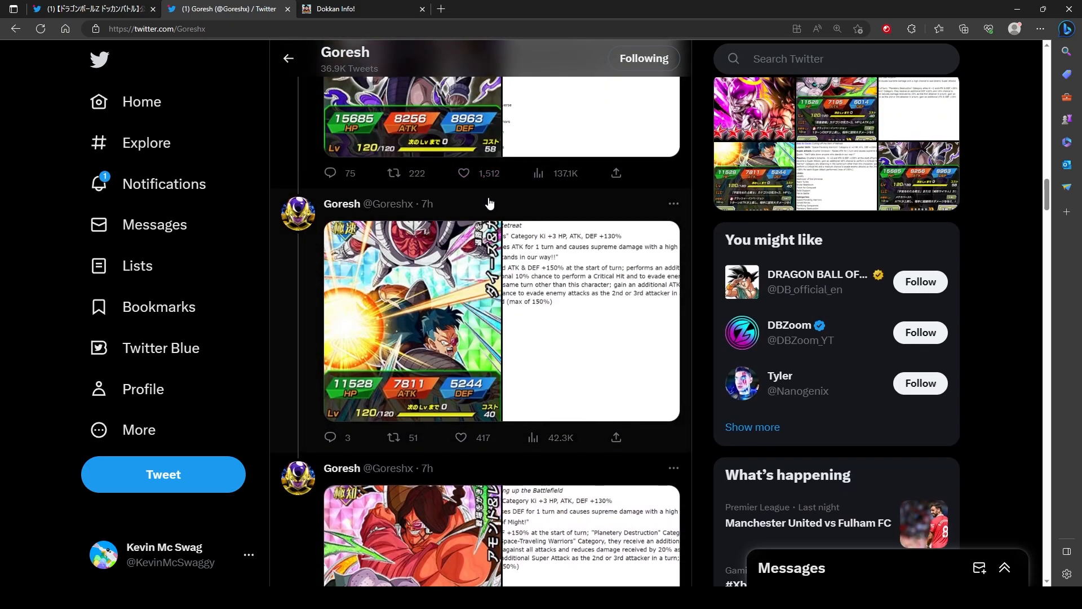
pyautogui.moveTo(519, 171)
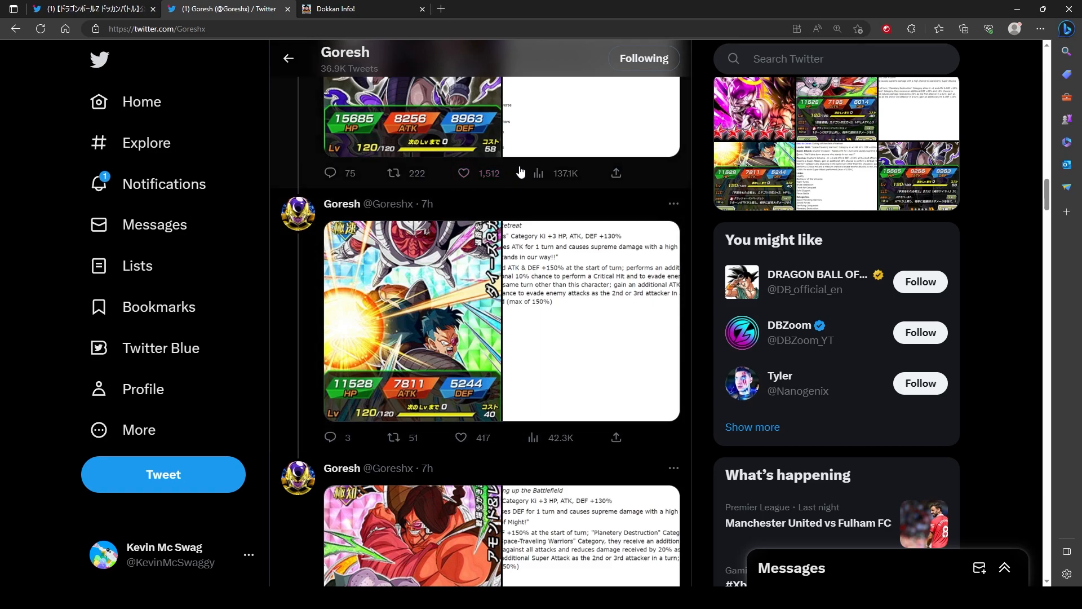
pyautogui.moveTo(557, 268)
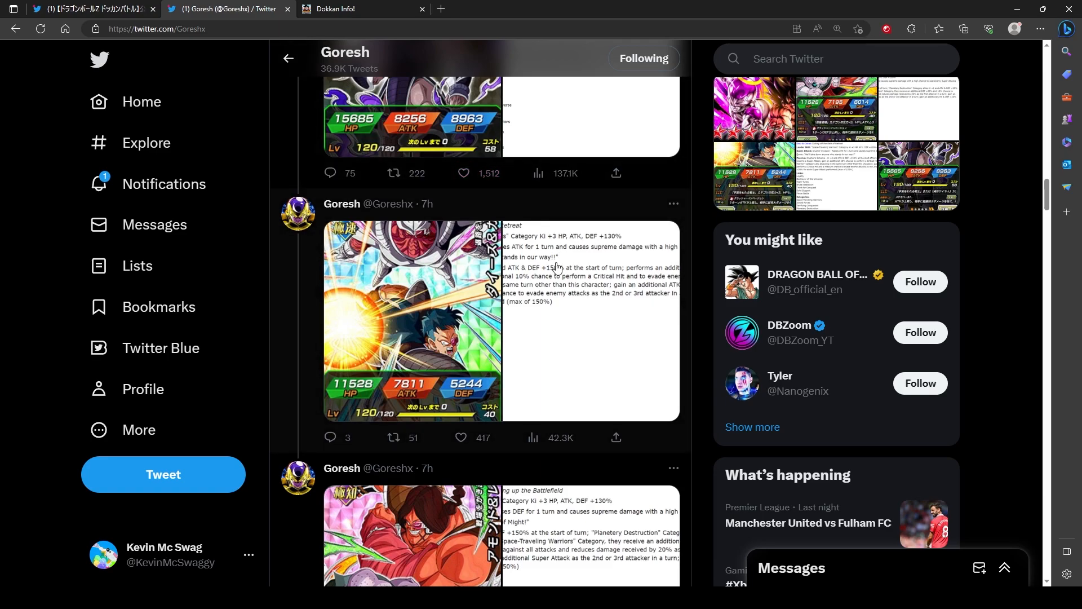
pyautogui.scroll(3)
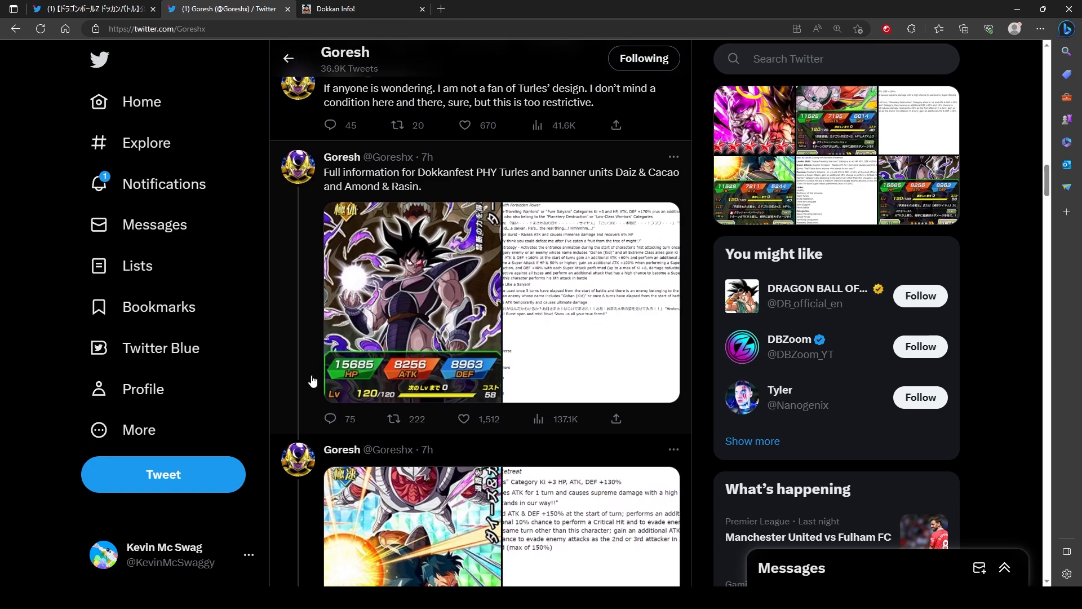
pyautogui.moveTo(130, 429)
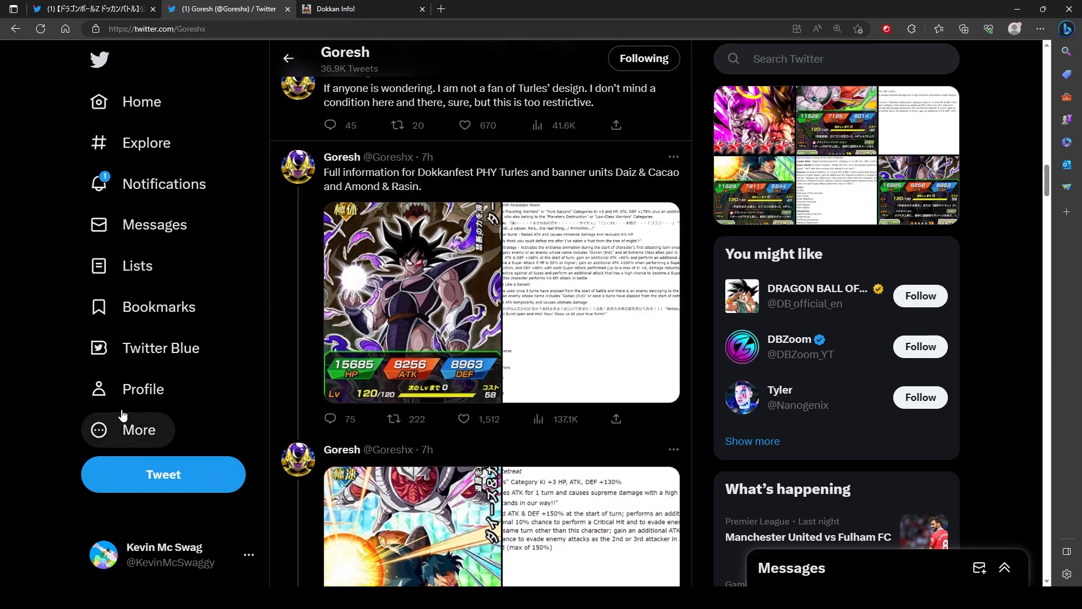
pyautogui.moveTo(358, 346)
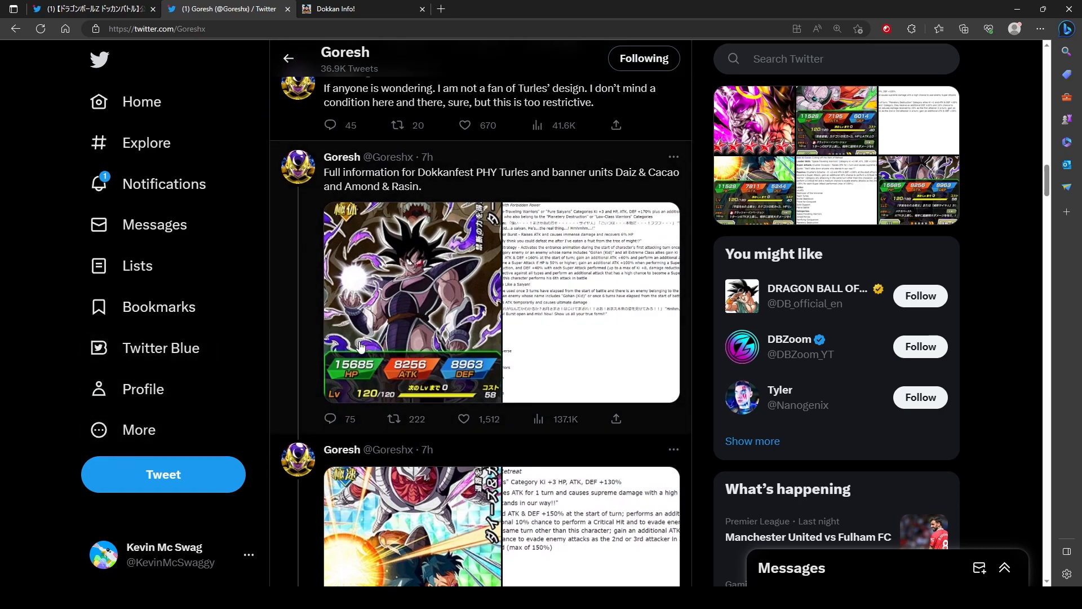
pyautogui.scroll(-3)
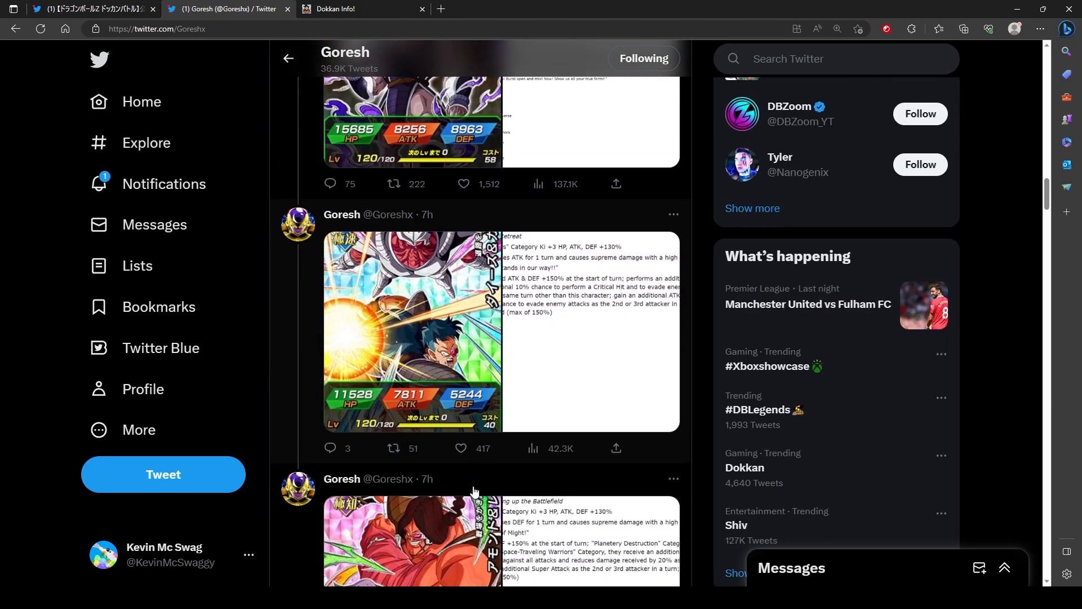
pyautogui.scroll(-3)
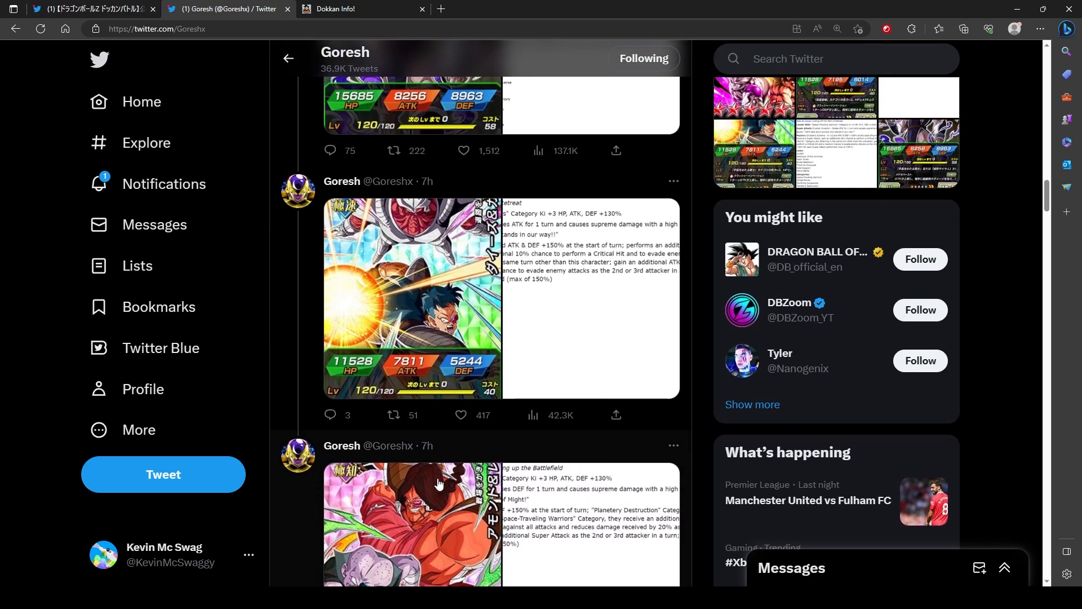
pyautogui.scroll(3)
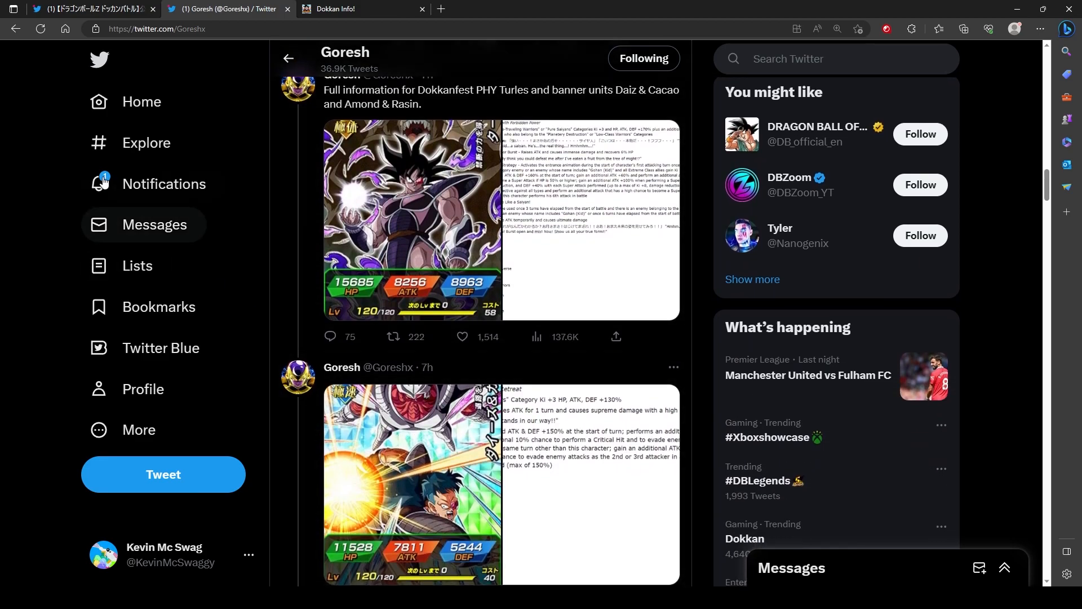
# Return to the official Dokkan account's tweet and play its 1:38 battle animation video
pyautogui.click(90, 9)
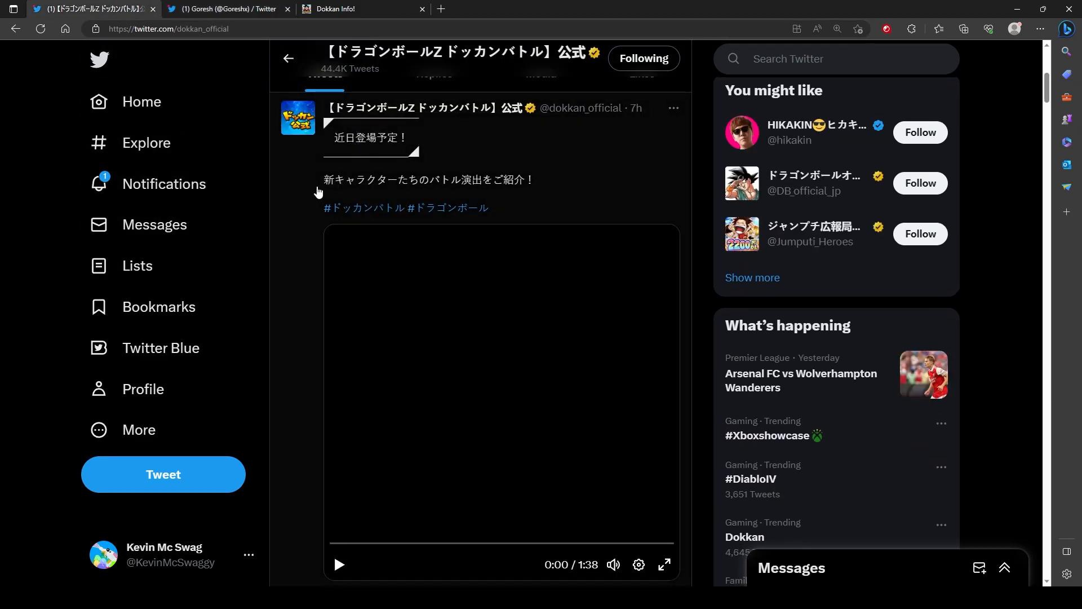
pyautogui.moveTo(376, 563)
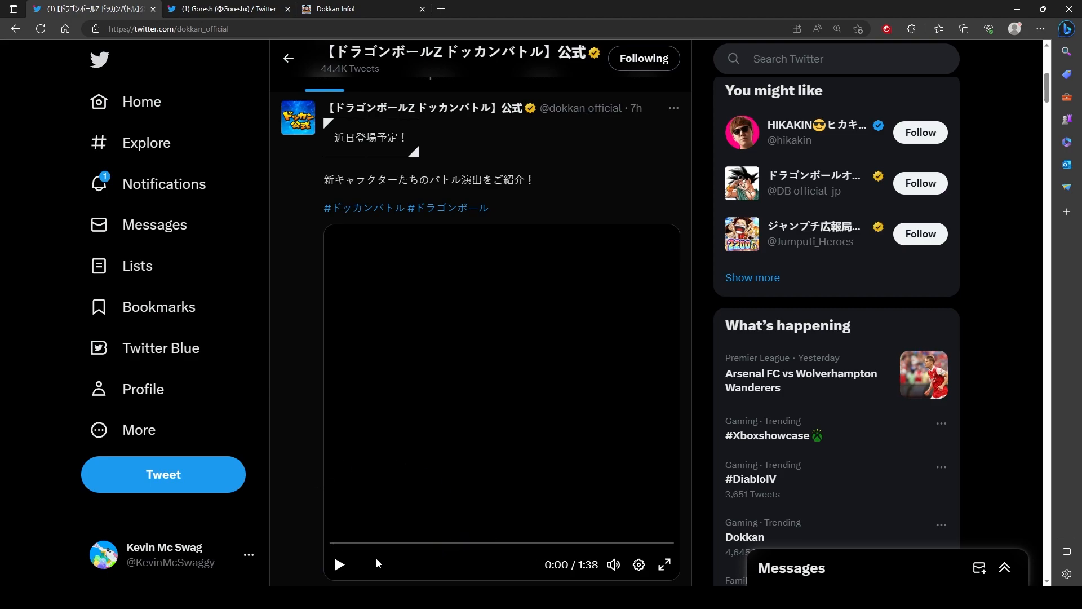
pyautogui.moveTo(355, 562)
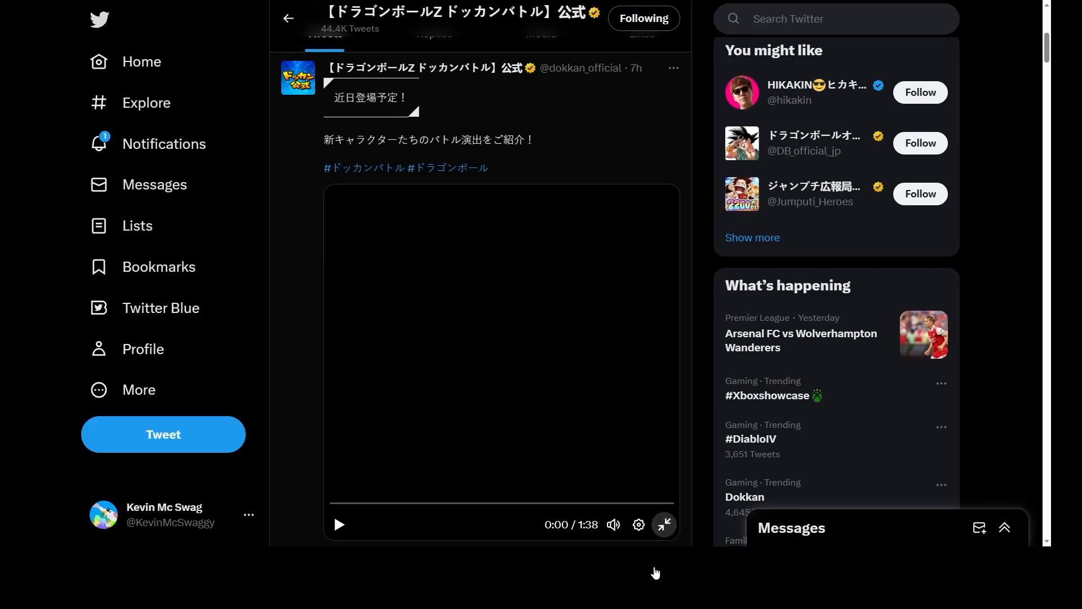
pyautogui.click(663, 524)
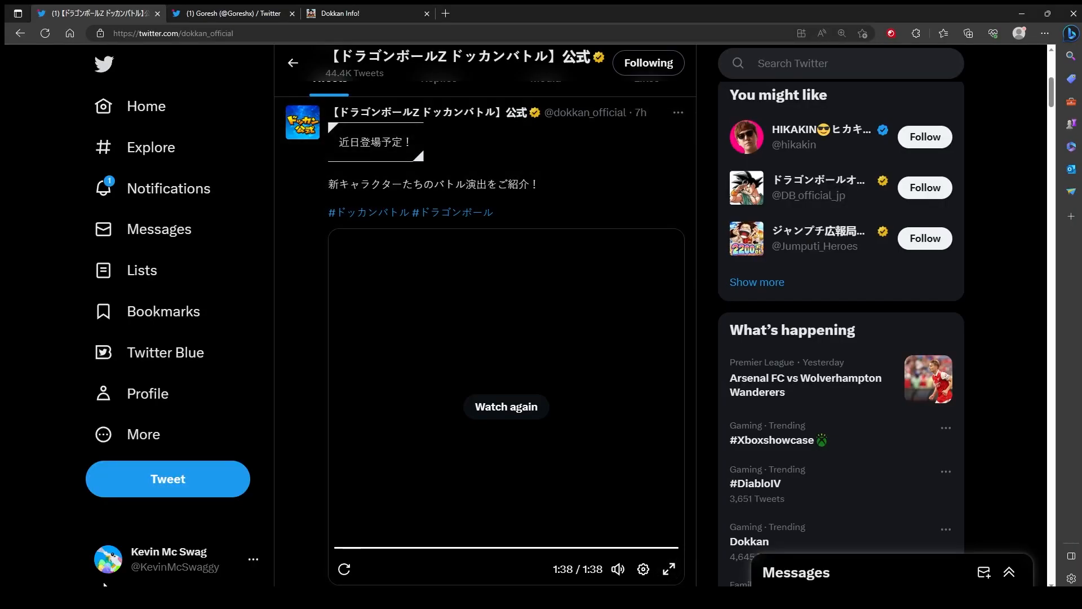
pyautogui.moveTo(660, 539)
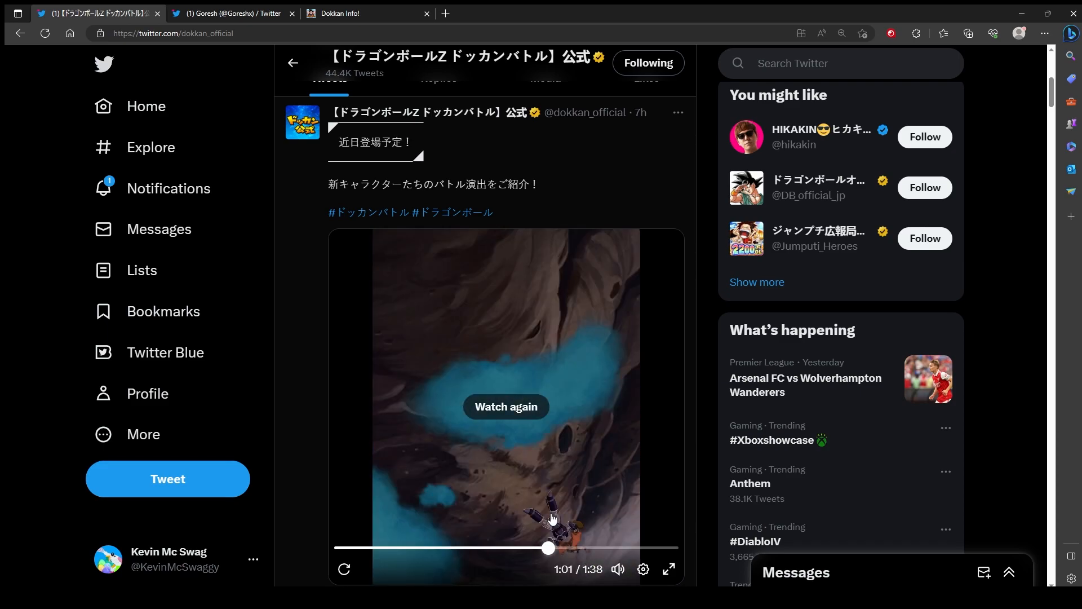
pyautogui.moveTo(556, 520)
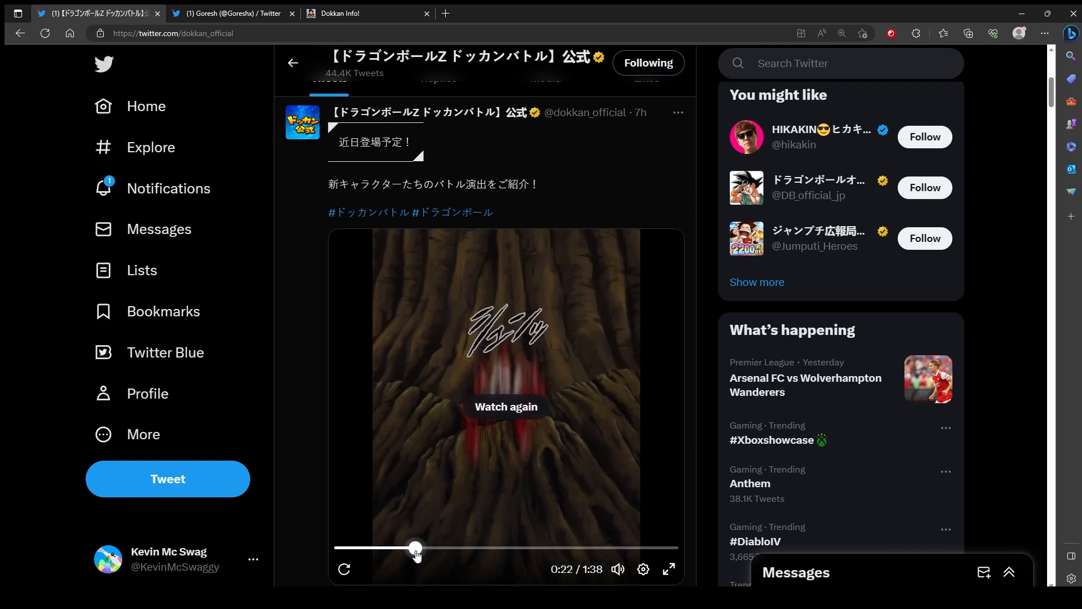
# Scroll past the official UR status tweets and bring back Goresh's Dokkanfest PHY Turles info post
pyautogui.scroll(-3)
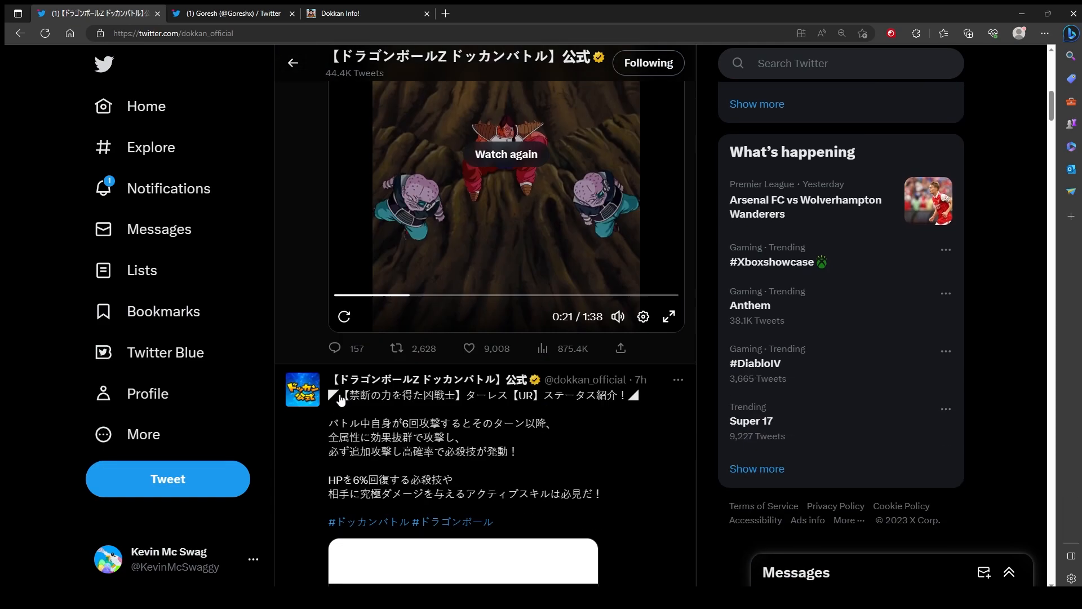
pyautogui.scroll(-3)
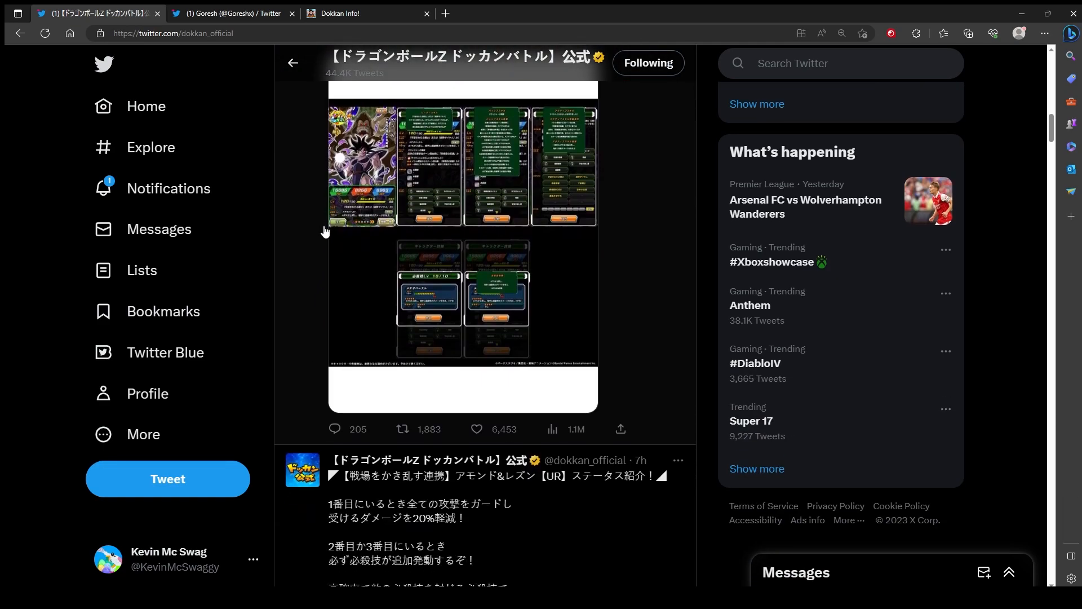
pyautogui.scroll(-3)
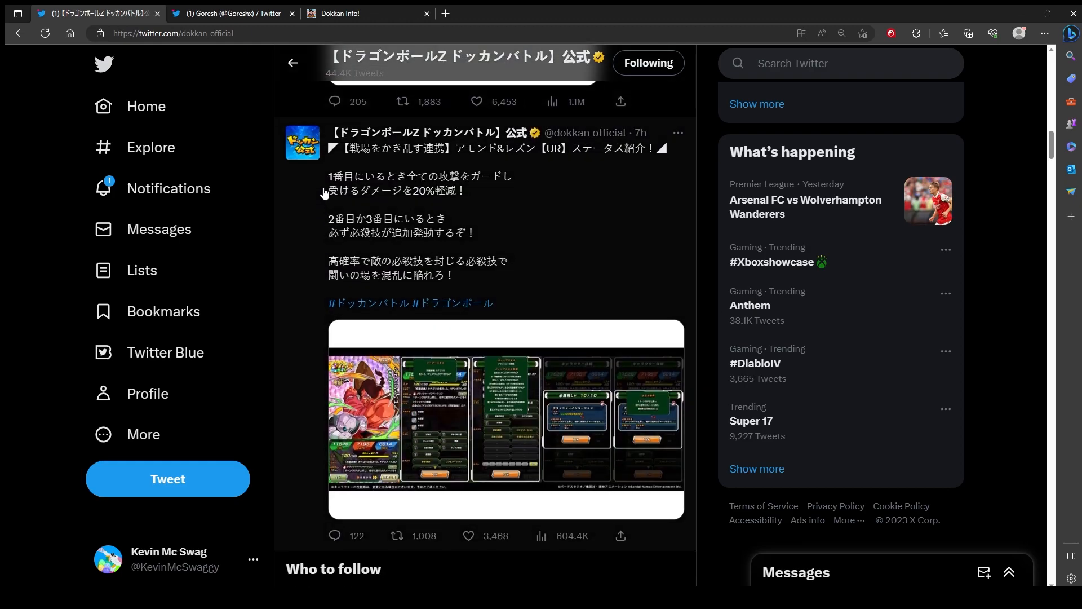
pyautogui.scroll(-3)
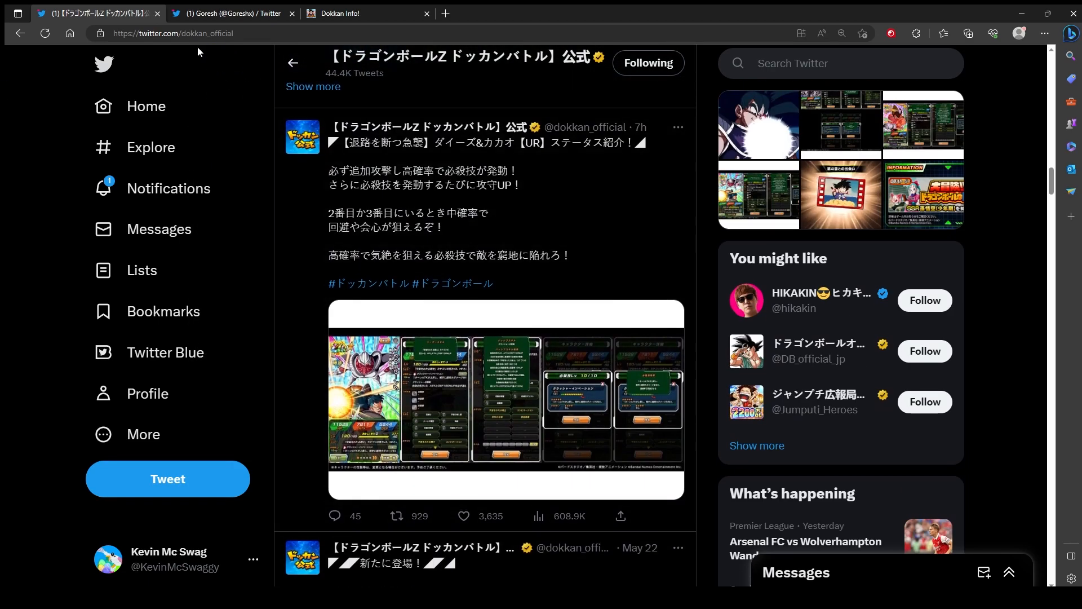
pyautogui.click(233, 13)
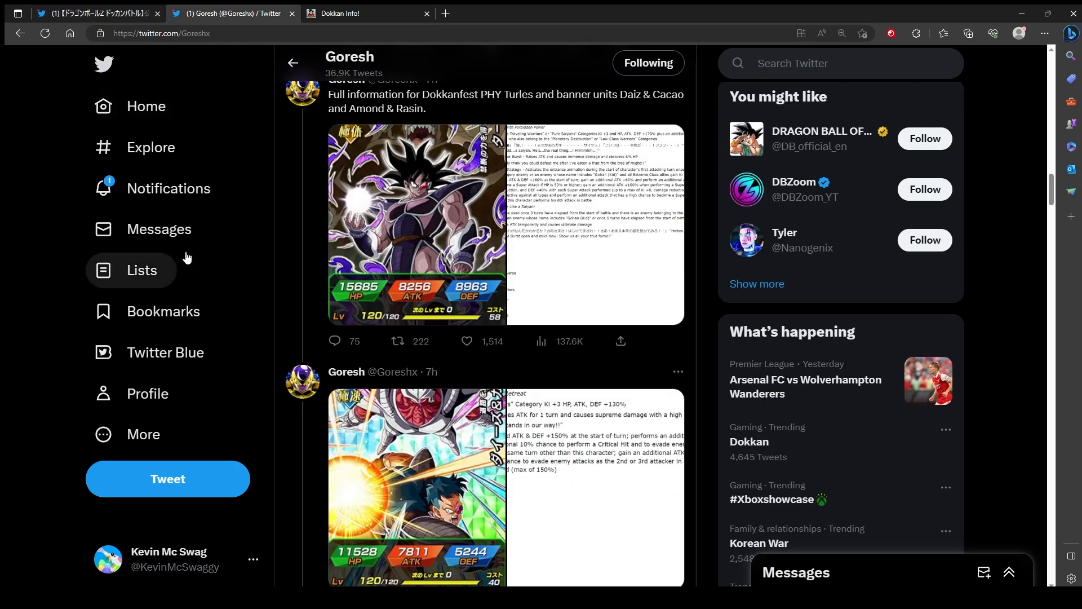
# View the Turles card image full-size and advance to his skill, links and categories sheet
pyautogui.click(418, 223)
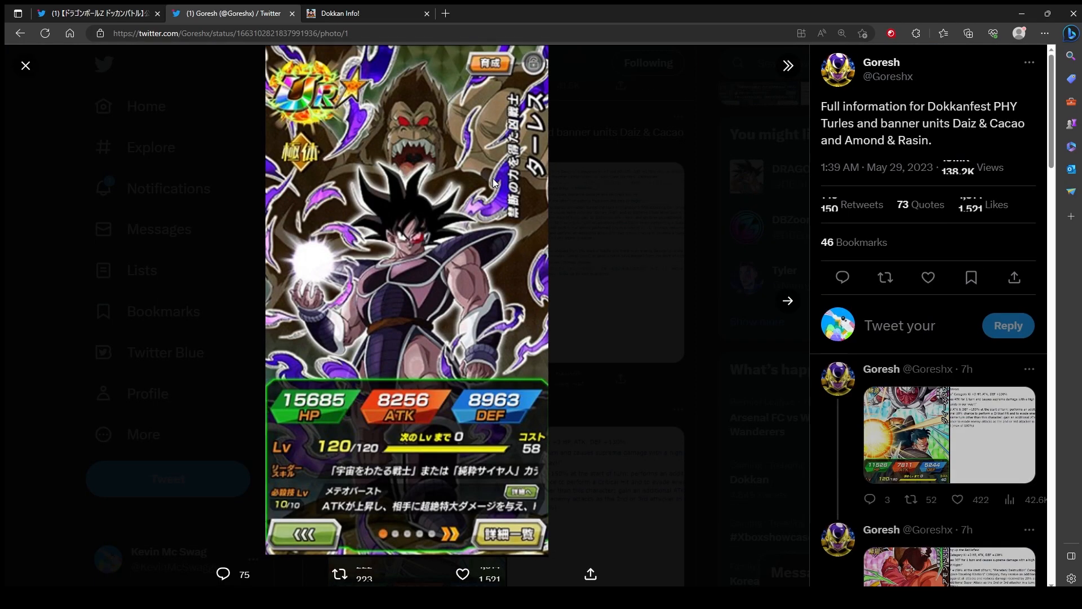
pyautogui.click(26, 65)
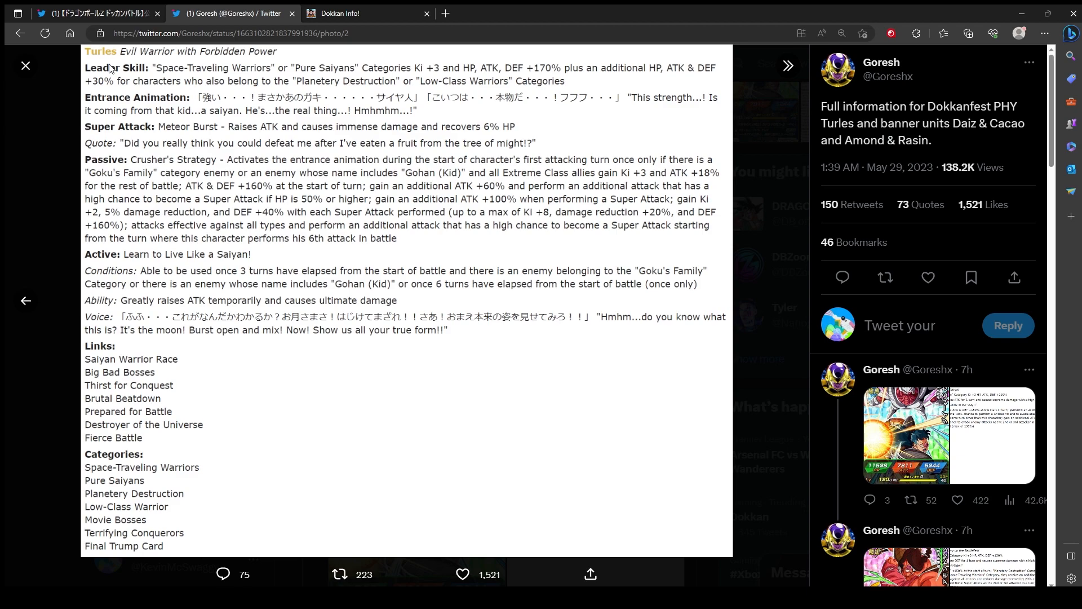
pyautogui.moveTo(224, 53)
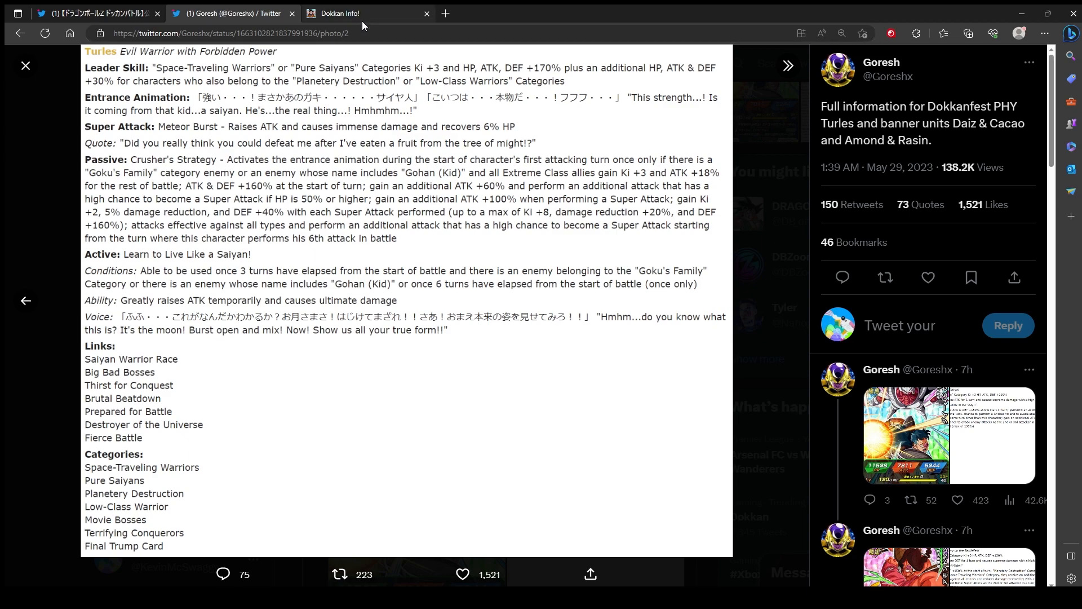
pyautogui.moveTo(257, 102)
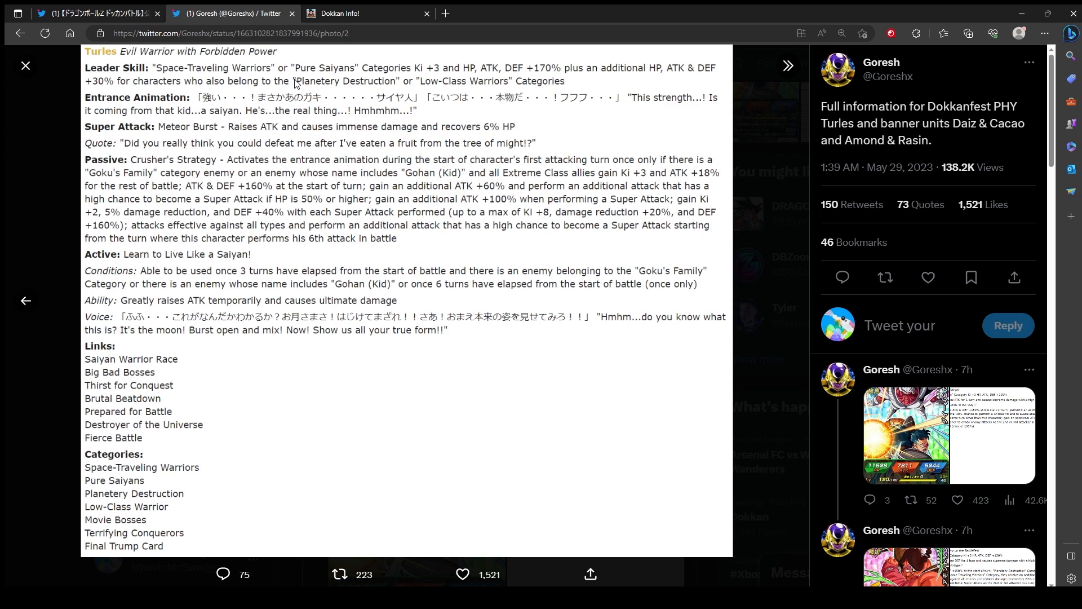
pyautogui.moveTo(113, 7)
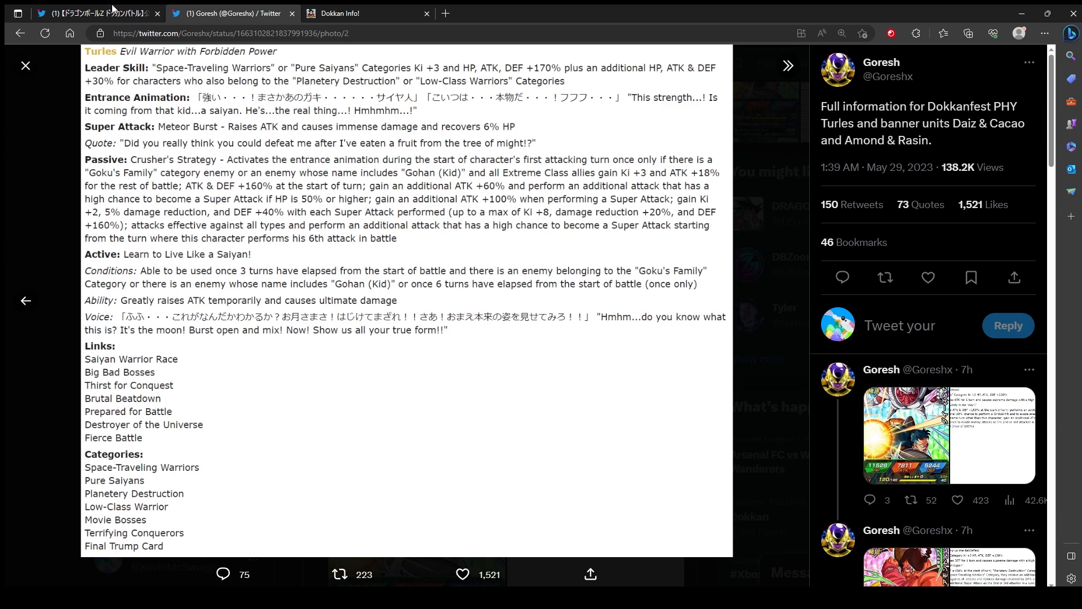
pyautogui.moveTo(513, 502)
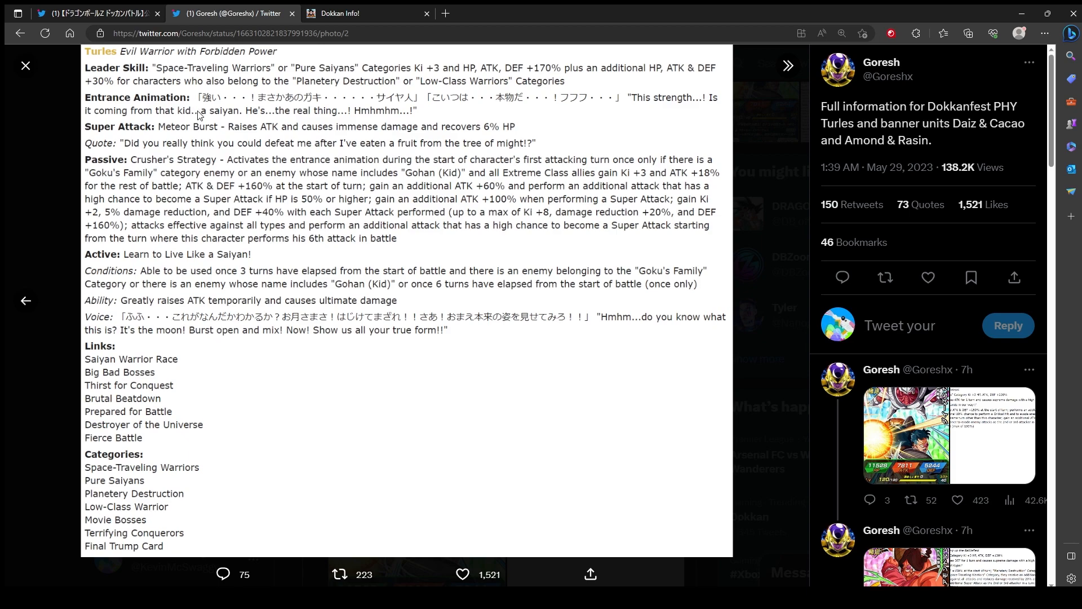
pyautogui.moveTo(540, 264)
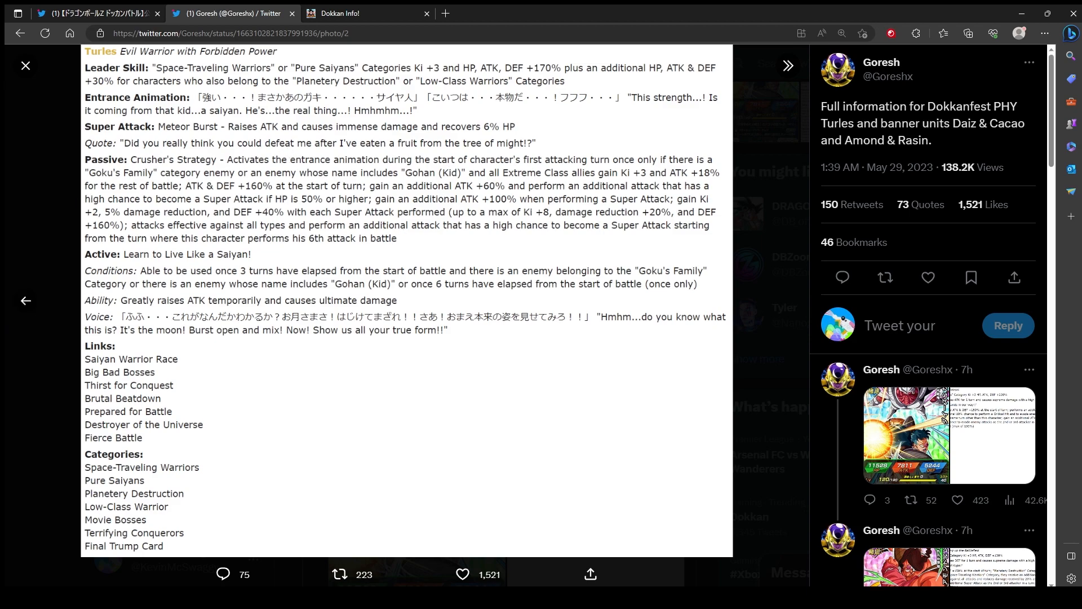
pyautogui.moveTo(445, 479)
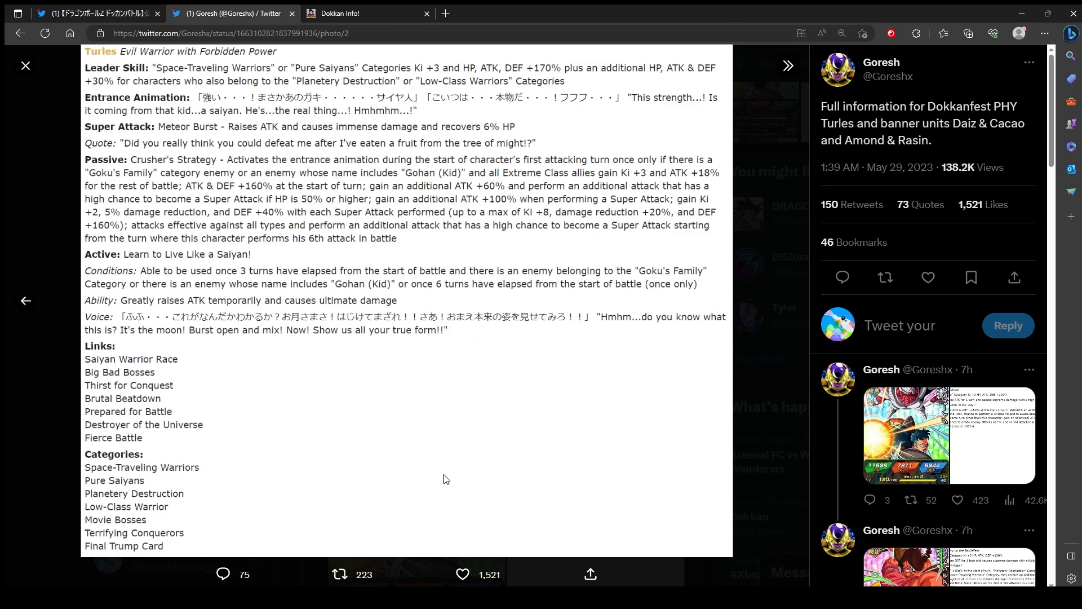
pyautogui.moveTo(264, 353)
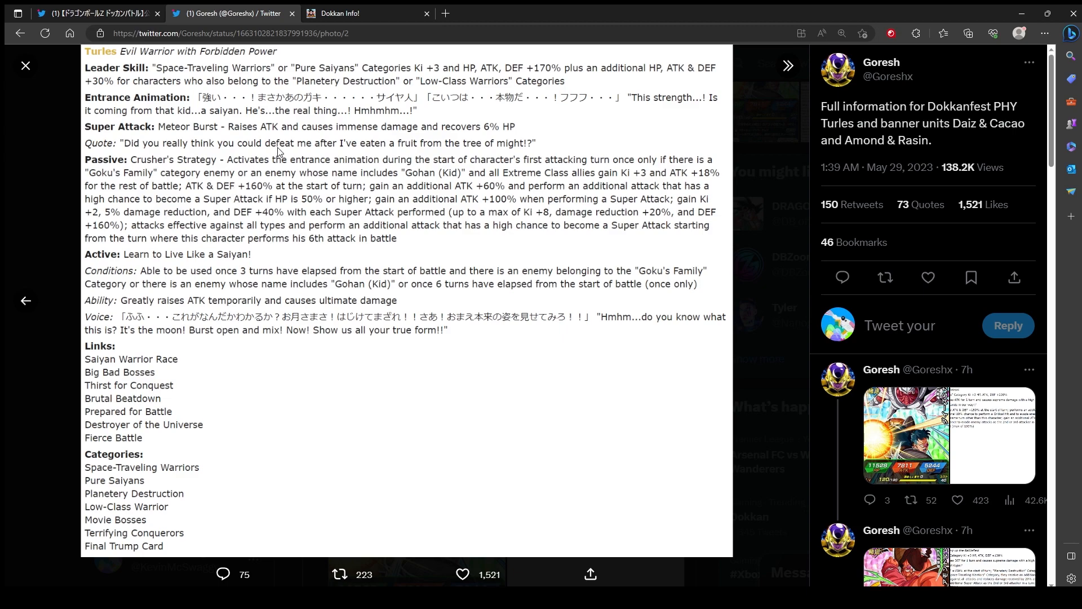
pyautogui.moveTo(505, 261)
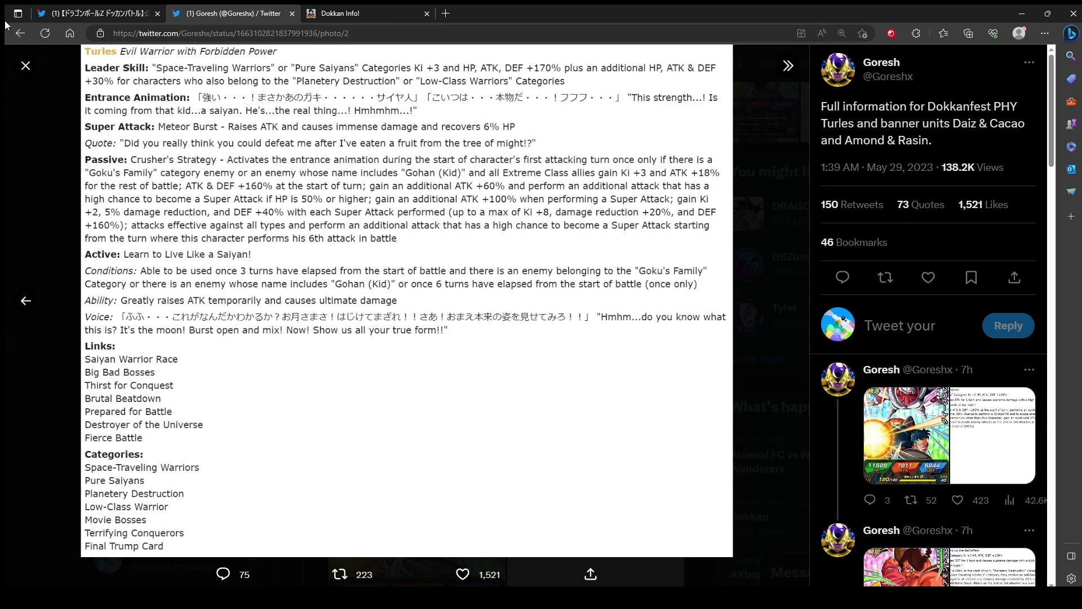
pyautogui.moveTo(6, 460)
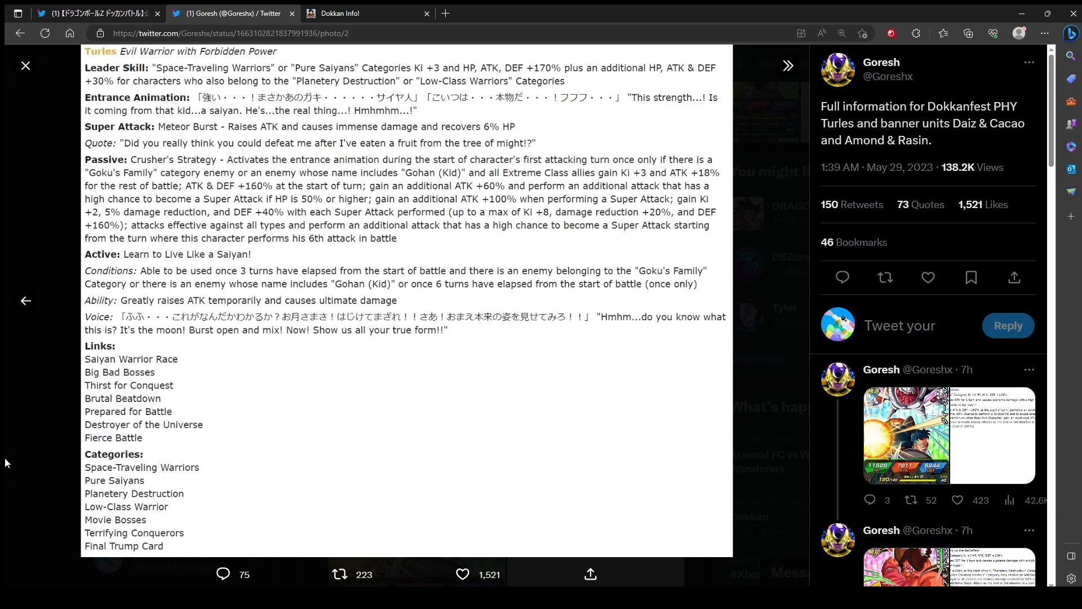
pyautogui.moveTo(707, 426)
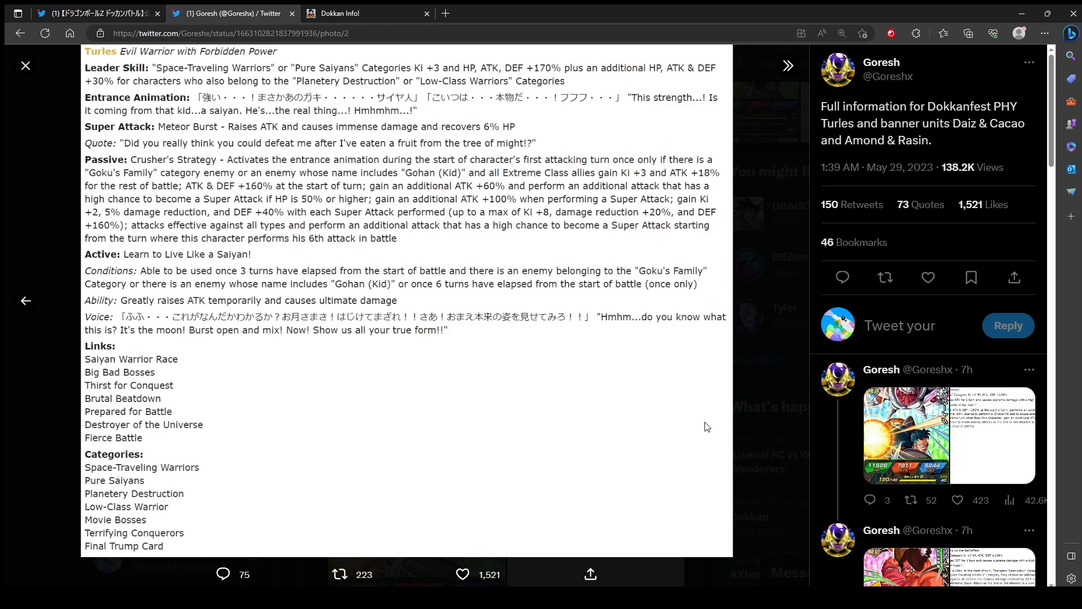
pyautogui.moveTo(71, 228)
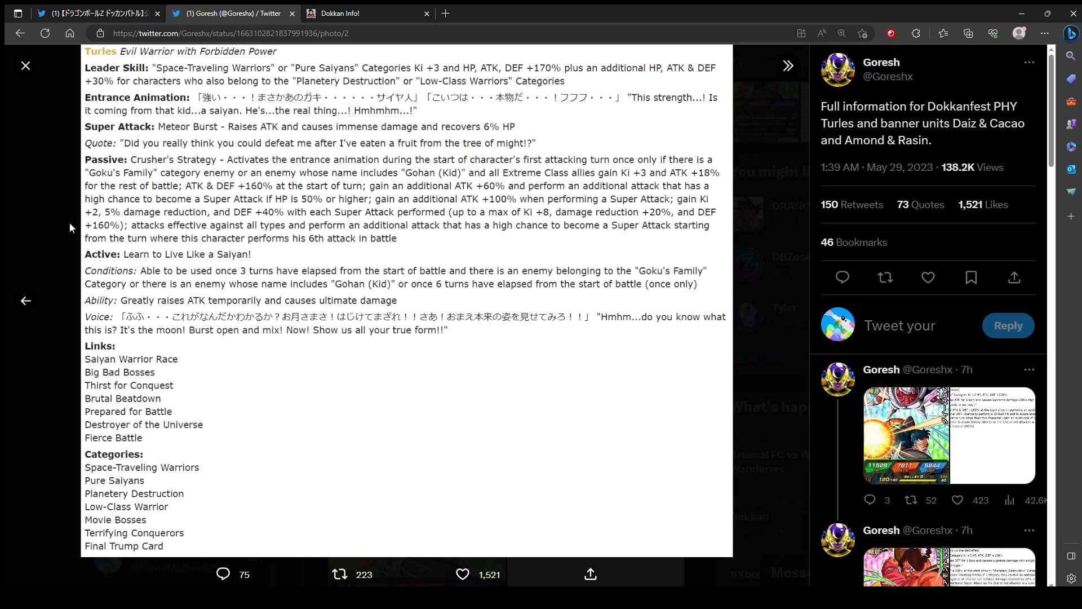
pyautogui.moveTo(46, 208)
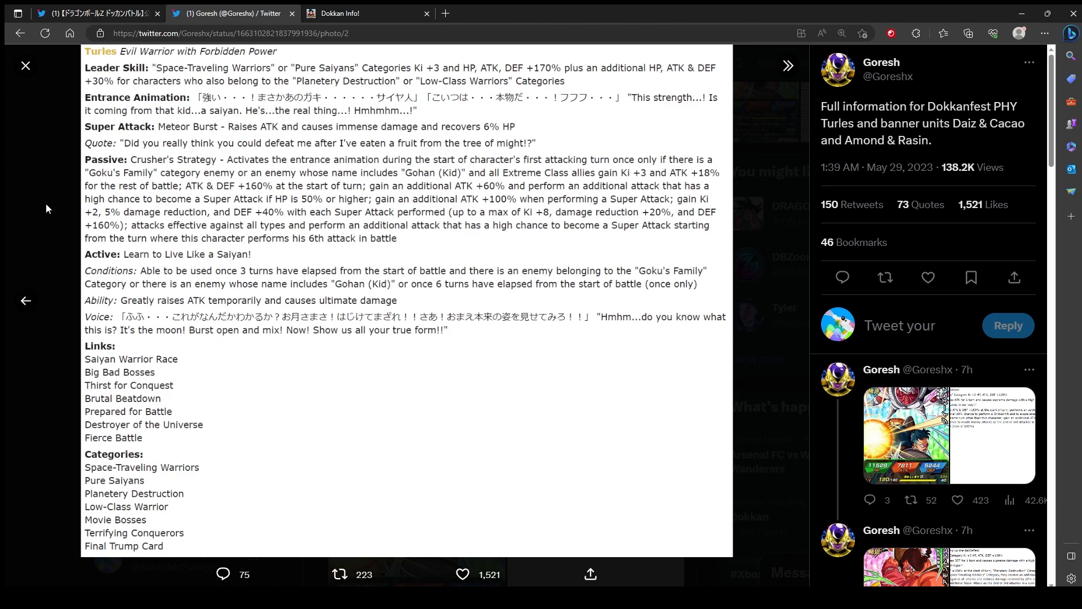
pyautogui.moveTo(428, 343)
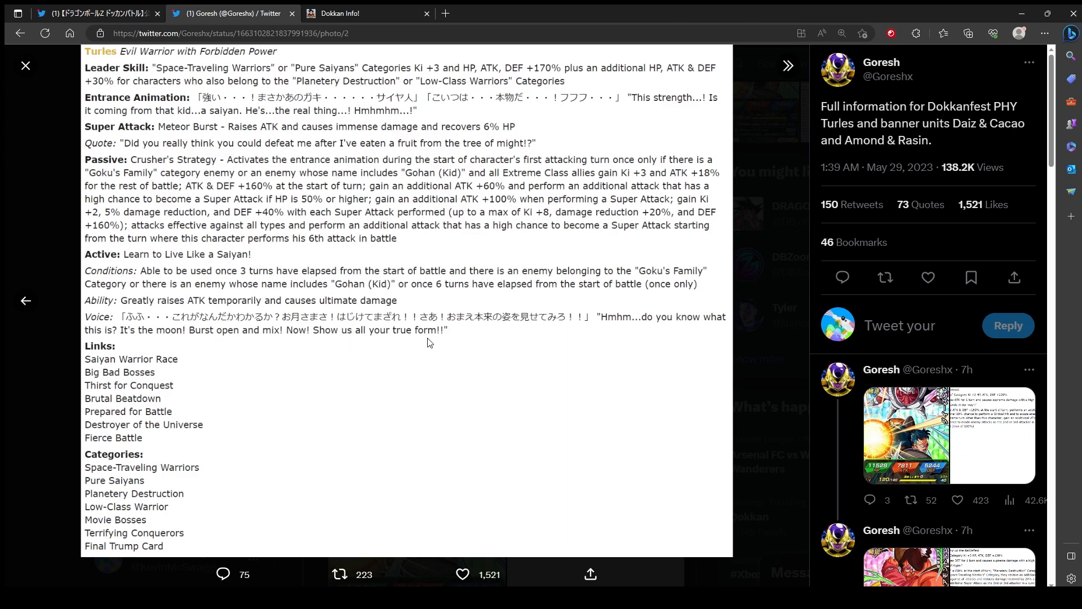
pyautogui.moveTo(581, 187)
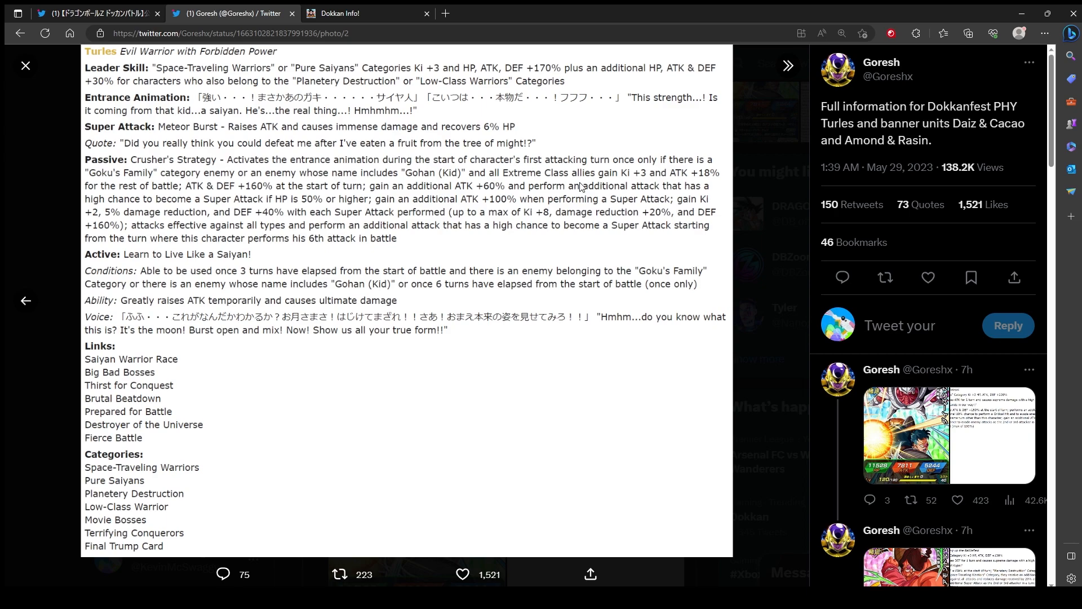
pyautogui.moveTo(218, 189)
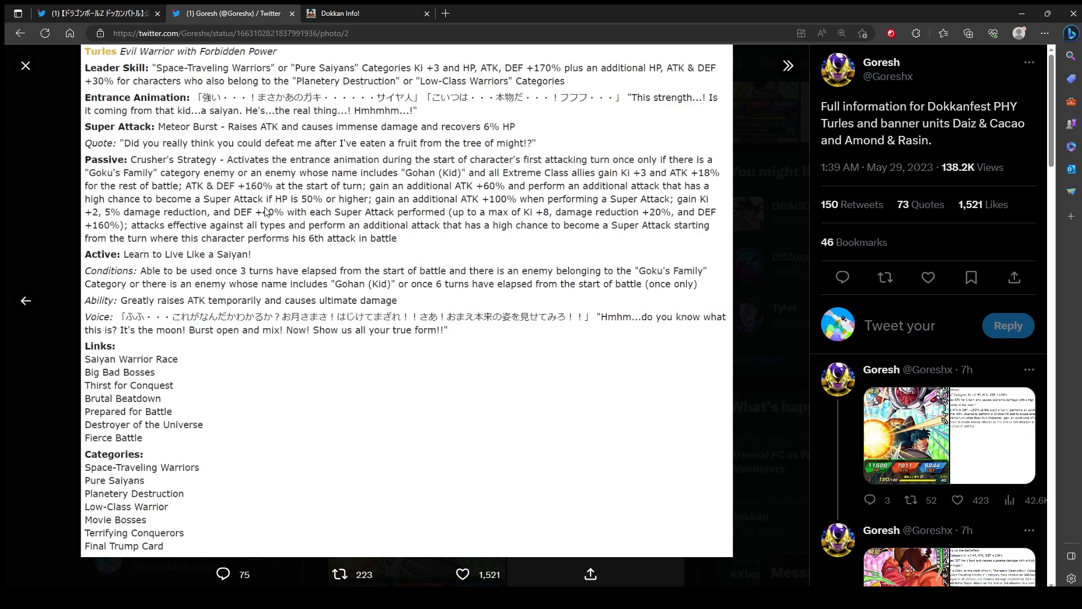
pyautogui.moveTo(533, 211)
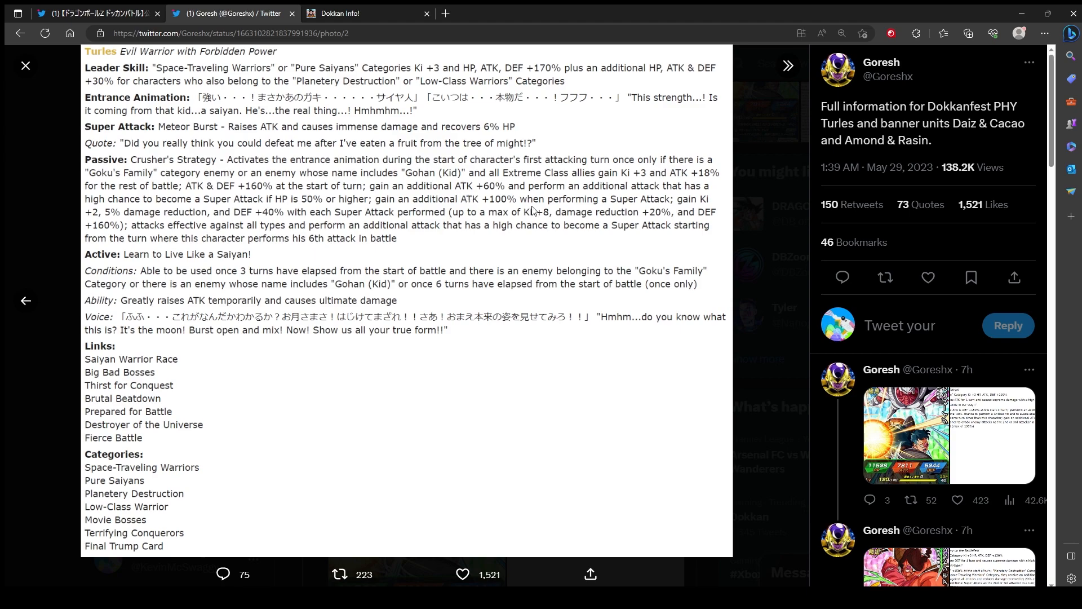
pyautogui.moveTo(107, 258)
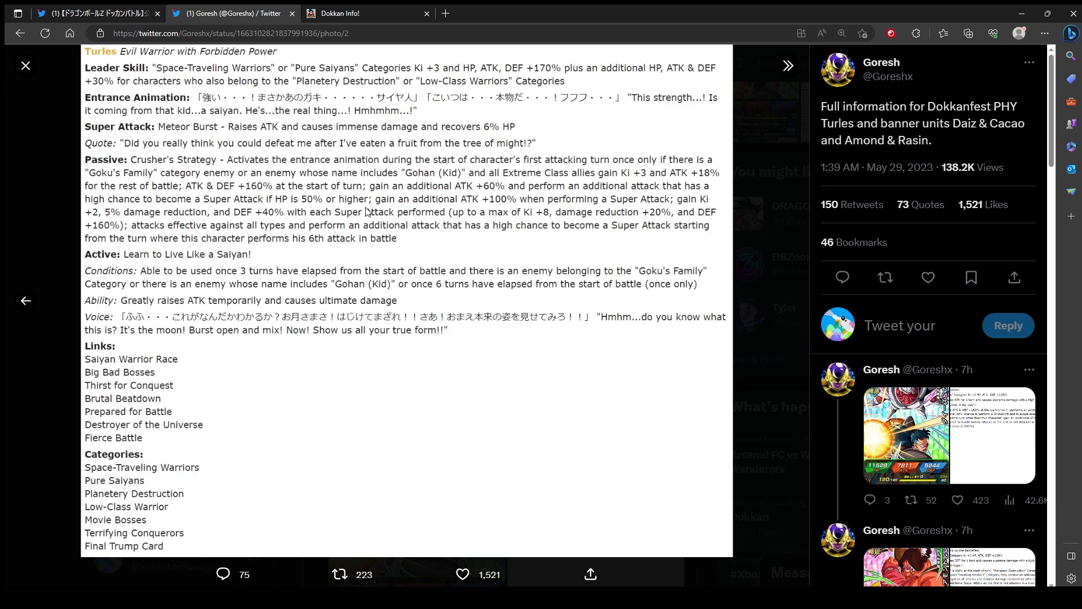
pyautogui.moveTo(488, 353)
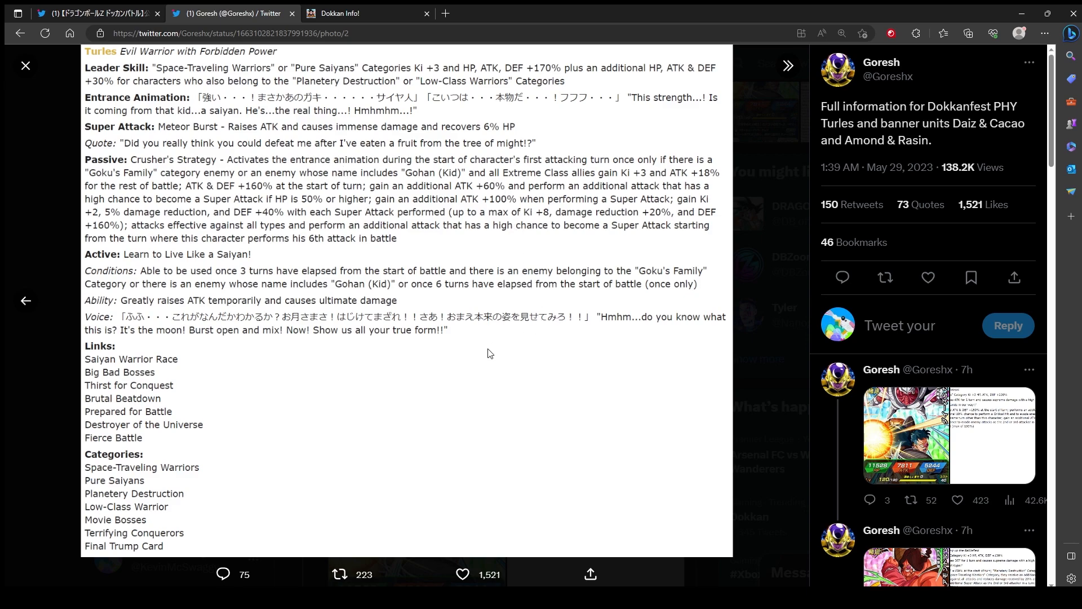
pyautogui.moveTo(466, 378)
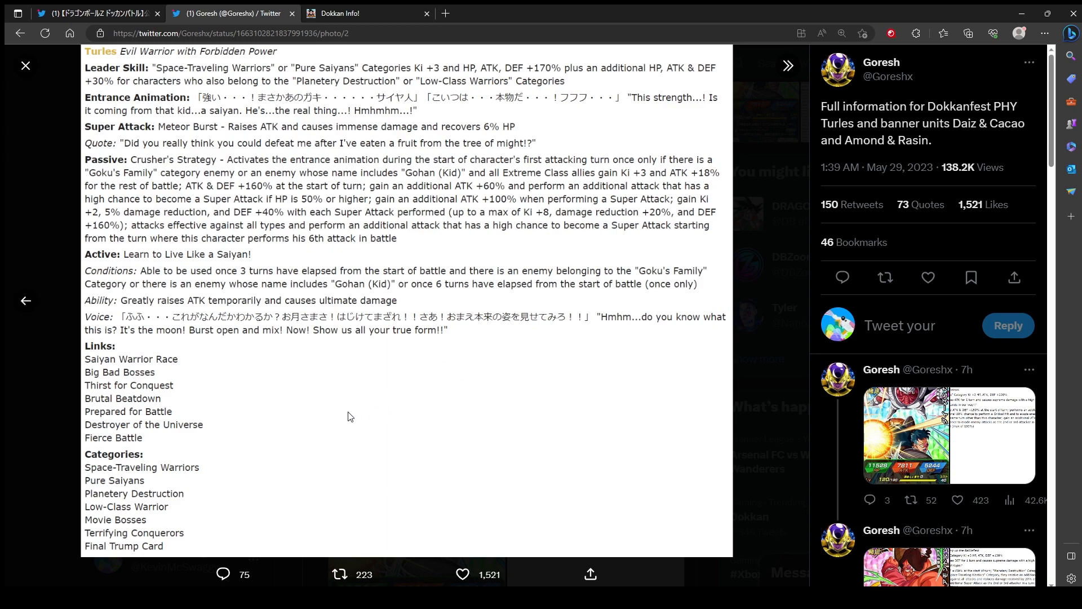
pyautogui.moveTo(225, 254)
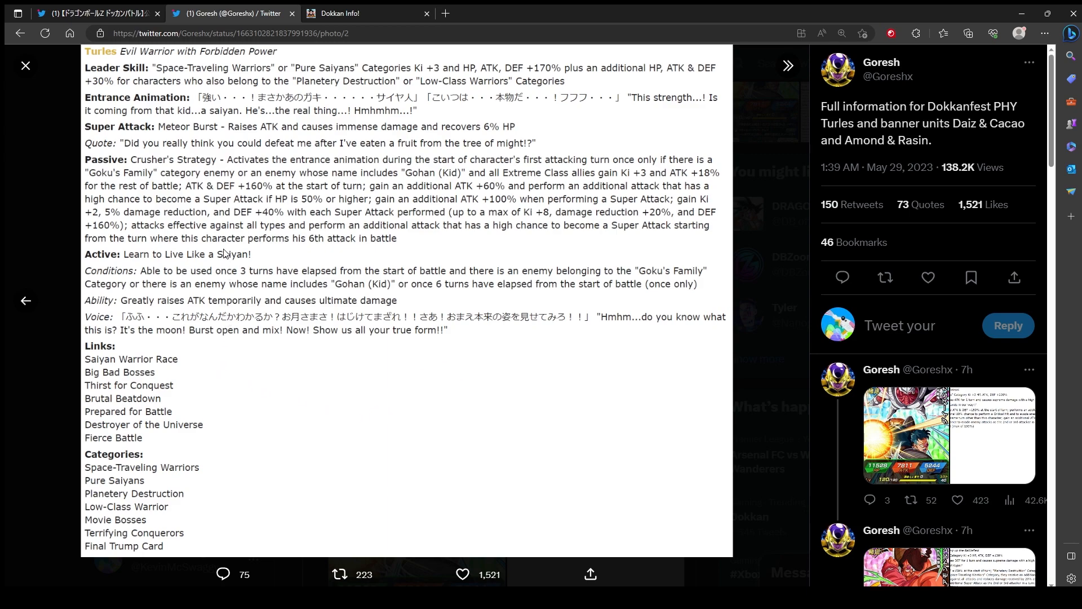
pyautogui.moveTo(368, 230)
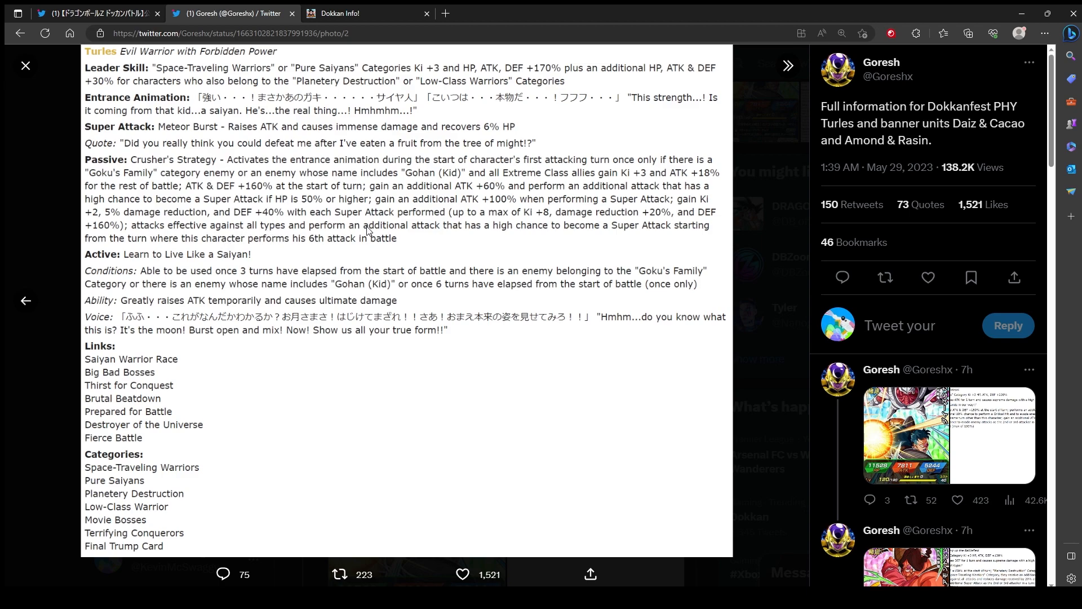
pyautogui.moveTo(394, 268)
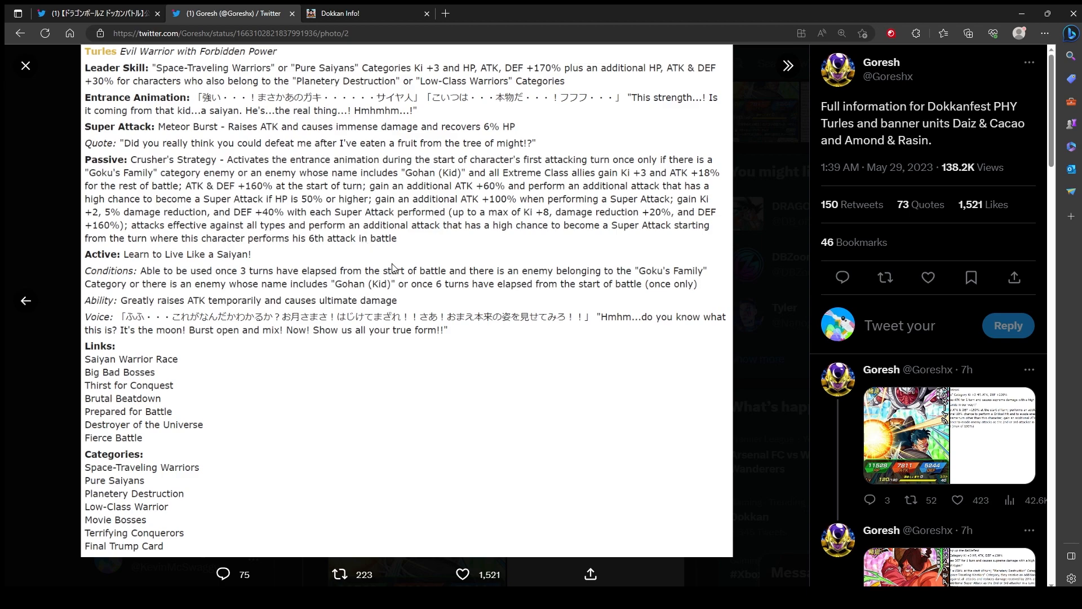
pyautogui.moveTo(540, 239)
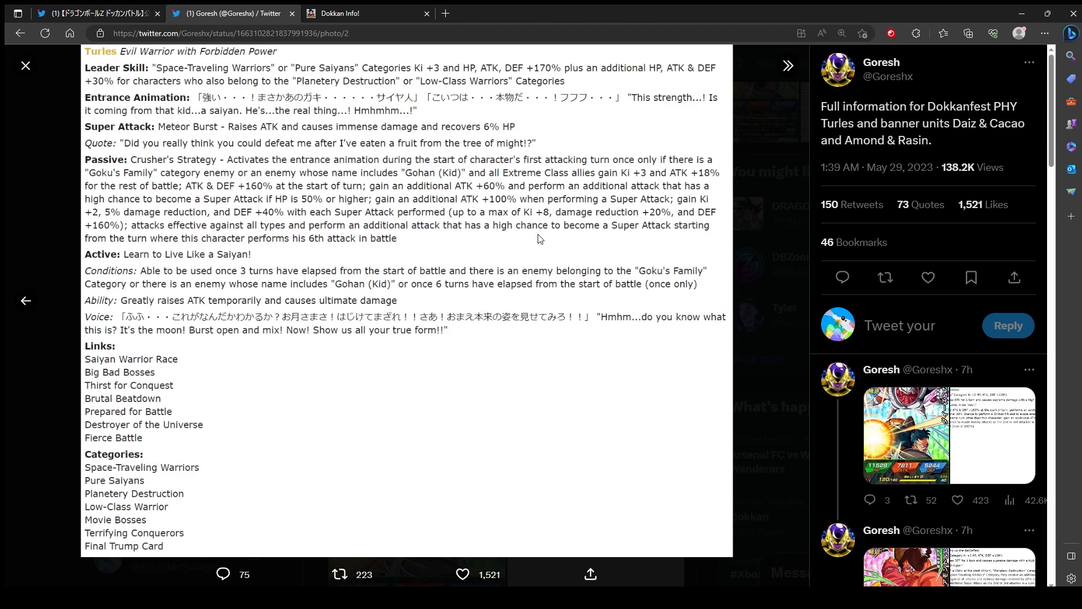
pyautogui.moveTo(667, 264)
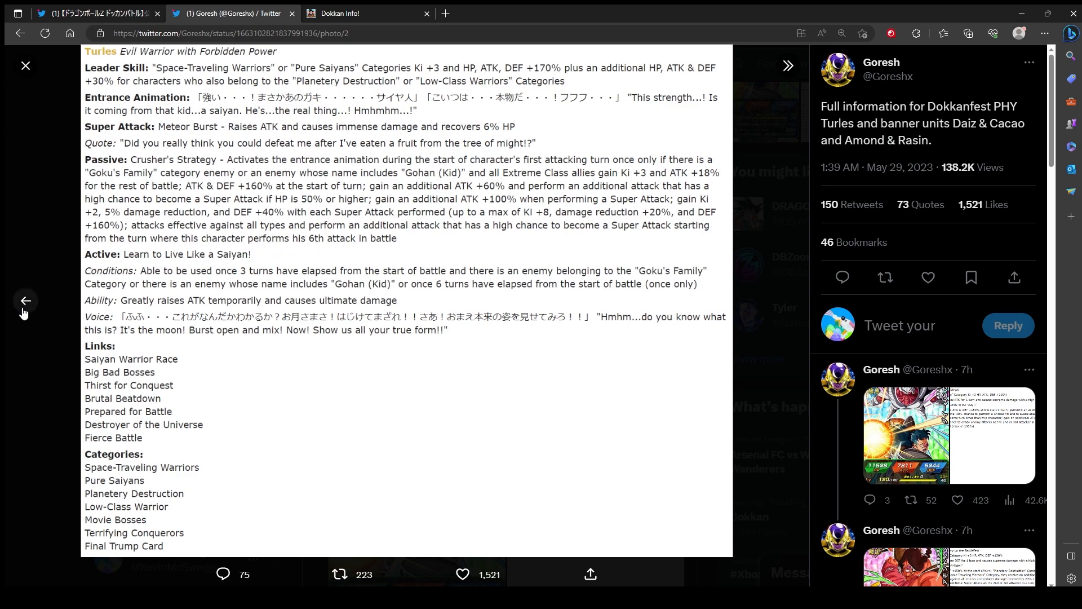
pyautogui.moveTo(1049, 283)
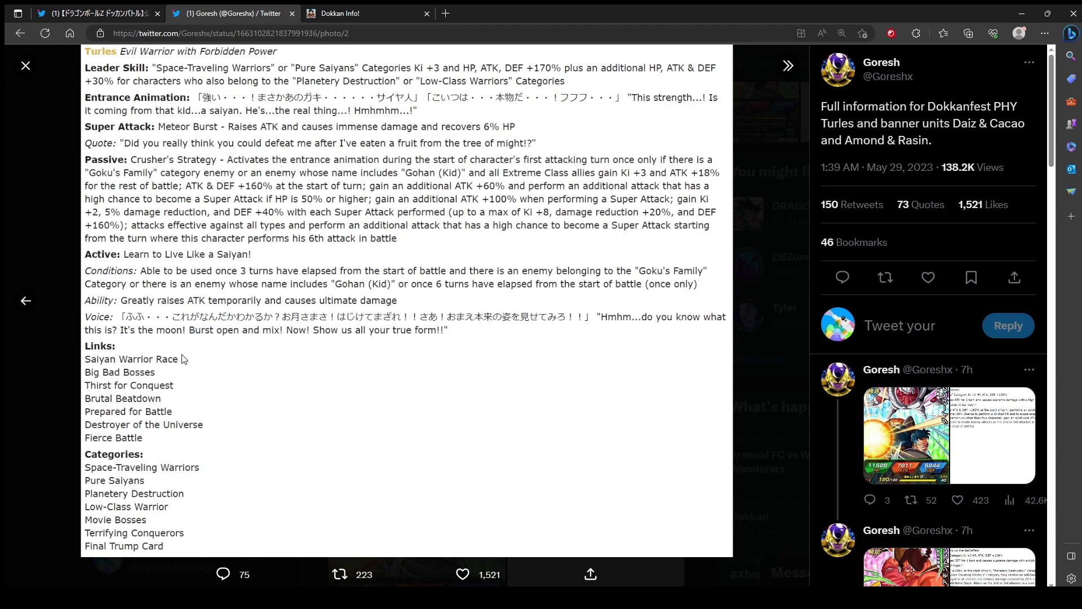
pyautogui.moveTo(303, 304)
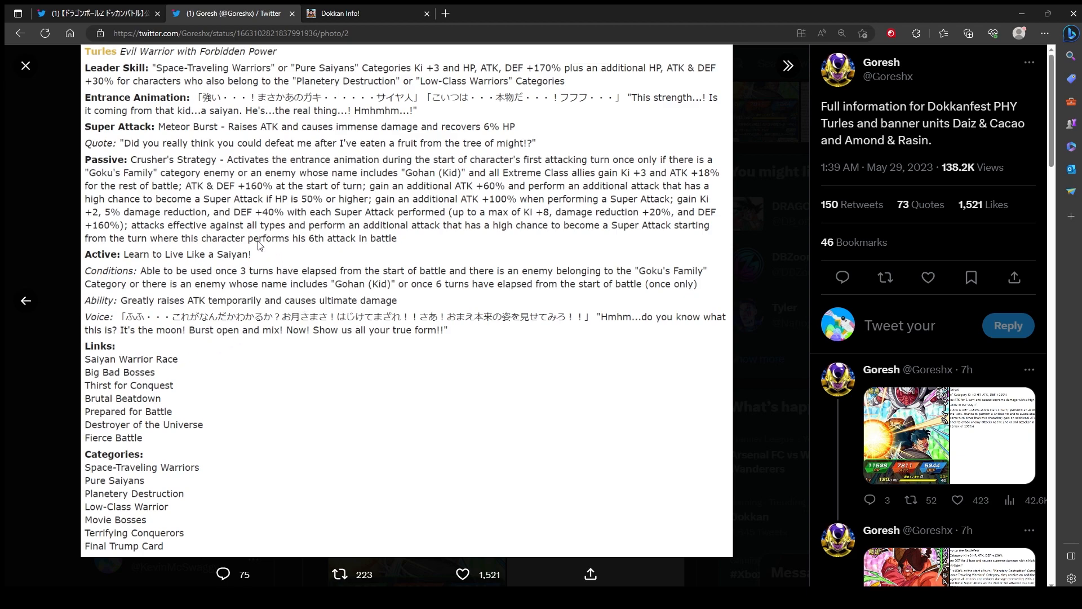
pyautogui.moveTo(296, 188)
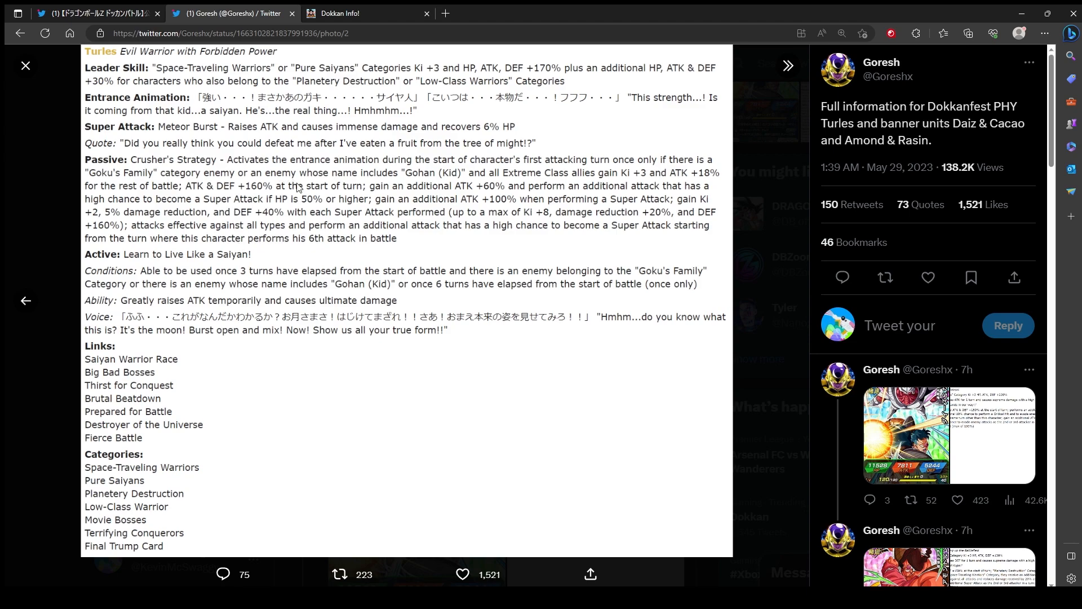
pyautogui.moveTo(587, 239)
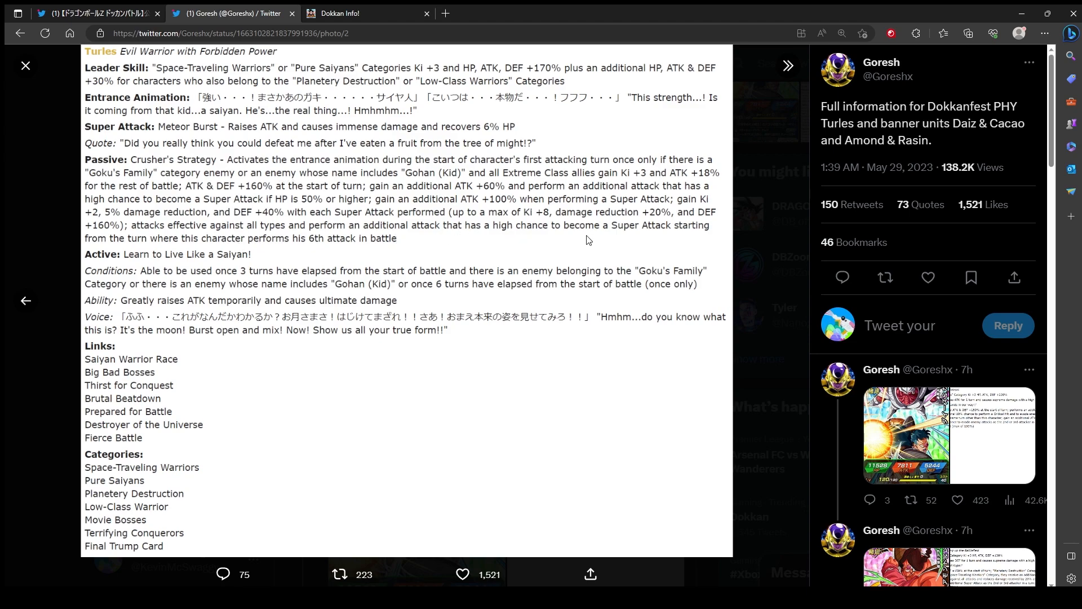
pyautogui.moveTo(350, 257)
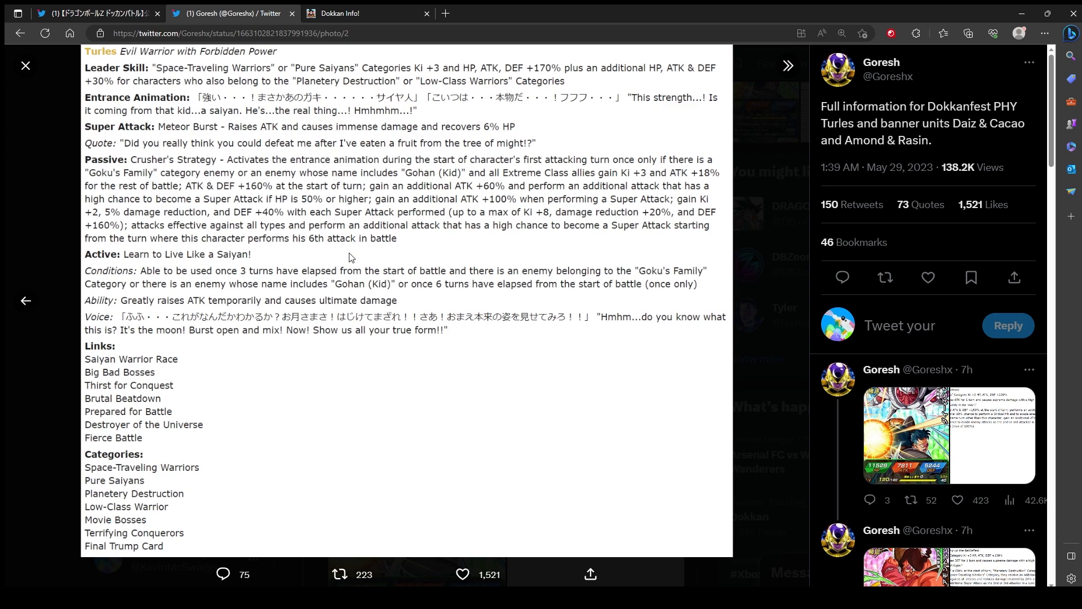
pyautogui.moveTo(602, 403)
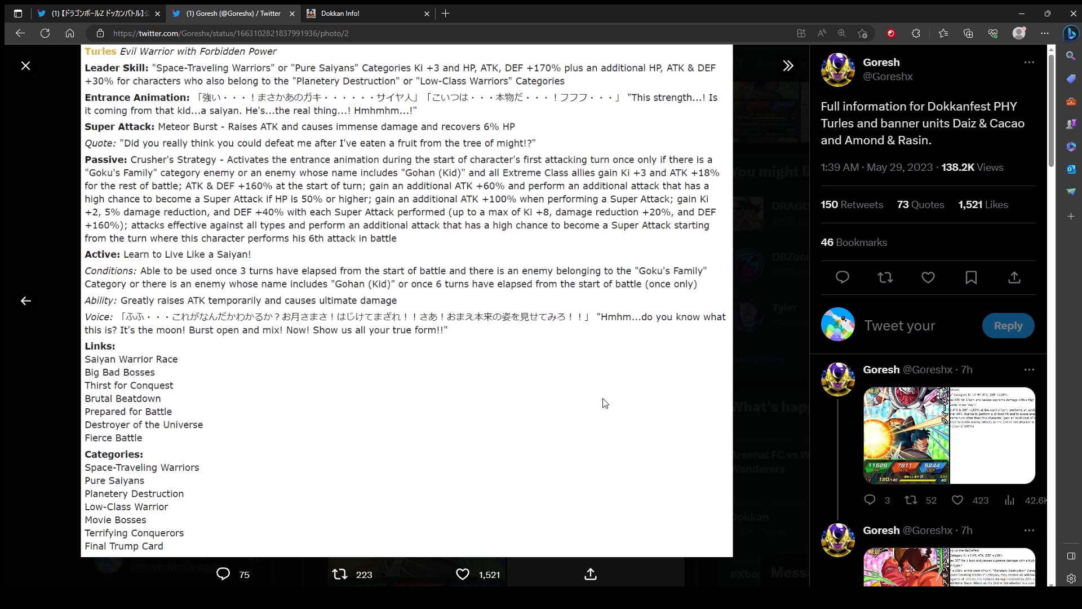
pyautogui.moveTo(484, 411)
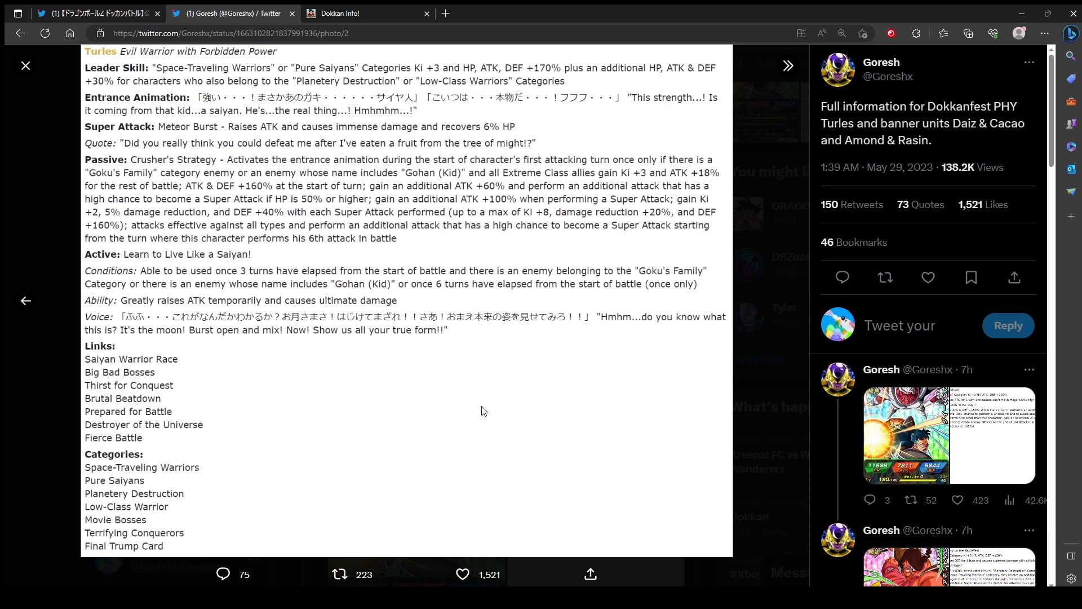
pyautogui.moveTo(367, 336)
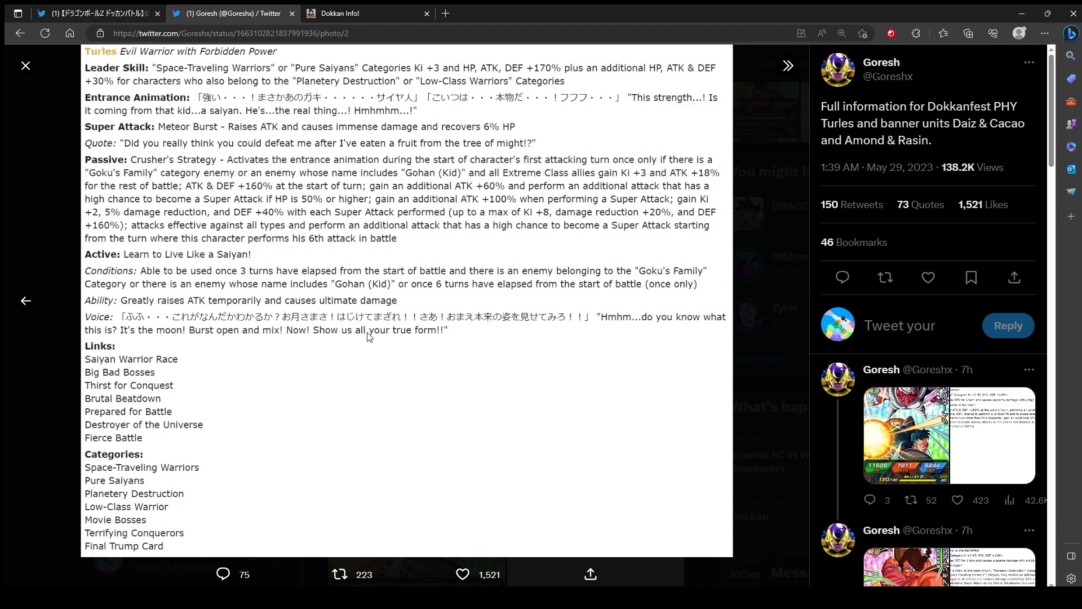
pyautogui.moveTo(290, 307)
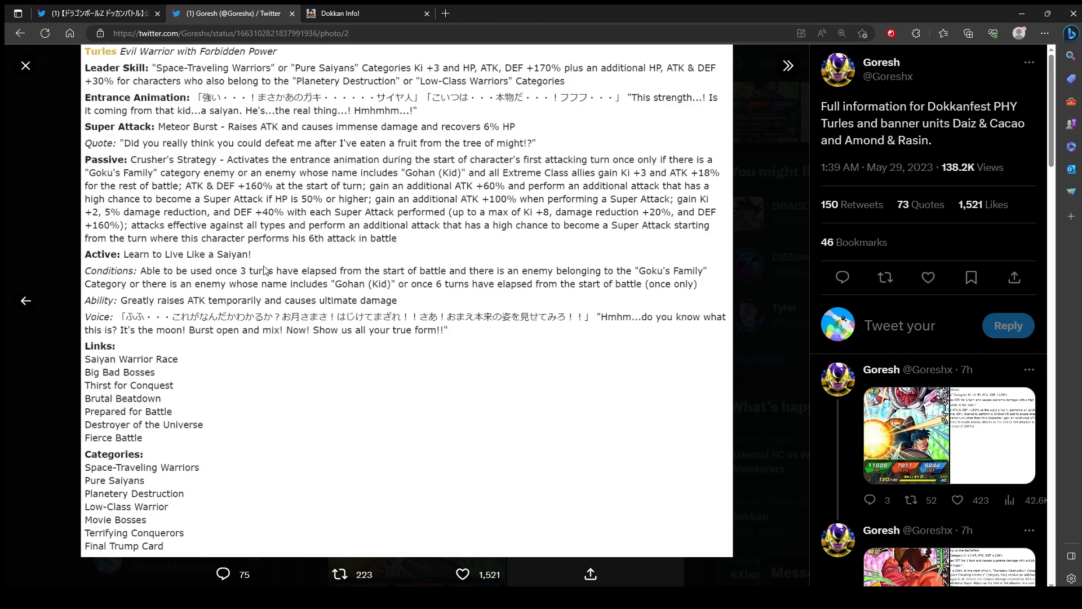
pyautogui.moveTo(641, 379)
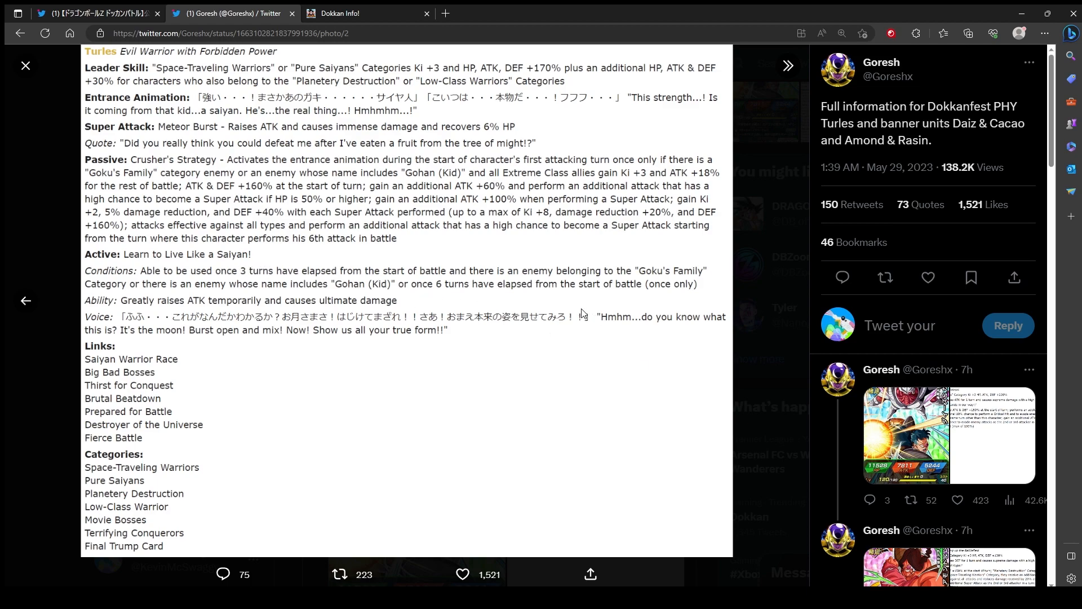
pyautogui.moveTo(582, 315)
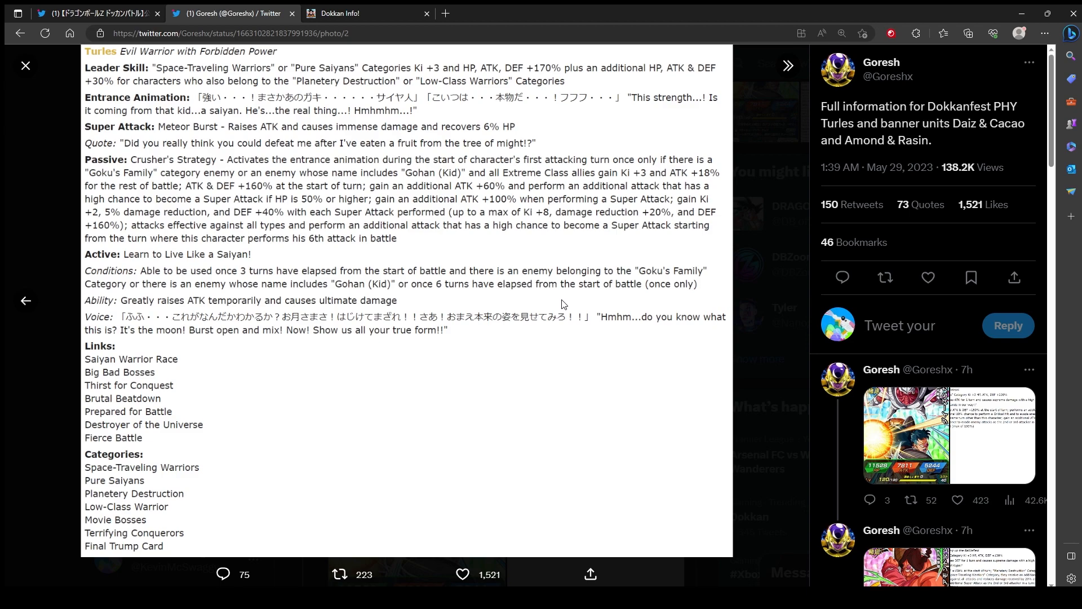
pyautogui.moveTo(401, 325)
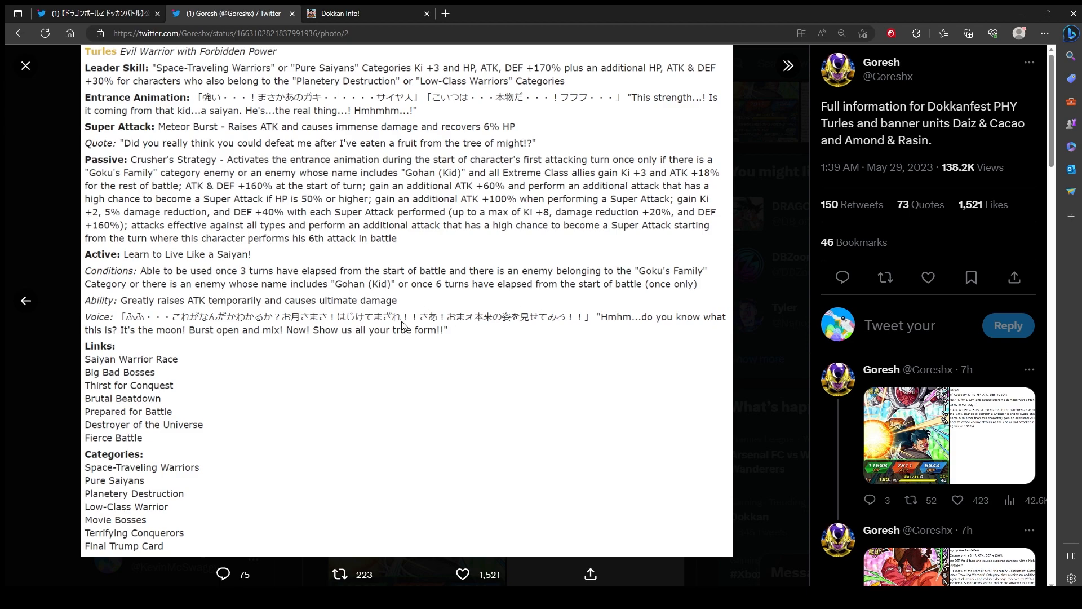
pyautogui.moveTo(417, 318)
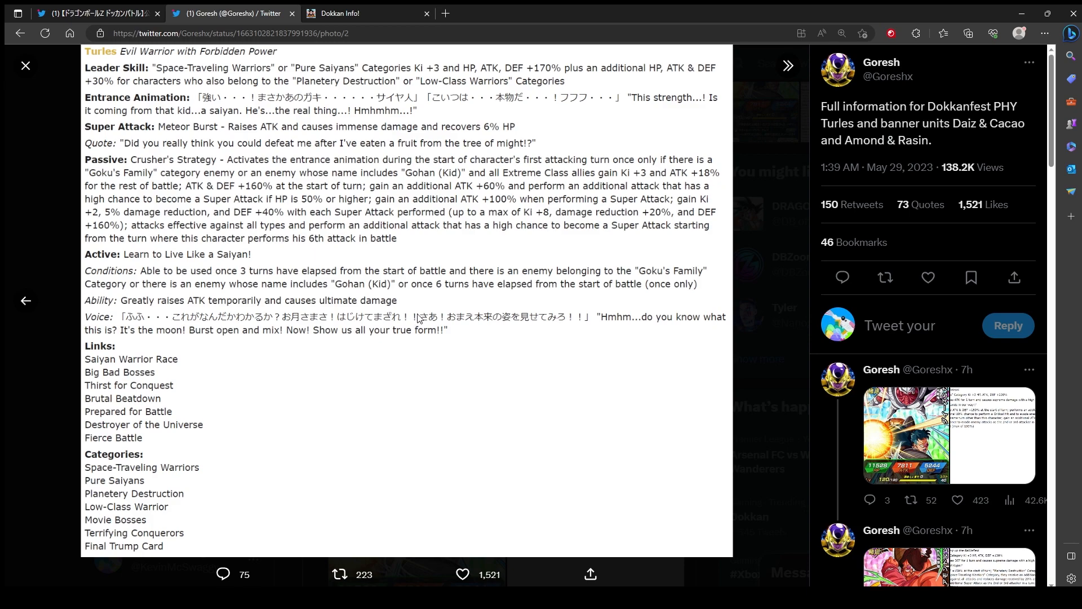
pyautogui.moveTo(544, 302)
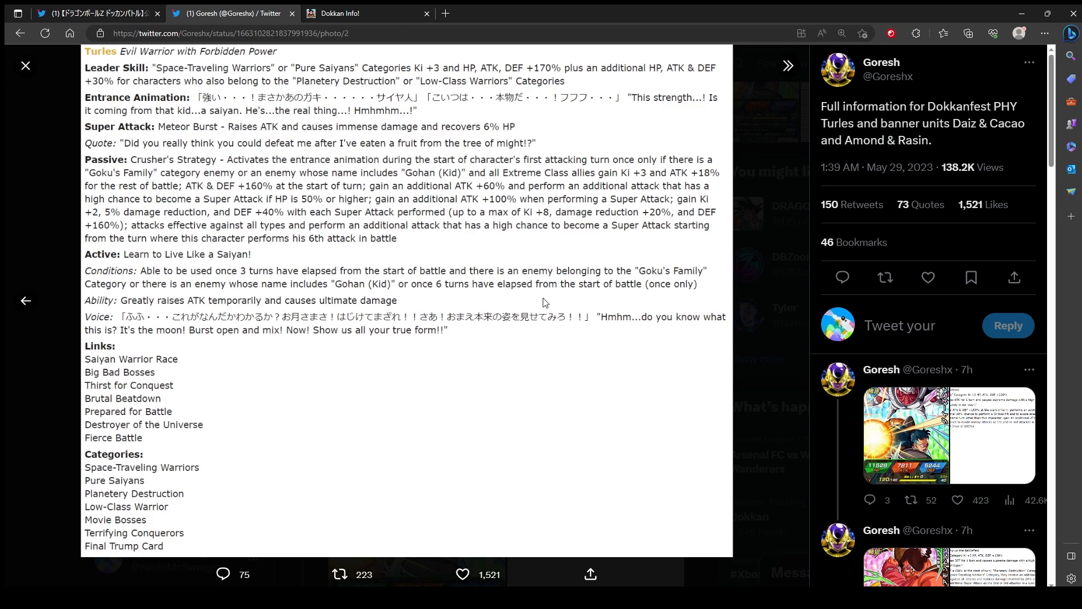
pyautogui.moveTo(618, 514)
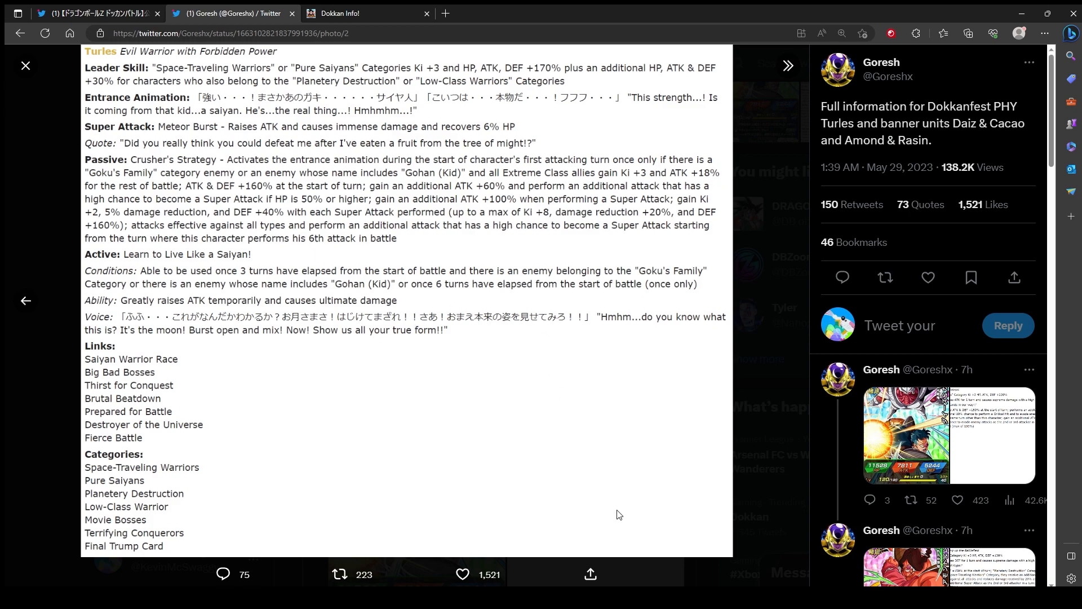
pyautogui.moveTo(607, 514)
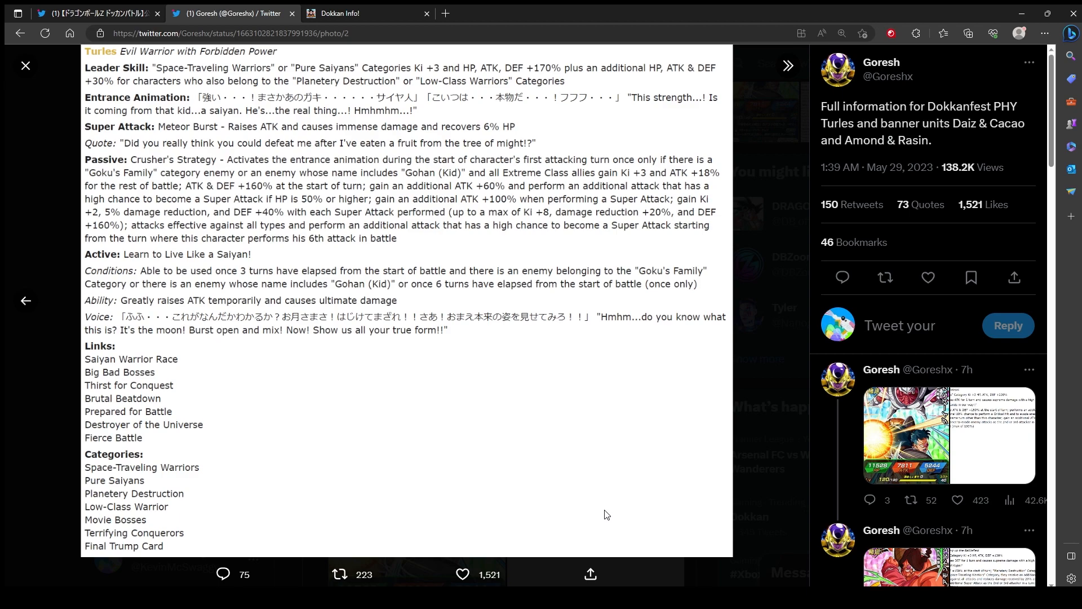
pyautogui.moveTo(289, 315)
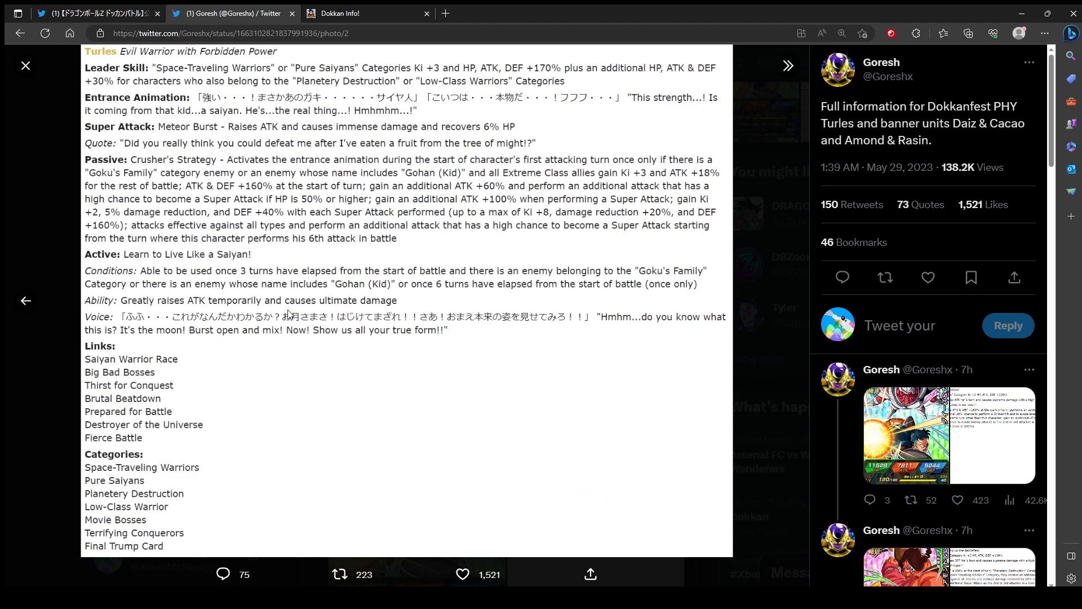
pyautogui.moveTo(167, 351)
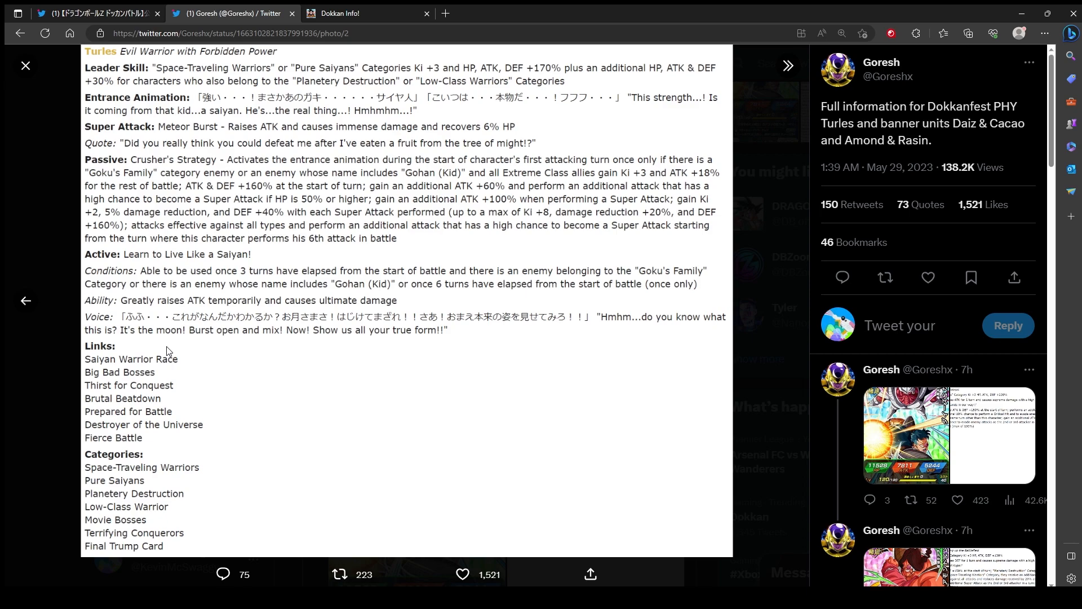
pyautogui.moveTo(343, 338)
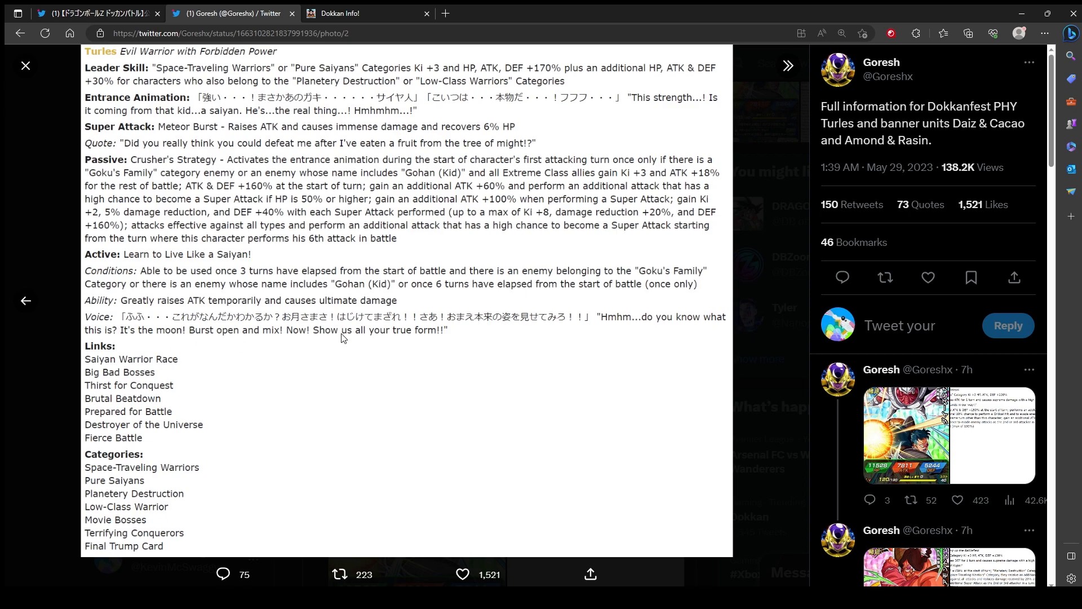
pyautogui.moveTo(389, 506)
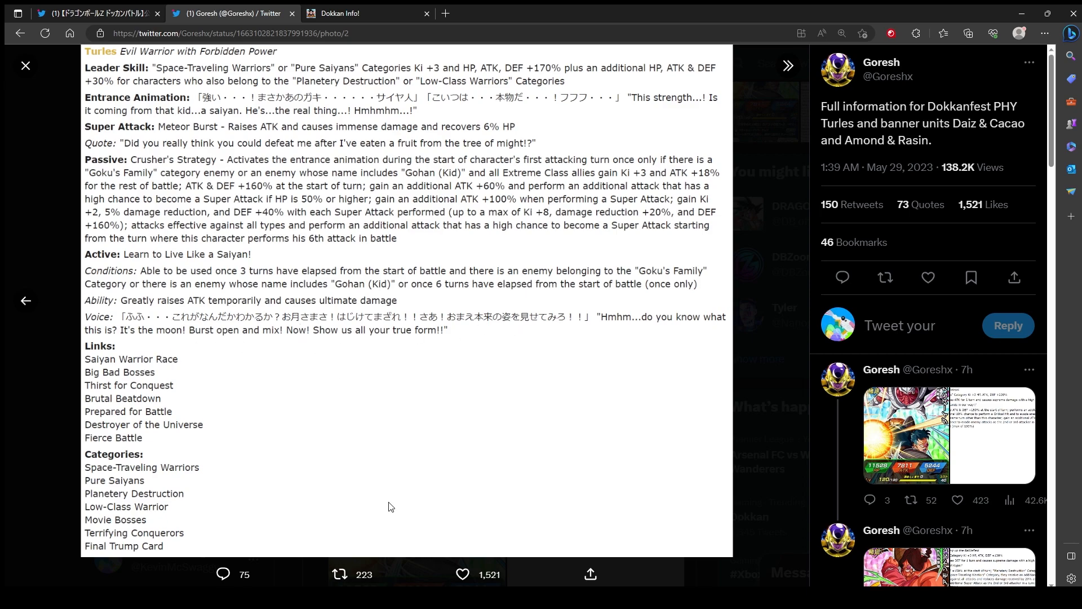
pyautogui.moveTo(119, 384)
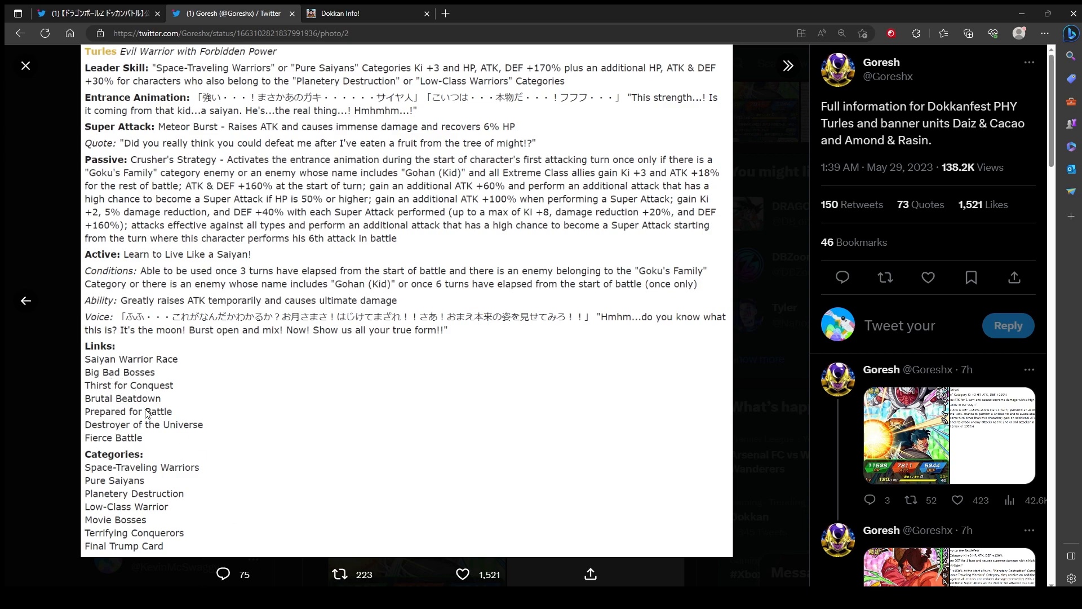
pyautogui.moveTo(161, 457)
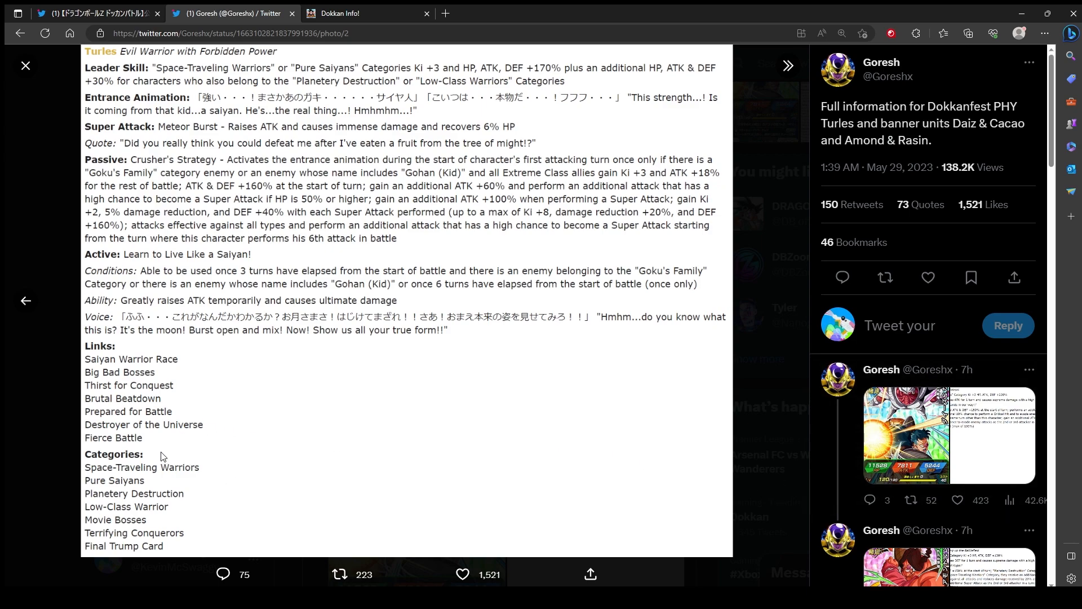
pyautogui.moveTo(289, 422)
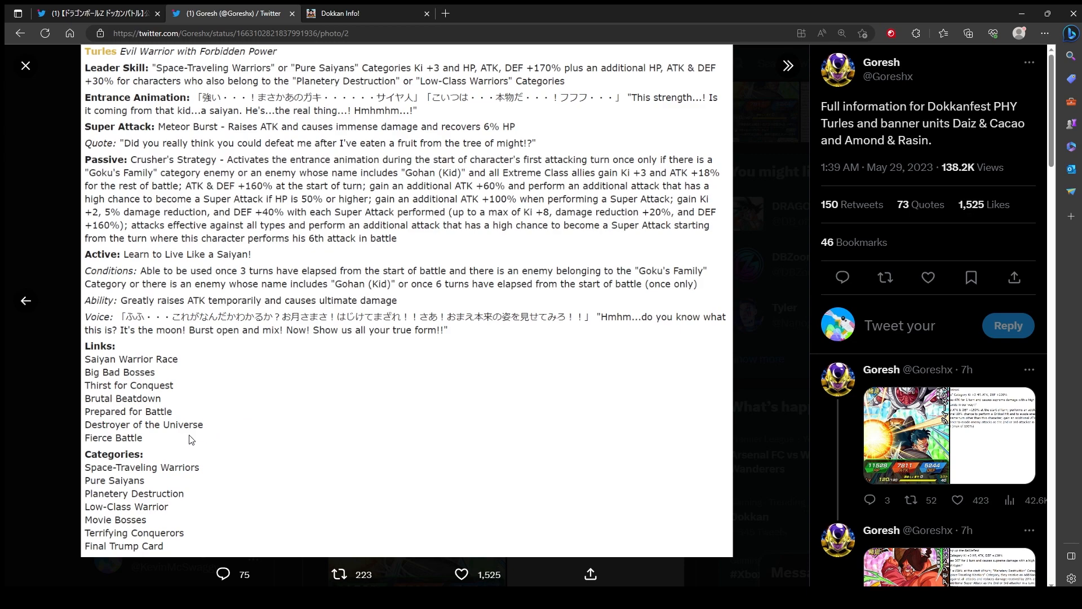
pyautogui.moveTo(145, 568)
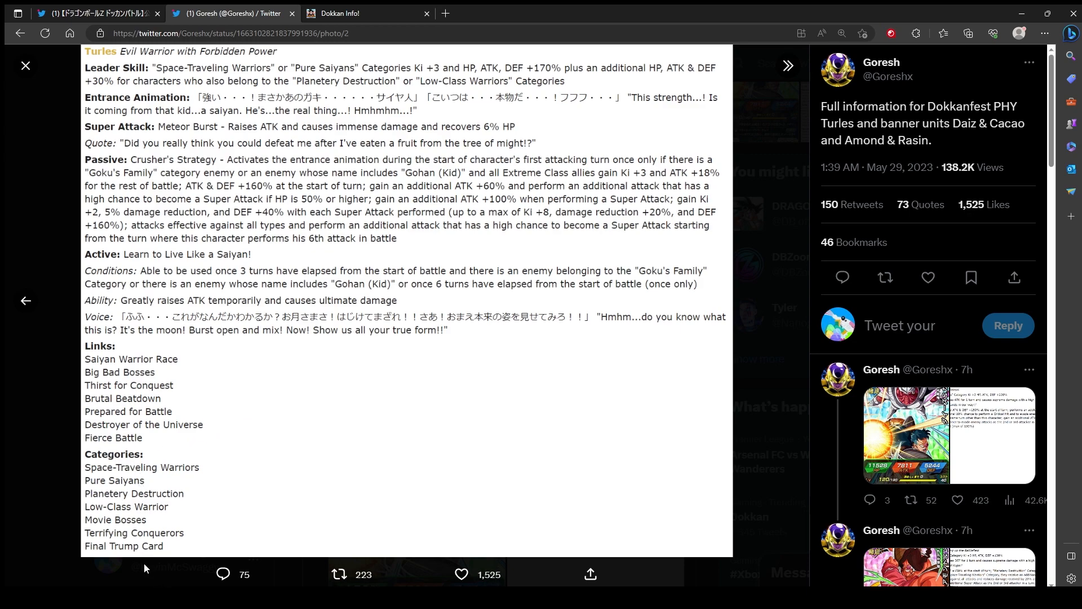
pyautogui.moveTo(647, 308)
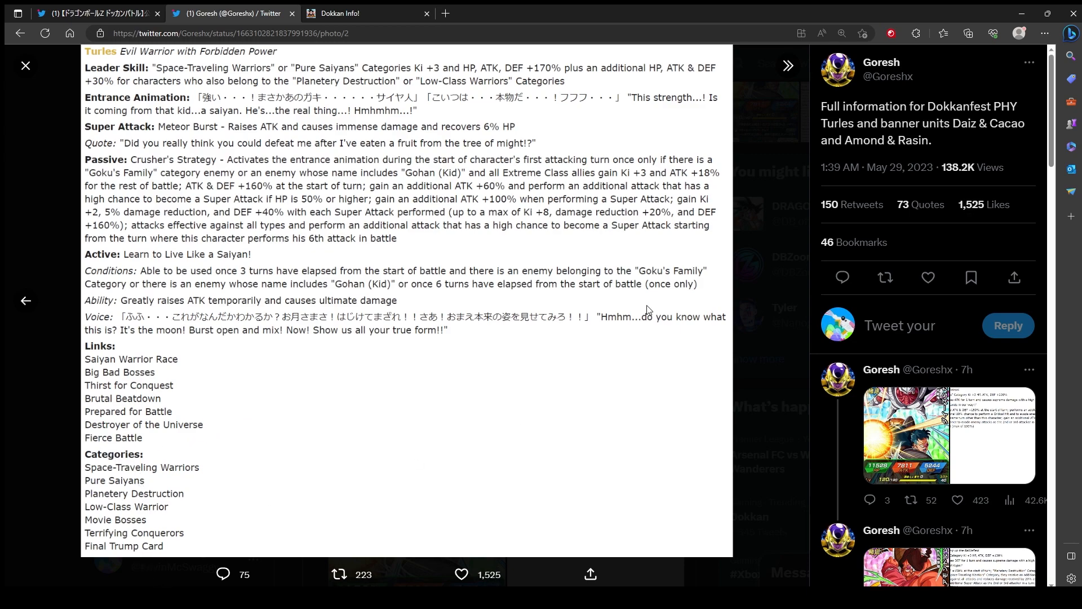
pyautogui.moveTo(485, 281)
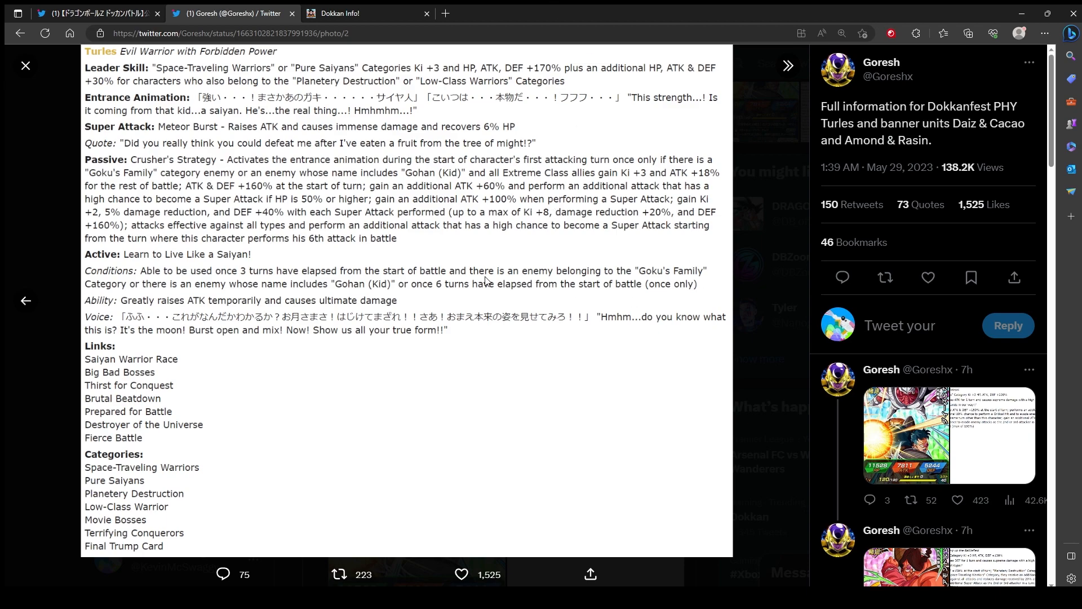
pyautogui.moveTo(238, 146)
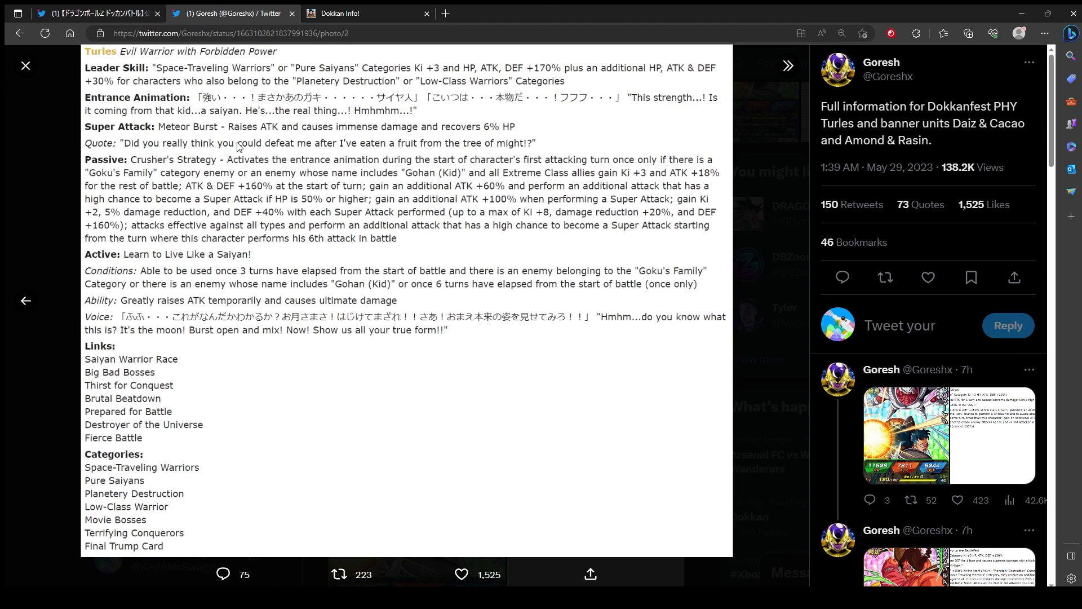
pyautogui.moveTo(628, 213)
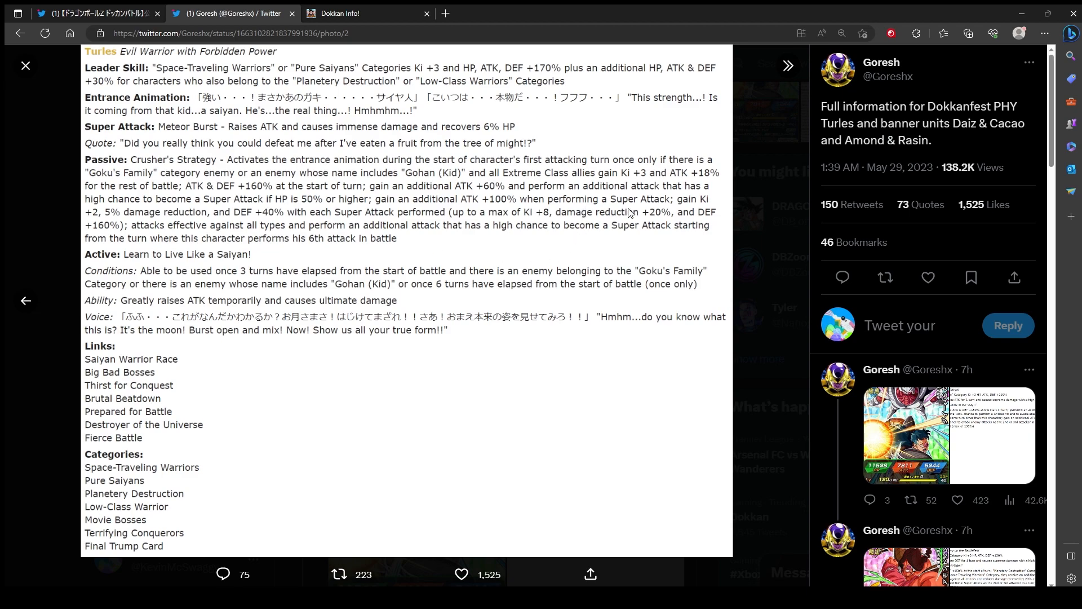
pyautogui.moveTo(528, 207)
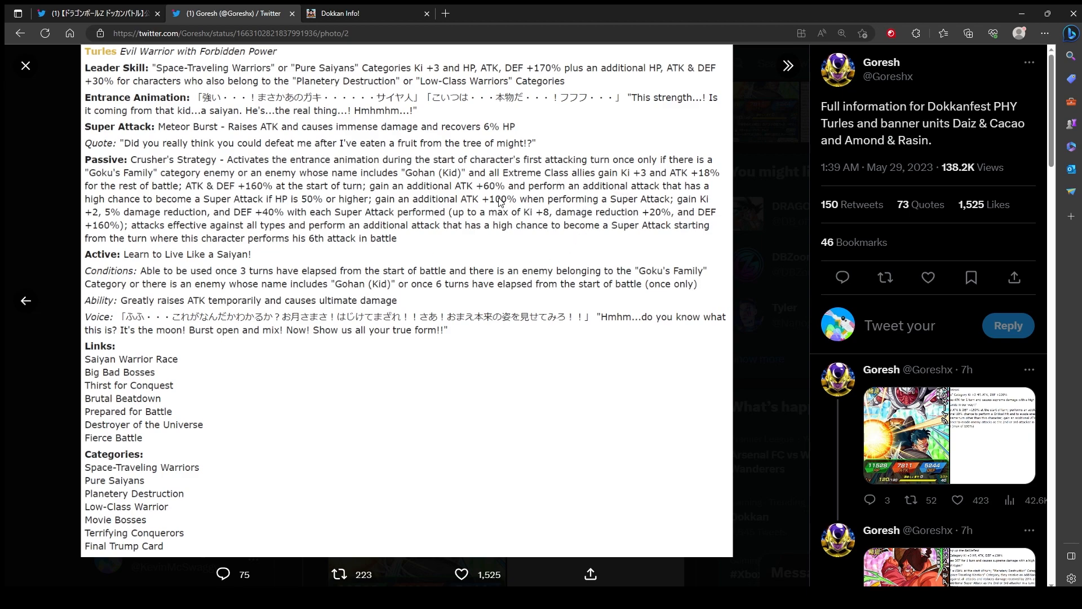
pyautogui.moveTo(543, 125)
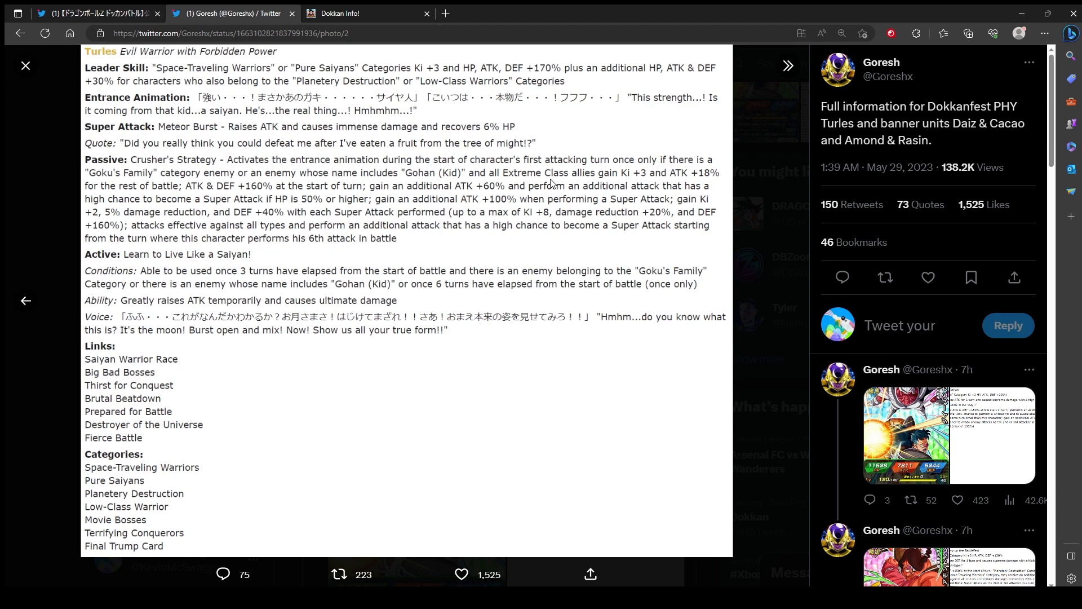
pyautogui.moveTo(569, 199)
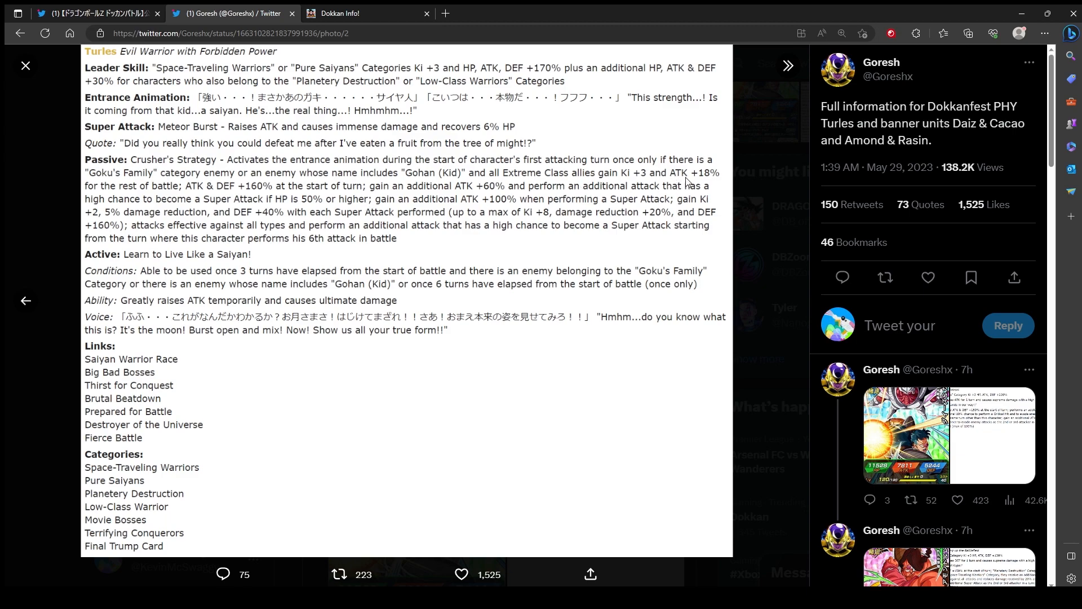
pyautogui.moveTo(662, 188)
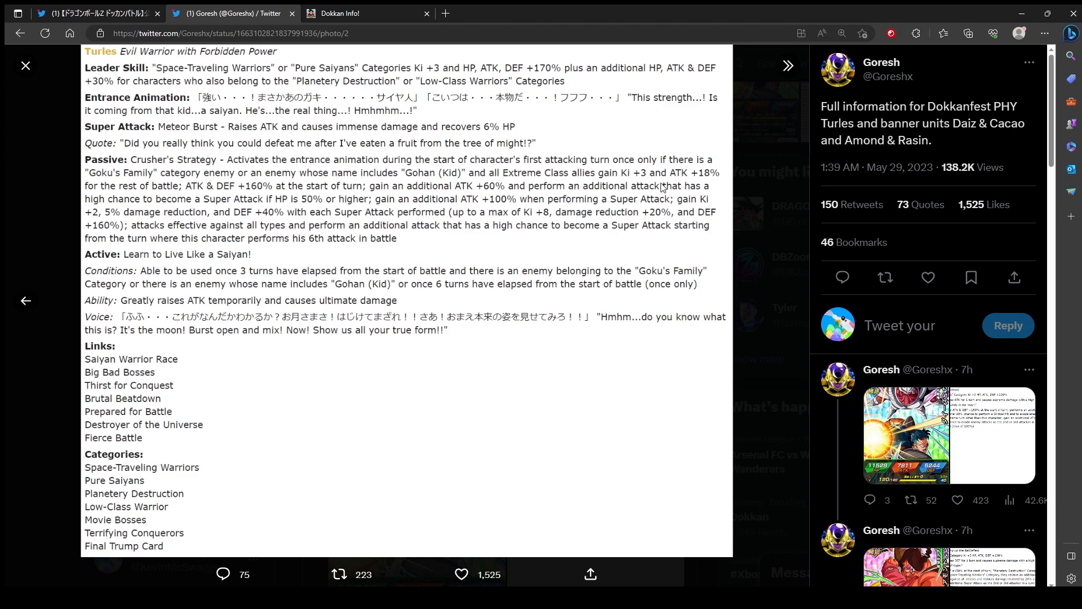
pyautogui.moveTo(576, 183)
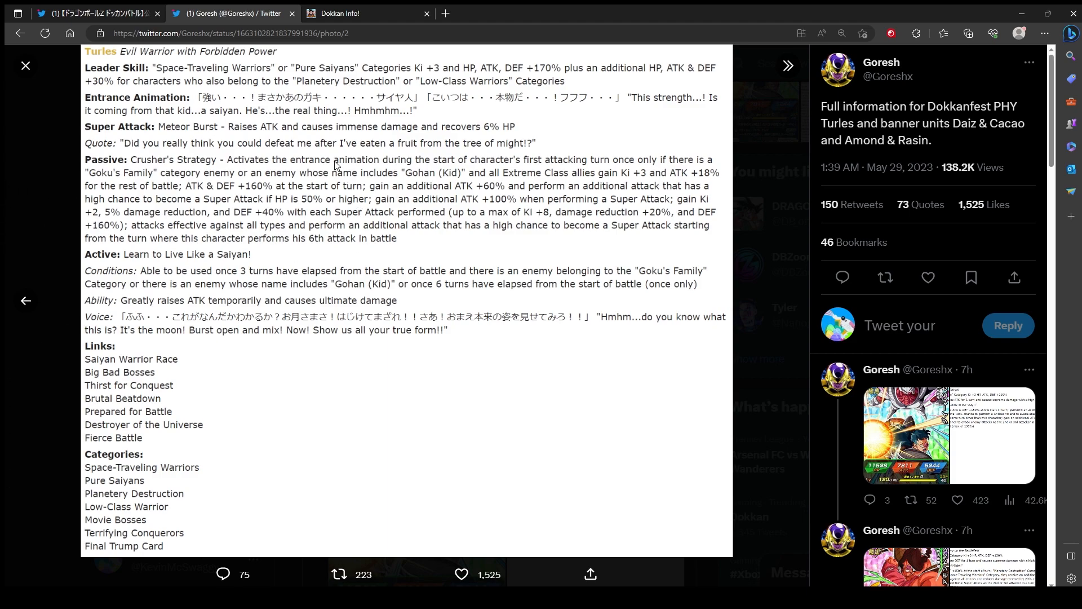
pyautogui.moveTo(415, 419)
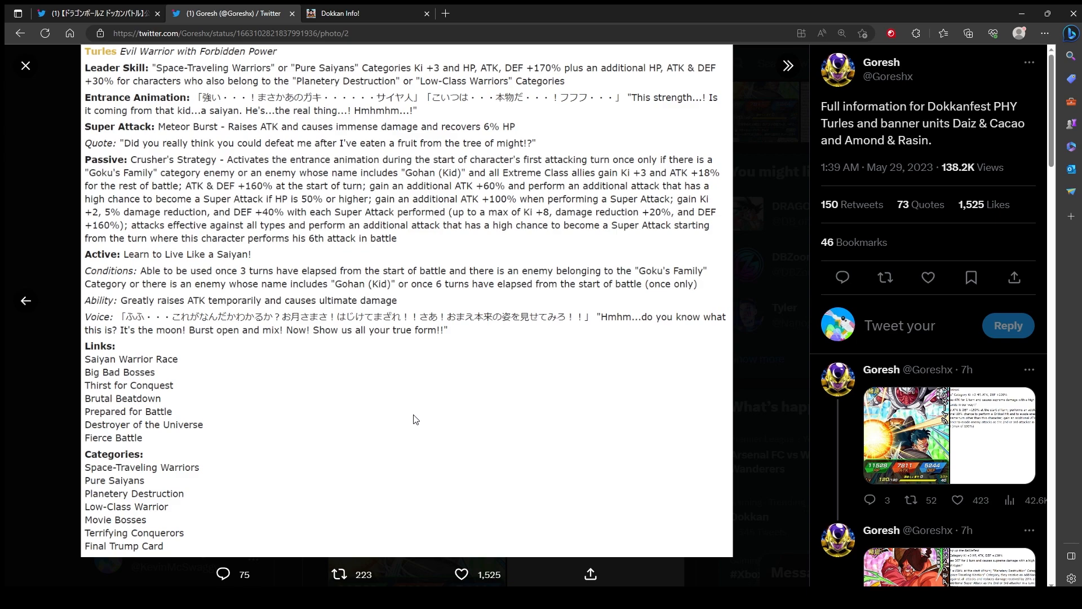
pyautogui.moveTo(257, 200)
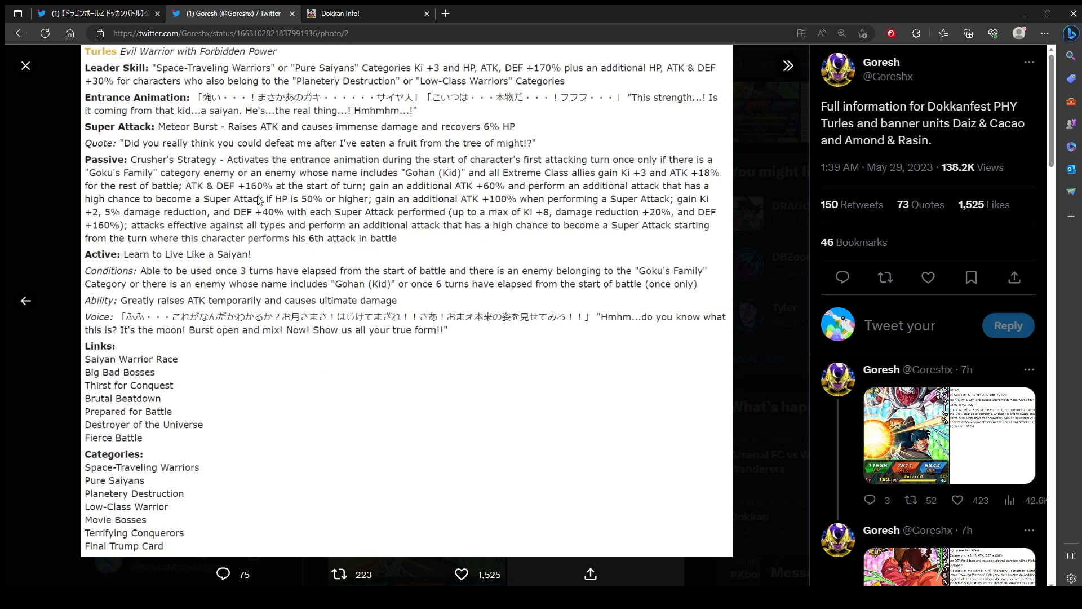
pyautogui.moveTo(469, 460)
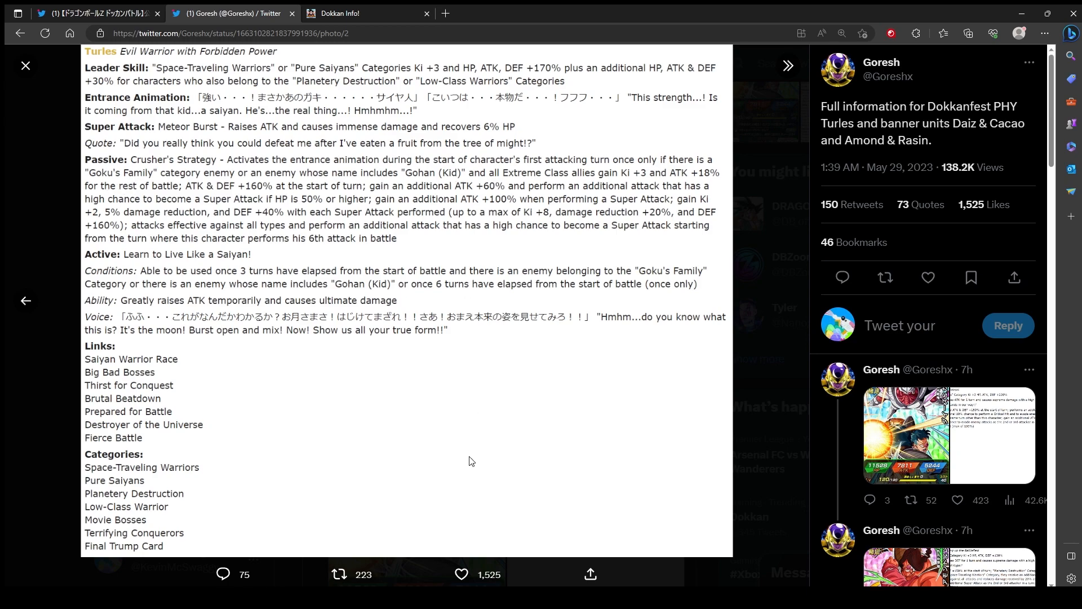
pyautogui.moveTo(336, 502)
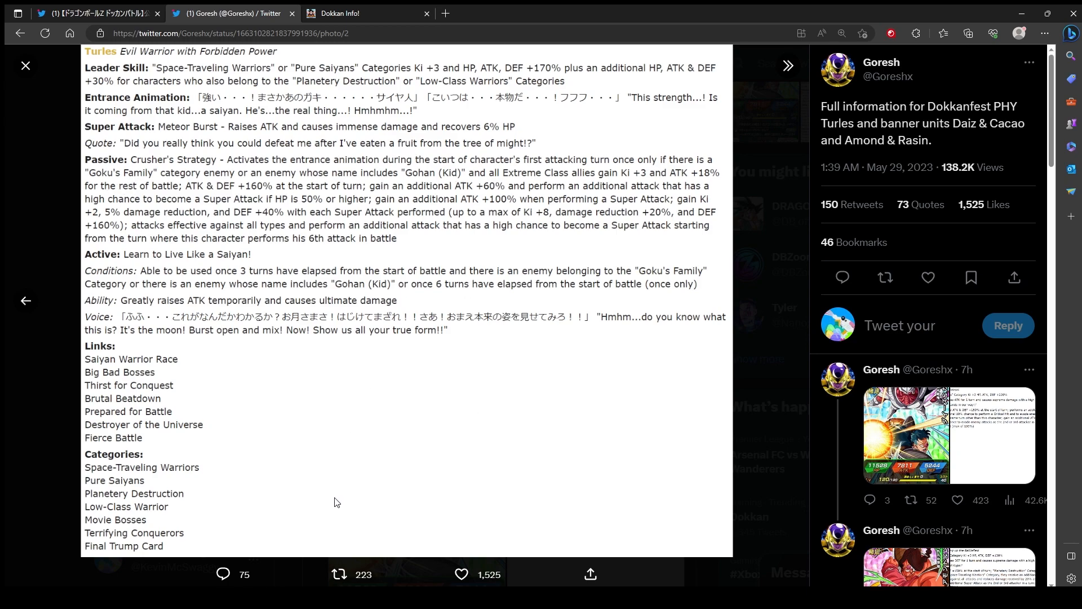
pyautogui.moveTo(501, 386)
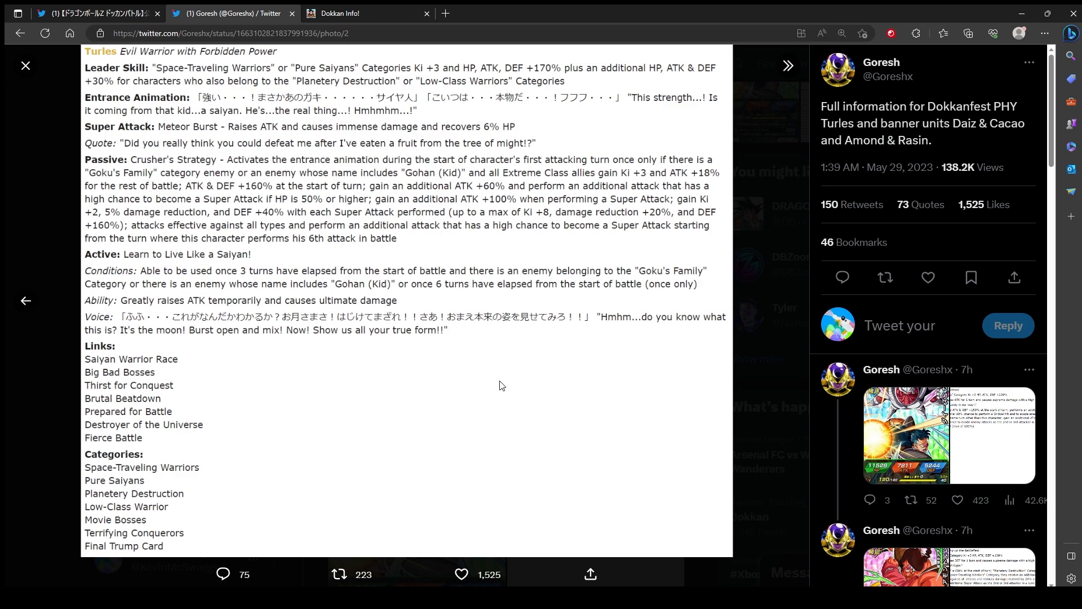
pyautogui.moveTo(455, 313)
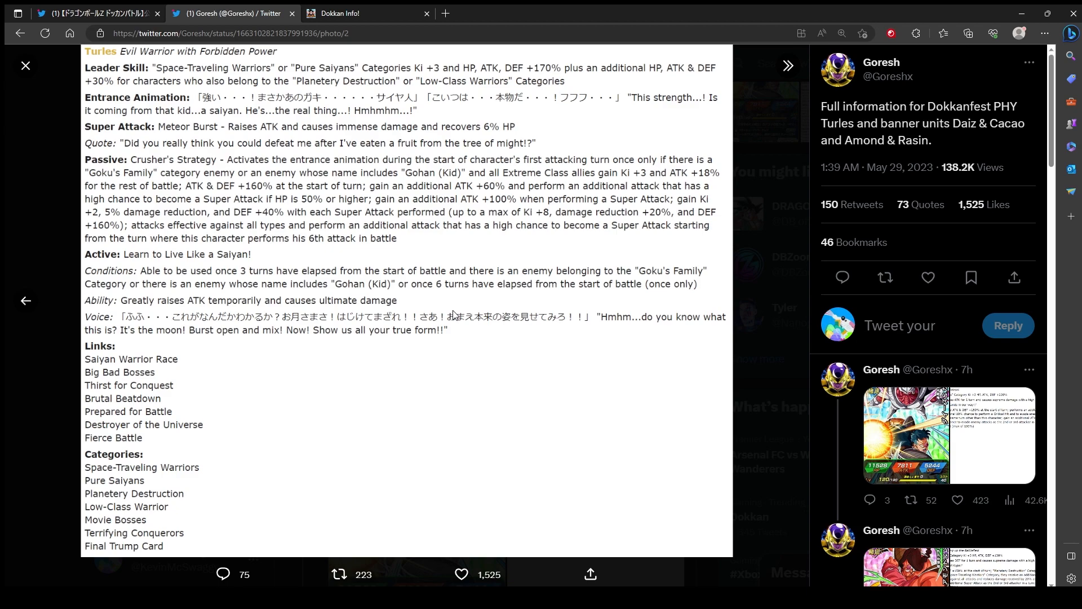
pyautogui.moveTo(572, 239)
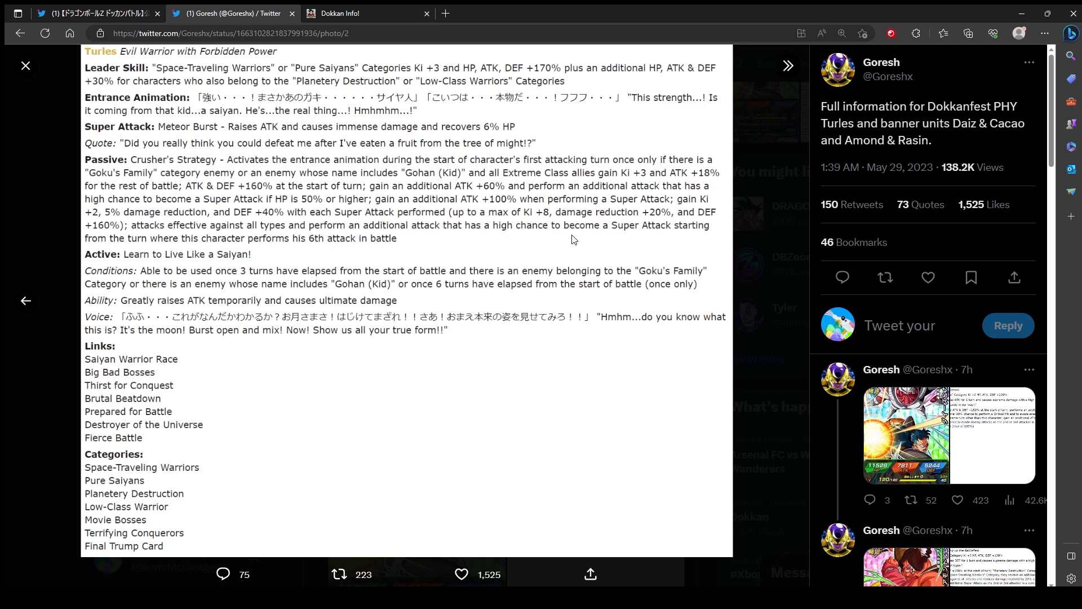
pyautogui.moveTo(392, 292)
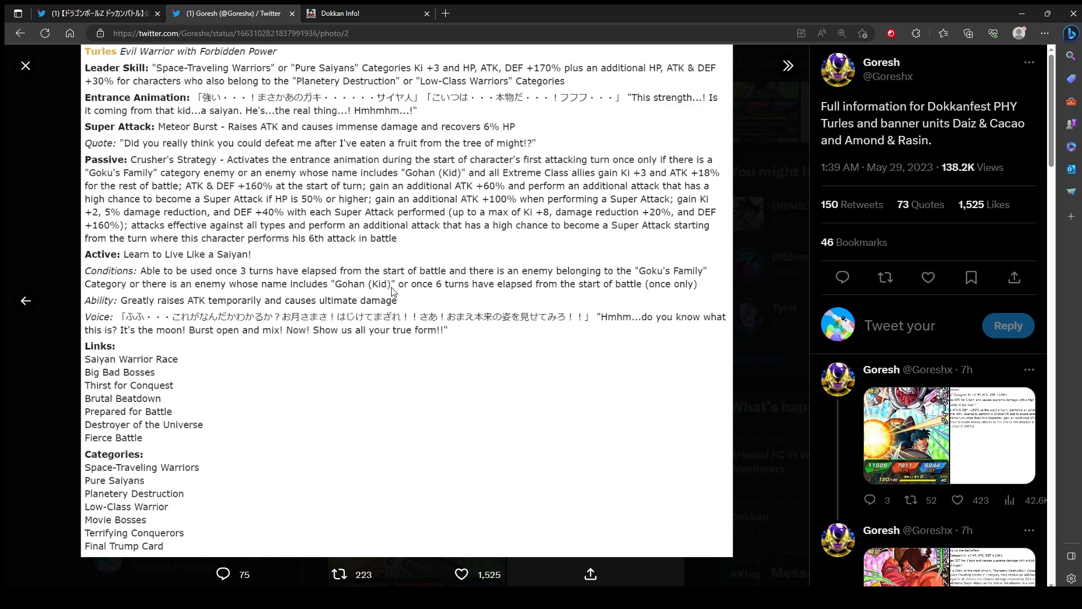
pyautogui.moveTo(629, 226)
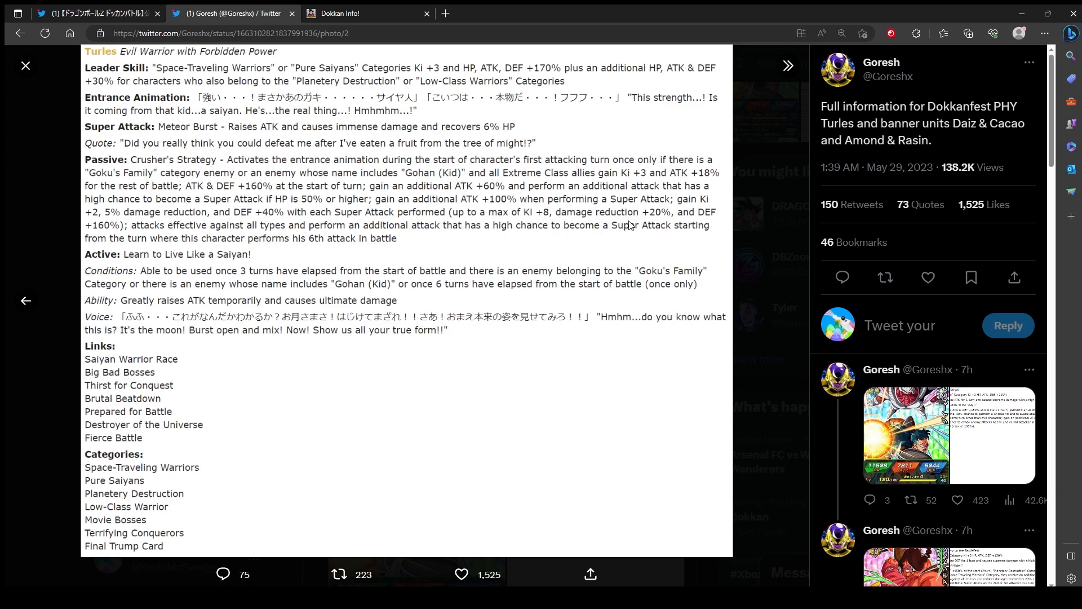
pyautogui.moveTo(636, 229)
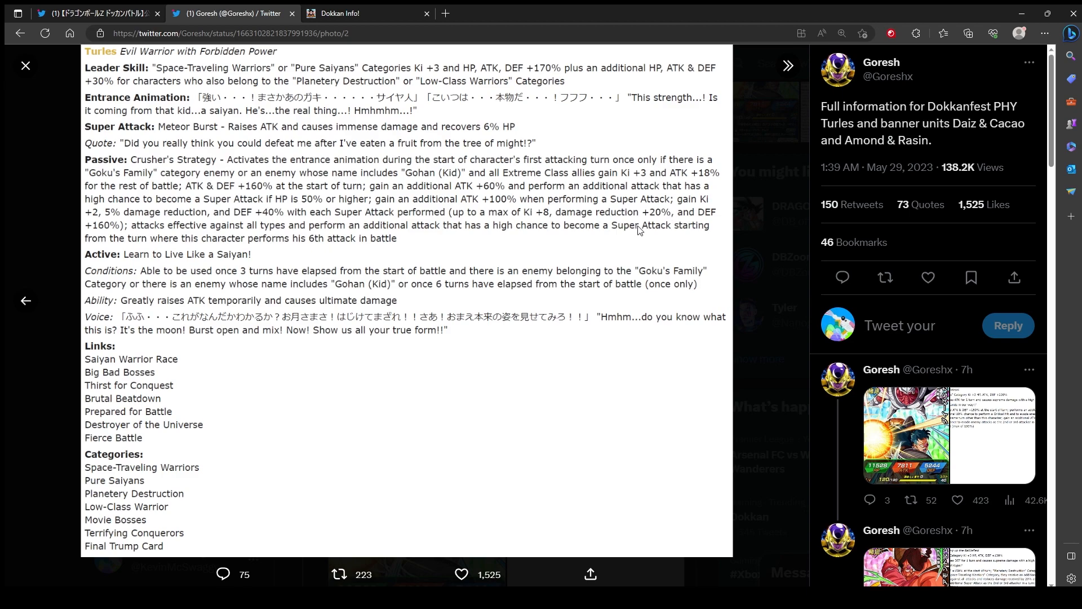
pyautogui.moveTo(580, 239)
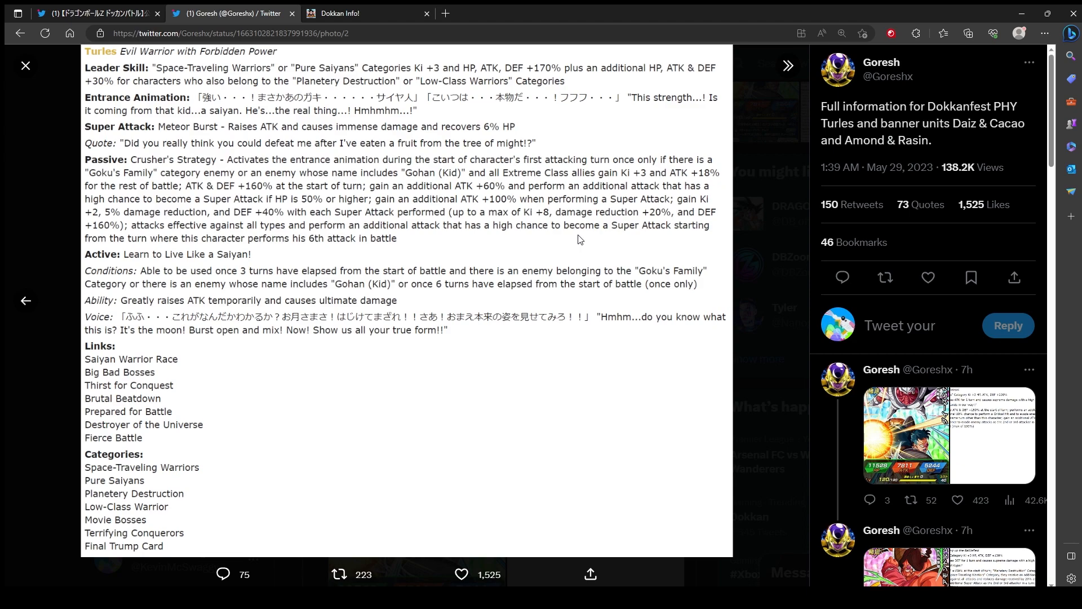
pyautogui.moveTo(321, 277)
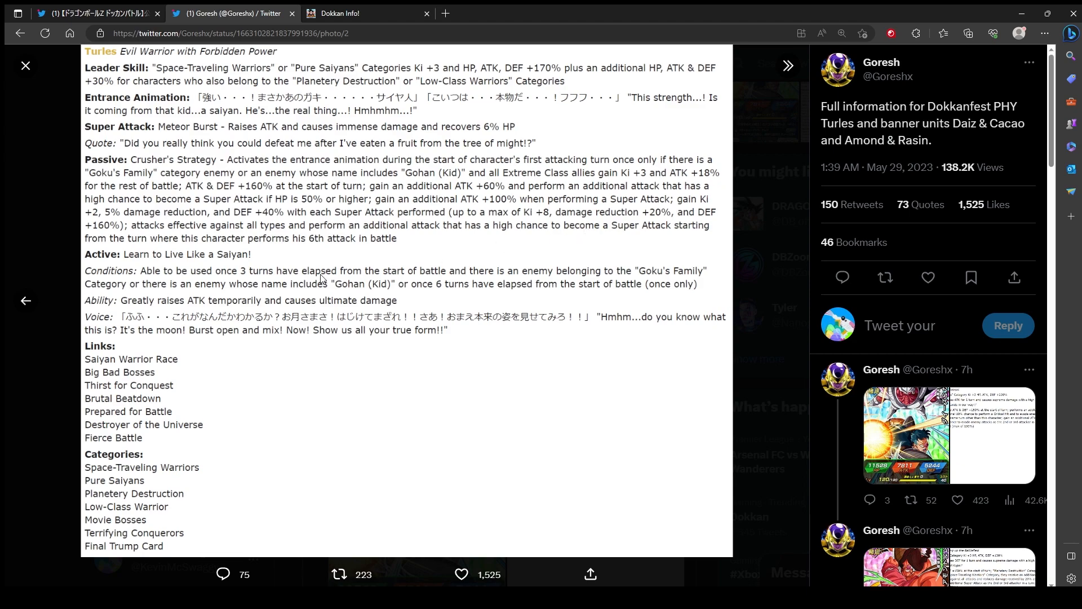
pyautogui.moveTo(521, 210)
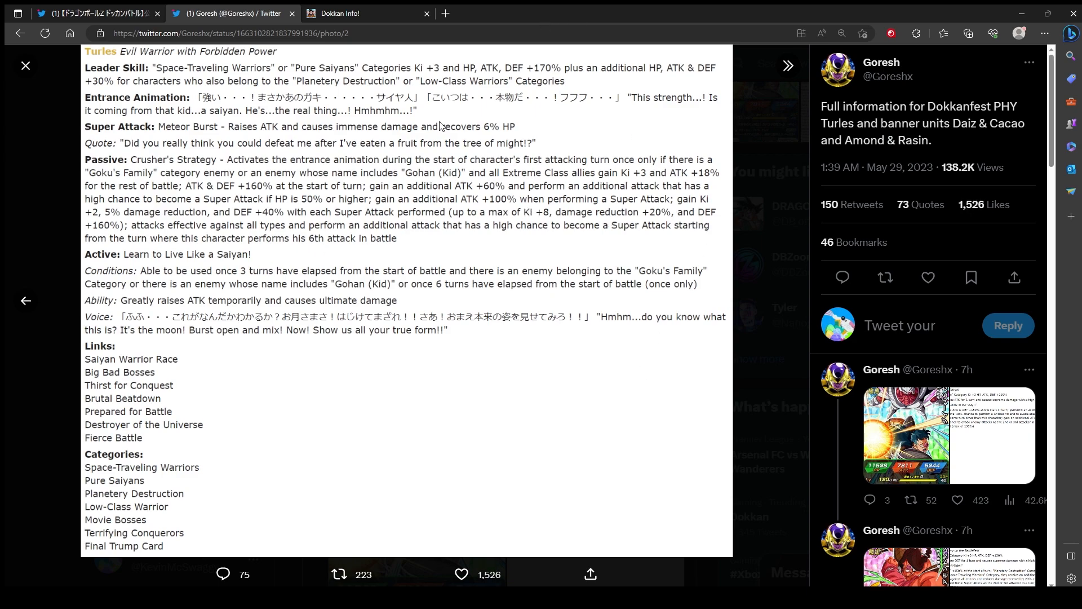
pyautogui.moveTo(285, 129)
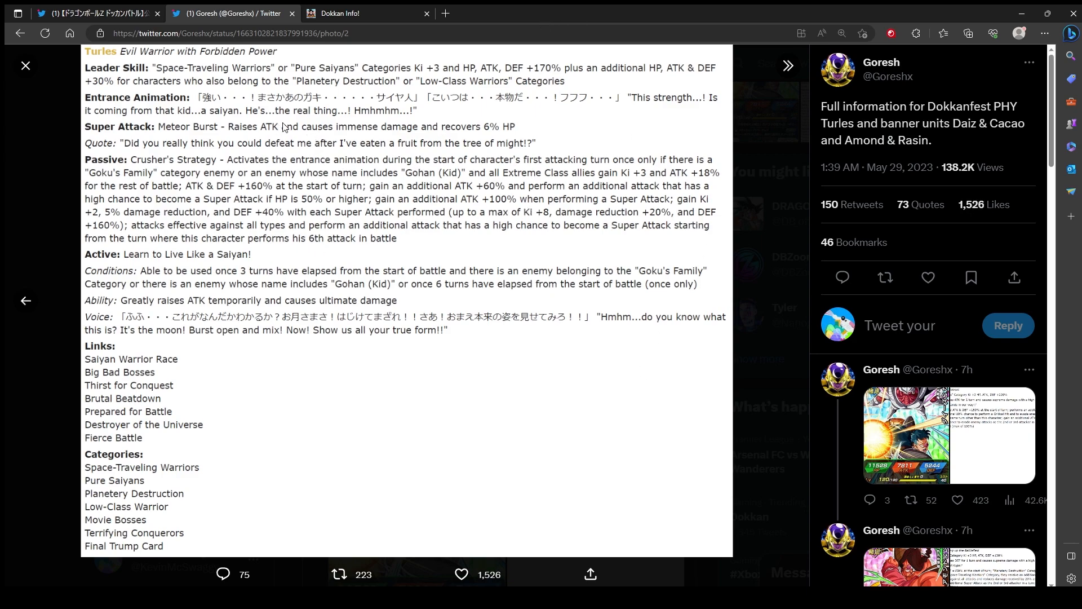
pyautogui.moveTo(316, 170)
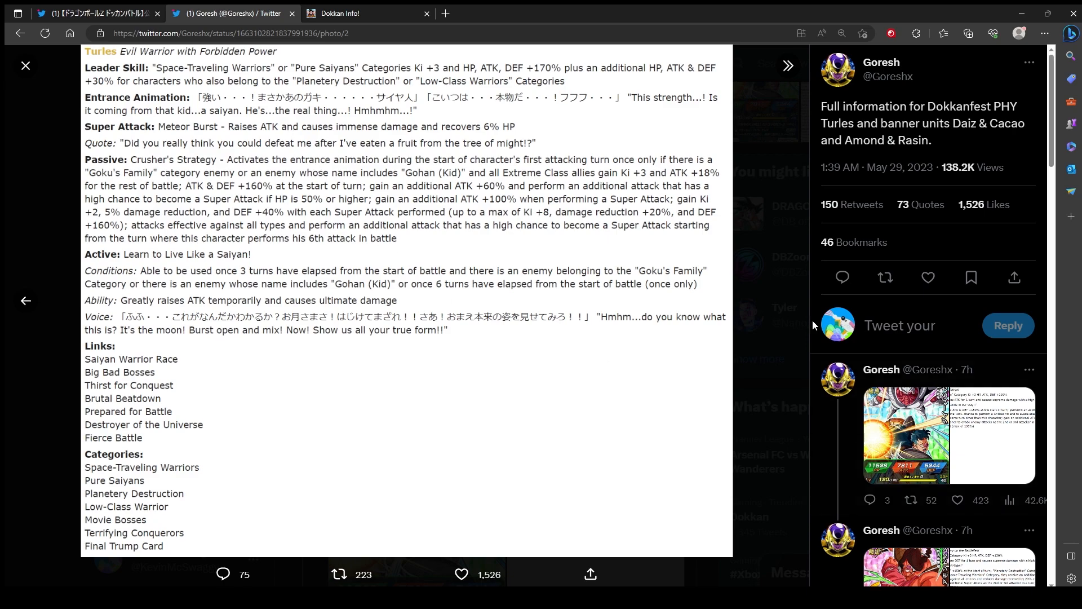
pyautogui.moveTo(271, 397)
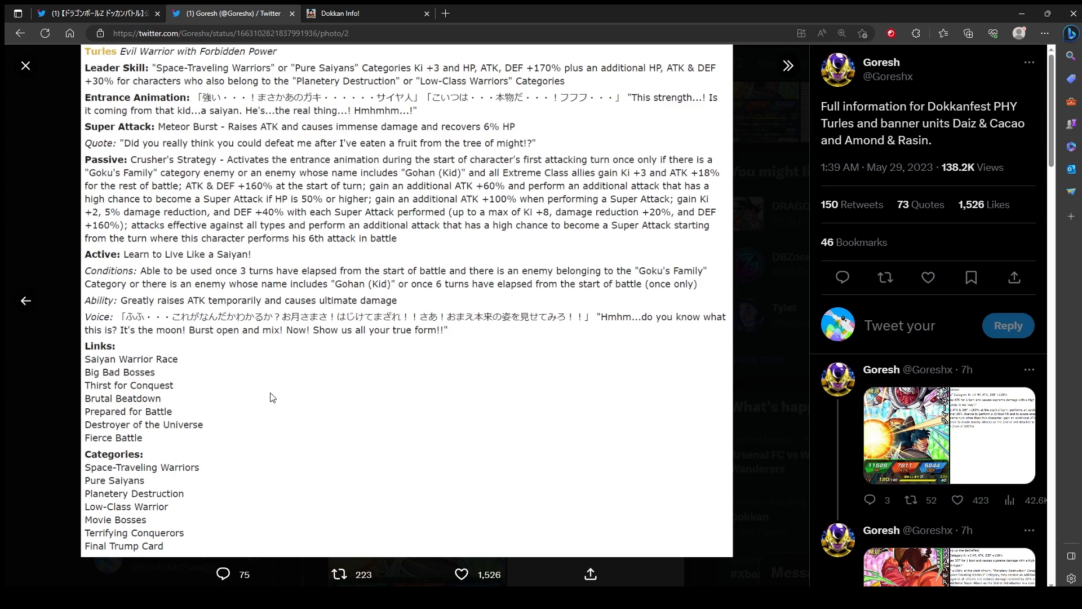
pyautogui.moveTo(460, 325)
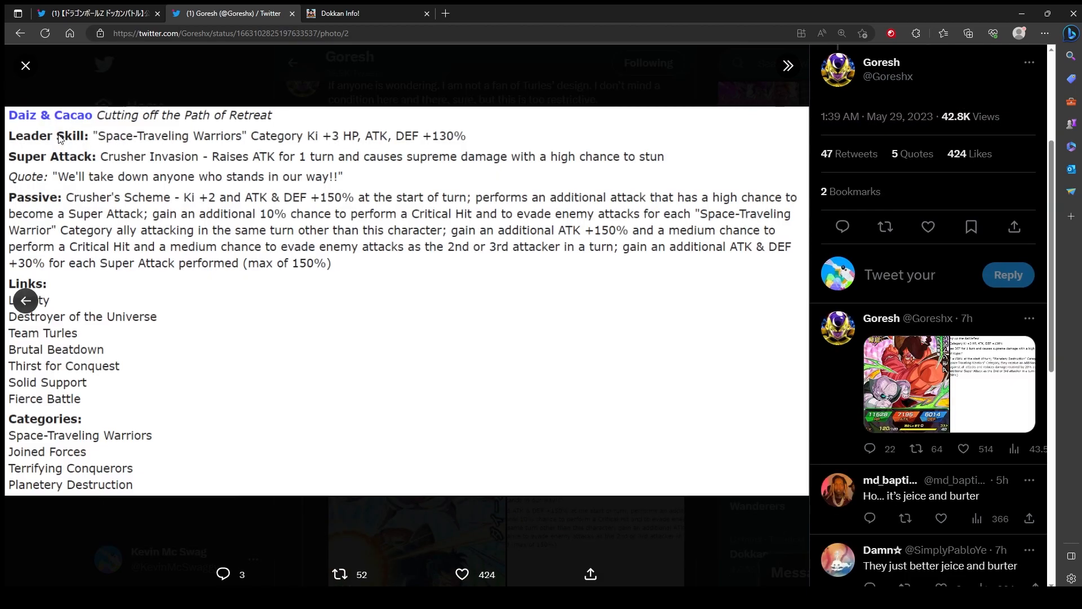
pyautogui.moveTo(90, 152)
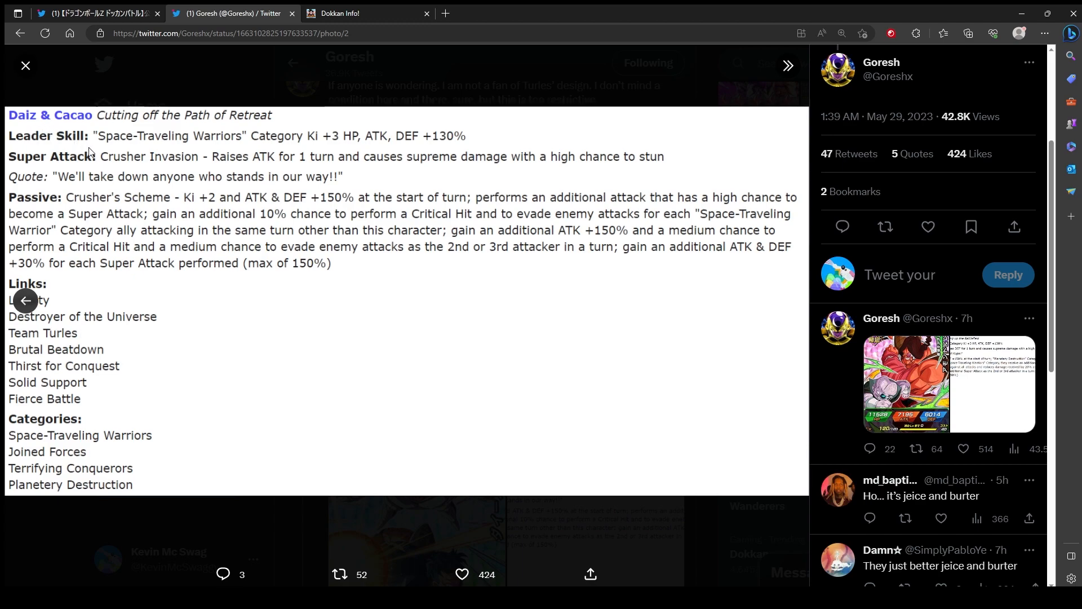
pyautogui.moveTo(116, 195)
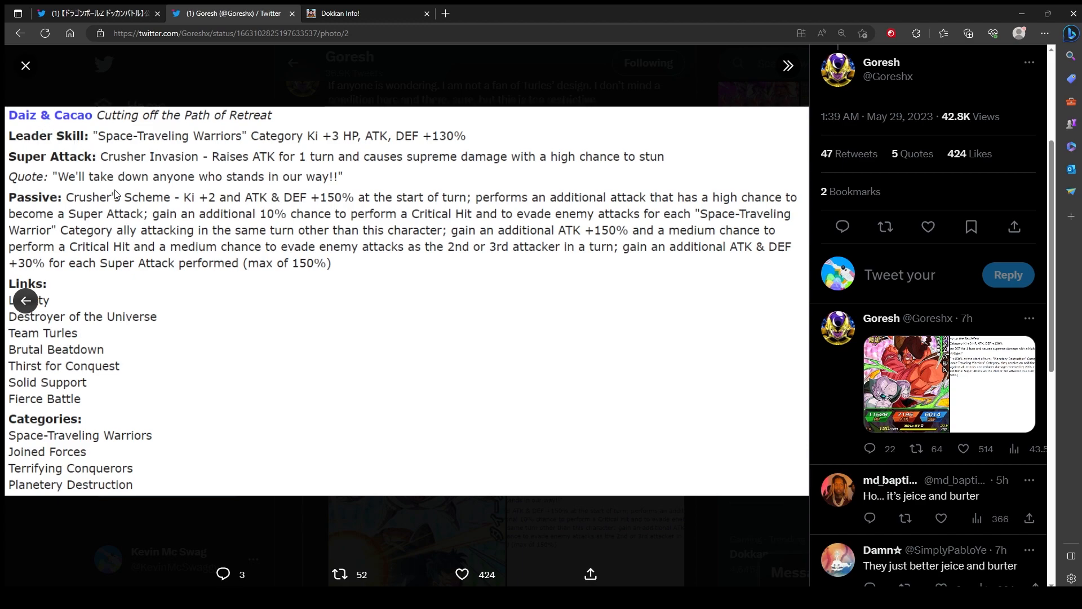
pyautogui.moveTo(139, 221)
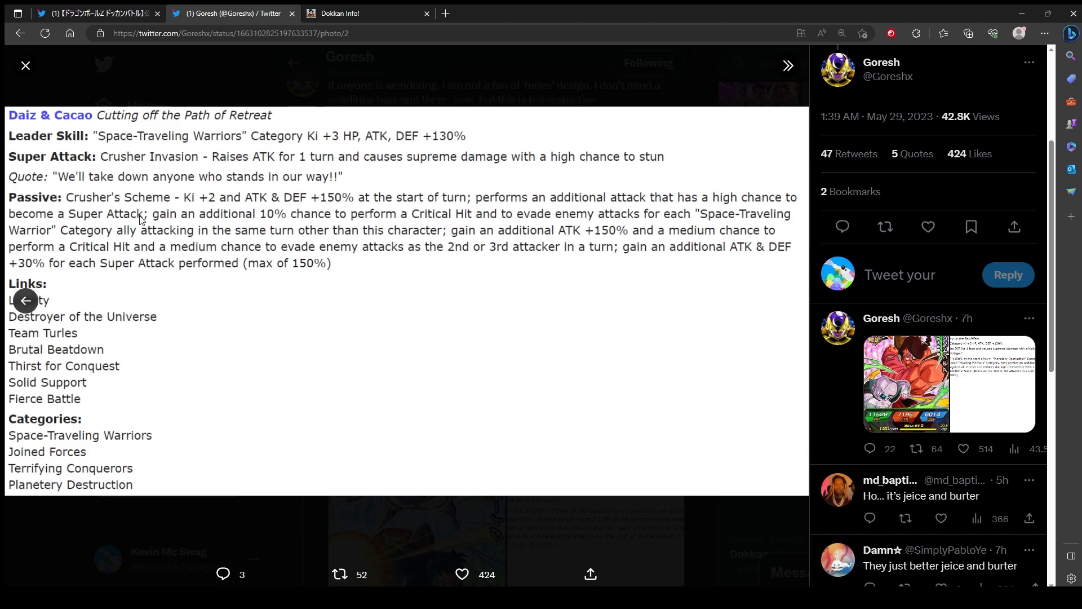
pyautogui.moveTo(87, 142)
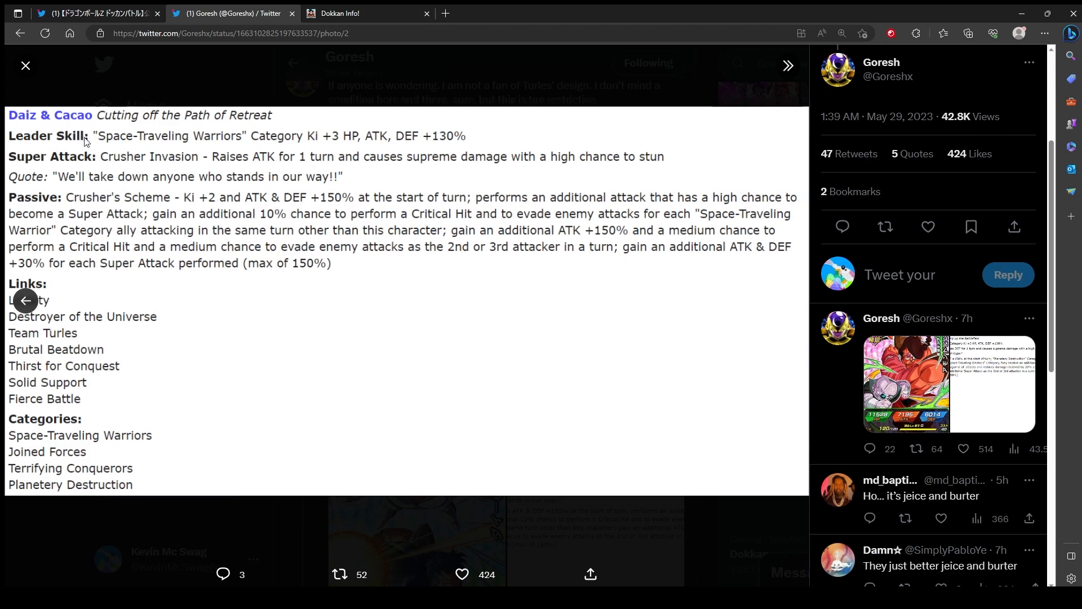
pyautogui.moveTo(177, 103)
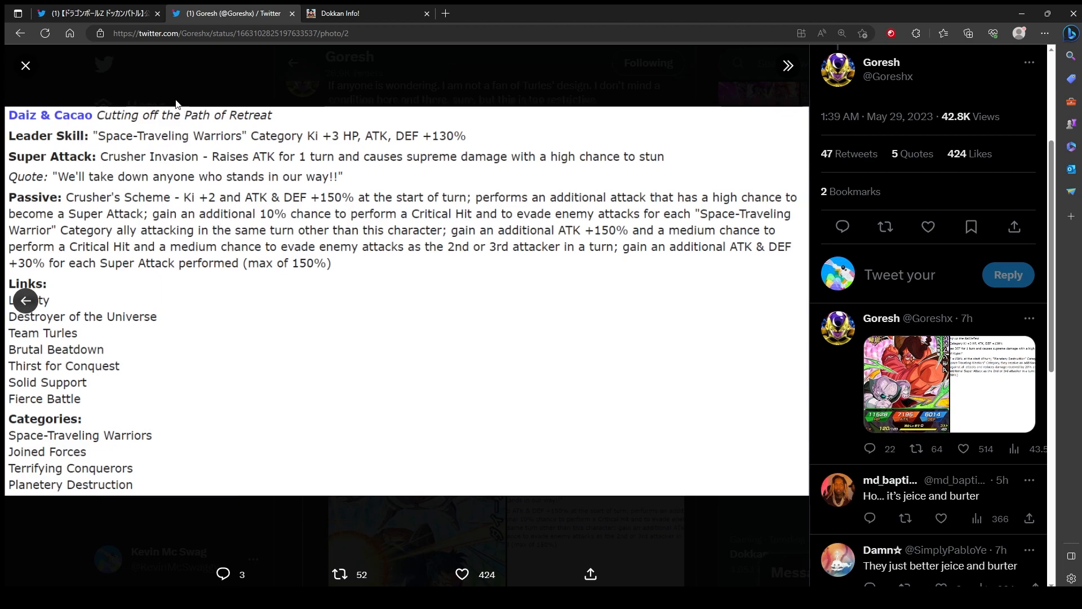
pyautogui.moveTo(217, 226)
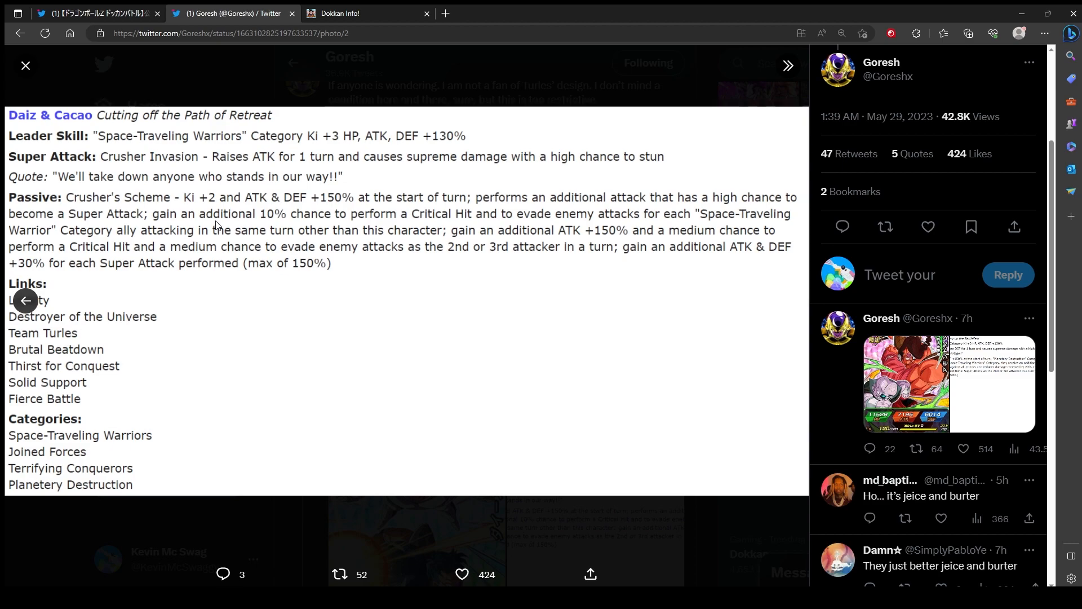
pyautogui.moveTo(617, 203)
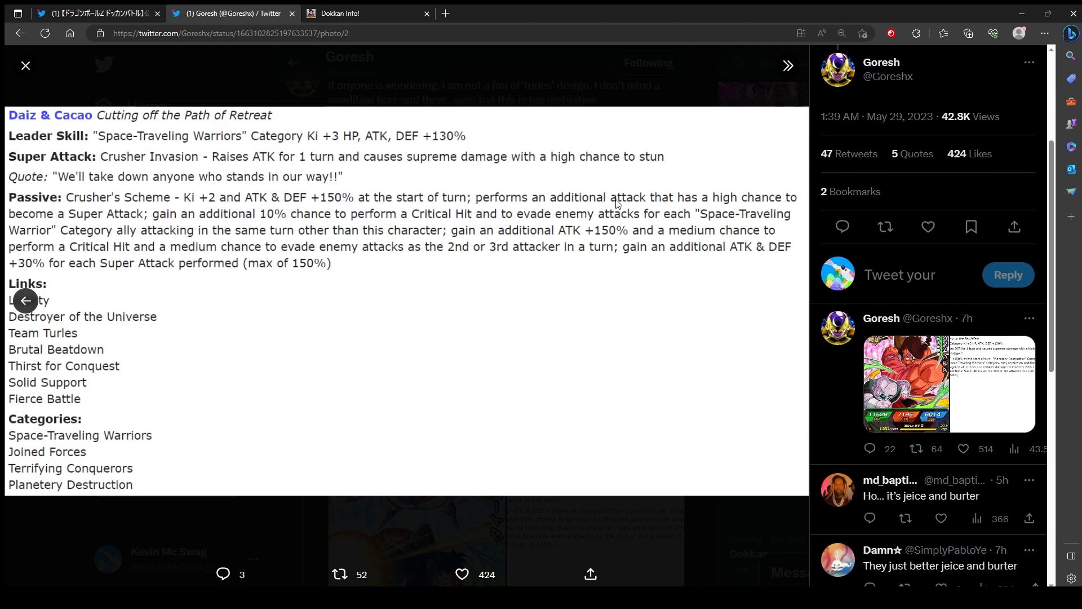
pyautogui.moveTo(189, 264)
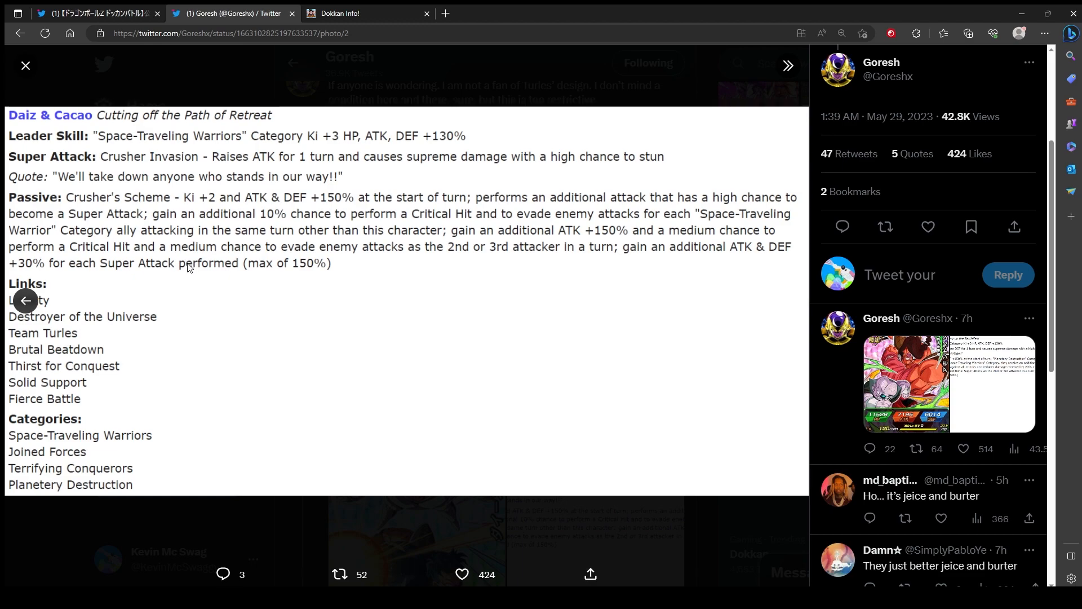
pyautogui.moveTo(577, 266)
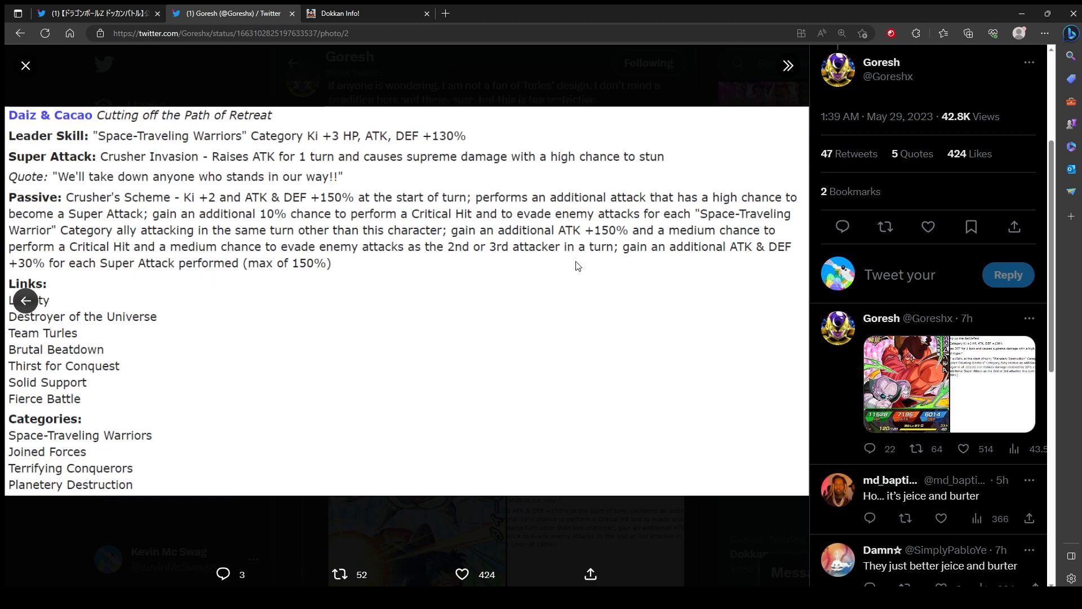
pyautogui.moveTo(222, 258)
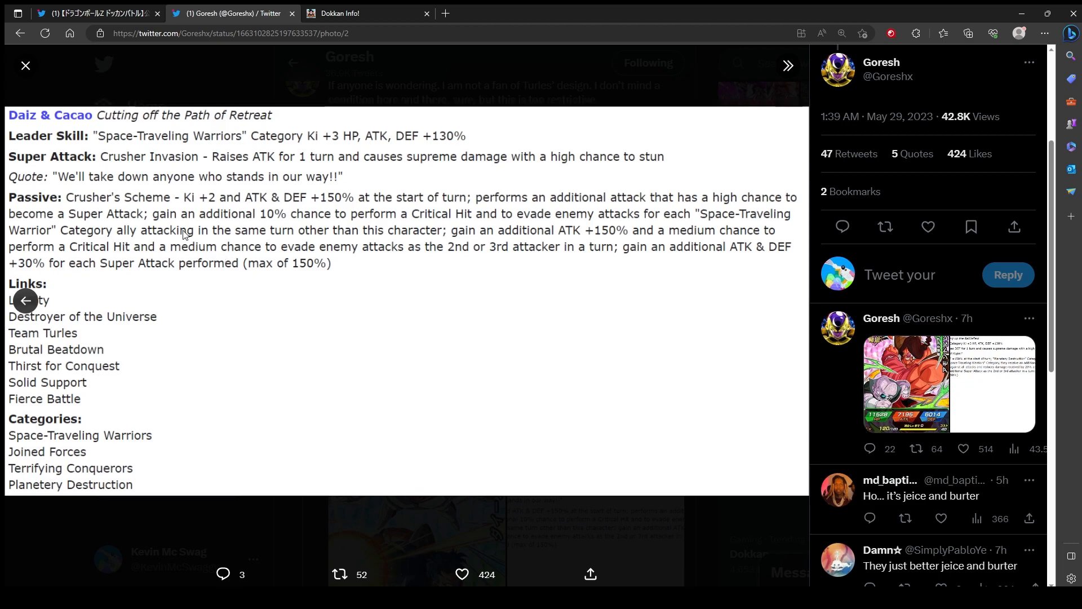
pyautogui.moveTo(474, 241)
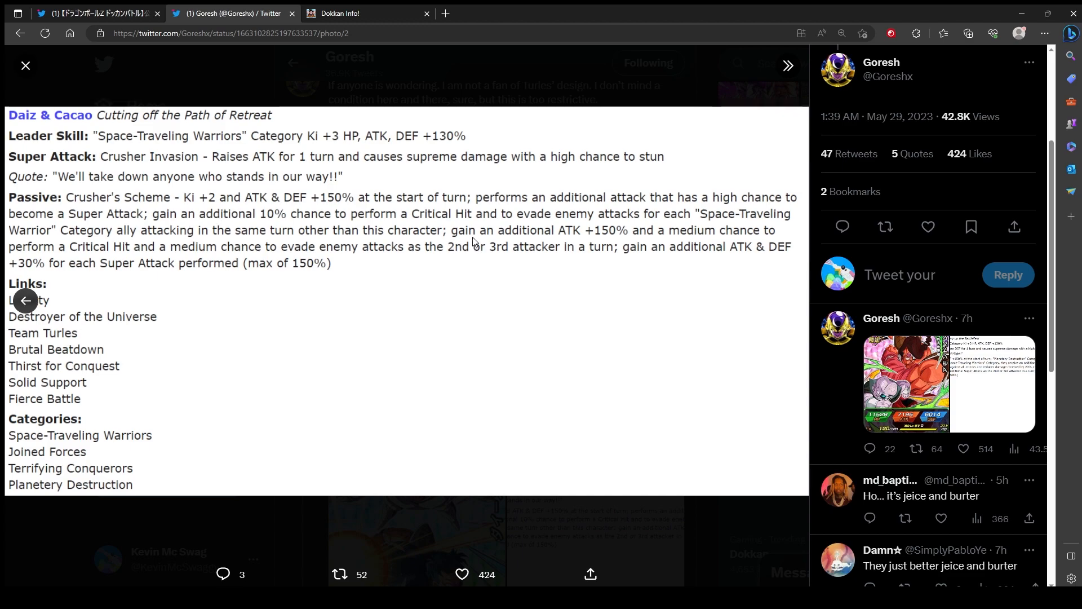
pyautogui.moveTo(706, 293)
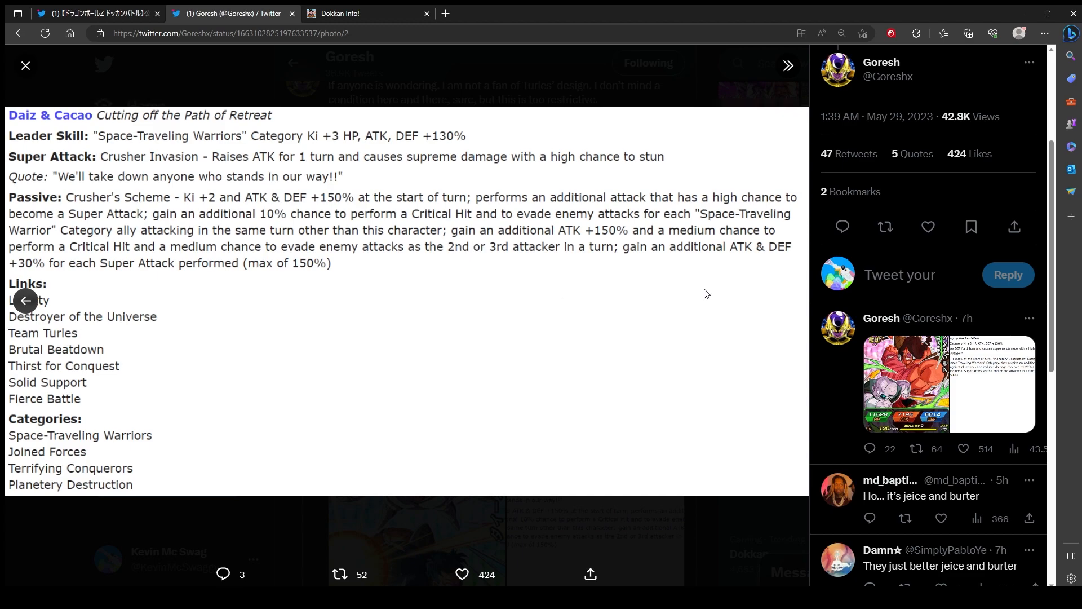
pyautogui.moveTo(590, 296)
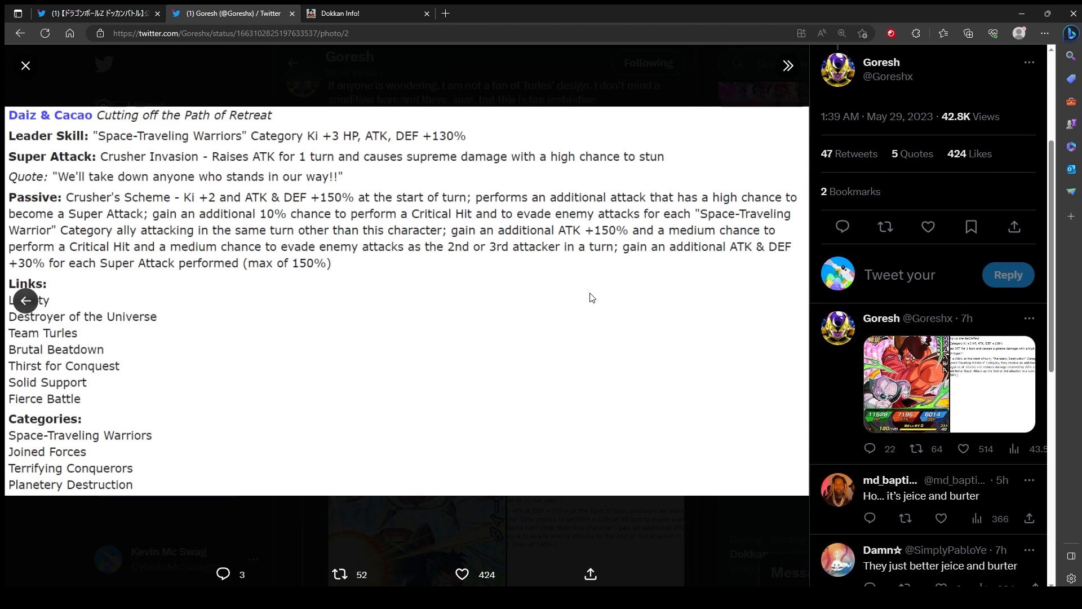
pyautogui.moveTo(111, 304)
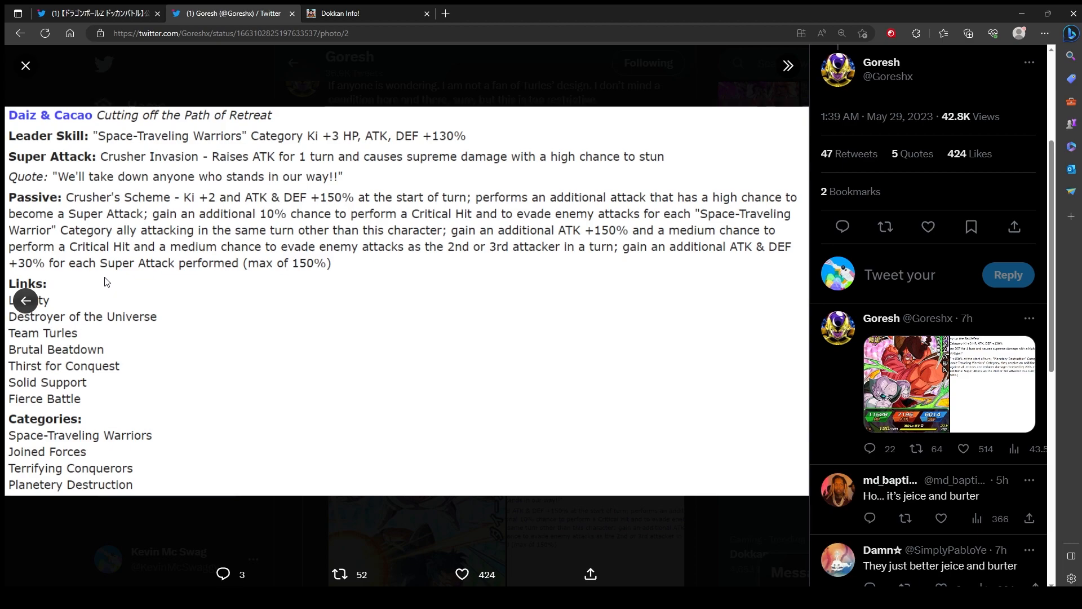
pyautogui.moveTo(107, 251)
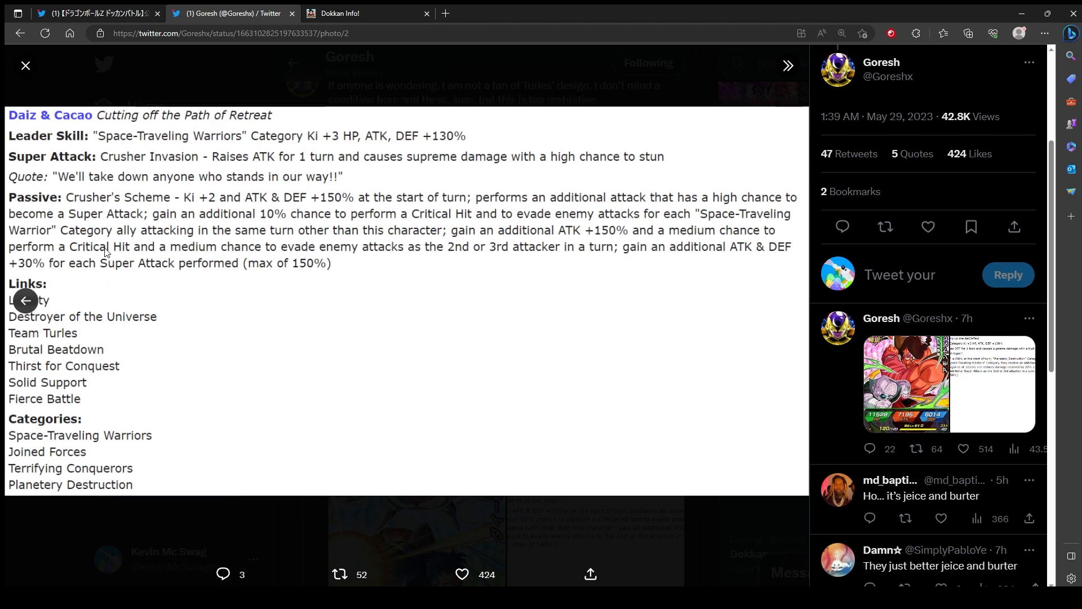
pyautogui.moveTo(125, 275)
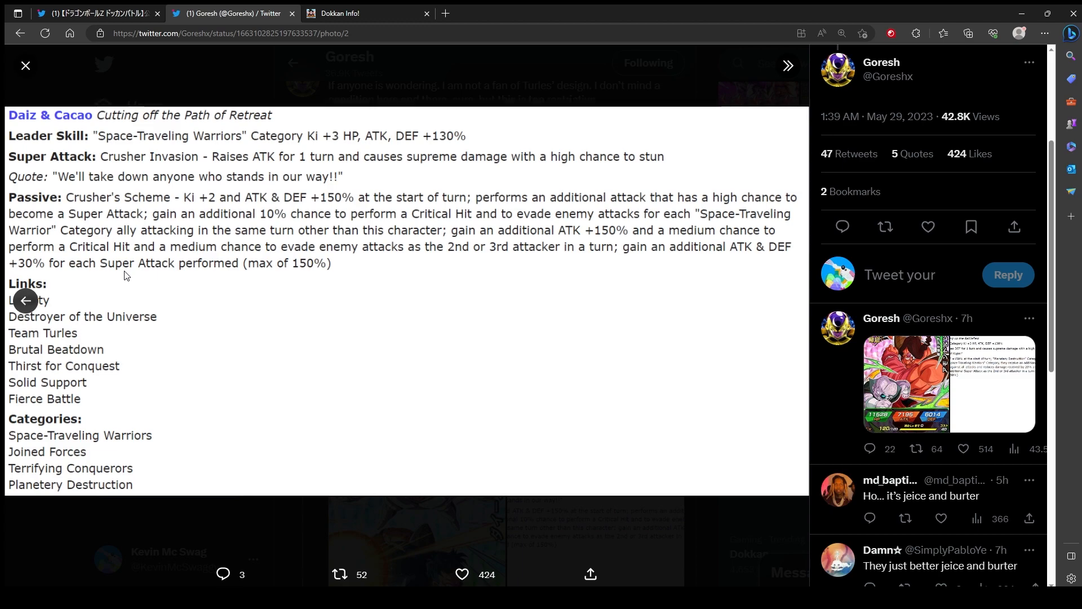
pyautogui.moveTo(563, 302)
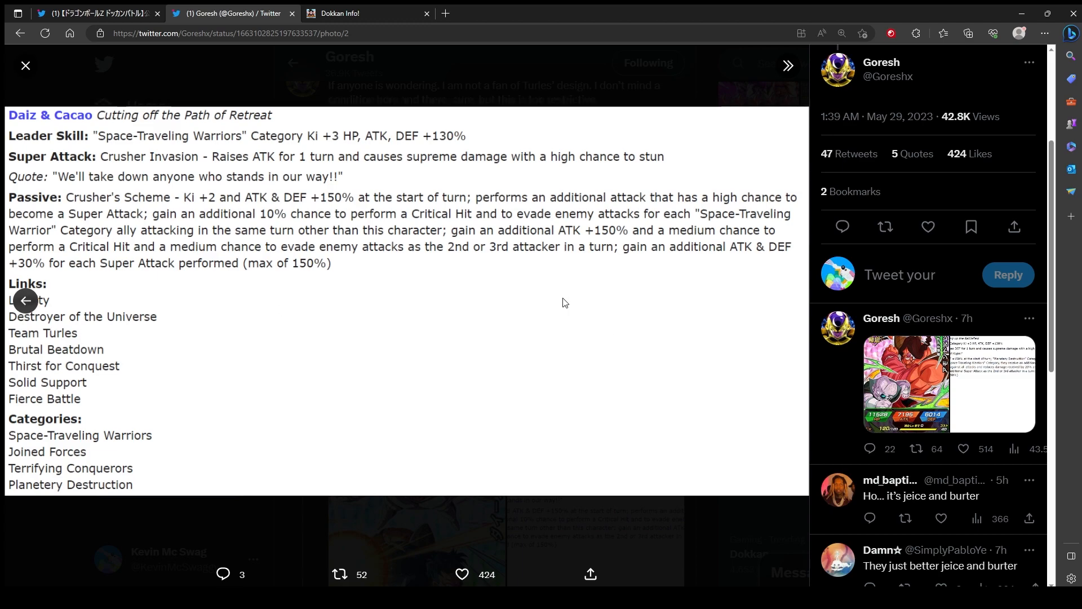
pyautogui.moveTo(557, 348)
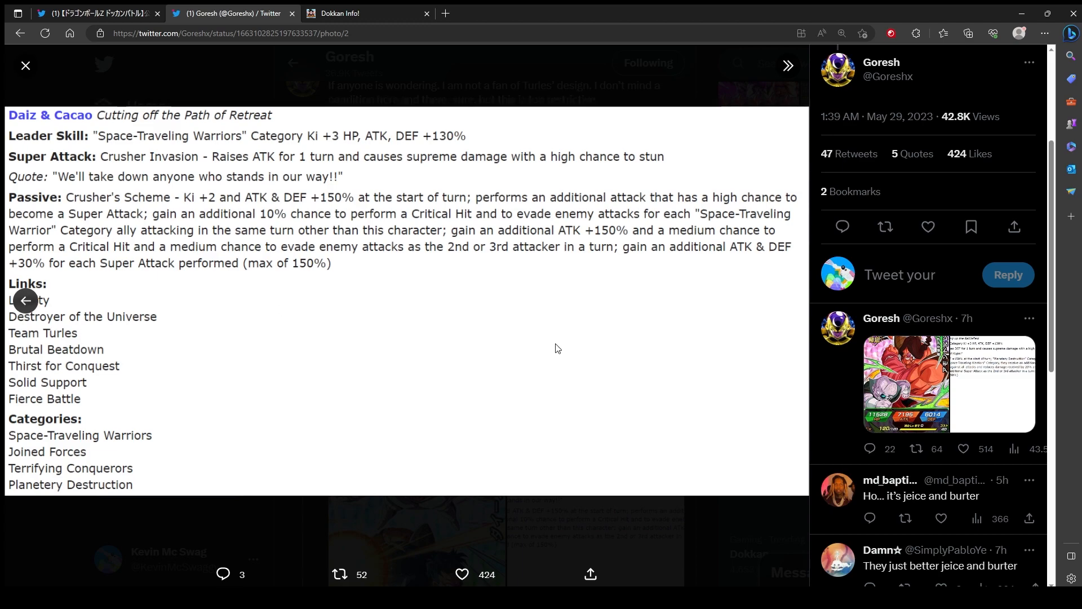
pyautogui.moveTo(81, 470)
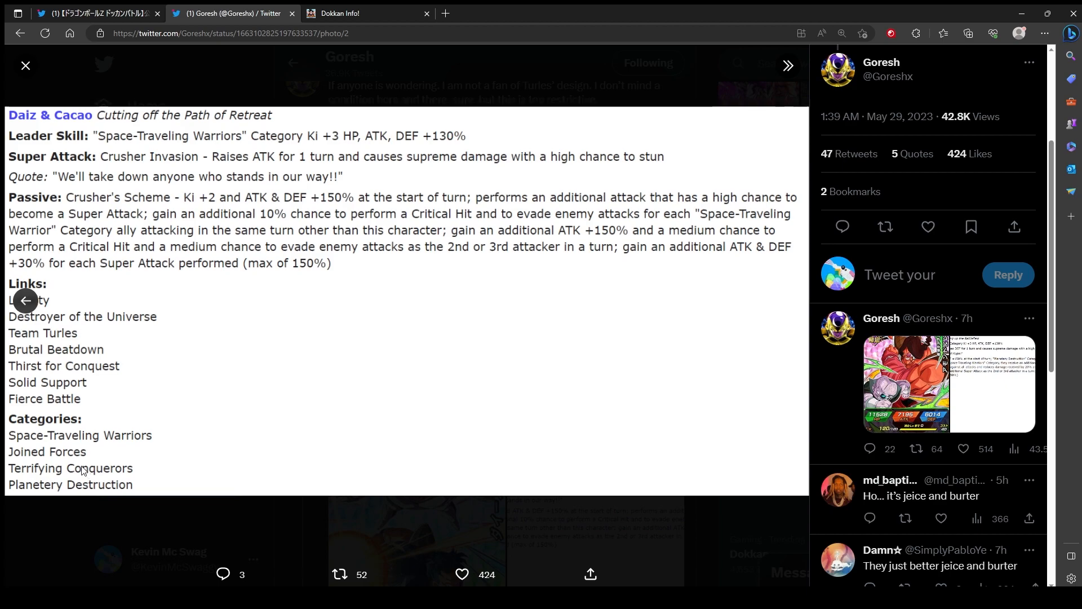
pyautogui.moveTo(210, 341)
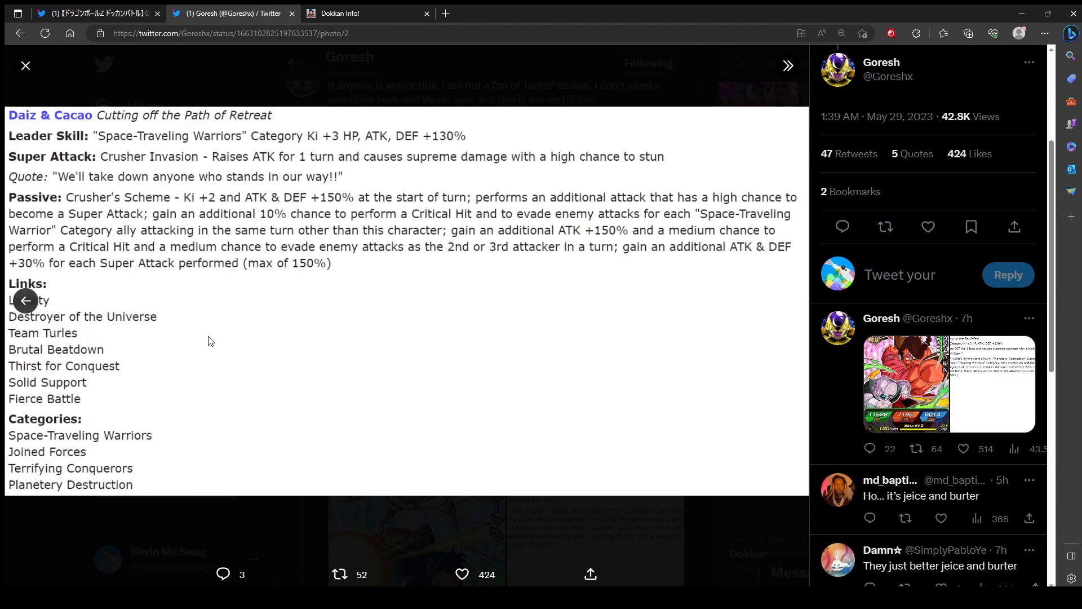
pyautogui.moveTo(116, 410)
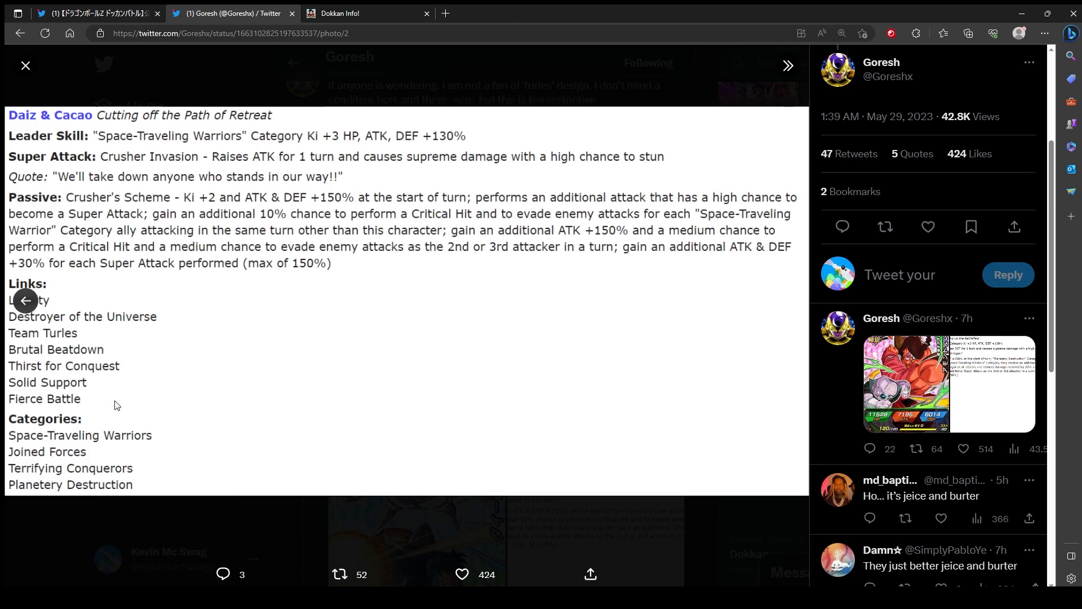
pyautogui.moveTo(742, 227)
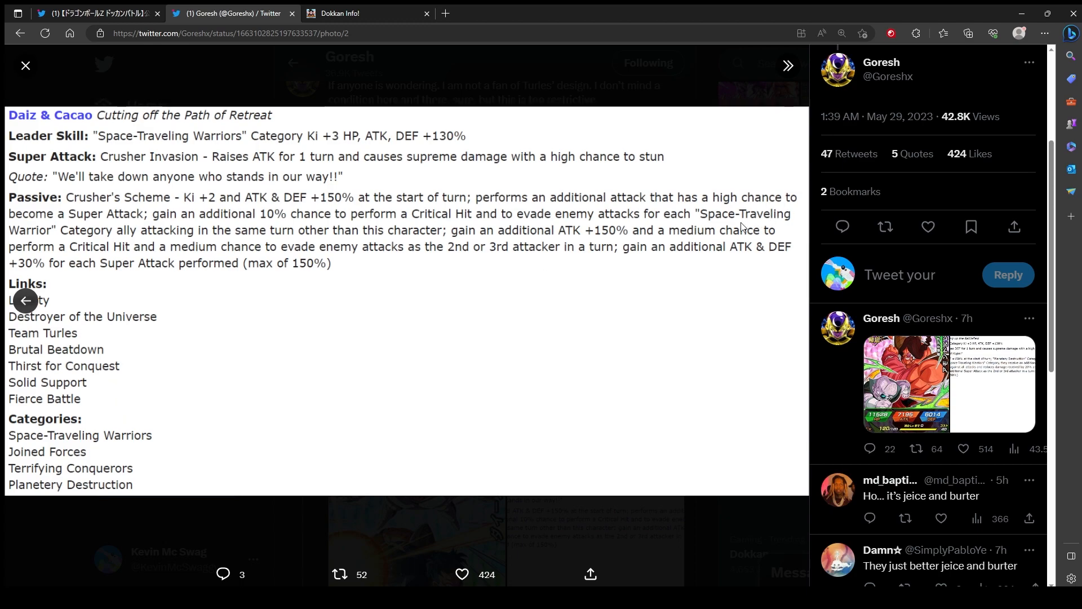
pyautogui.moveTo(345, 248)
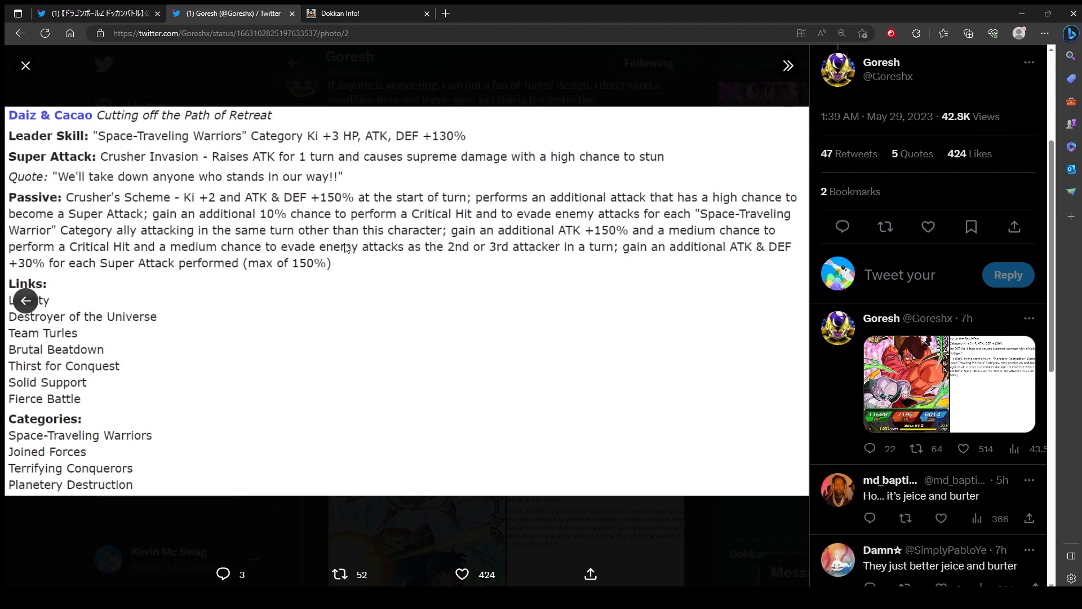
pyautogui.moveTo(406, 413)
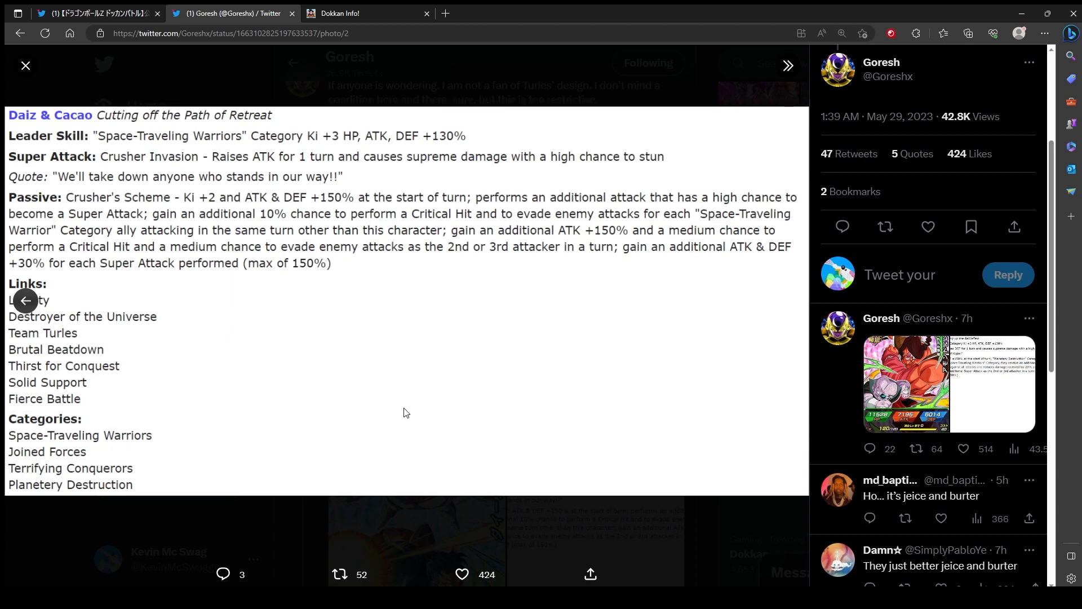
pyautogui.moveTo(388, 403)
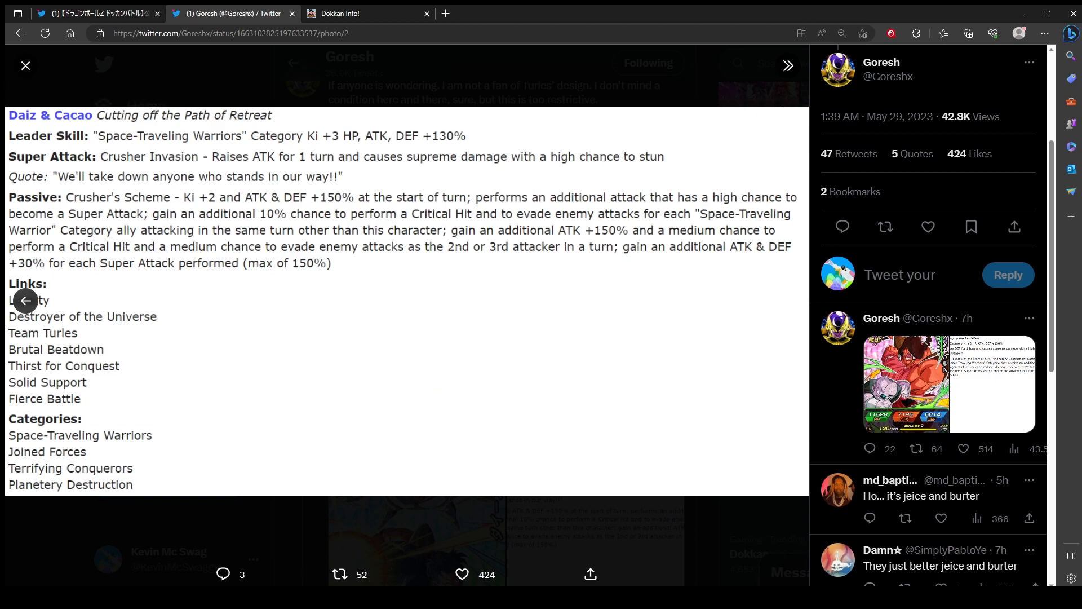
pyautogui.moveTo(836, 497)
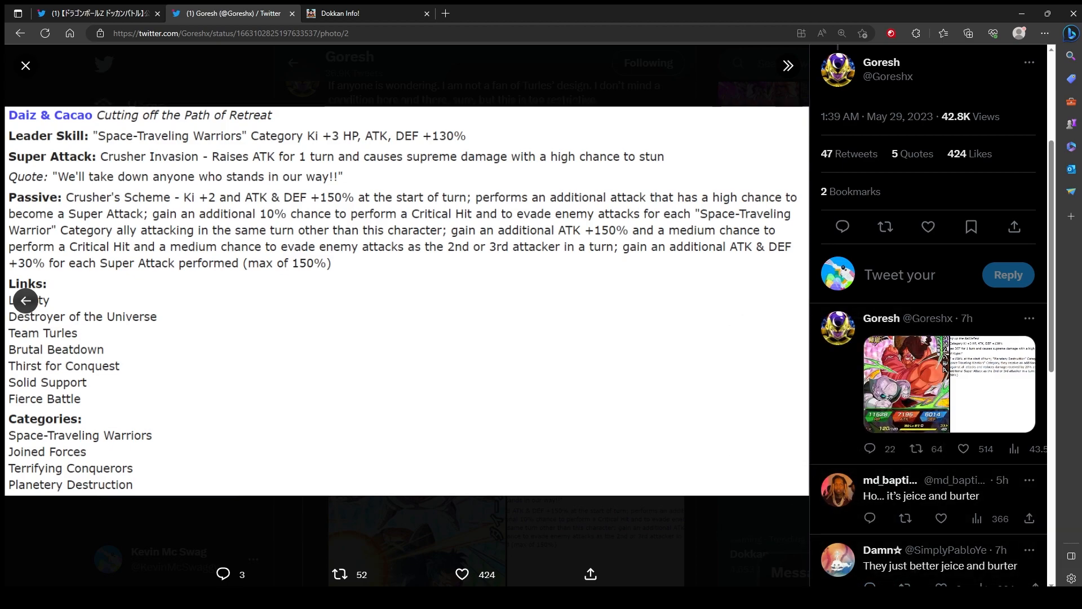
pyautogui.moveTo(55, 62)
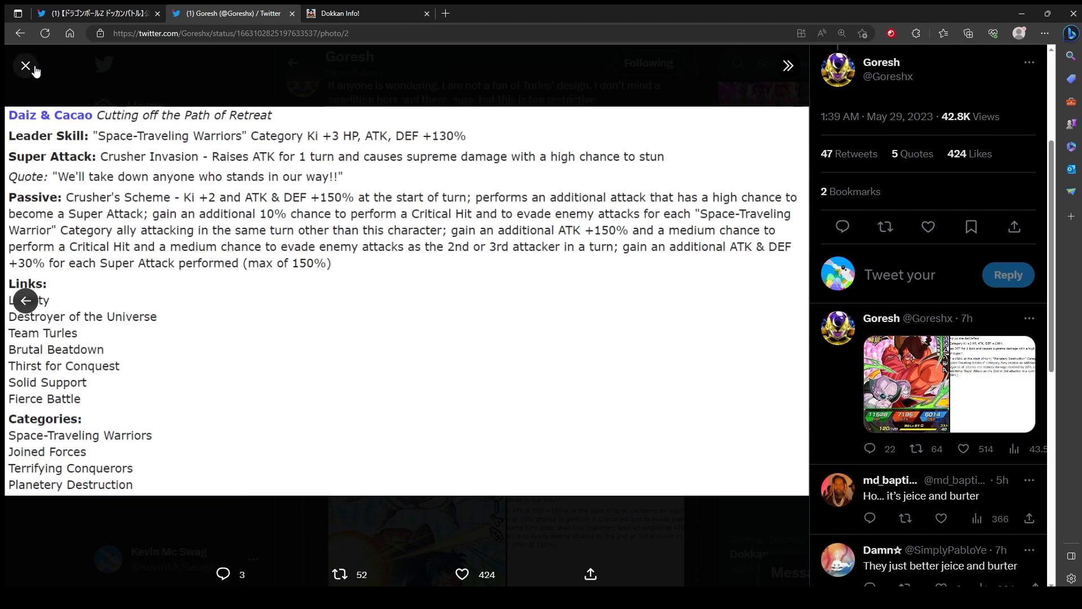
pyautogui.moveTo(224, 80)
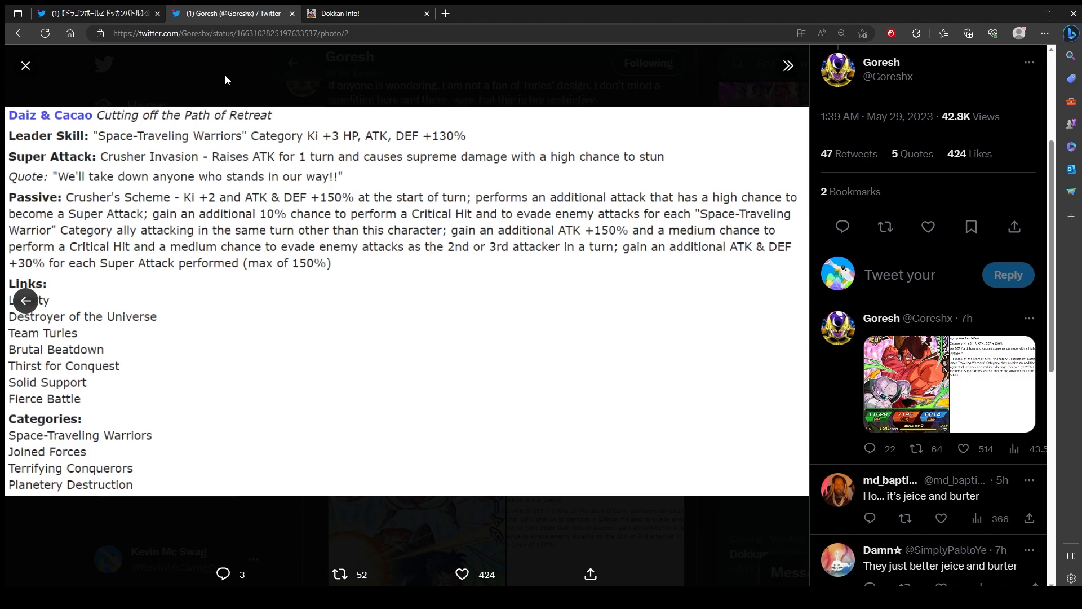
pyautogui.click(26, 65)
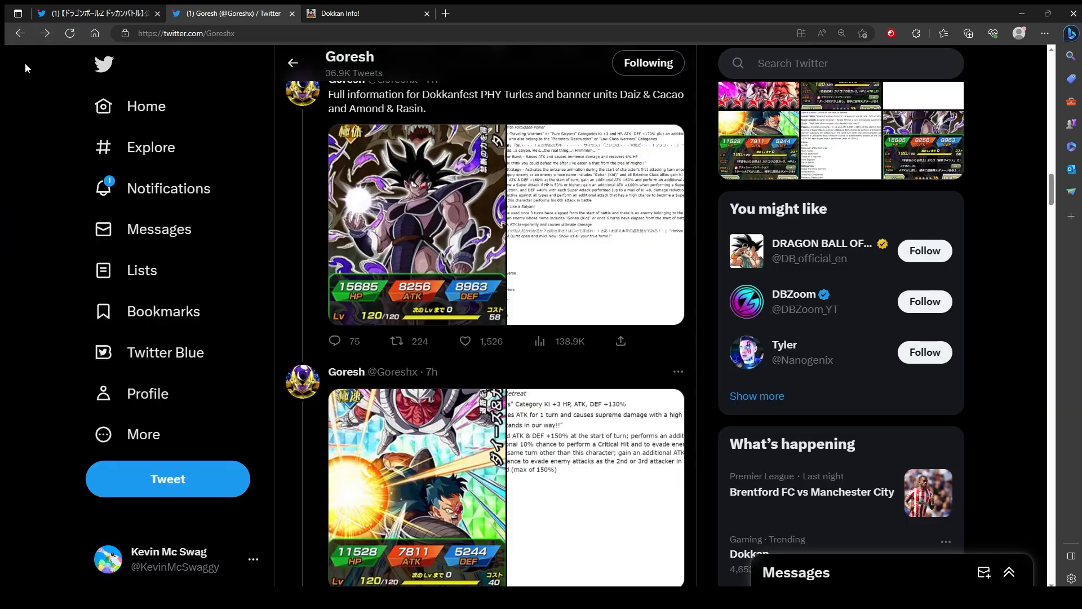
pyautogui.scroll(-3)
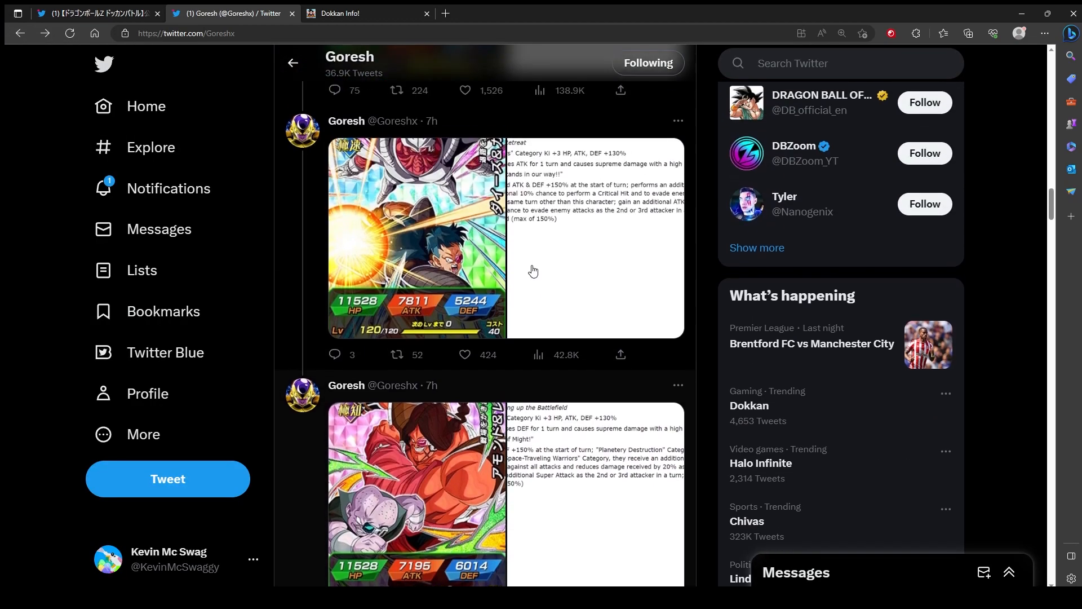
pyautogui.scroll(-3)
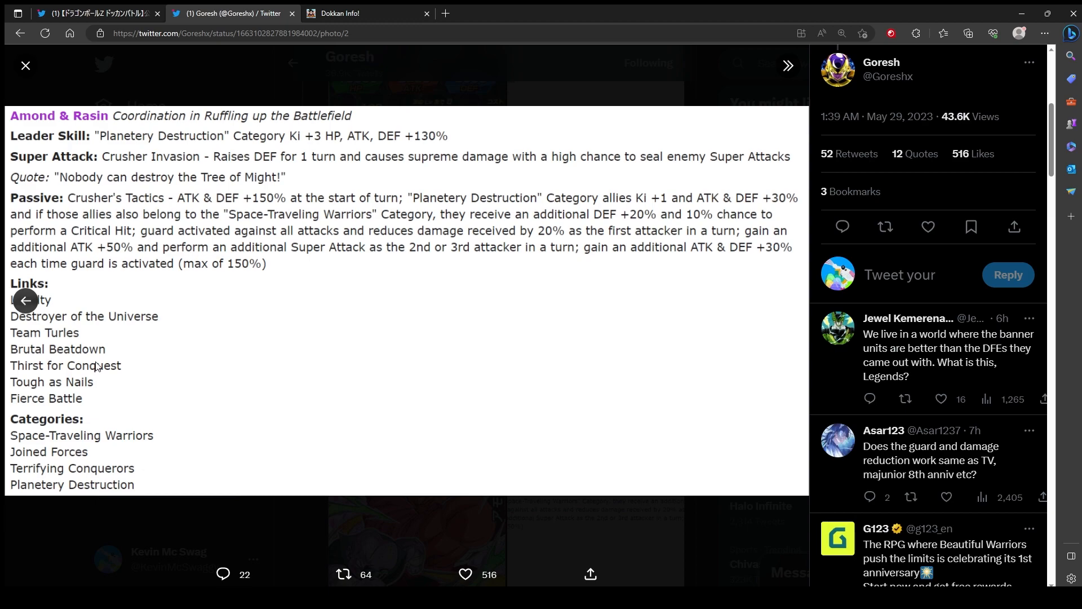
pyautogui.moveTo(99, 354)
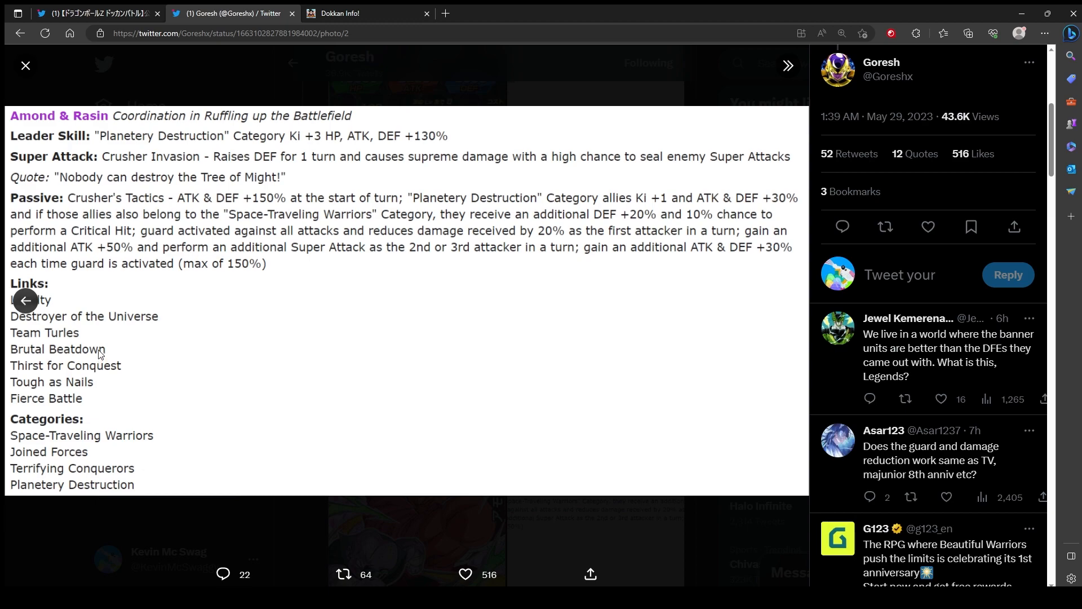
pyautogui.moveTo(307, 202)
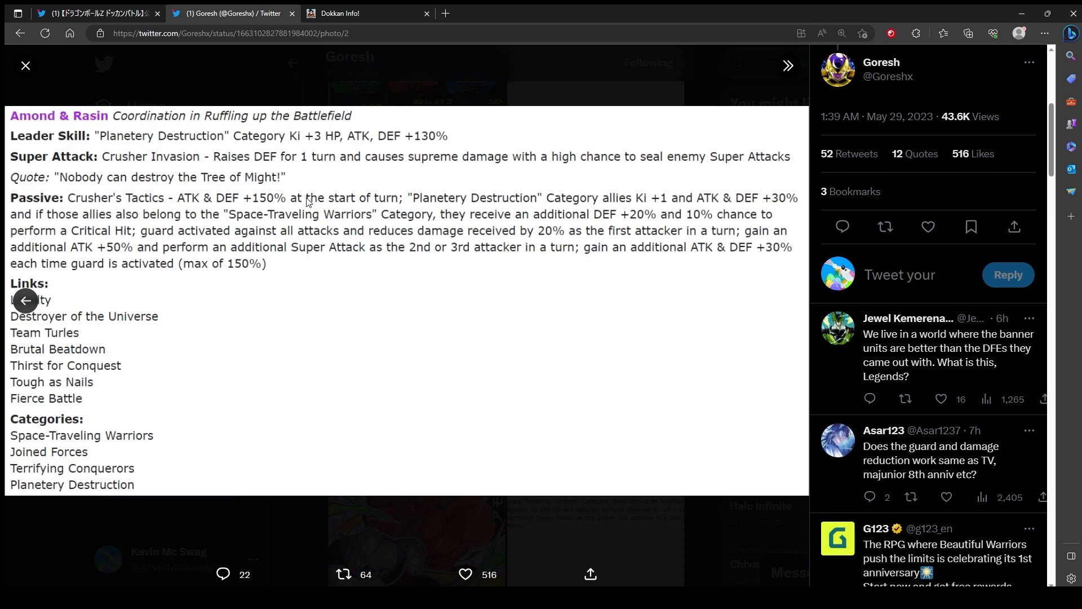
pyautogui.moveTo(407, 168)
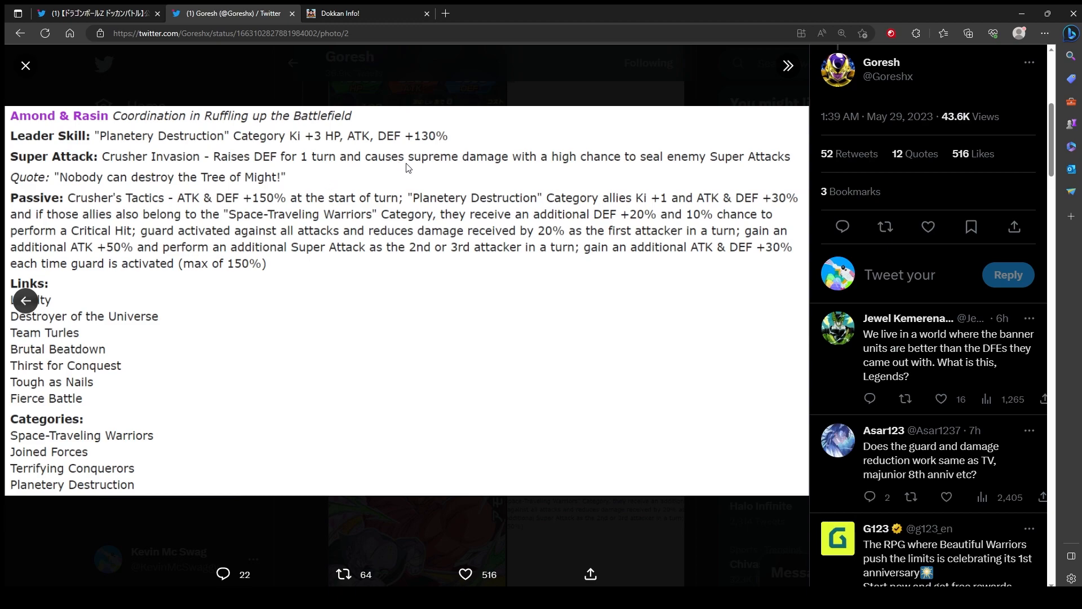
pyautogui.moveTo(6, 557)
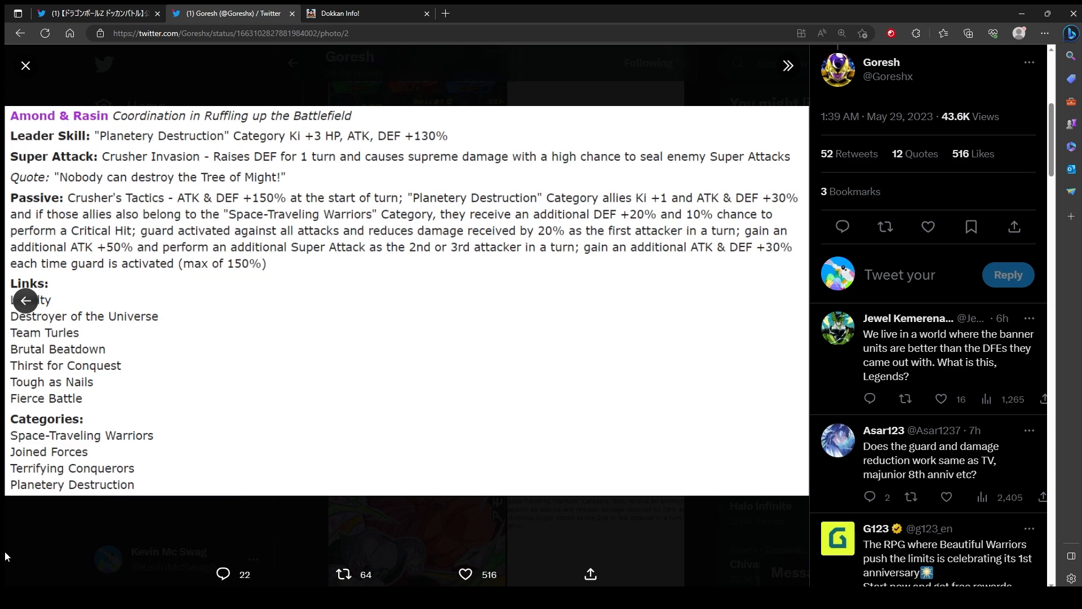
pyautogui.moveTo(410, 242)
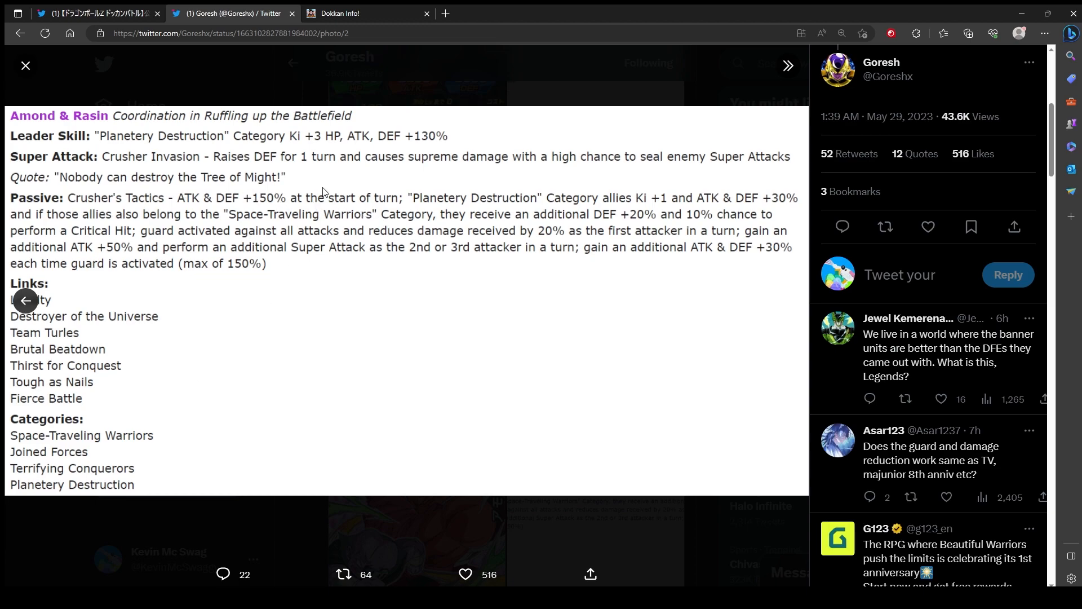
pyautogui.moveTo(431, 282)
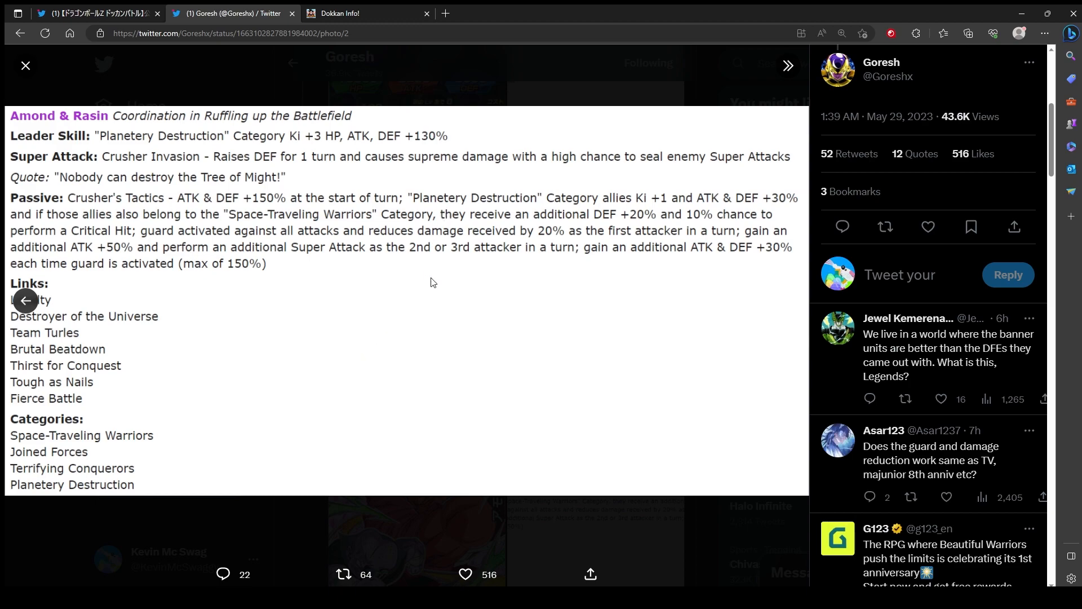
pyautogui.moveTo(81, 273)
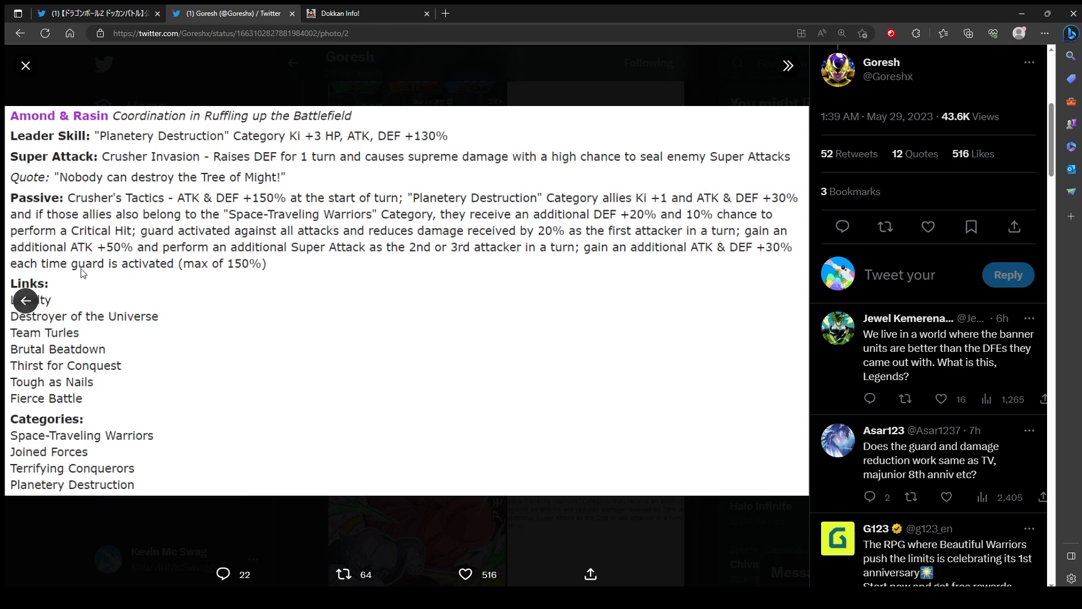
pyautogui.moveTo(60, 281)
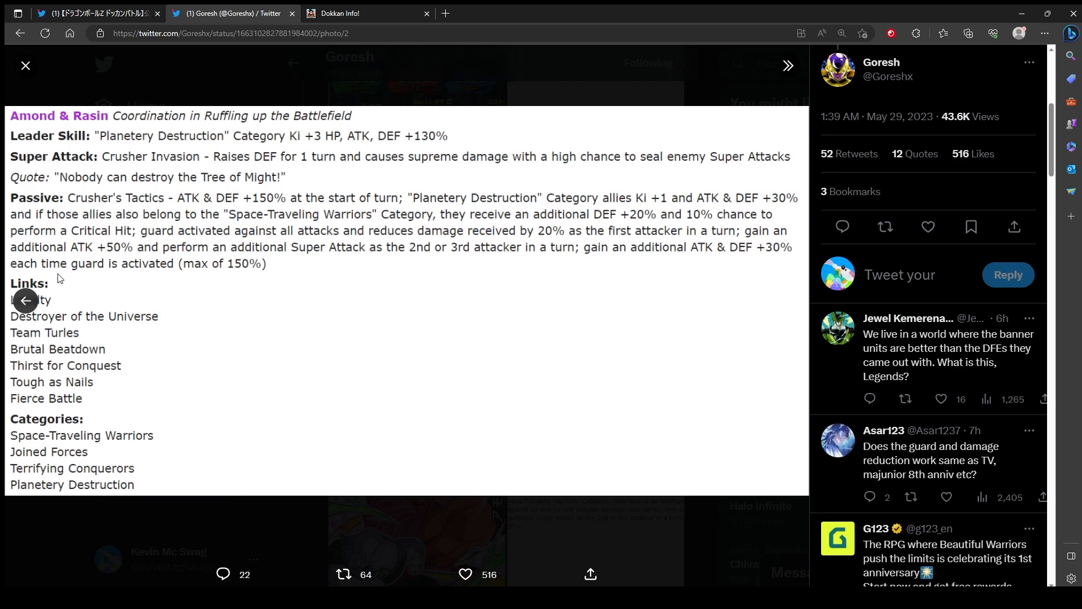
pyautogui.moveTo(216, 268)
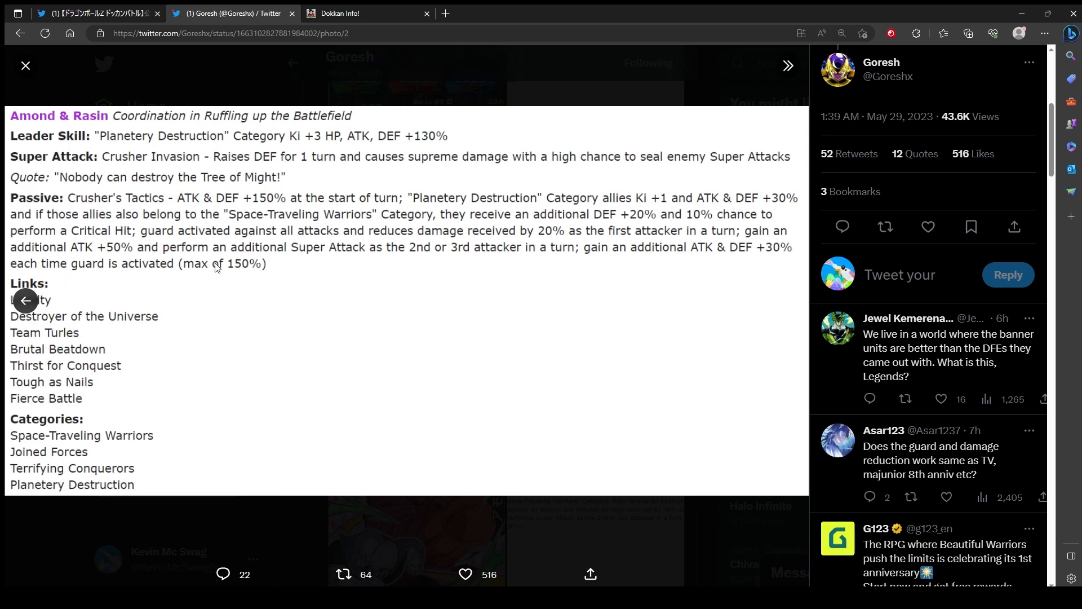
pyautogui.moveTo(378, 298)
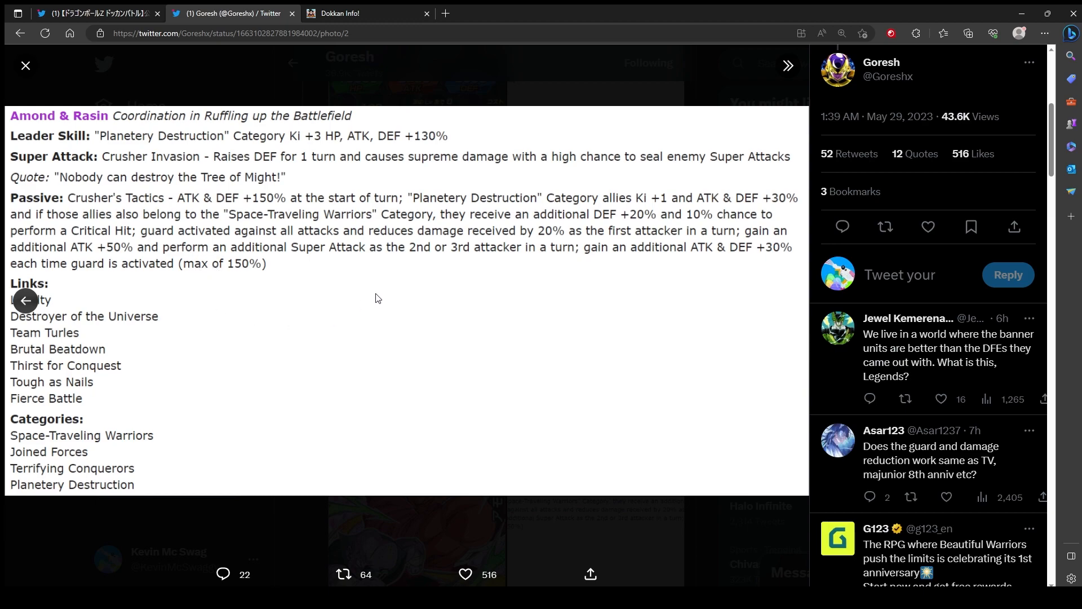
pyautogui.moveTo(442, 294)
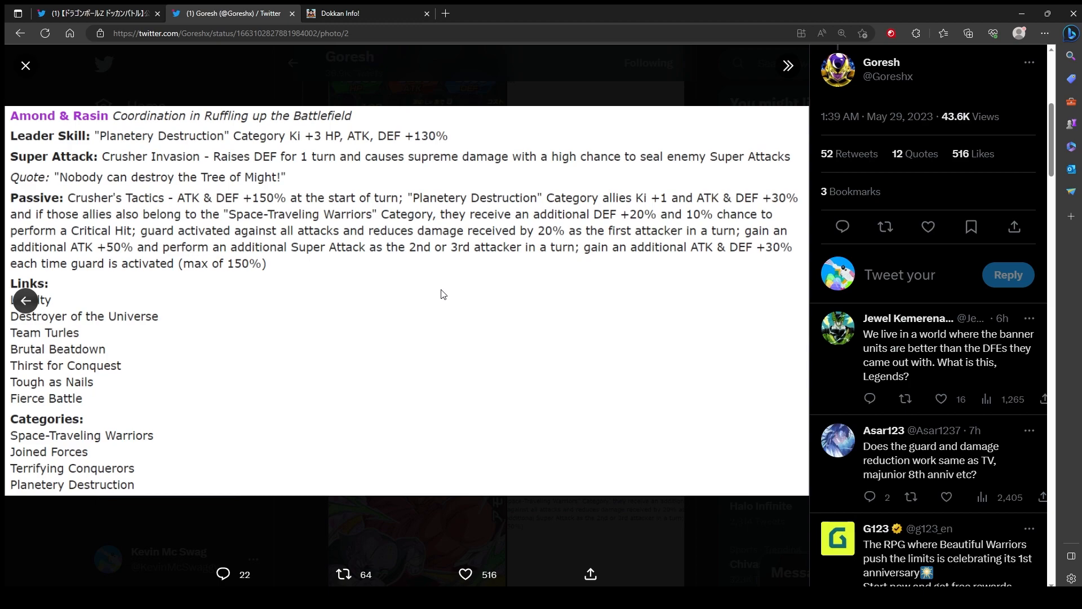
pyautogui.moveTo(211, 250)
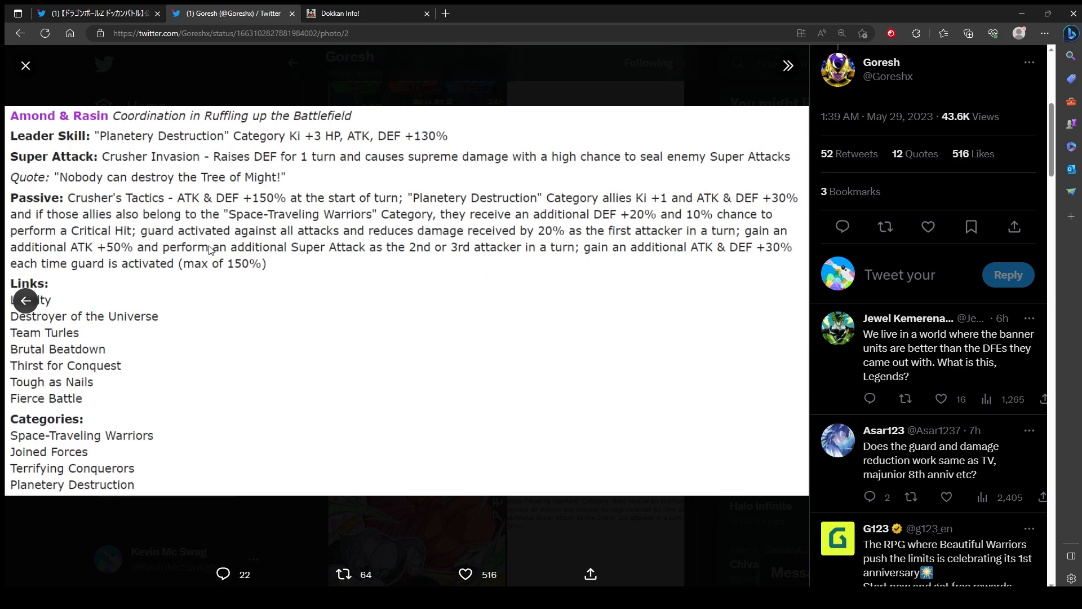
pyautogui.moveTo(183, 250)
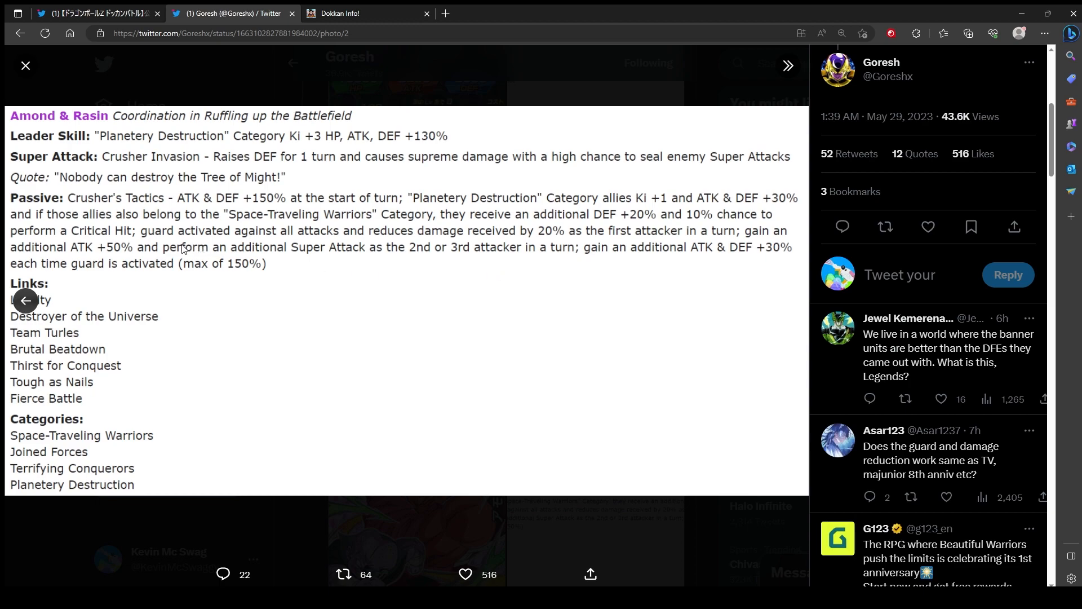
pyautogui.moveTo(599, 376)
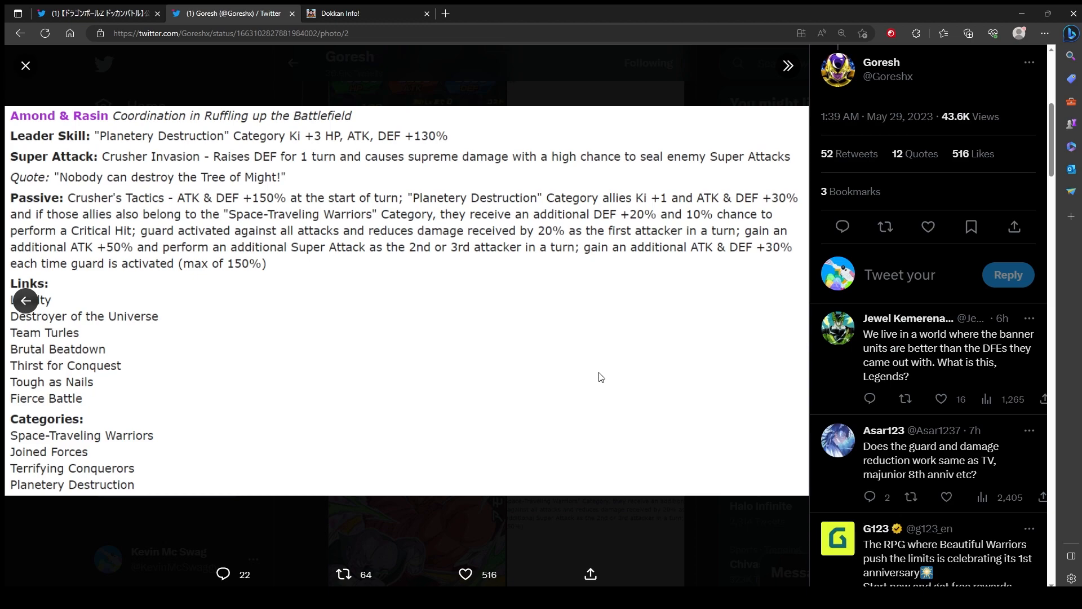
pyautogui.moveTo(474, 436)
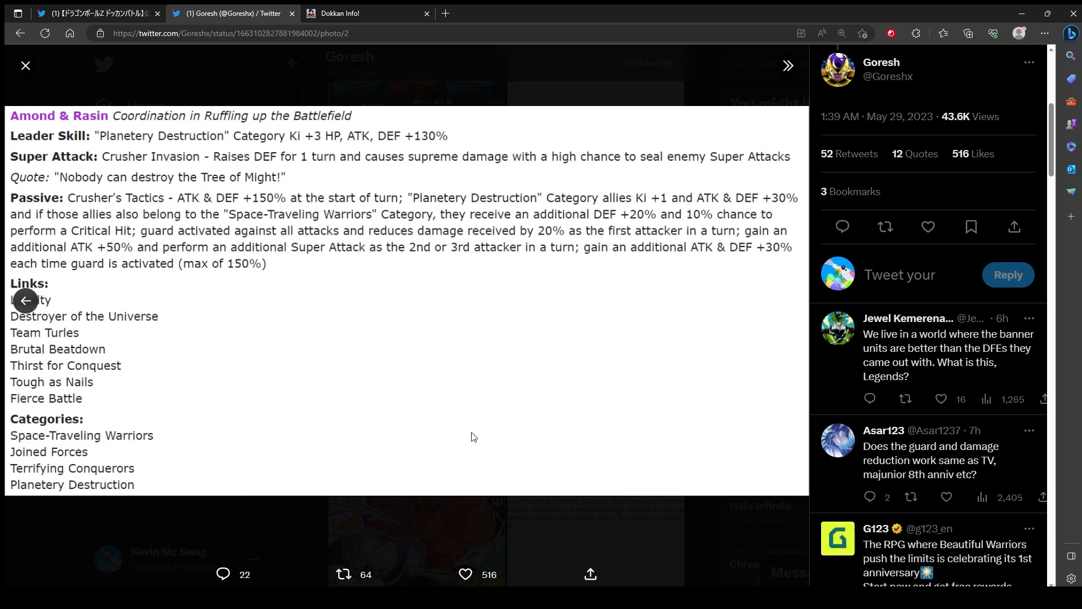
pyautogui.moveTo(469, 432)
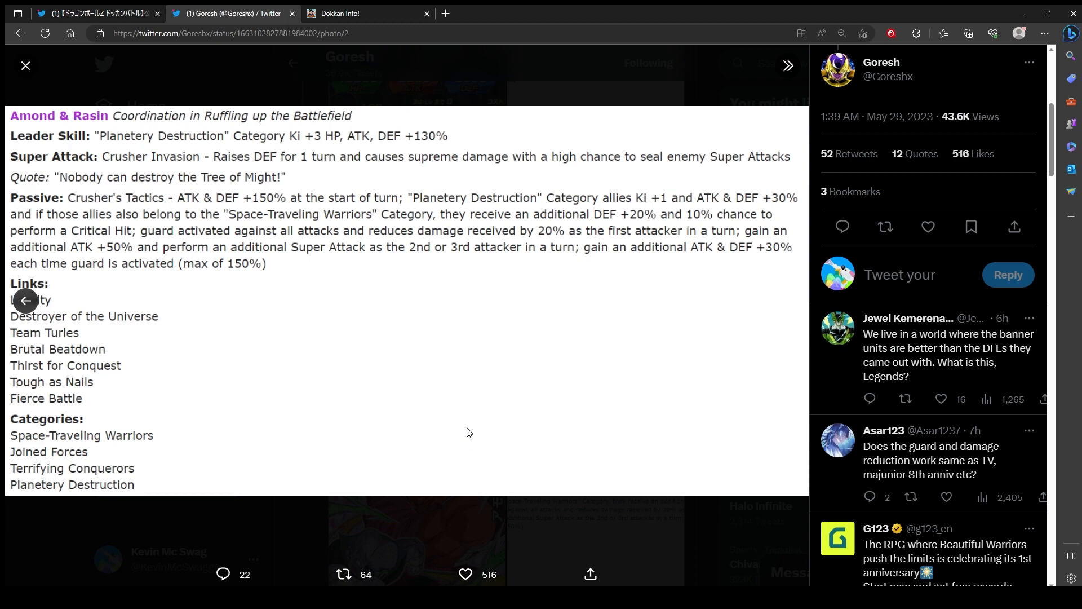
pyautogui.moveTo(199, 310)
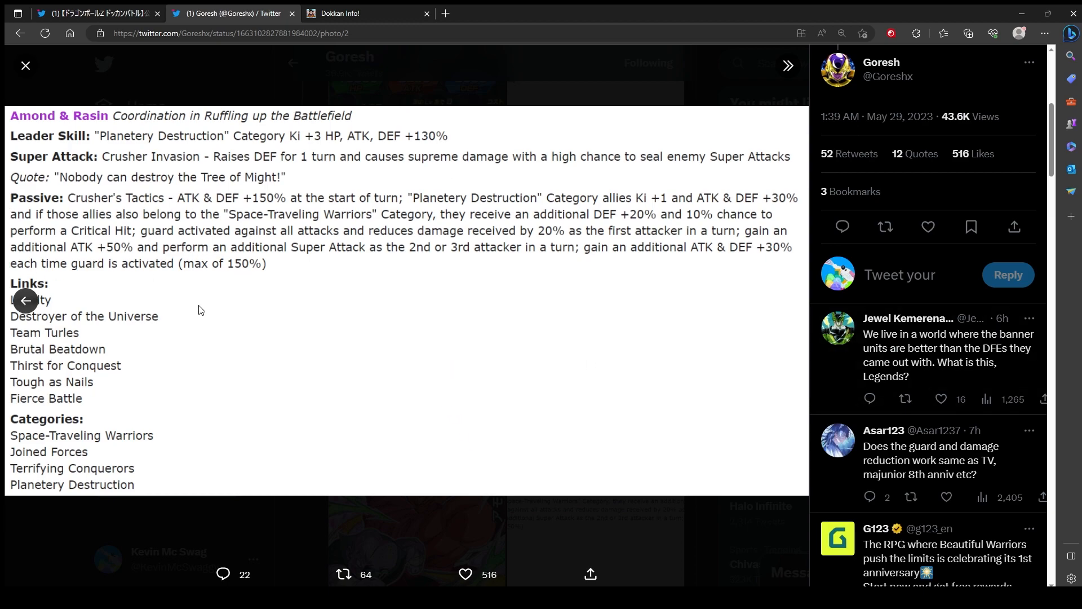
pyautogui.moveTo(450, 442)
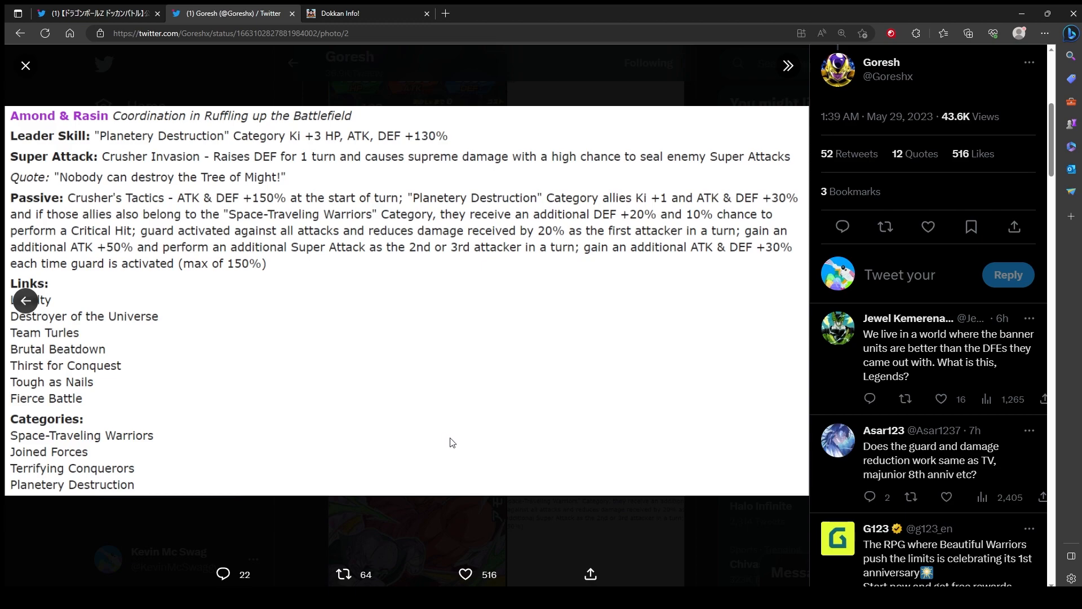
pyautogui.moveTo(531, 311)
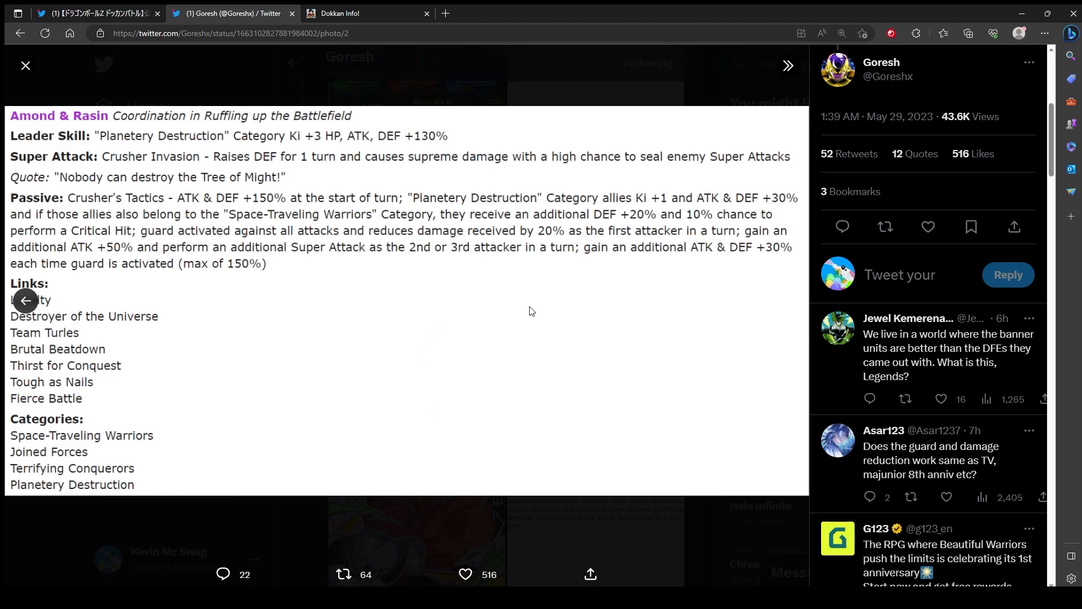
pyautogui.moveTo(752, 265)
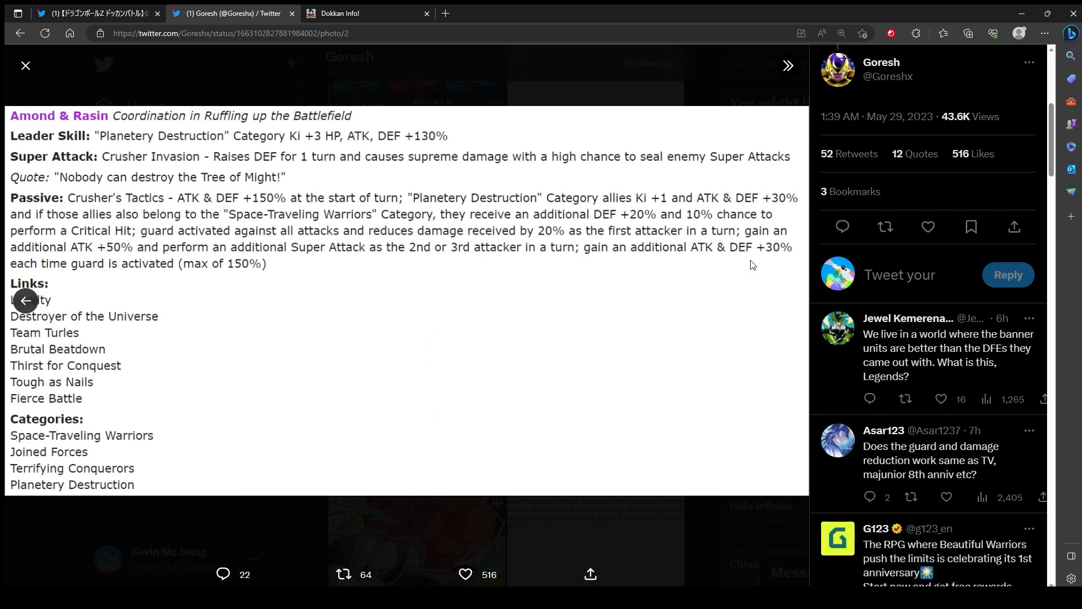
pyautogui.moveTo(692, 270)
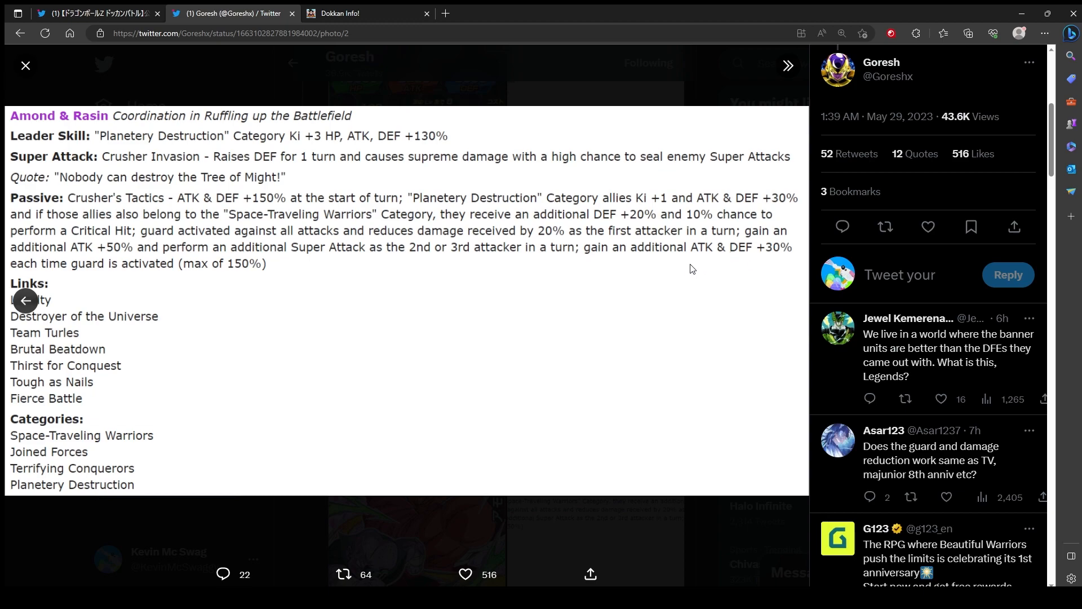
pyautogui.moveTo(113, 293)
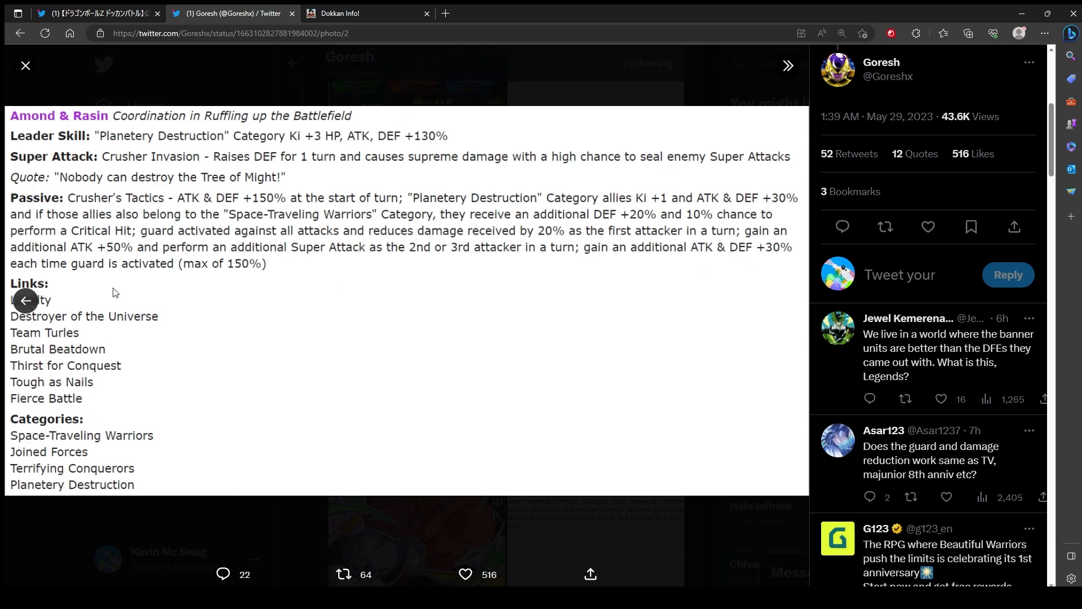
pyautogui.moveTo(192, 387)
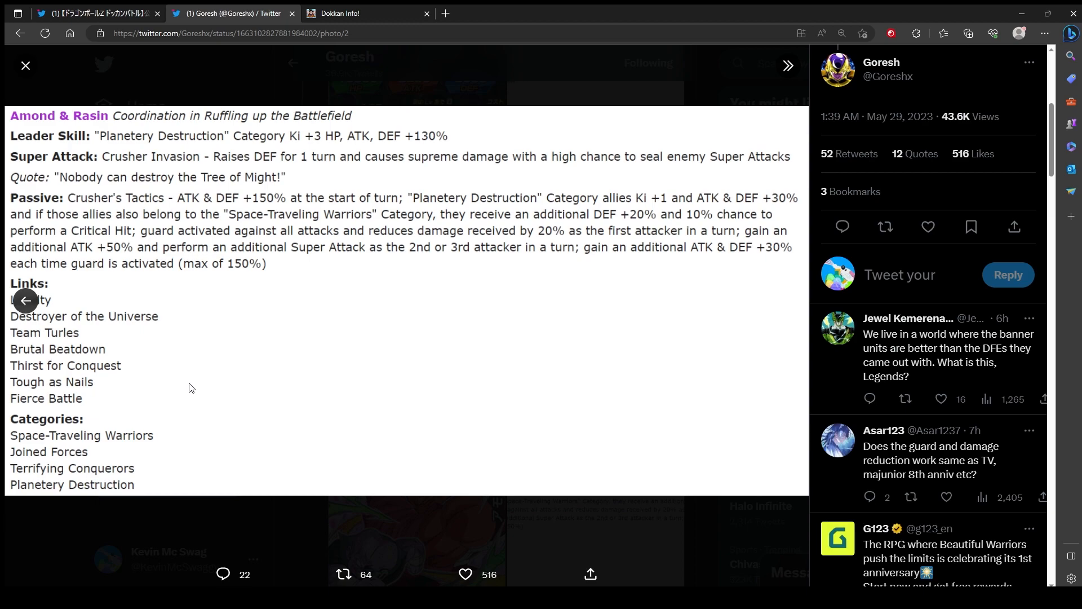
pyautogui.moveTo(177, 380)
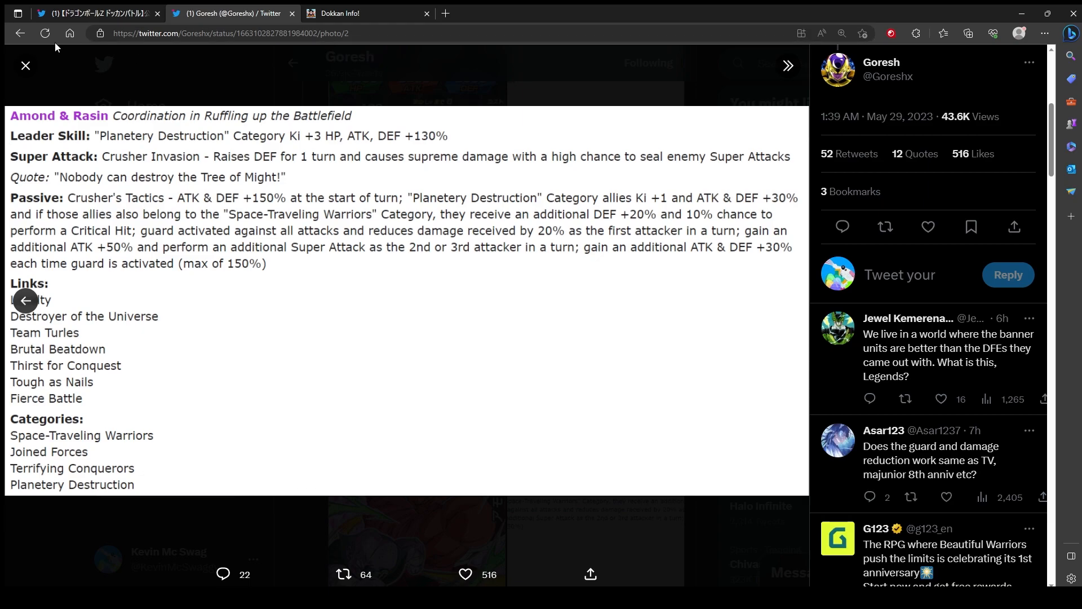
pyautogui.click(25, 65)
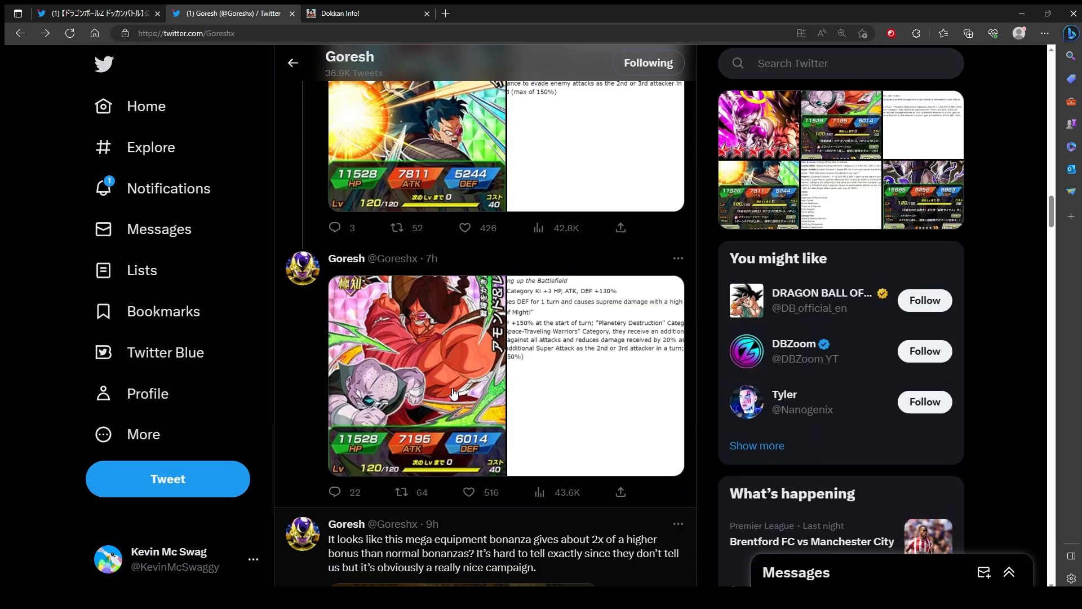
pyautogui.scroll(-3)
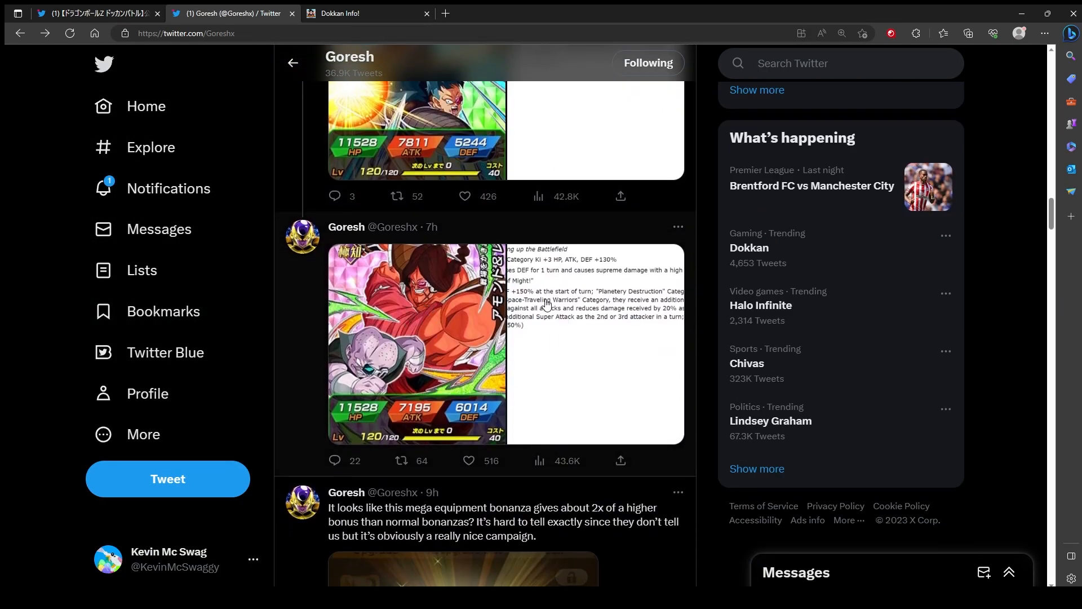
pyautogui.scroll(3)
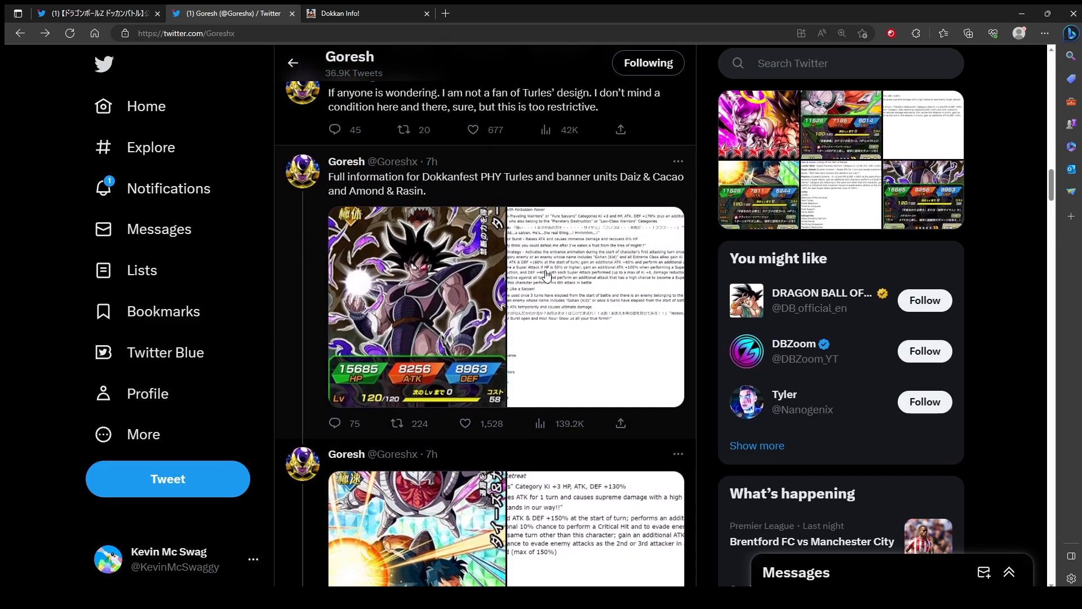
pyautogui.scroll(-3)
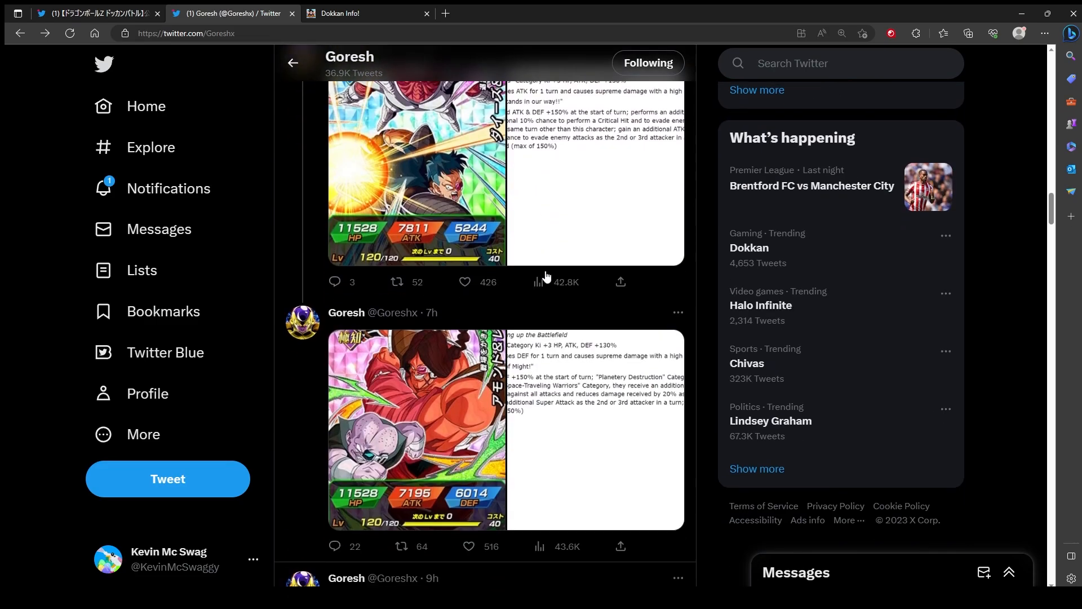
pyautogui.scroll(-3)
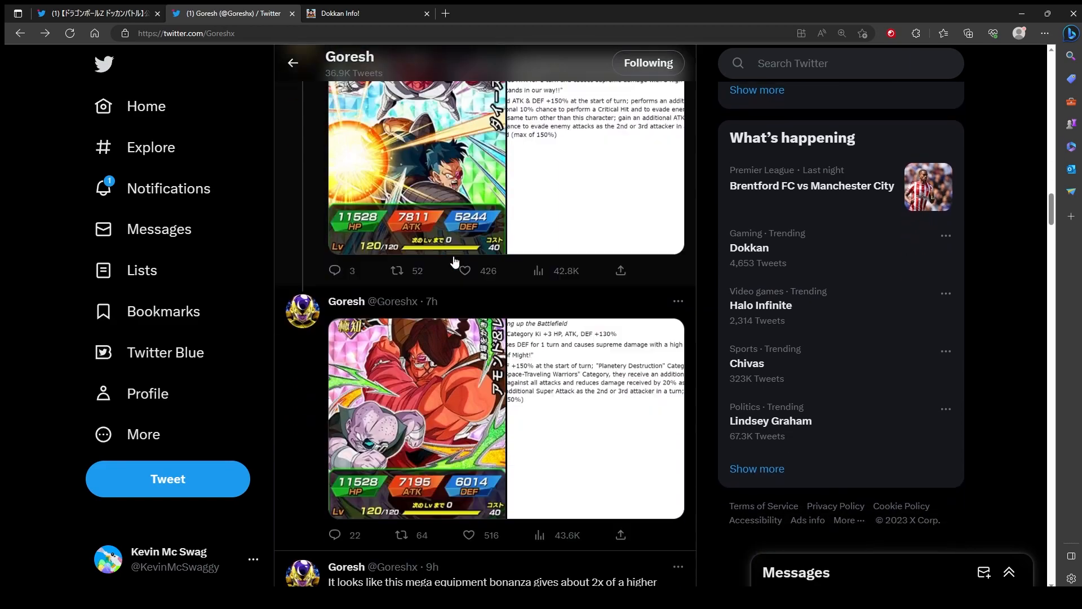
pyautogui.scroll(-3)
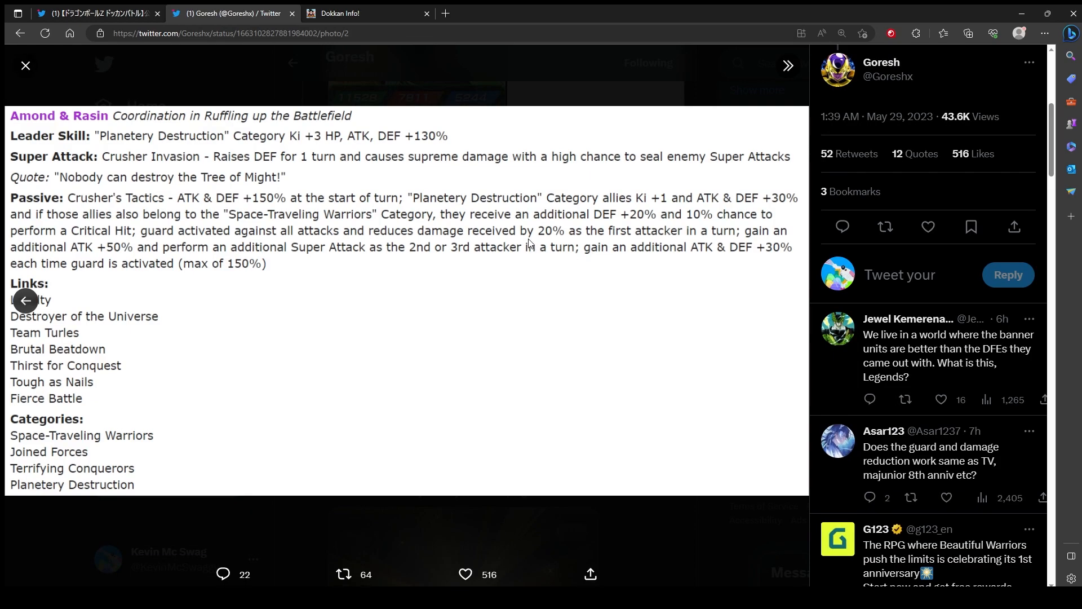
pyautogui.moveTo(338, 245)
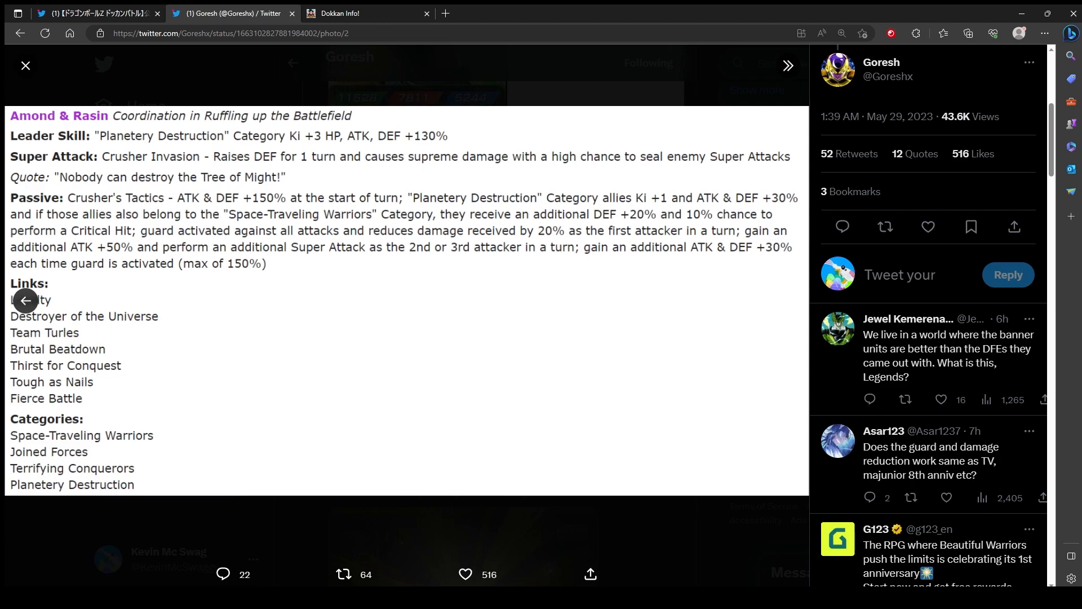
pyautogui.moveTo(187, 583)
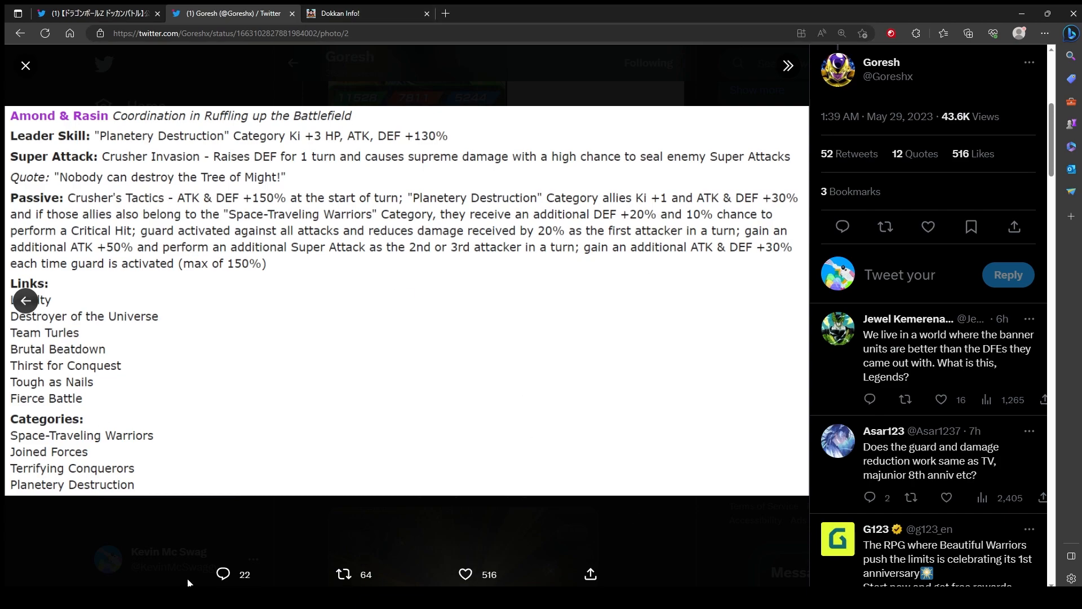
pyautogui.moveTo(466, 414)
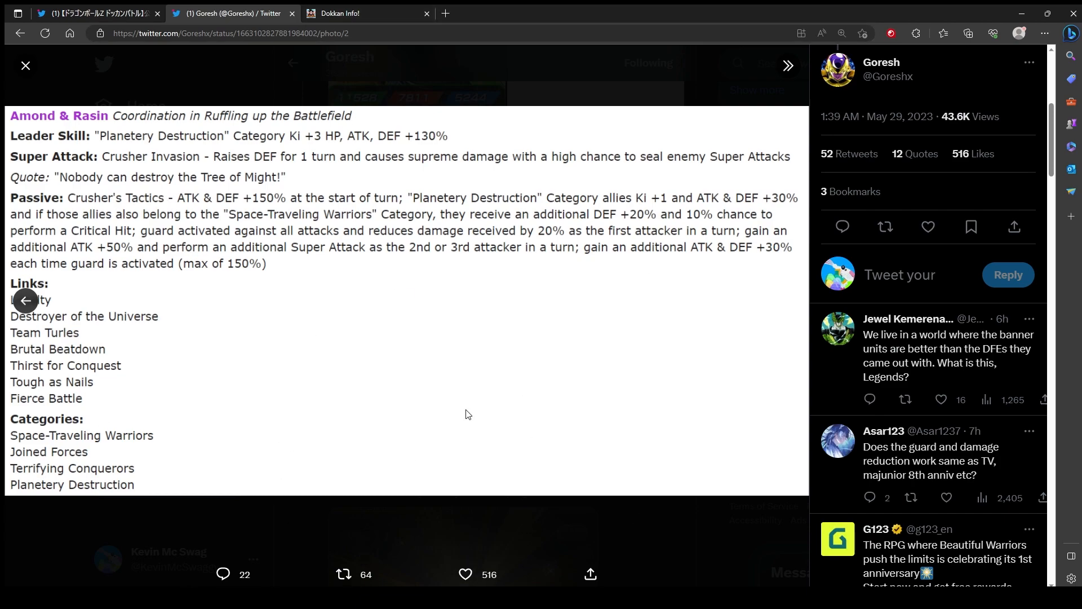
pyautogui.moveTo(118, 209)
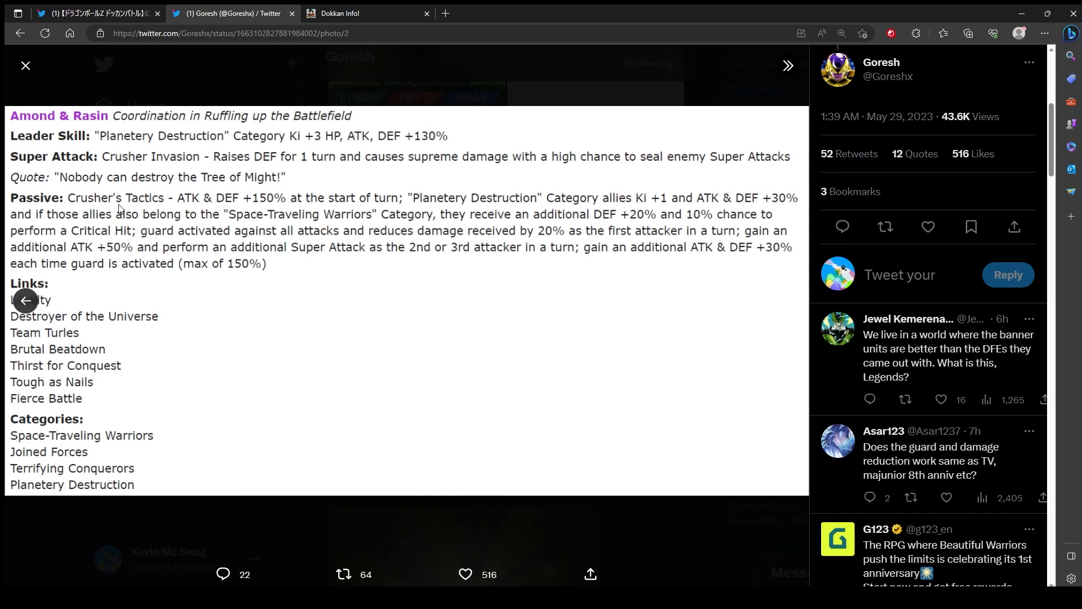
pyautogui.moveTo(311, 230)
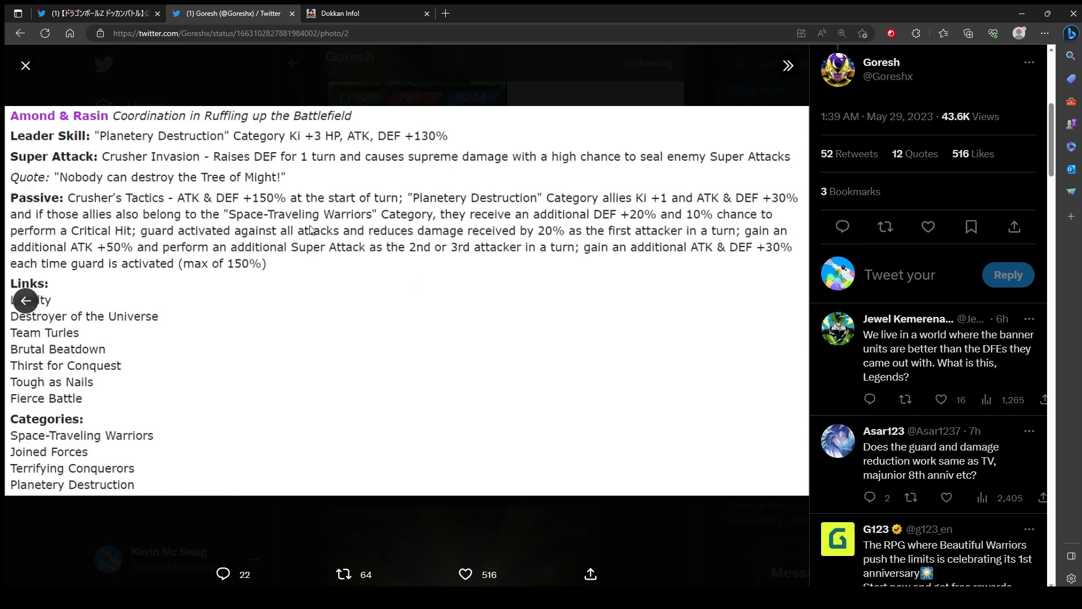
pyautogui.moveTo(7, 62)
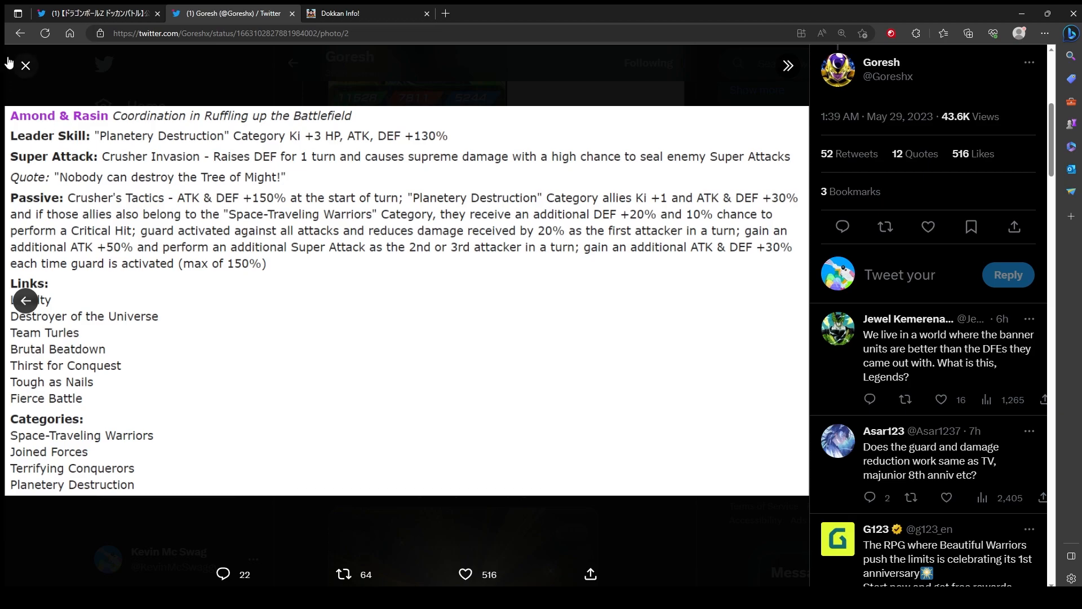
# Bring the Dokkan Info site with its Most Recent Cards grid back to the front
pyautogui.click(348, 13)
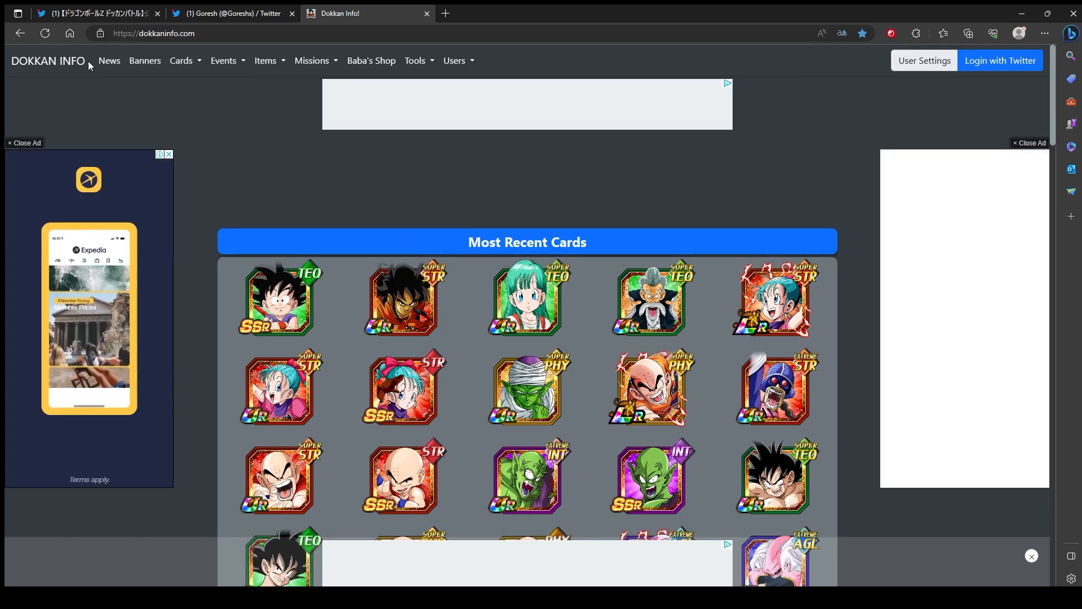
pyautogui.click(97, 13)
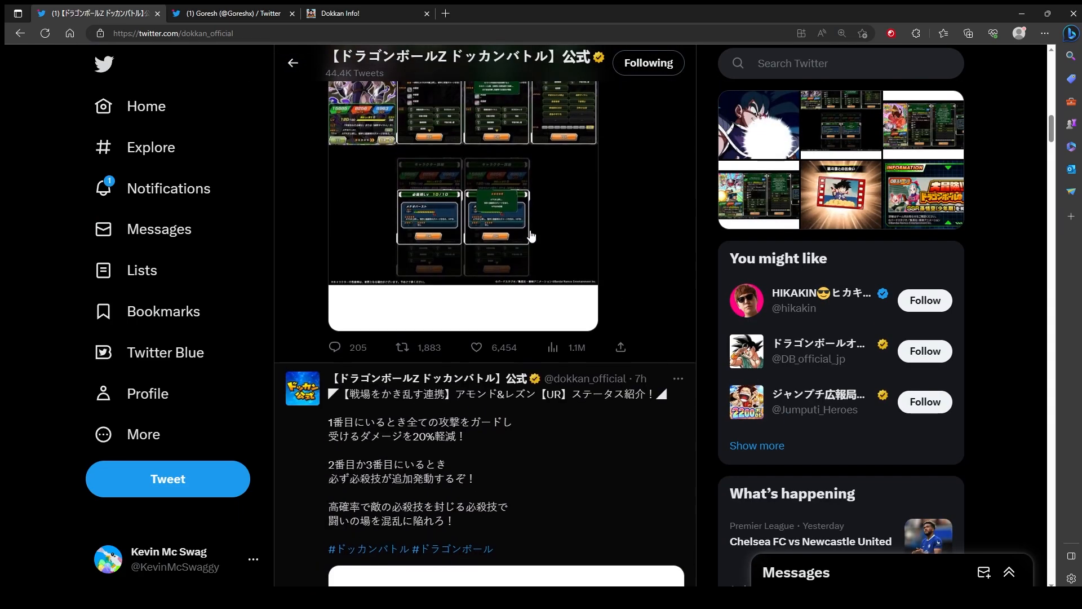
pyautogui.scroll(-3)
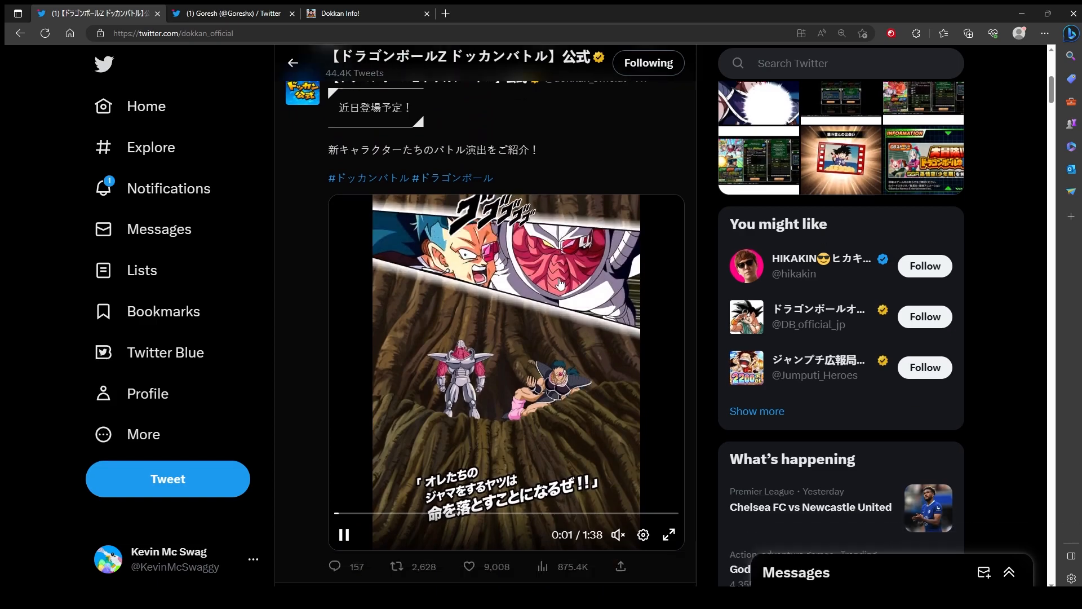
pyautogui.scroll(-3)
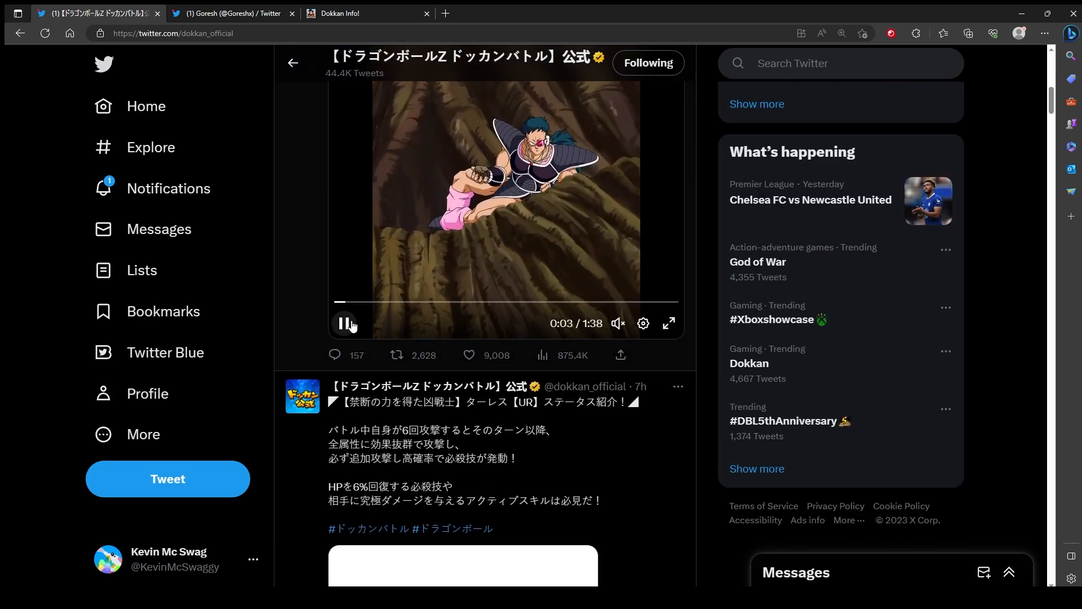
pyautogui.scroll(-3)
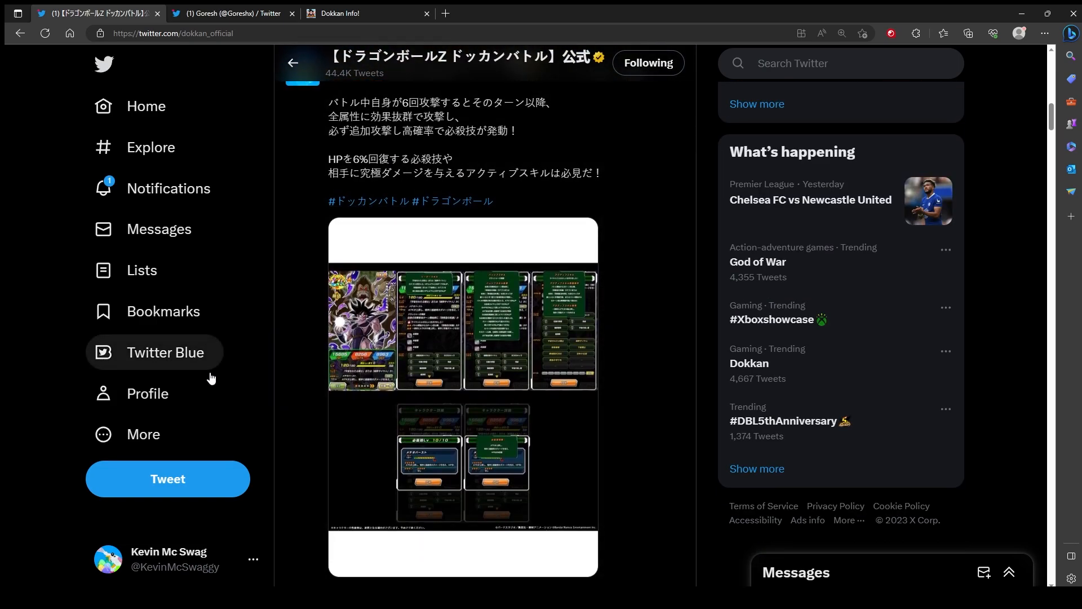
pyautogui.moveTo(397, 346)
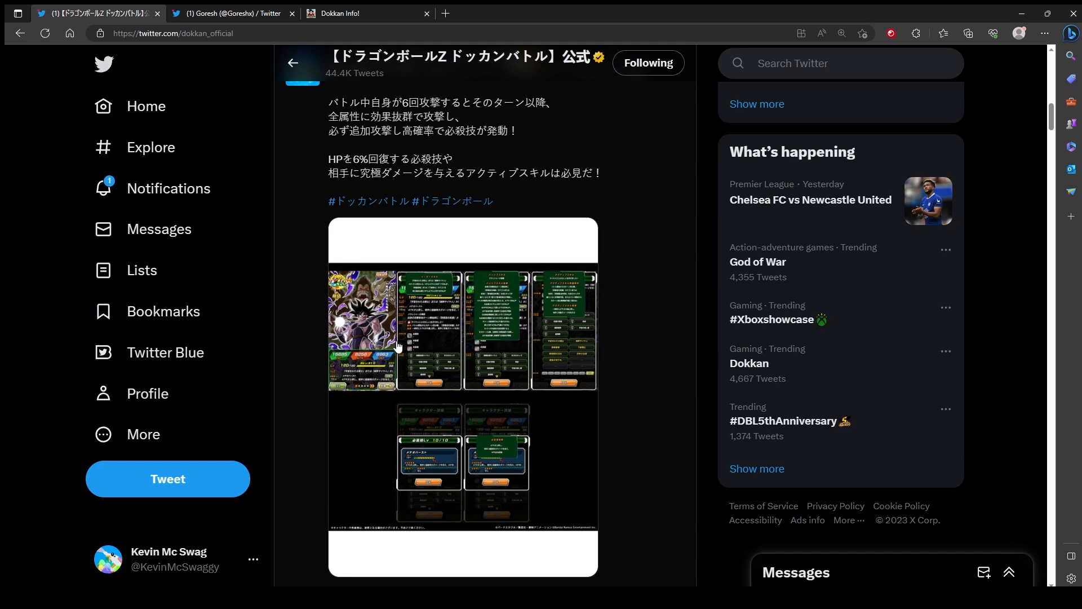
pyautogui.moveTo(380, 336)
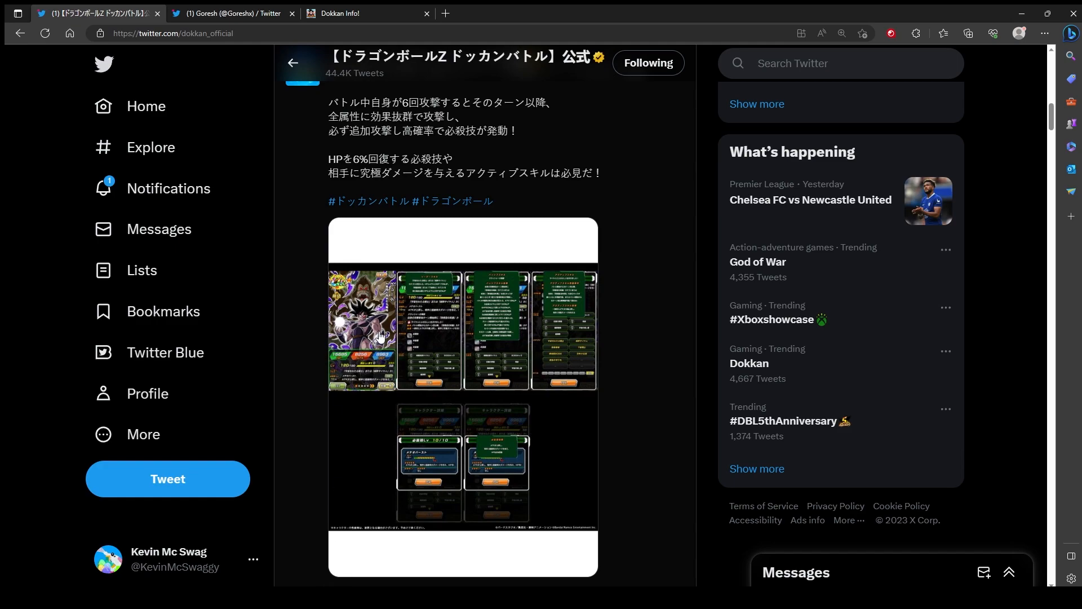
pyautogui.moveTo(312, 557)
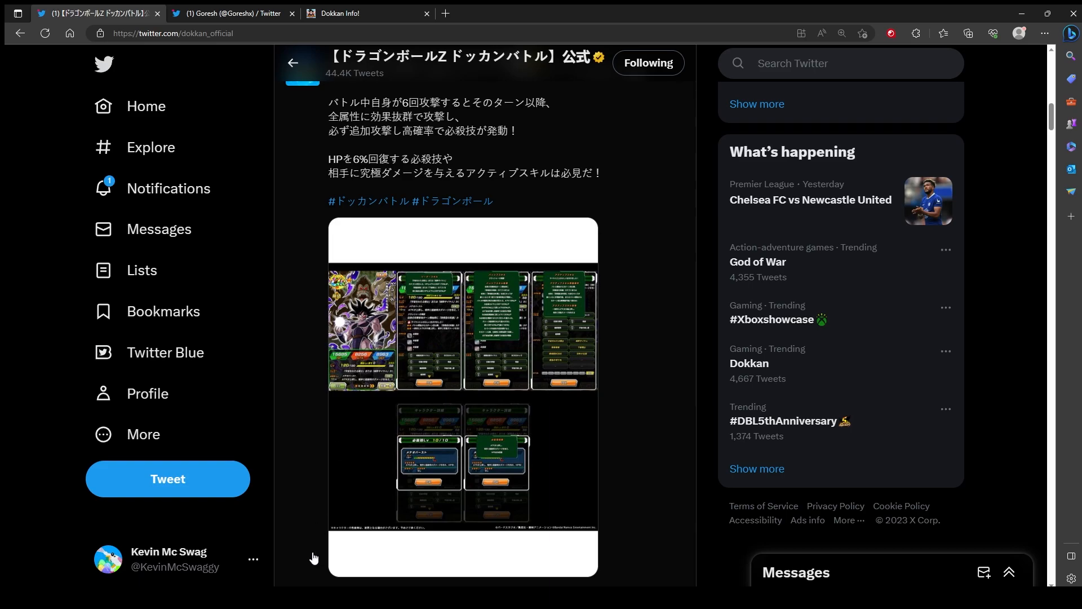
pyautogui.scroll(-3)
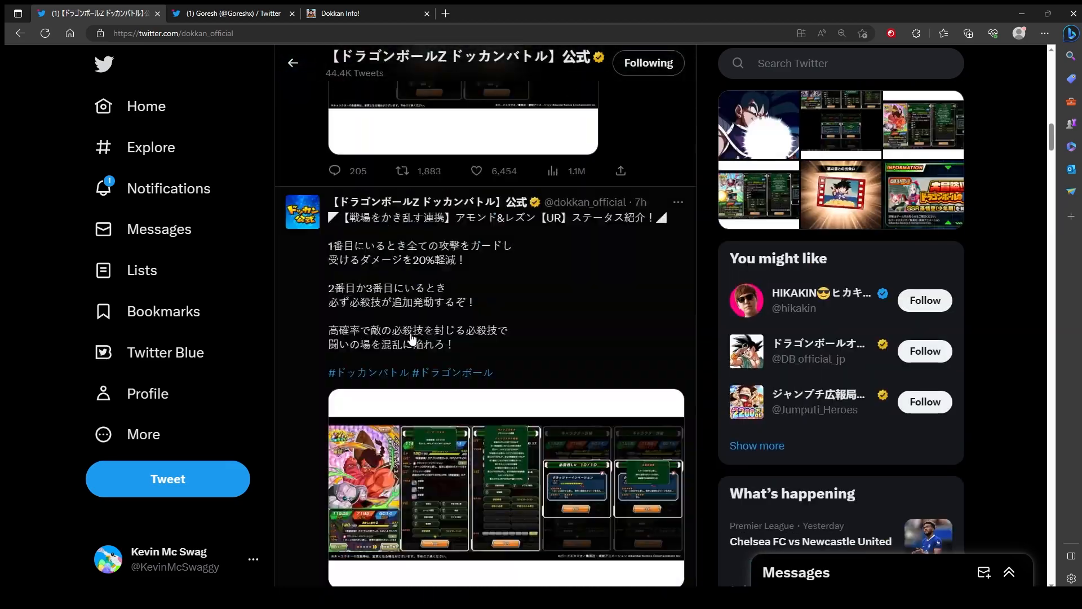
pyautogui.click(338, 14)
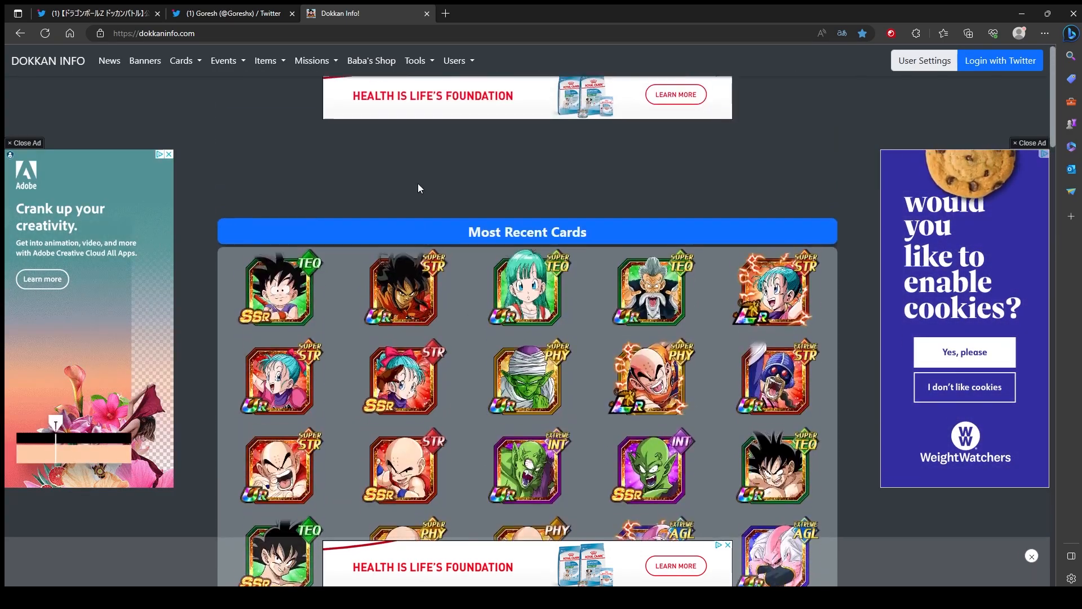
# Launch the 200% Leader Skill tool from Dokkan Info's Tools menu
pyautogui.click(415, 59)
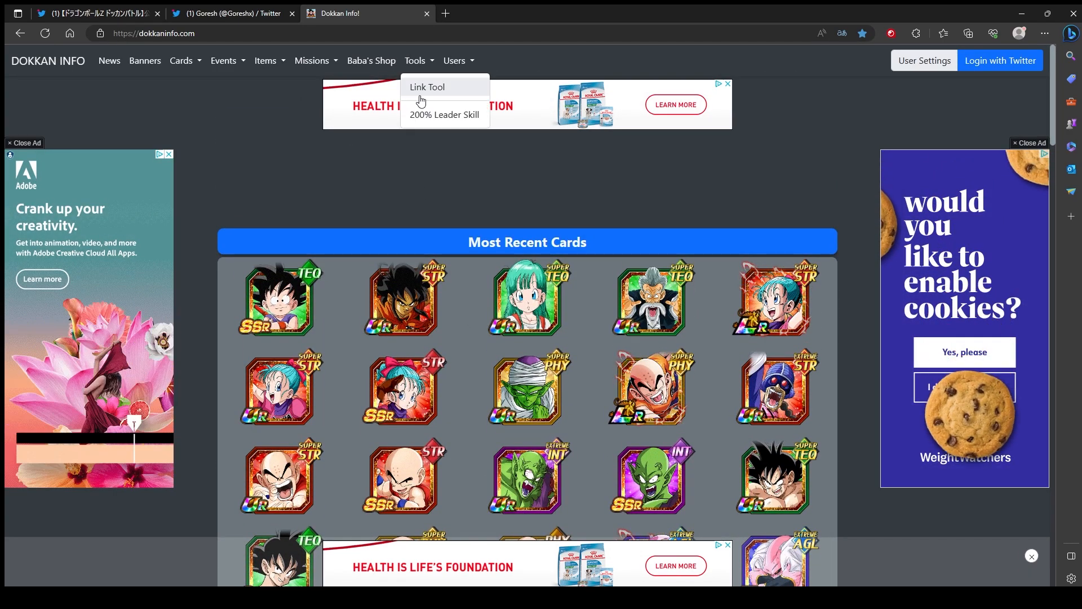
pyautogui.moveTo(444, 115)
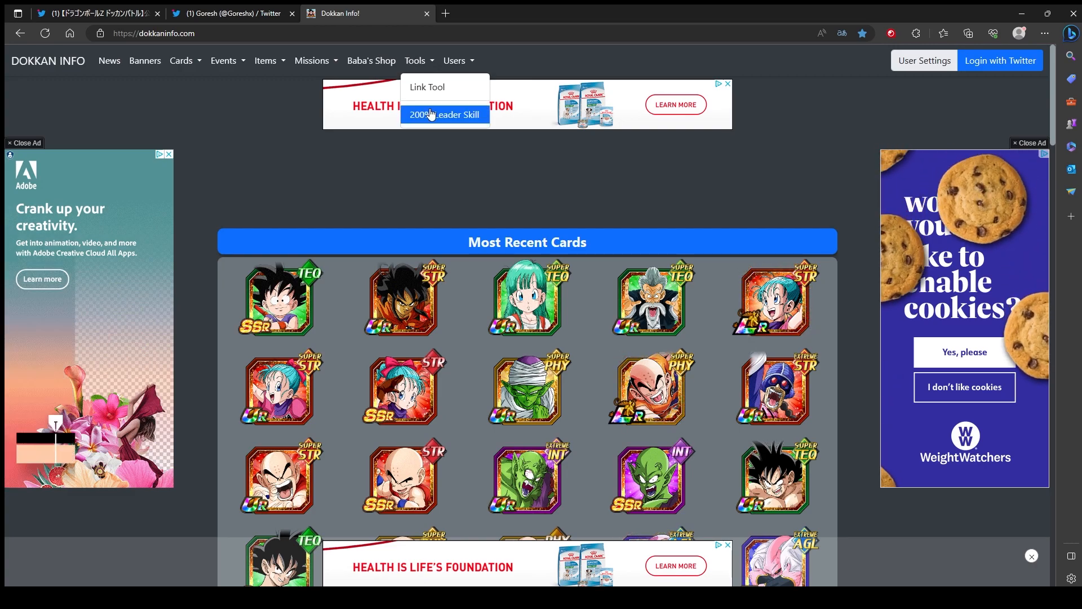
pyautogui.click(444, 115)
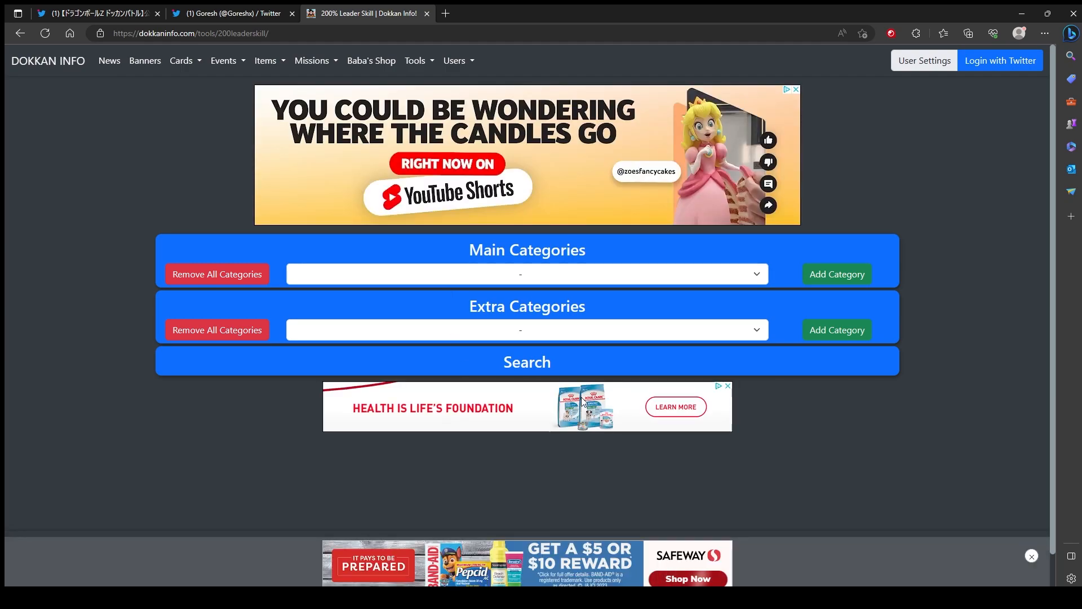
pyautogui.moveTo(493, 464)
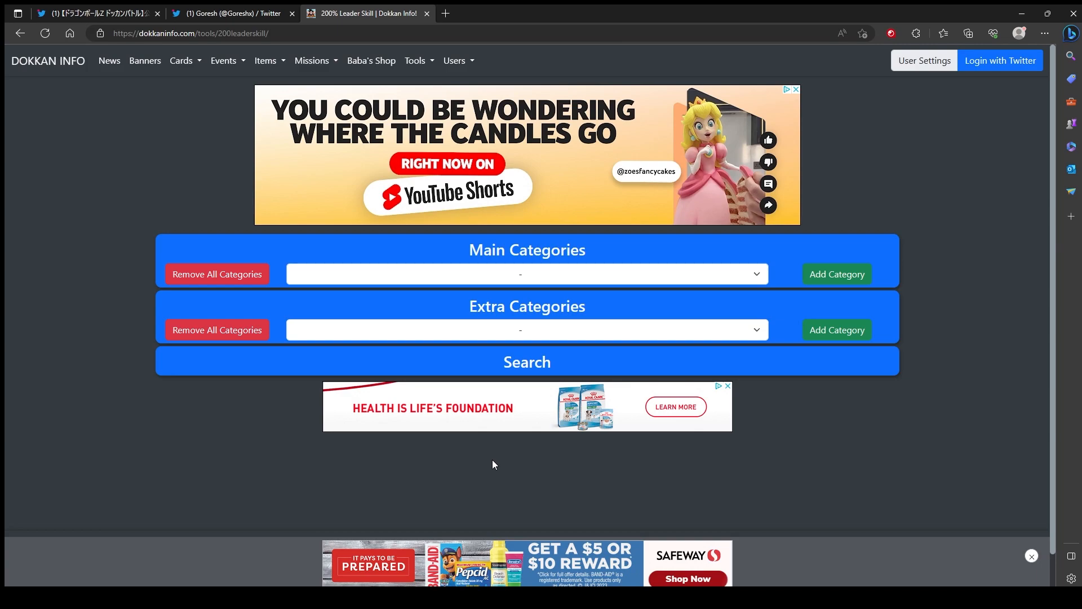
pyautogui.moveTo(515, 392)
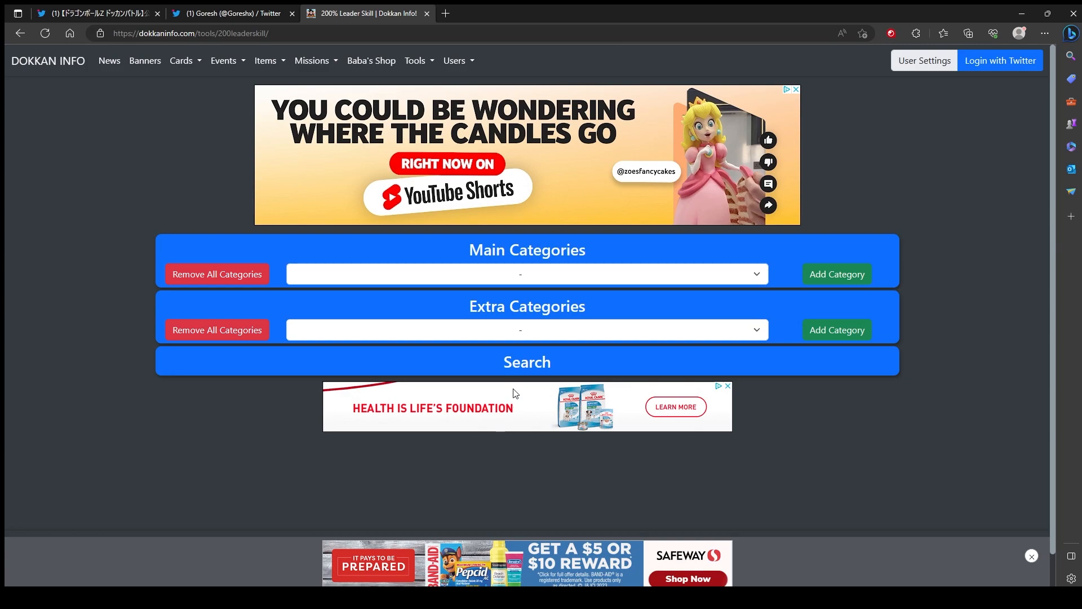
# Search with main categories Space-Traveling Warriors and Pure Saiyans, extras Low-Class Warrior and Planetary Destruction
pyautogui.click(837, 274)
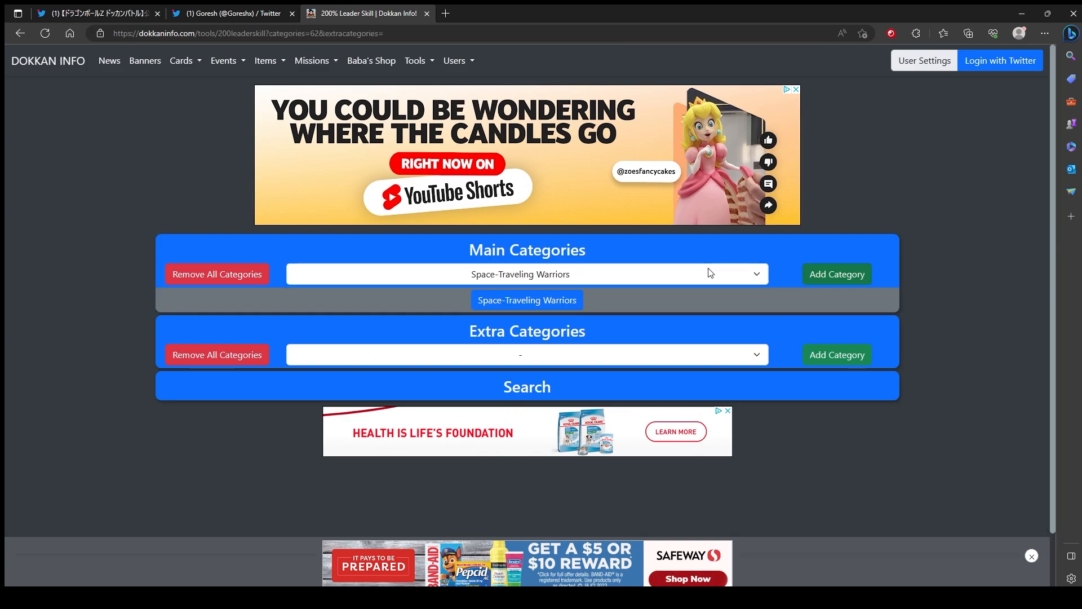
pyautogui.moveTo(571, 376)
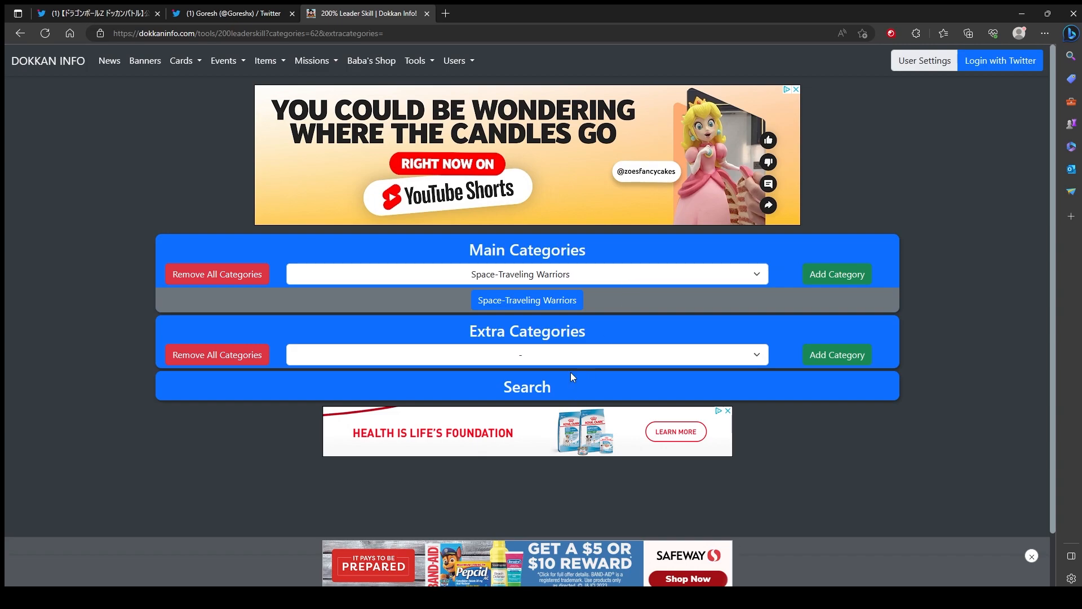
pyautogui.moveTo(574, 341)
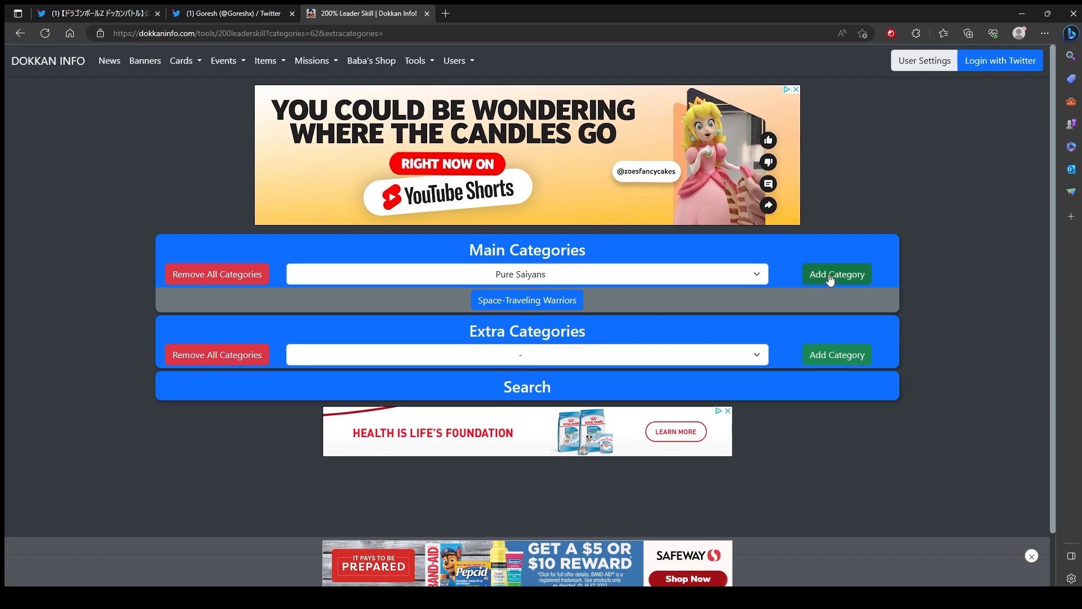
pyautogui.click(837, 274)
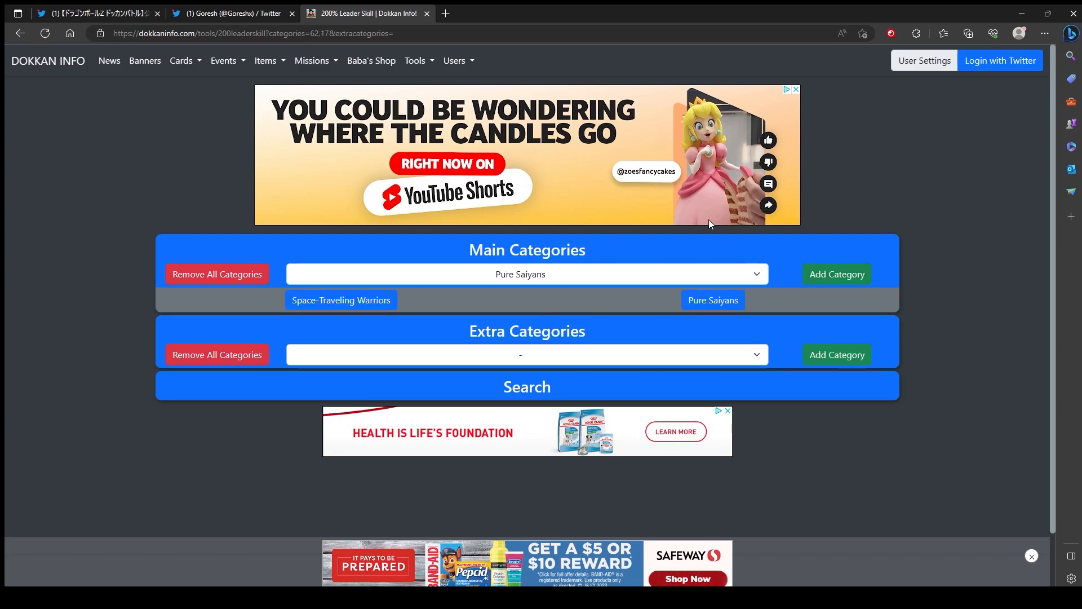
pyautogui.moveTo(562, 92)
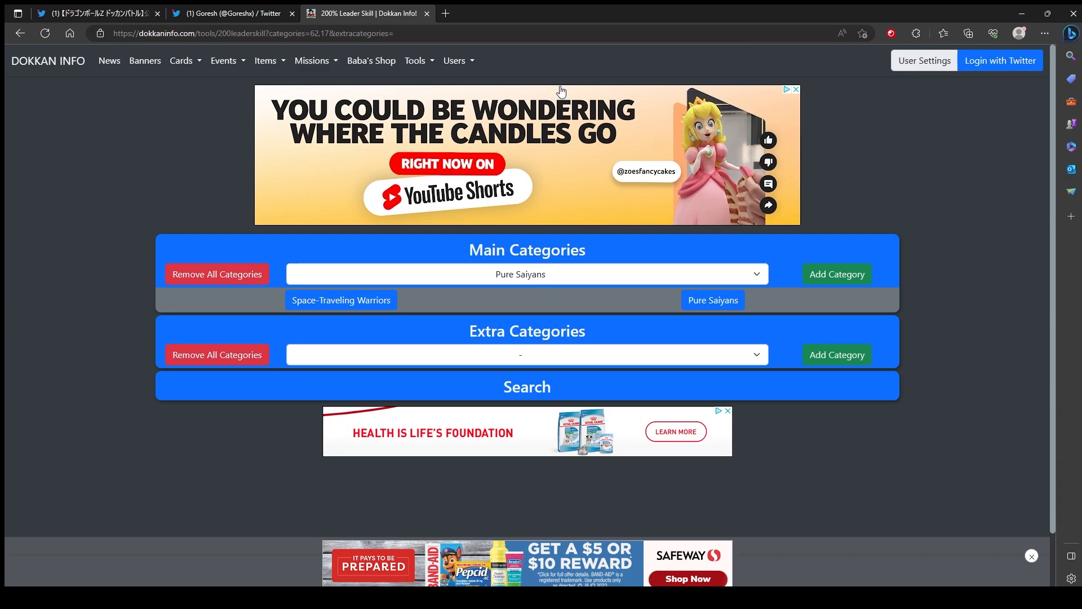
pyautogui.moveTo(548, 226)
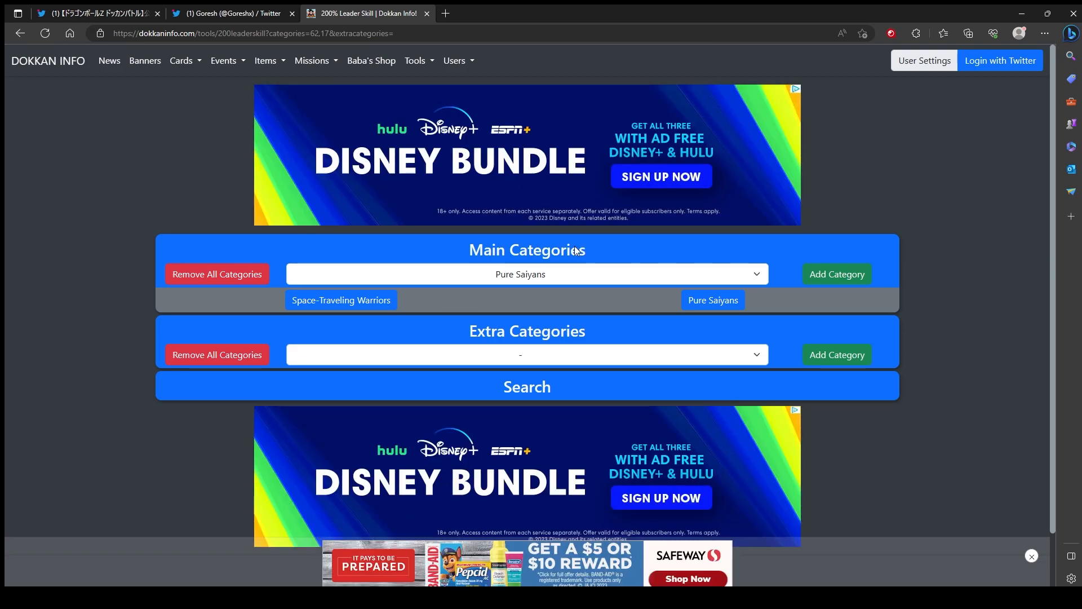
pyautogui.moveTo(561, 263)
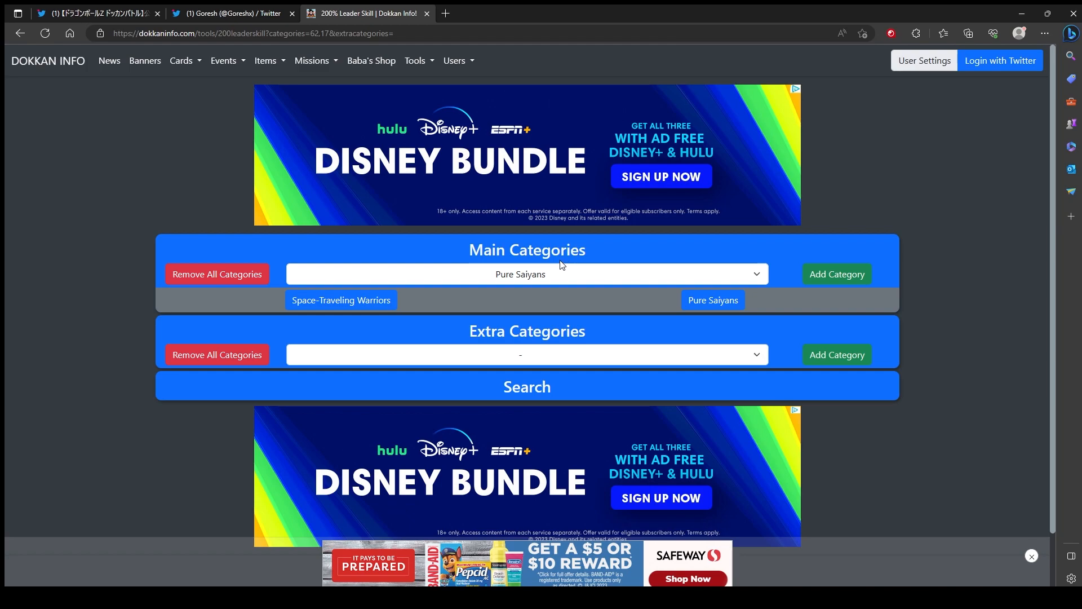
pyautogui.moveTo(534, 263)
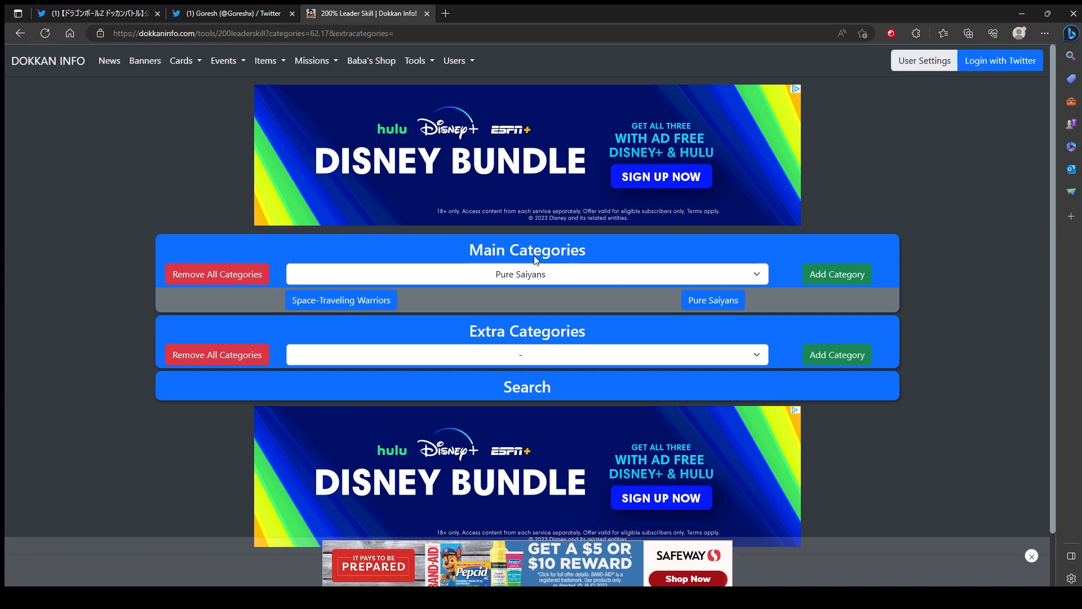
pyautogui.moveTo(497, 195)
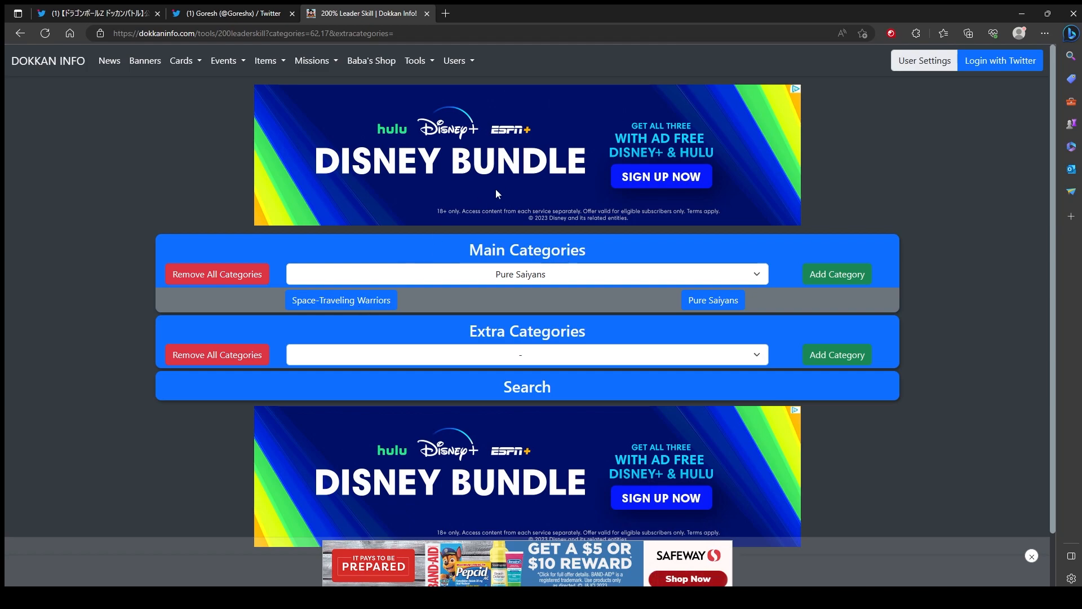
pyautogui.click(835, 354)
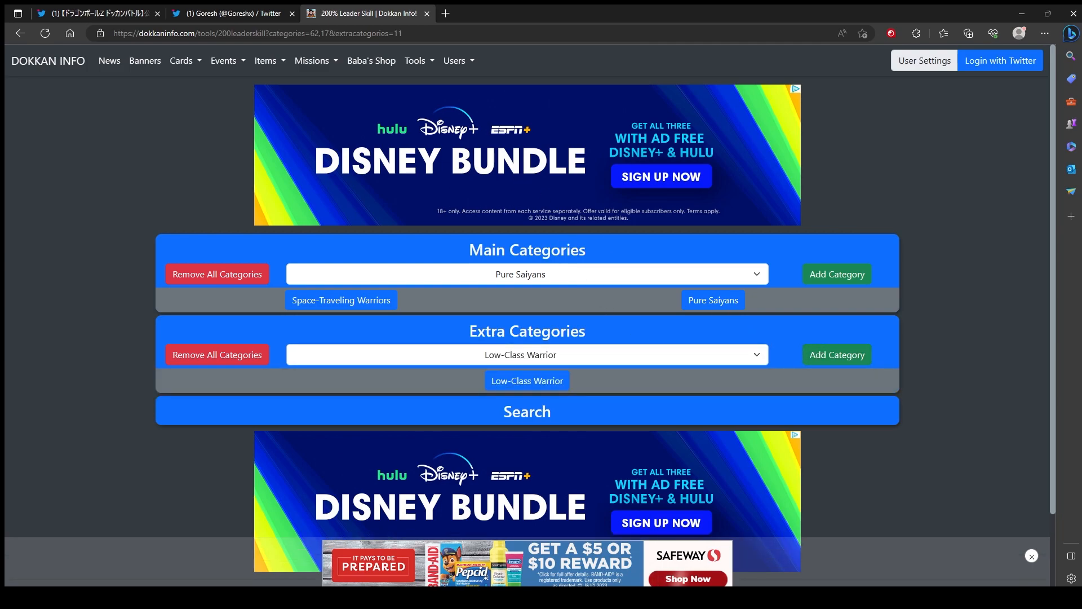
pyautogui.moveTo(570, 296)
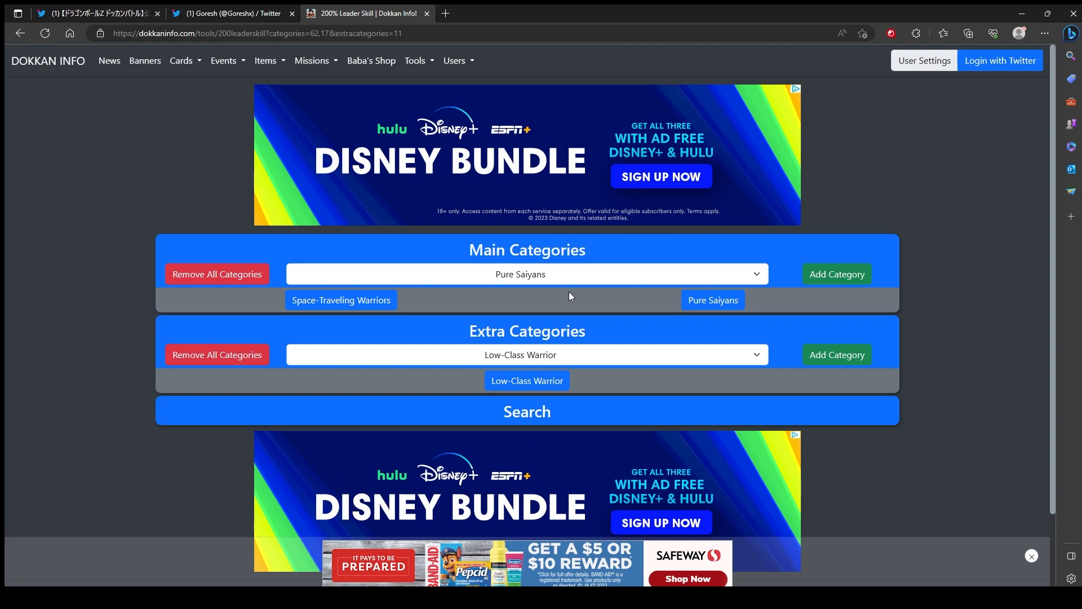
pyautogui.moveTo(632, 250)
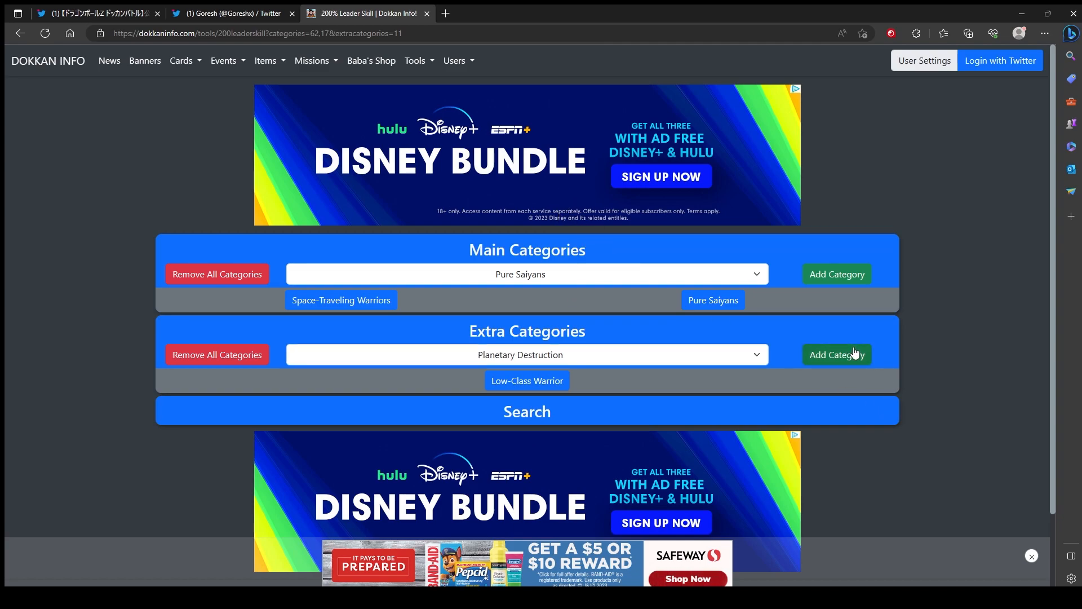
pyautogui.click(836, 354)
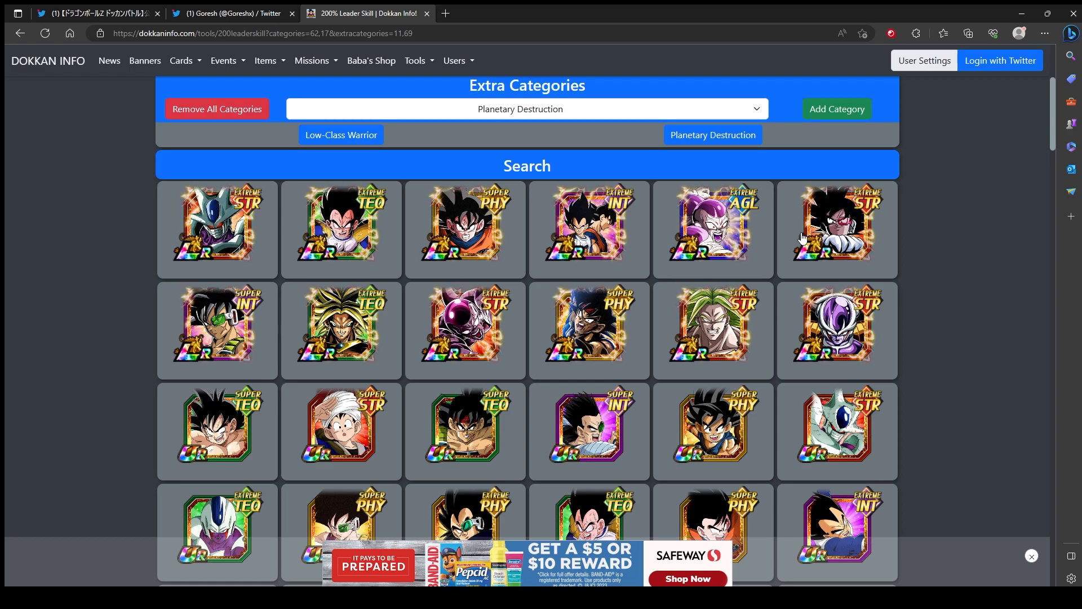
pyautogui.scroll(-3)
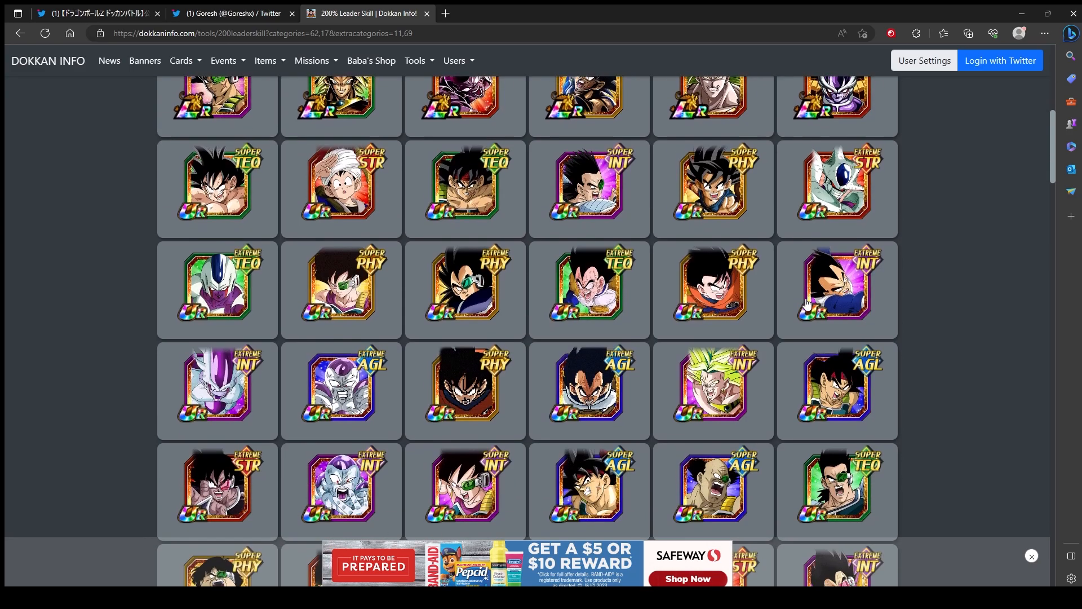
pyautogui.scroll(-3)
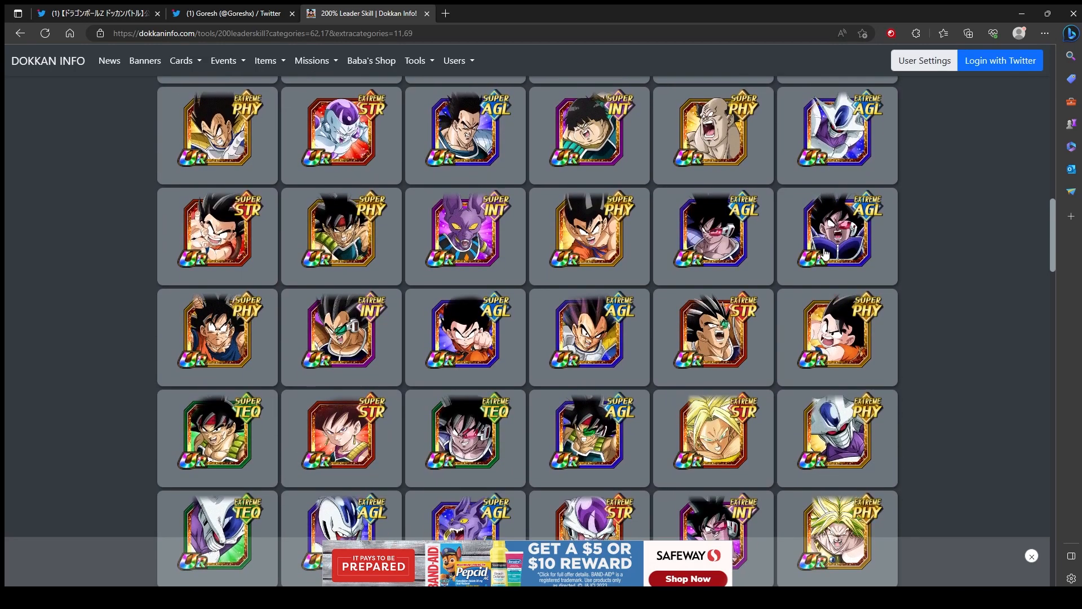
pyautogui.scroll(-3)
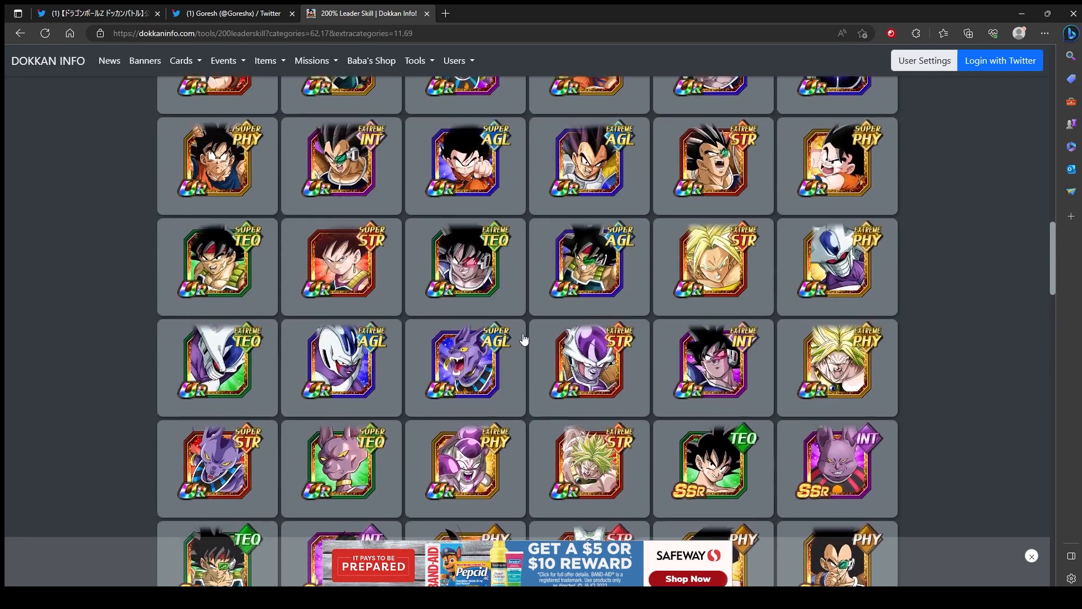
pyautogui.scroll(-3)
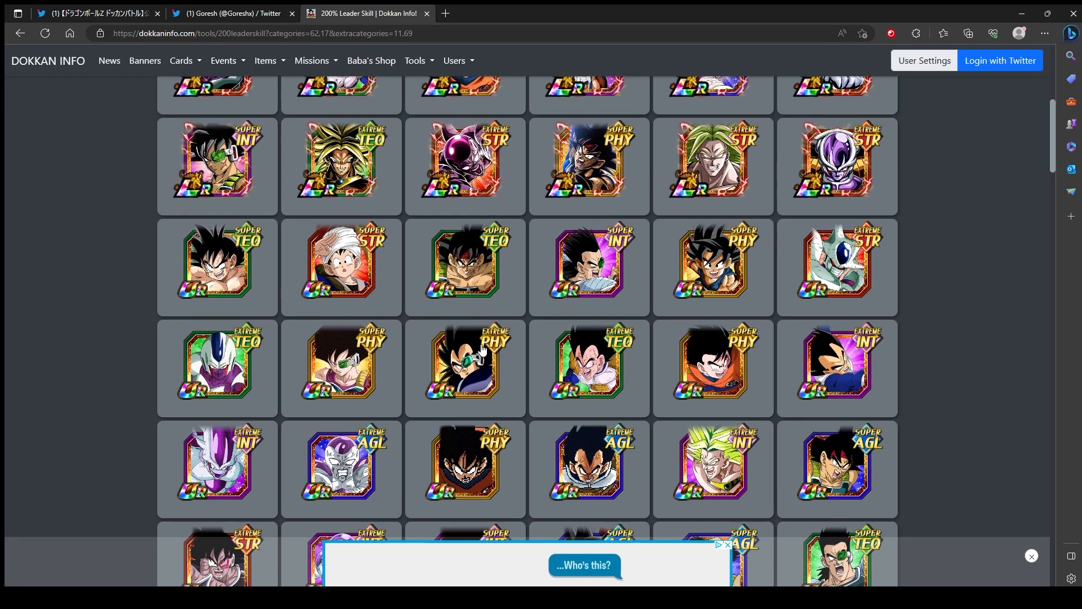
pyautogui.scroll(3)
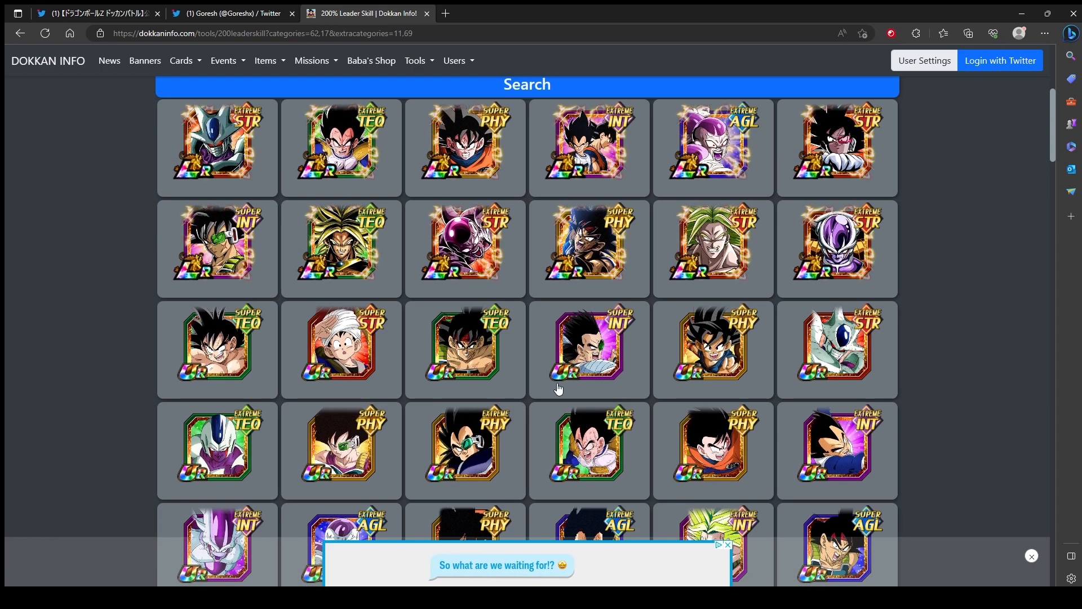
pyautogui.scroll(-3)
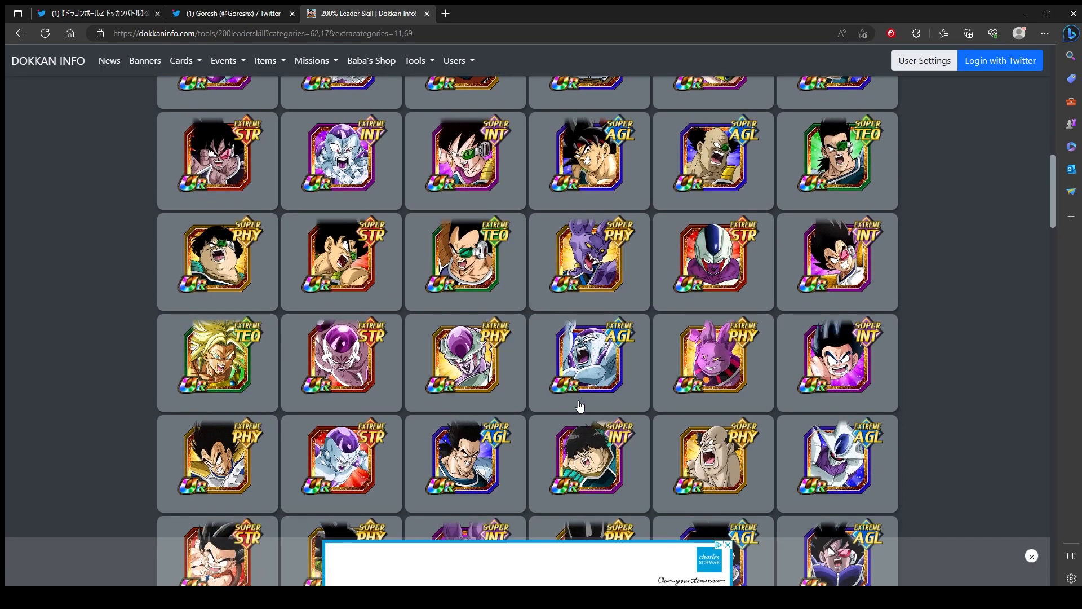
pyautogui.scroll(-3)
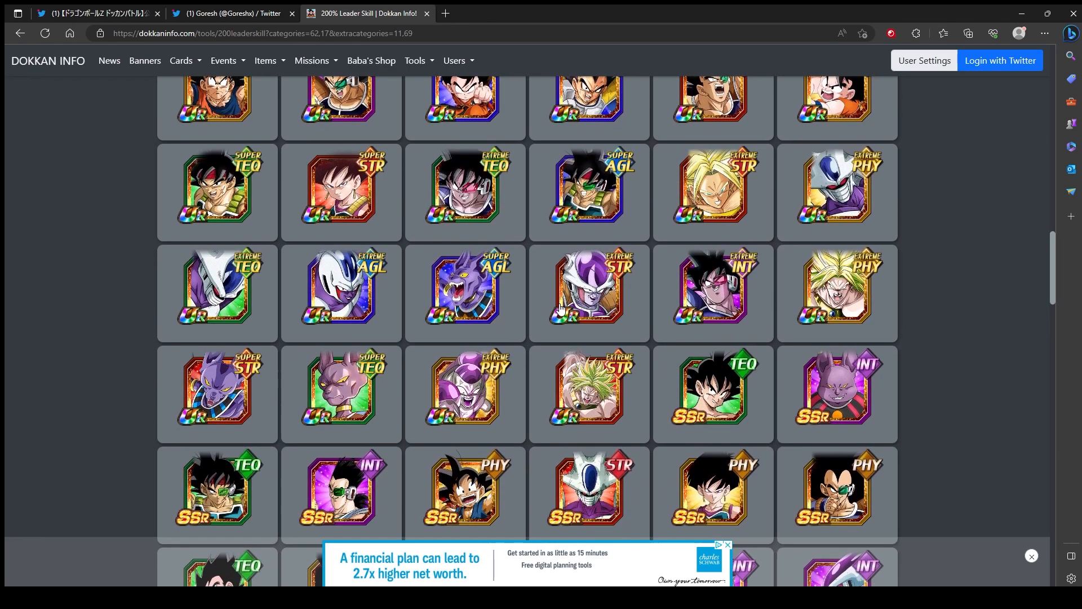
pyautogui.scroll(-3)
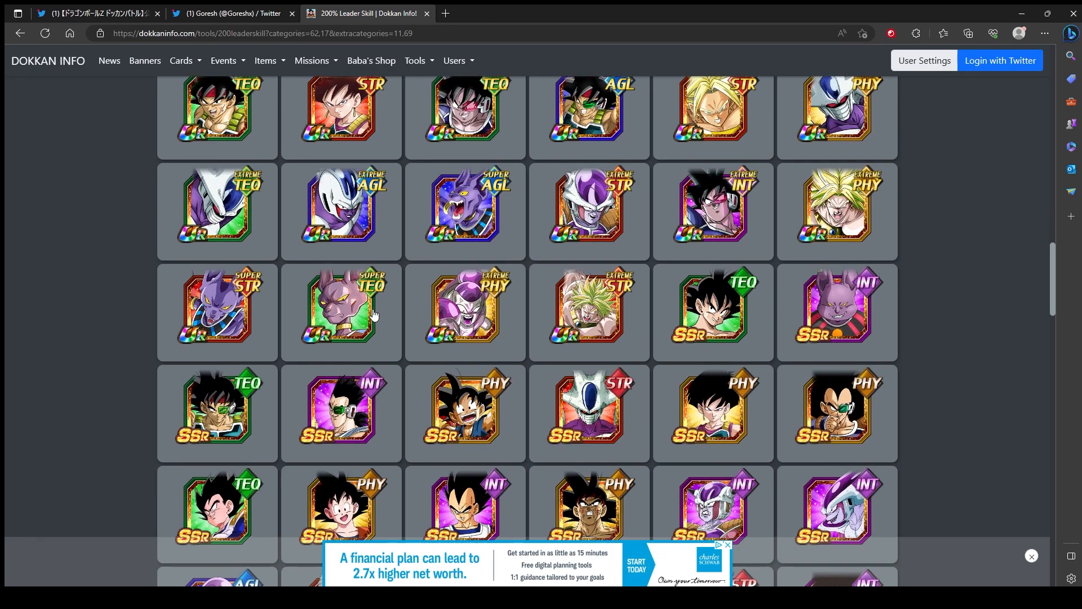
pyautogui.moveTo(308, 332)
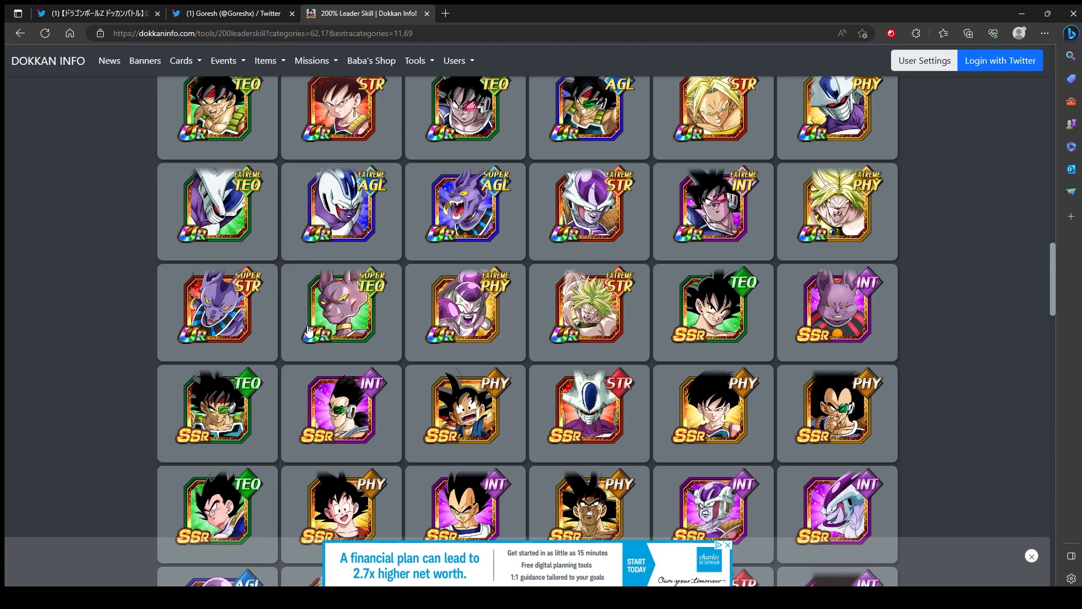
pyautogui.scroll(-3)
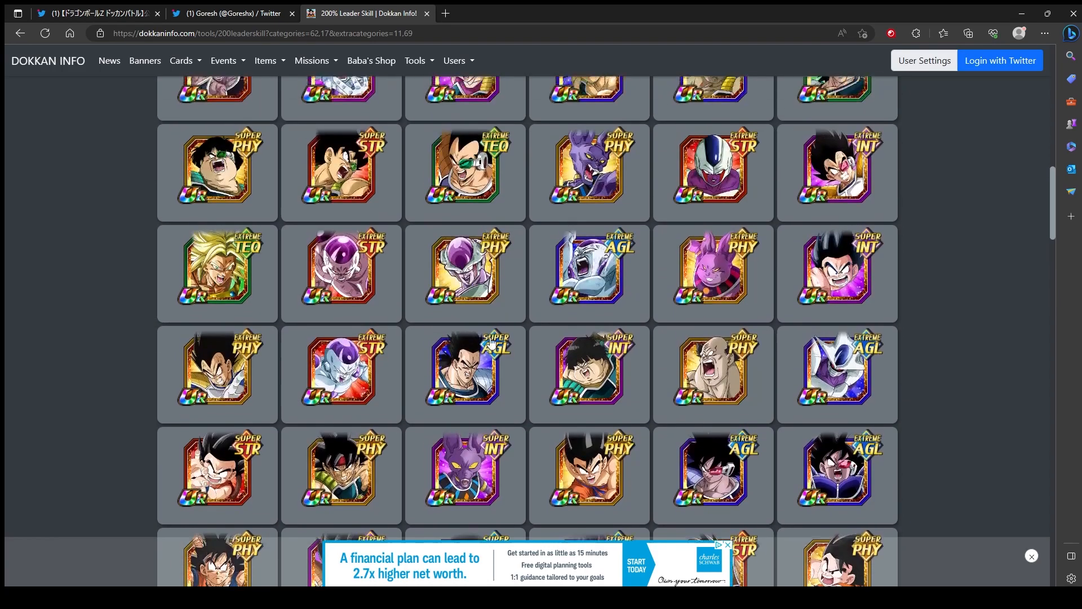
pyautogui.scroll(3)
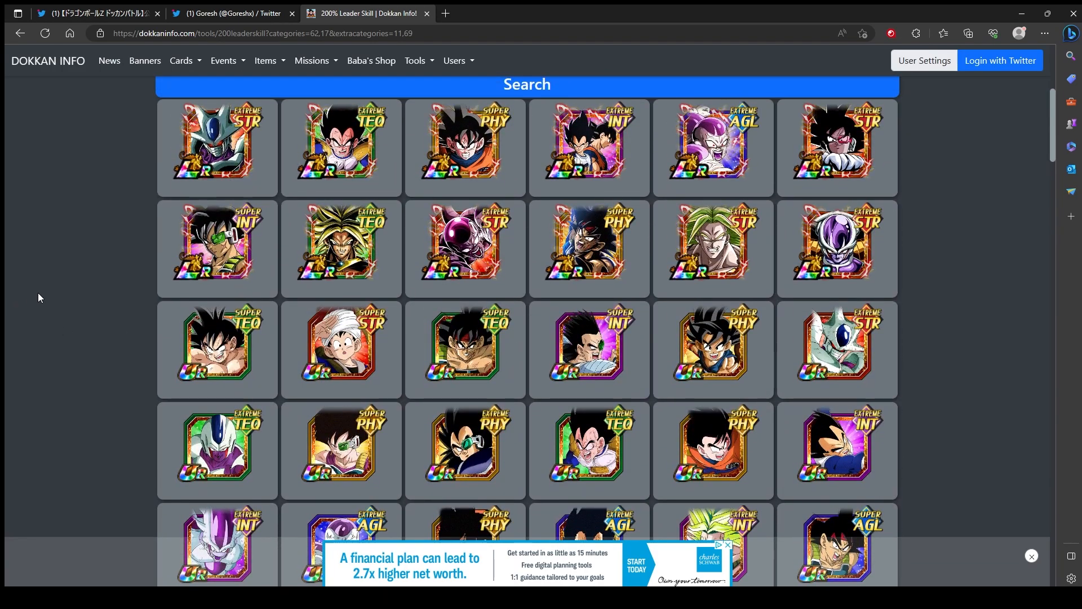
pyautogui.scroll(-3)
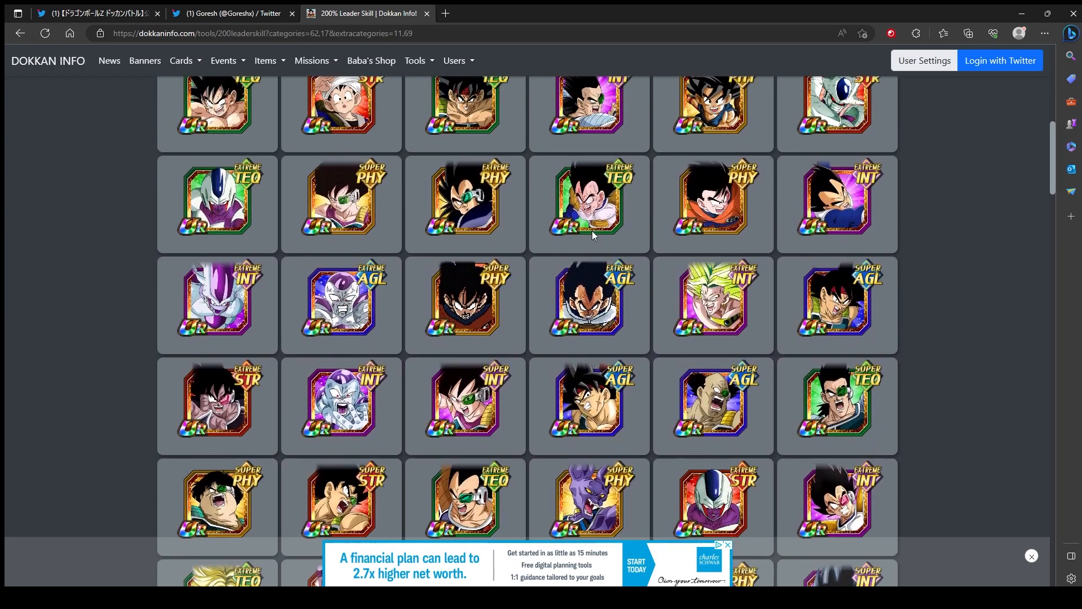
pyautogui.scroll(3)
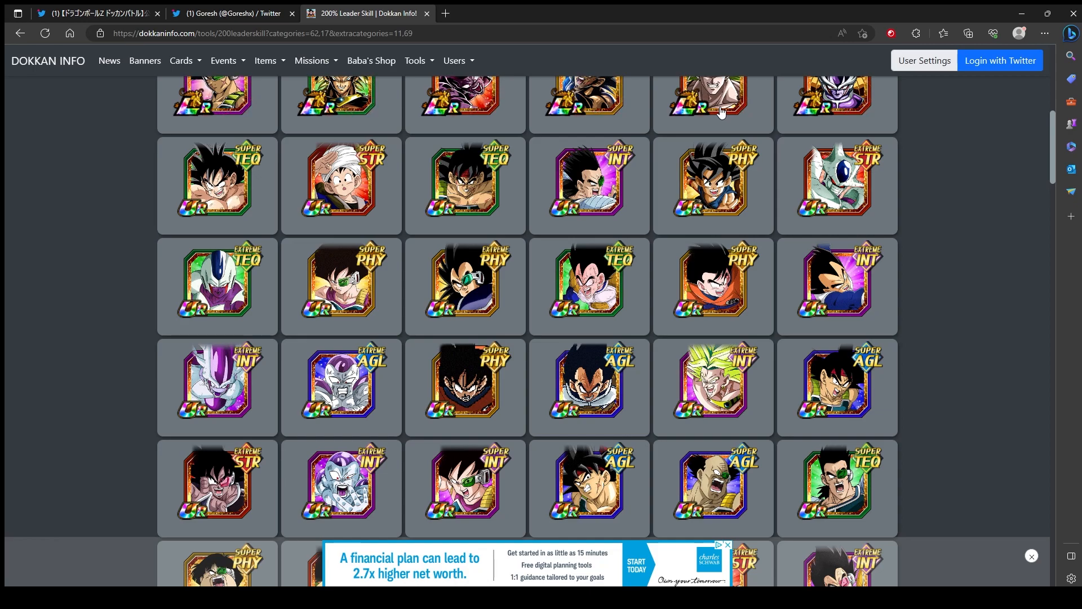
pyautogui.moveTo(293, 500)
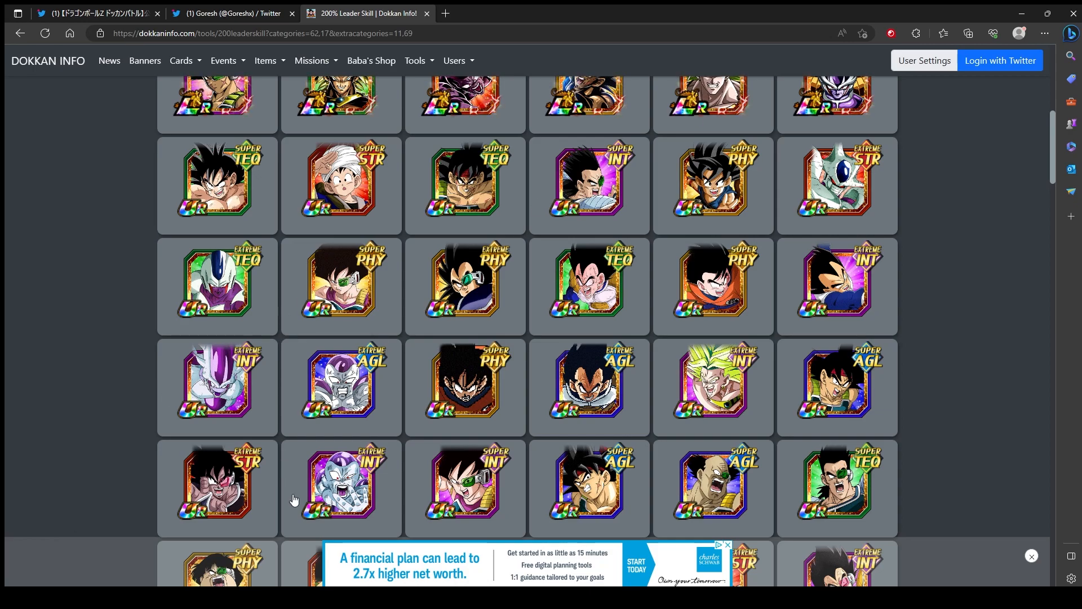
pyautogui.scroll(-3)
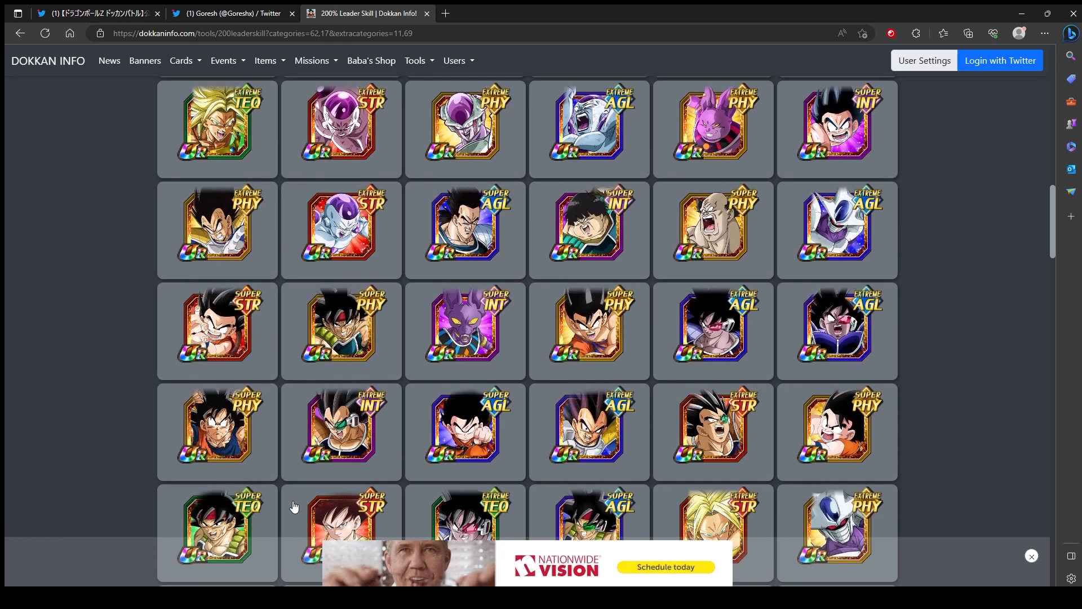
pyautogui.scroll(-3)
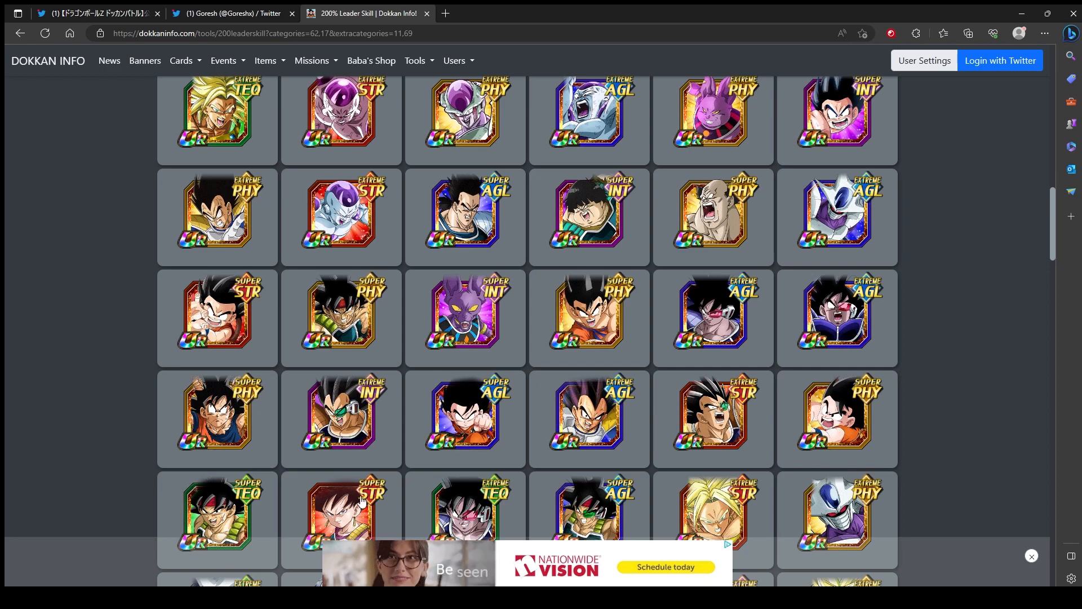
pyautogui.scroll(3)
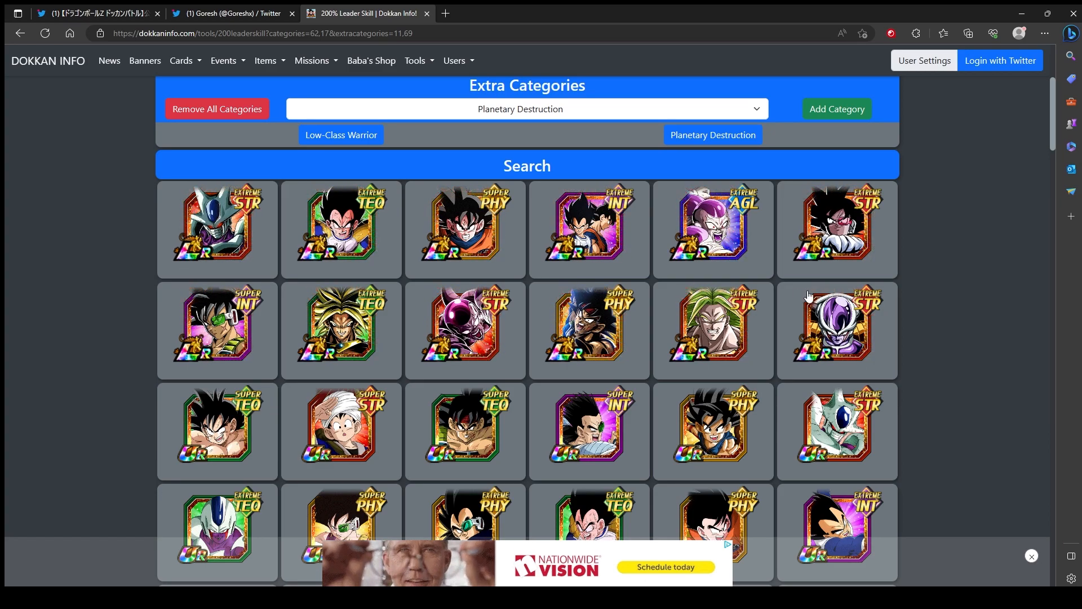
pyautogui.scroll(-3)
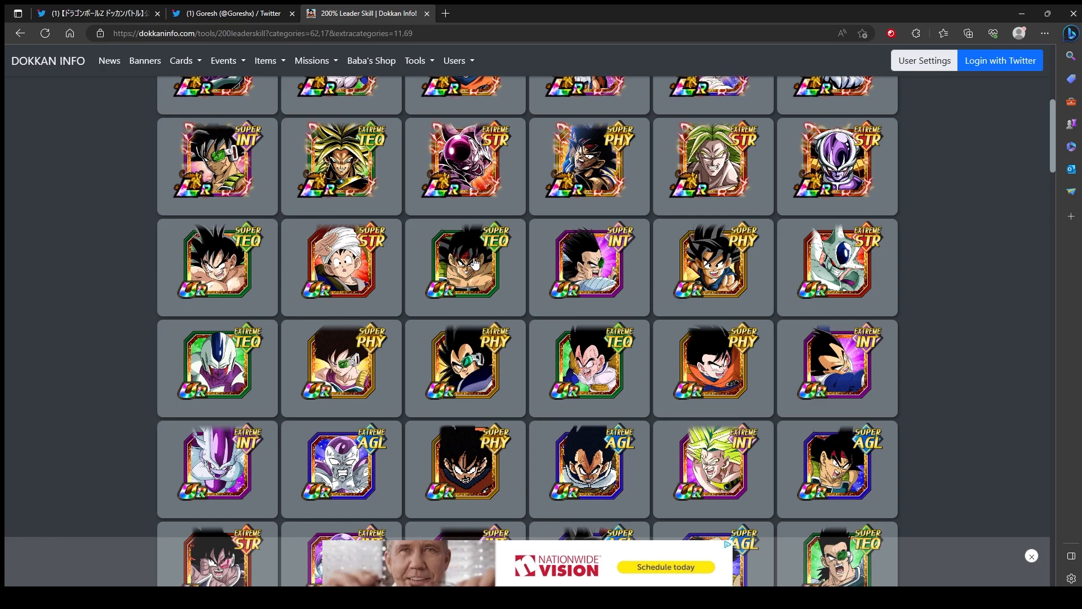
pyautogui.scroll(-3)
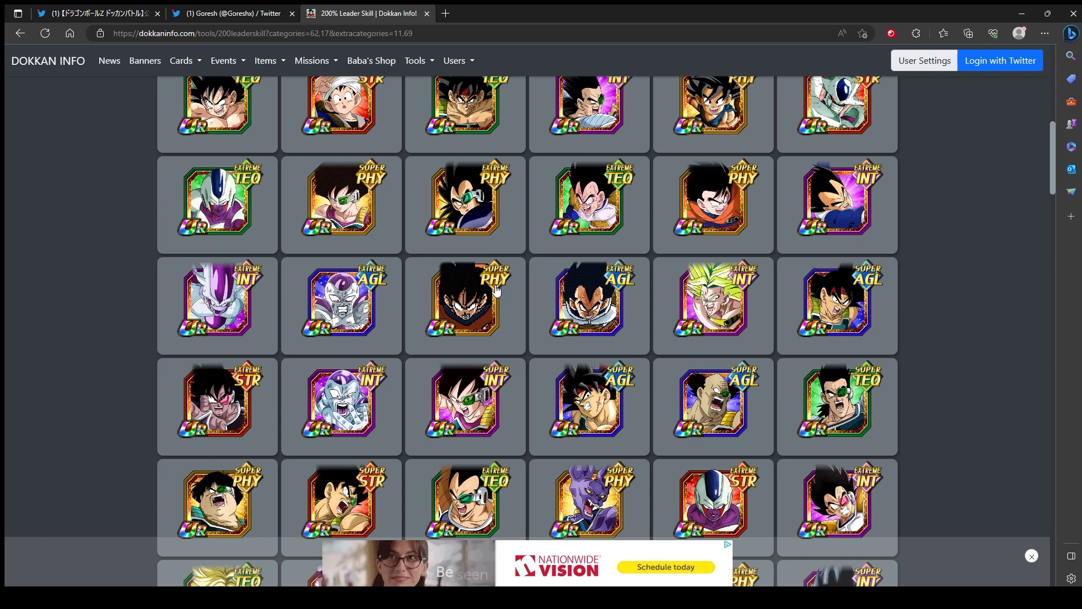
pyautogui.scroll(3)
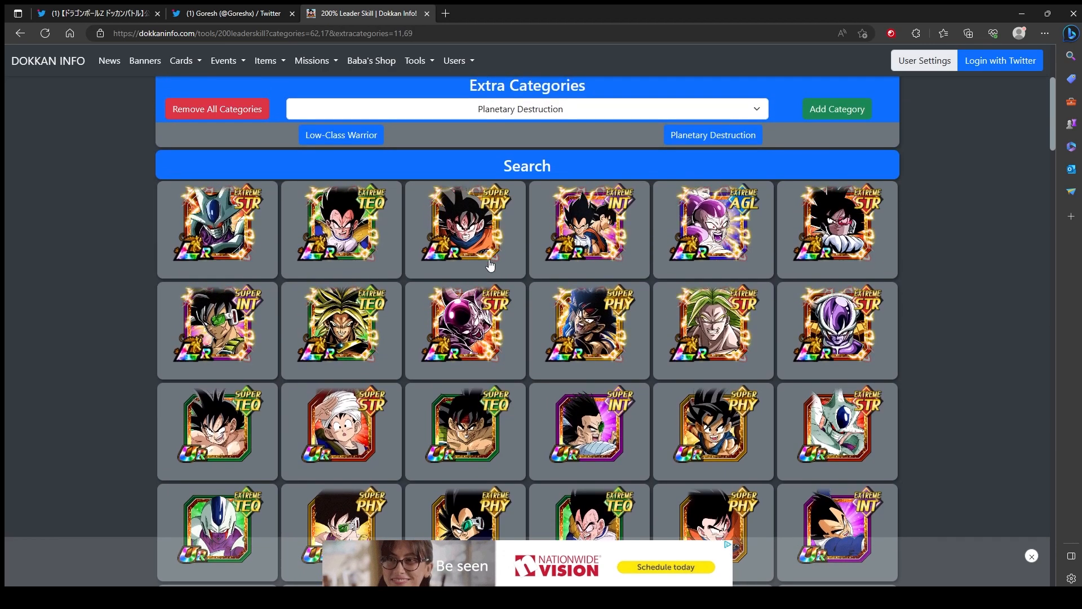
pyautogui.scroll(-3)
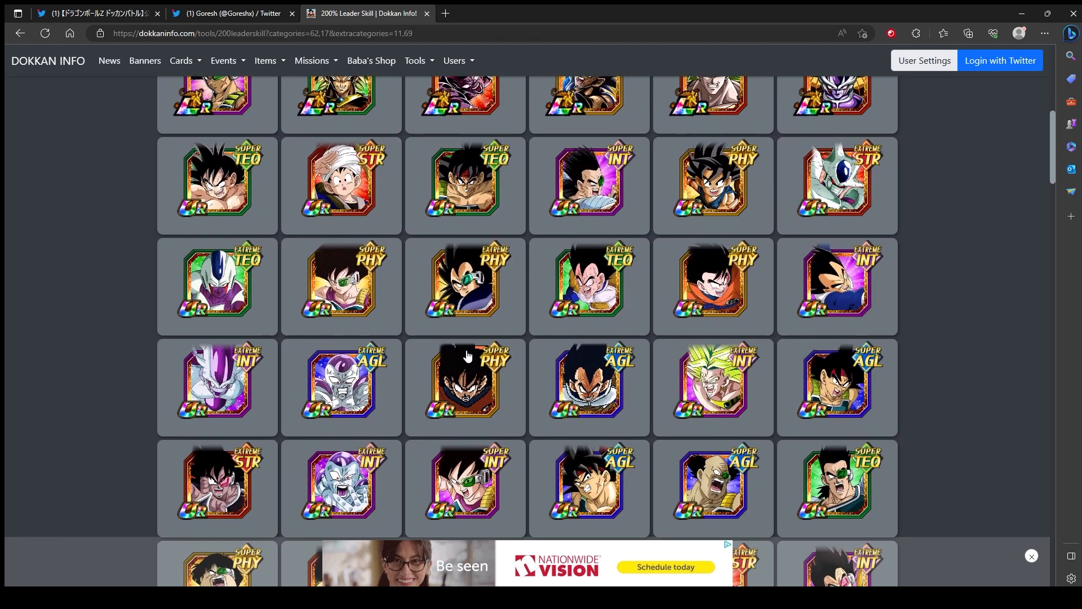
pyautogui.scroll(3)
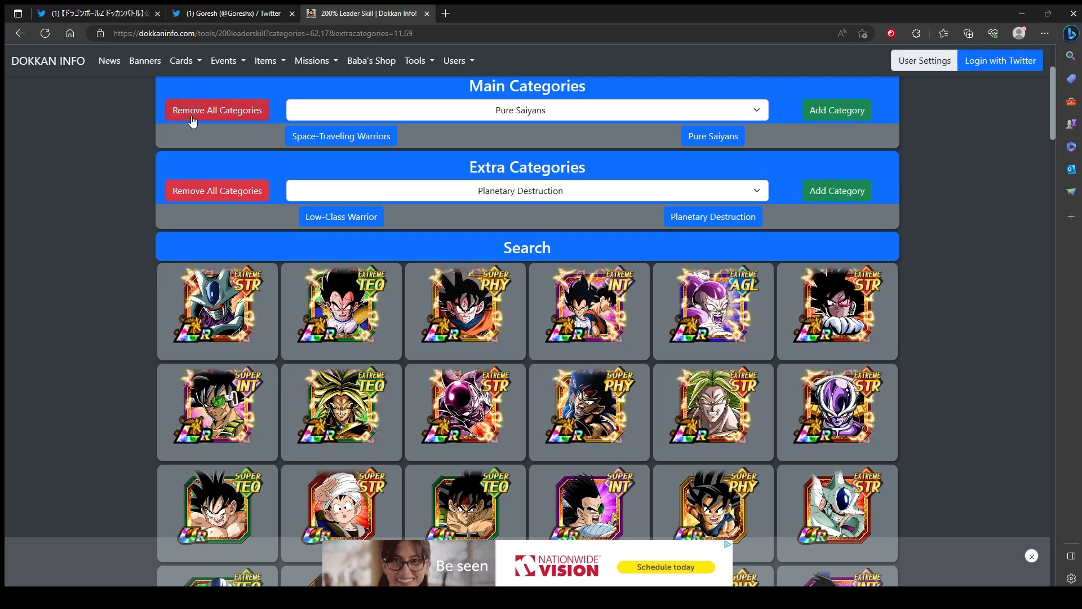
# Clear all main and extra categories, run the empty search, then head to the Cards menu
pyautogui.click(216, 190)
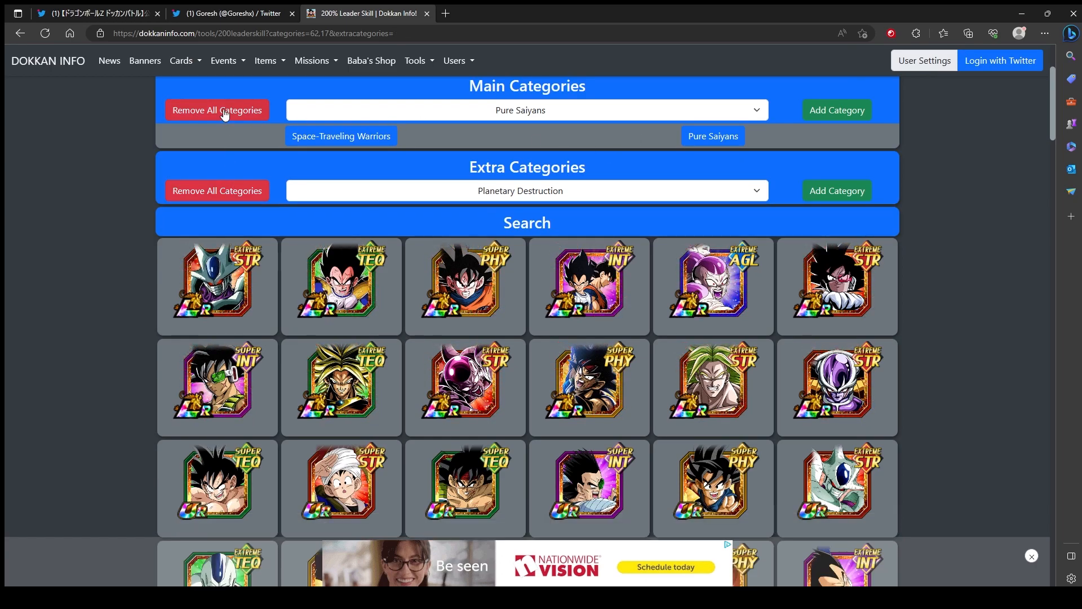
pyautogui.click(216, 110)
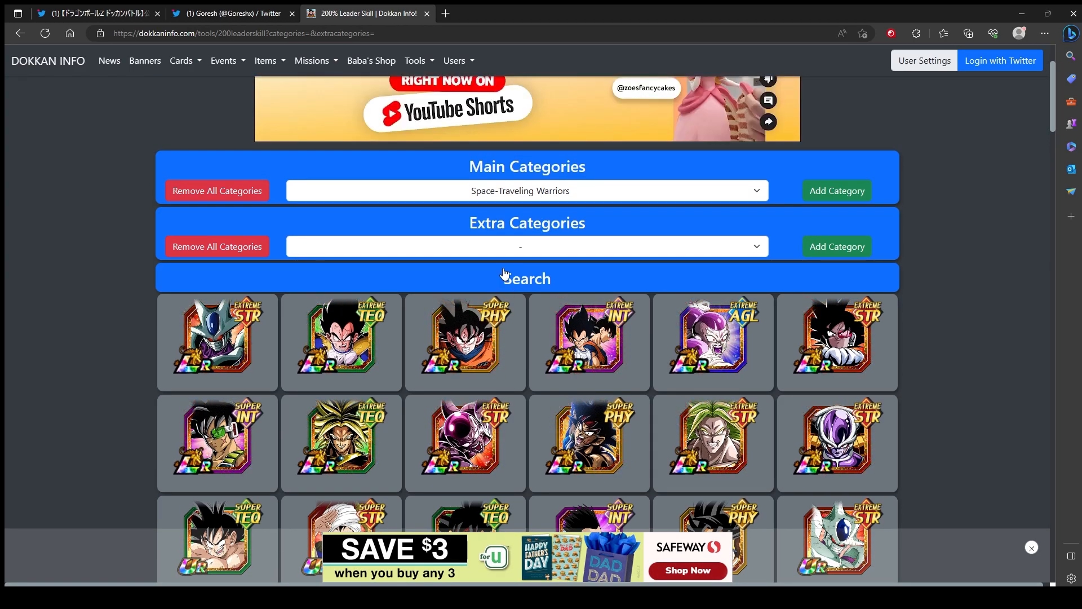
pyautogui.click(527, 278)
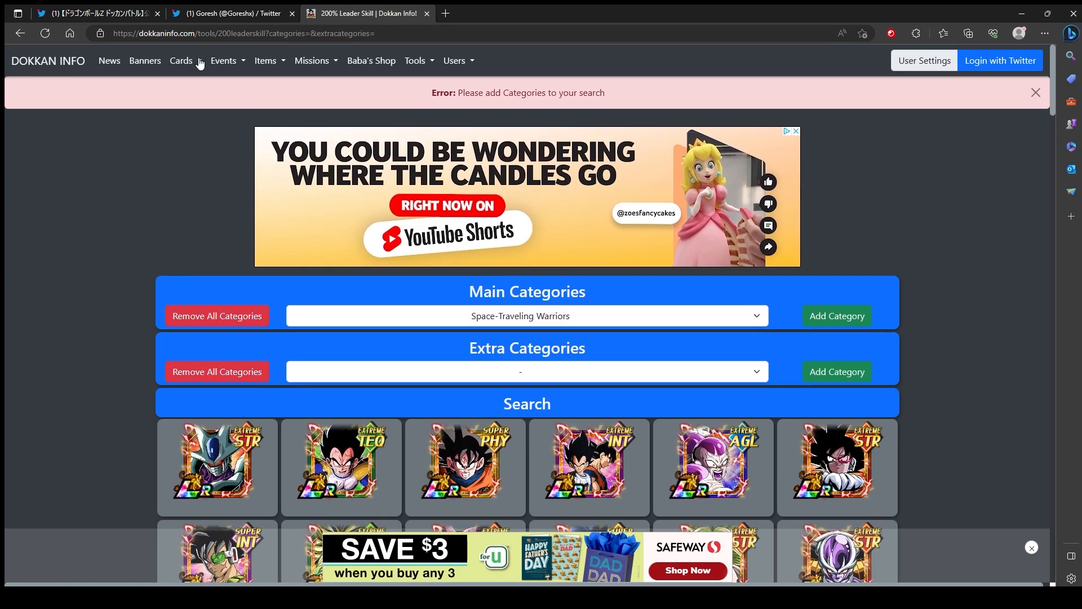
pyautogui.click(416, 61)
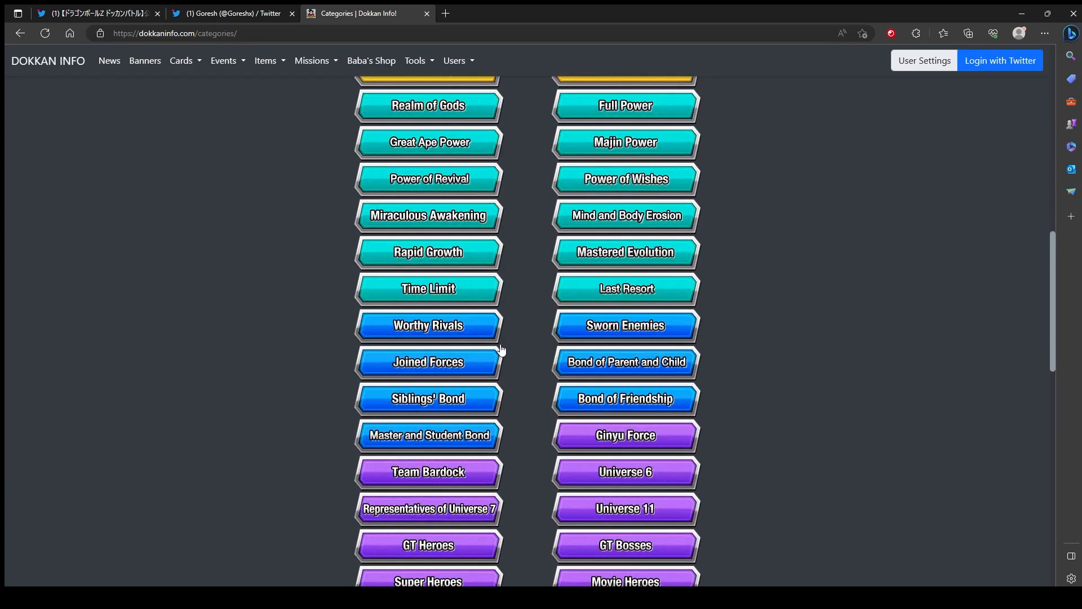
pyautogui.scroll(-3)
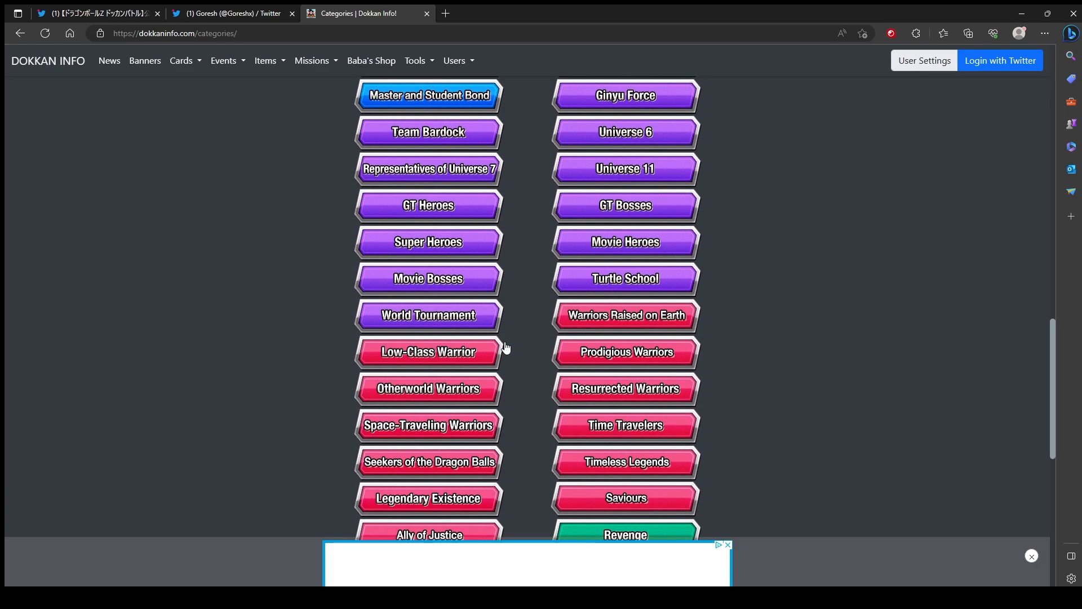
pyautogui.click(429, 425)
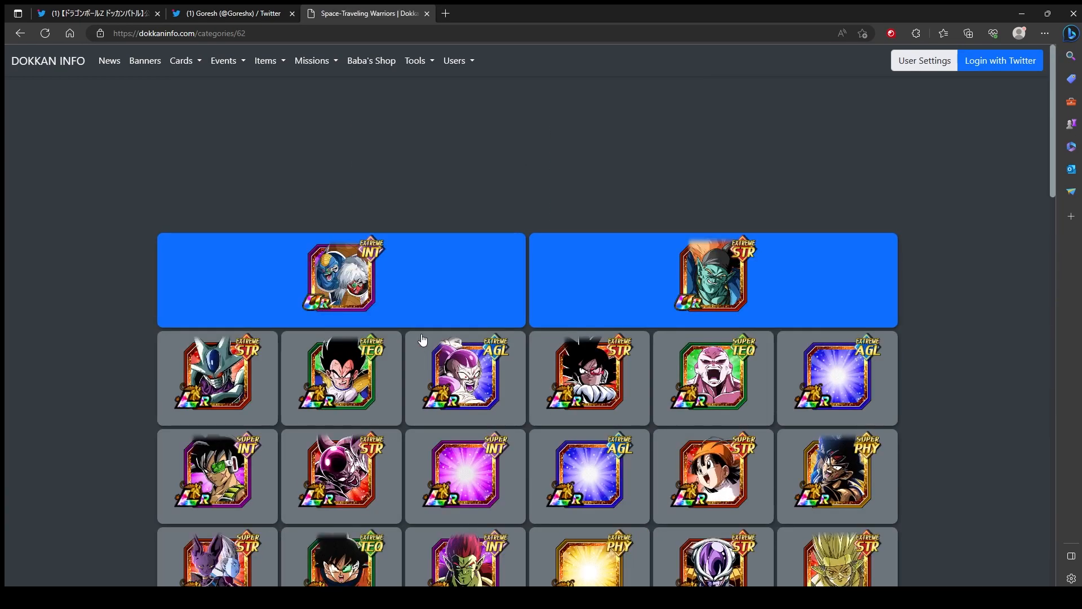
pyautogui.scroll(-3)
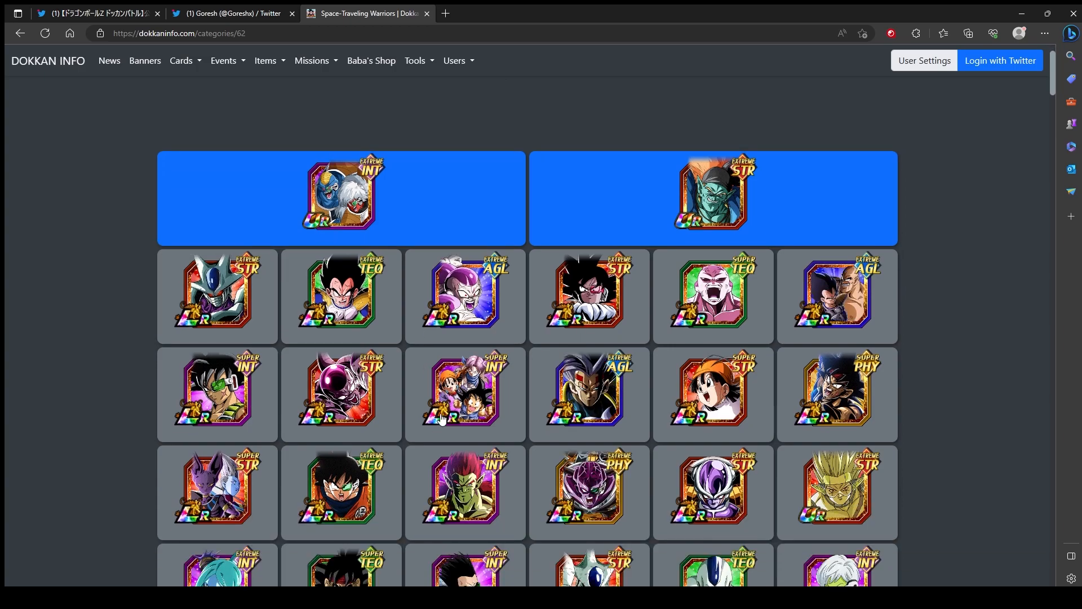
pyautogui.scroll(-3)
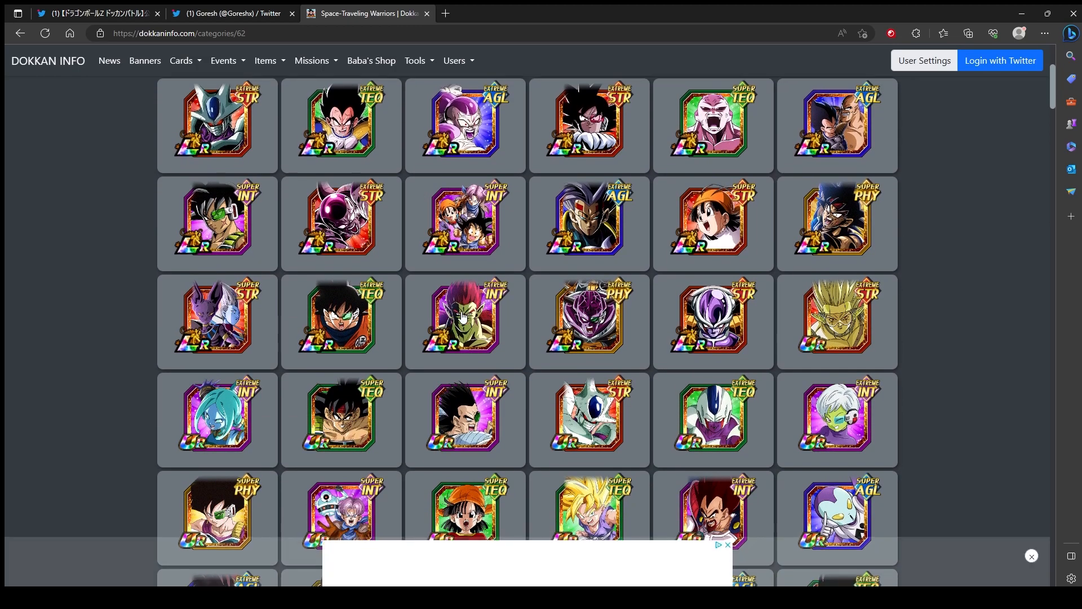
pyautogui.scroll(-3)
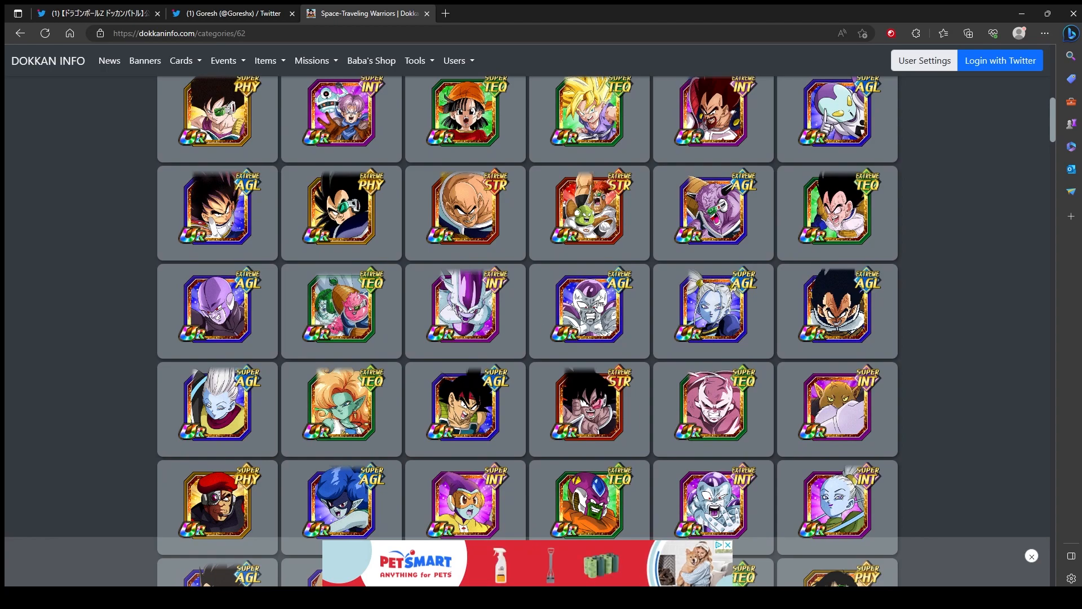
pyautogui.scroll(3)
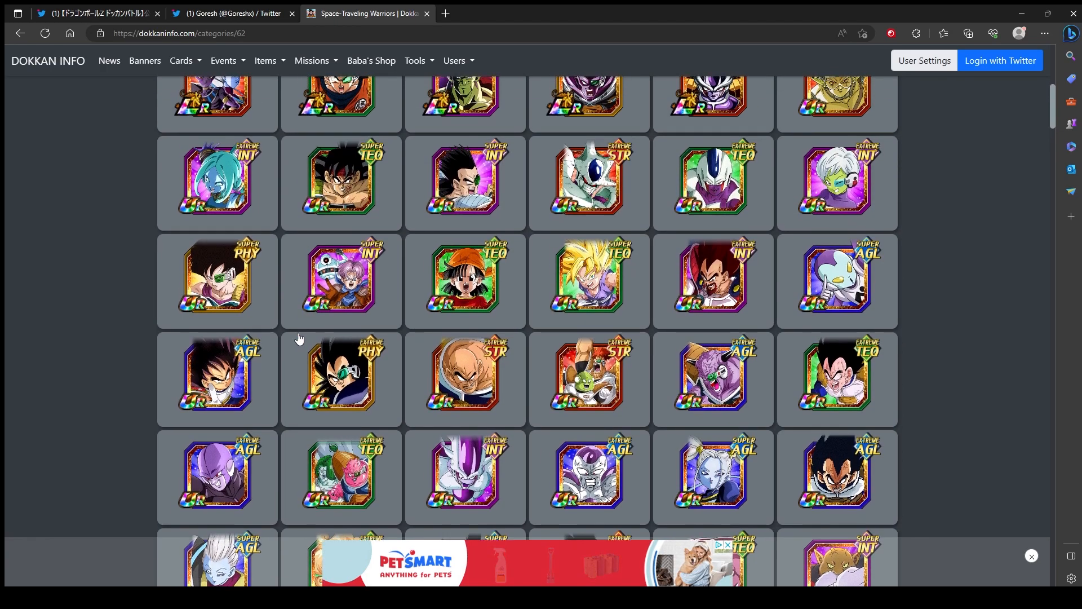
pyautogui.scroll(3)
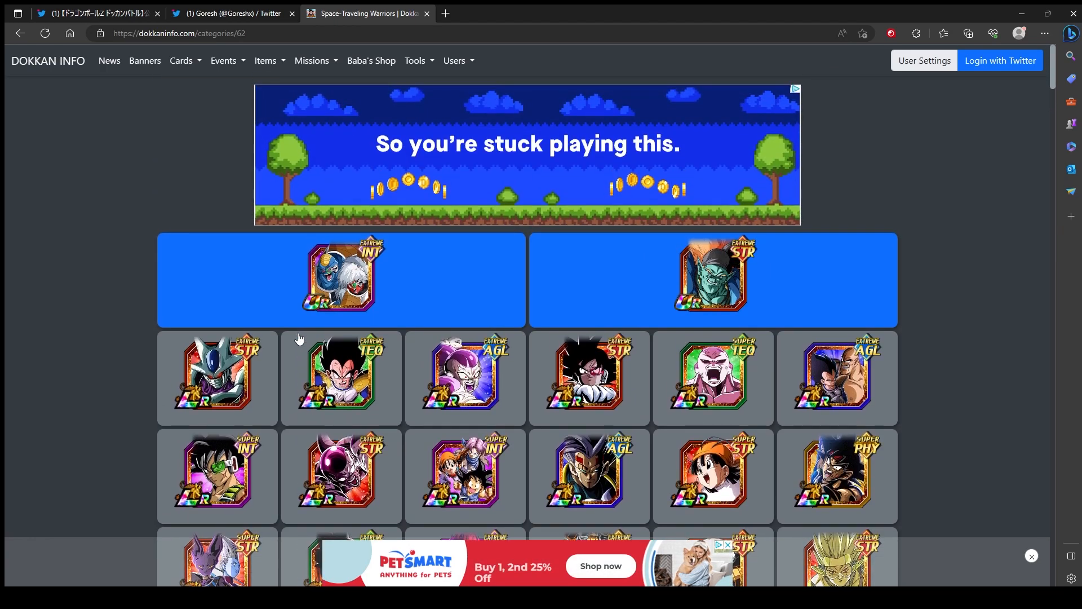
pyautogui.scroll(-3)
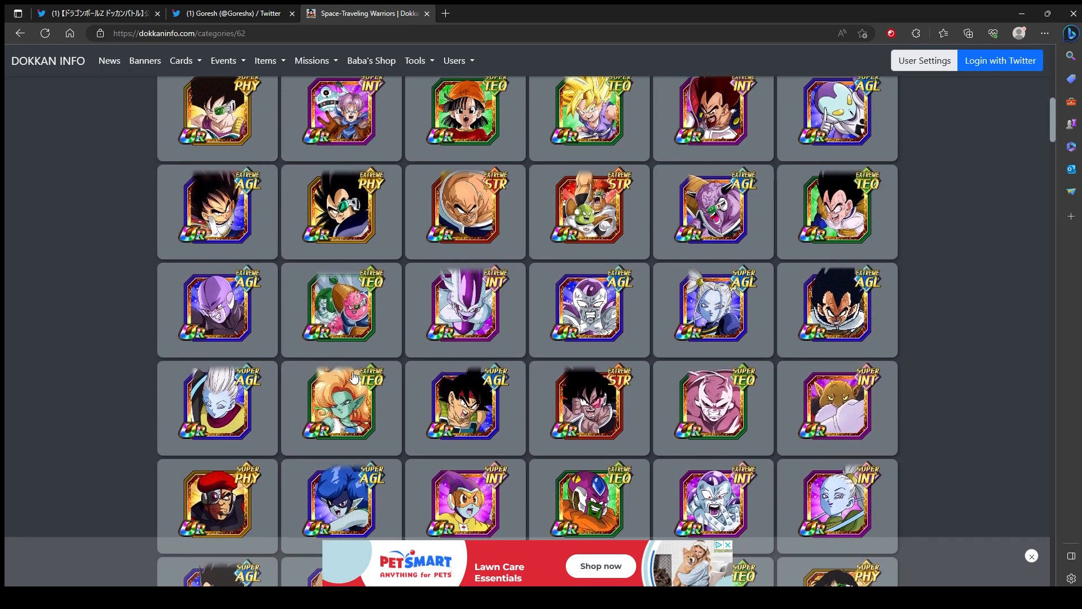
pyautogui.scroll(-3)
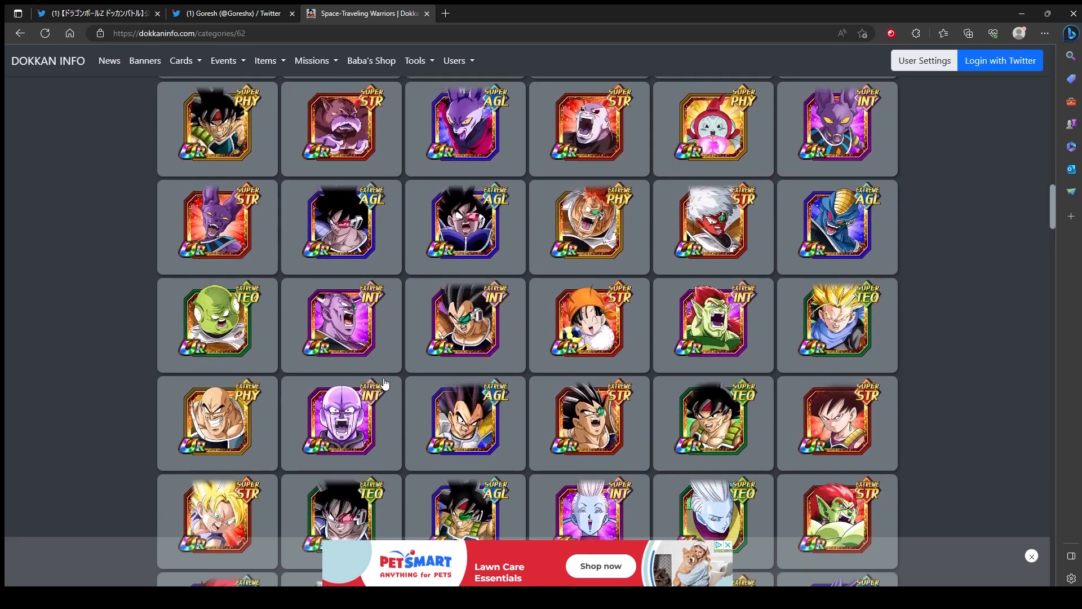
pyautogui.scroll(-3)
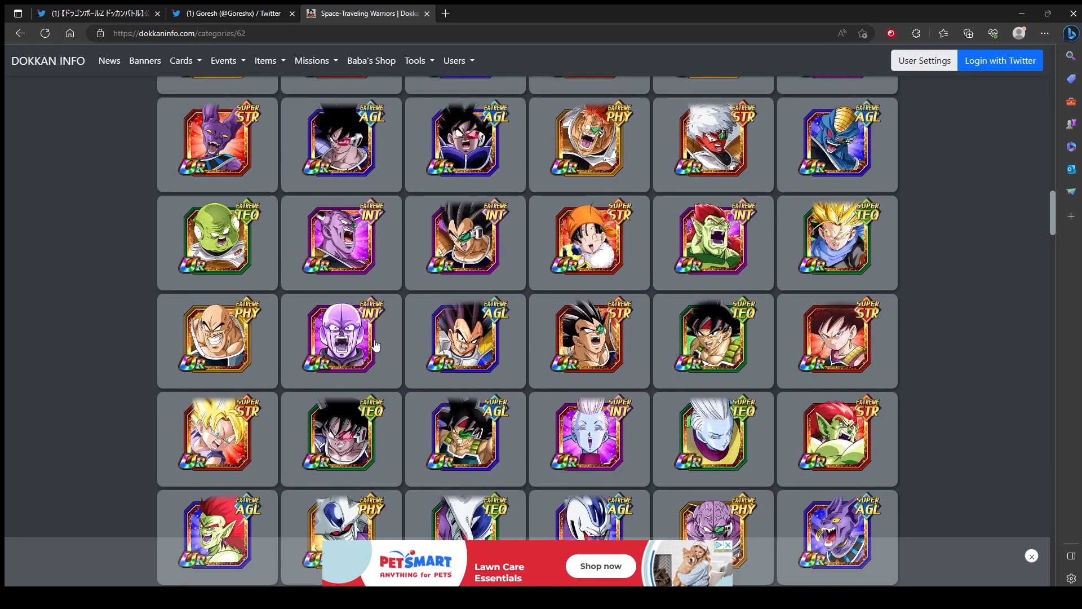
pyautogui.scroll(-3)
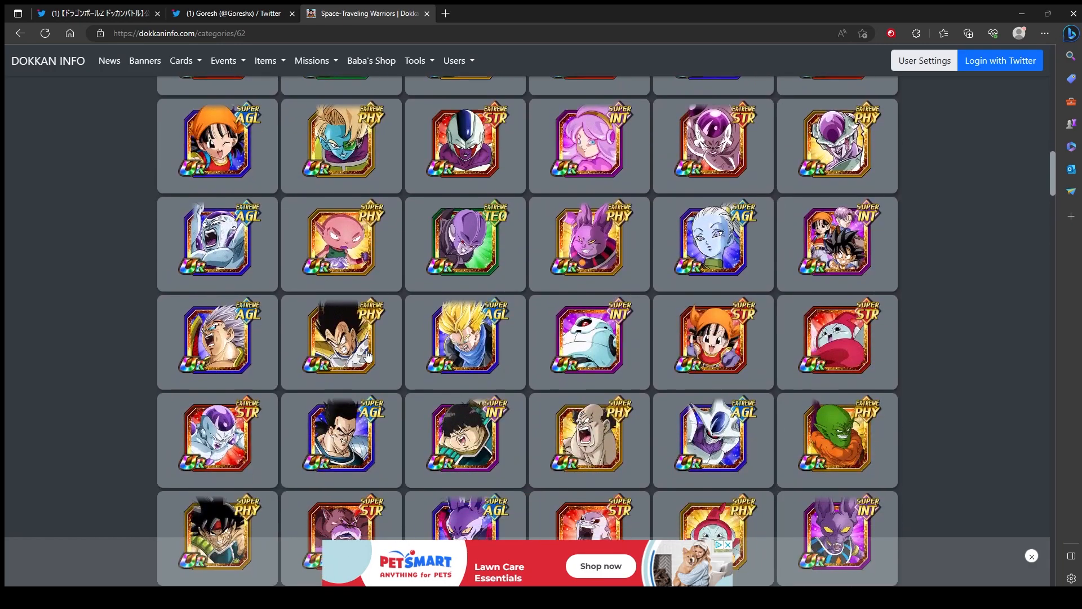
pyautogui.scroll(-3)
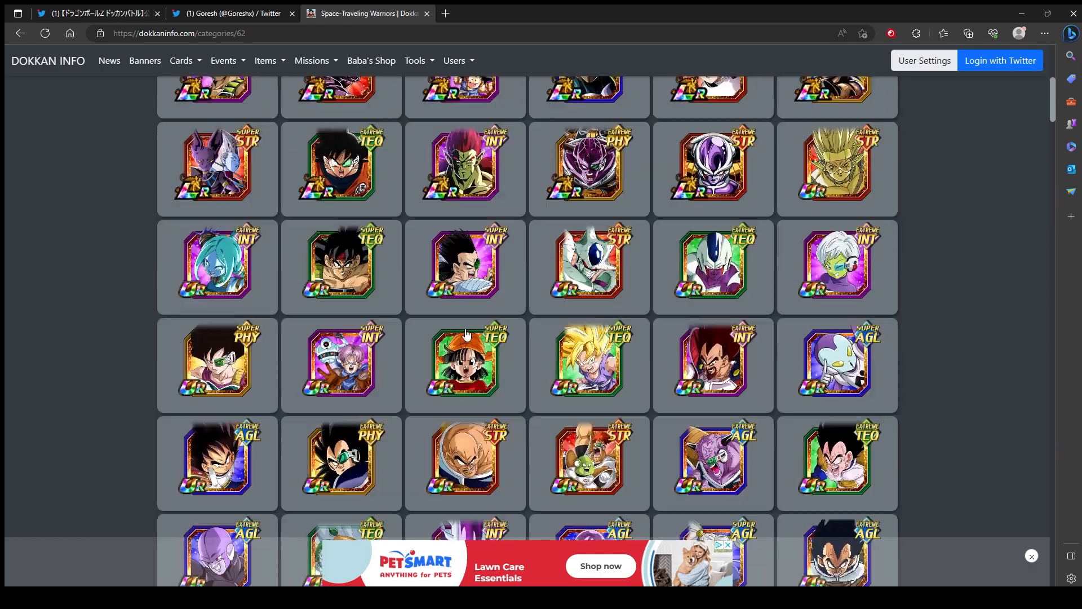
pyautogui.scroll(3)
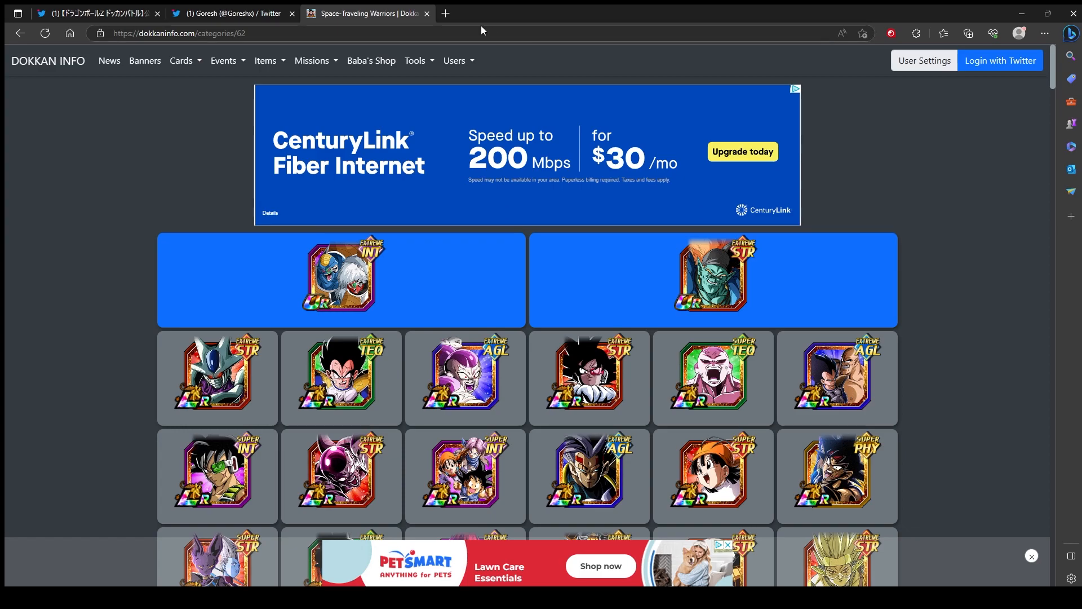
pyautogui.moveTo(423, 47)
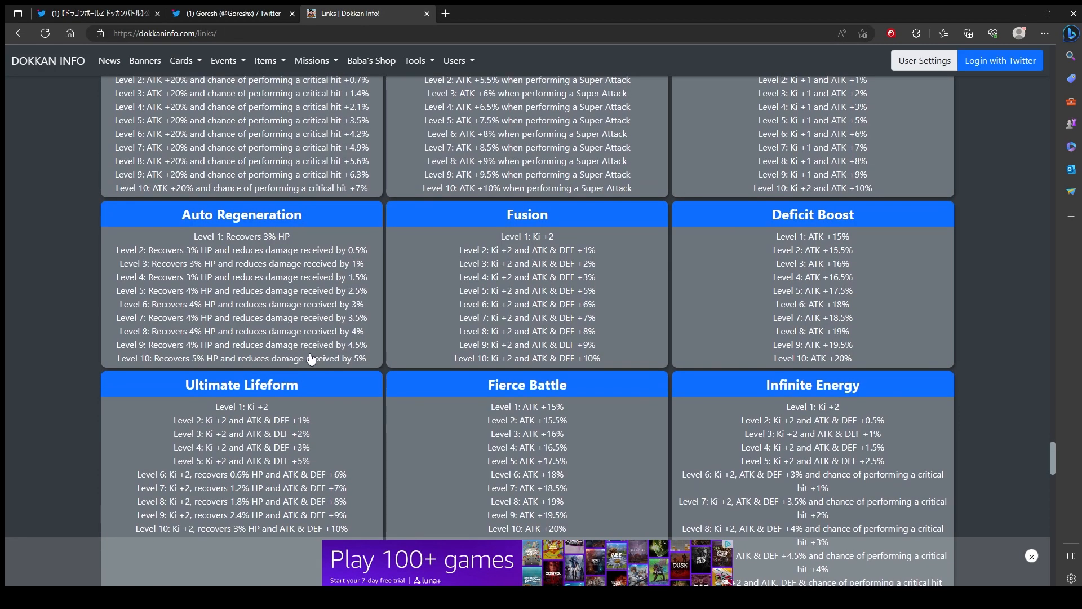
# Review the Destroyer of the Universe link page, then show the Team Turles link's five member units
pyautogui.scroll(3)
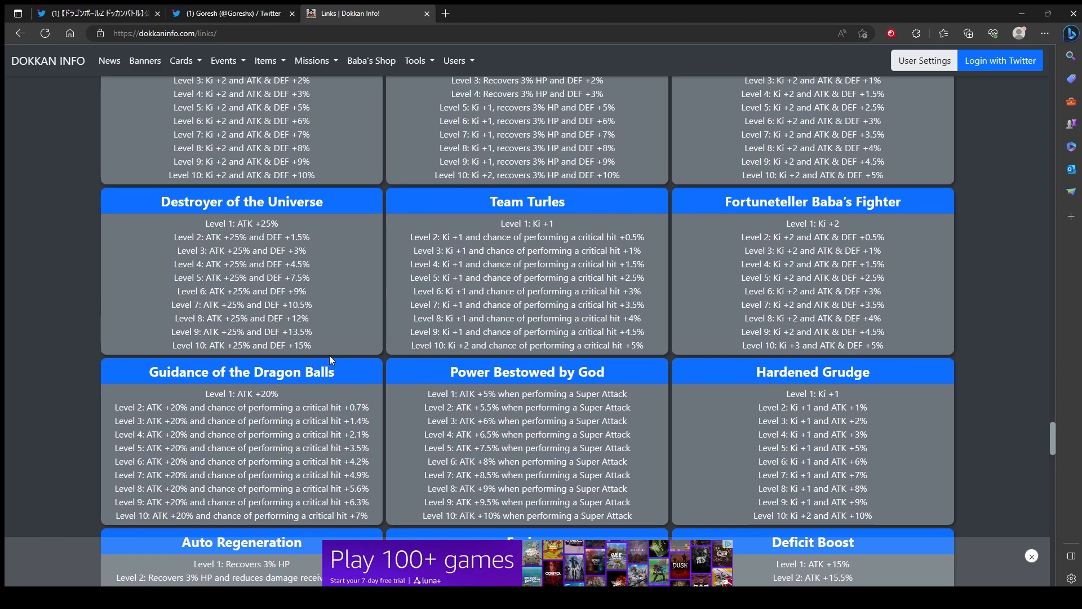
pyautogui.moveTo(347, 364)
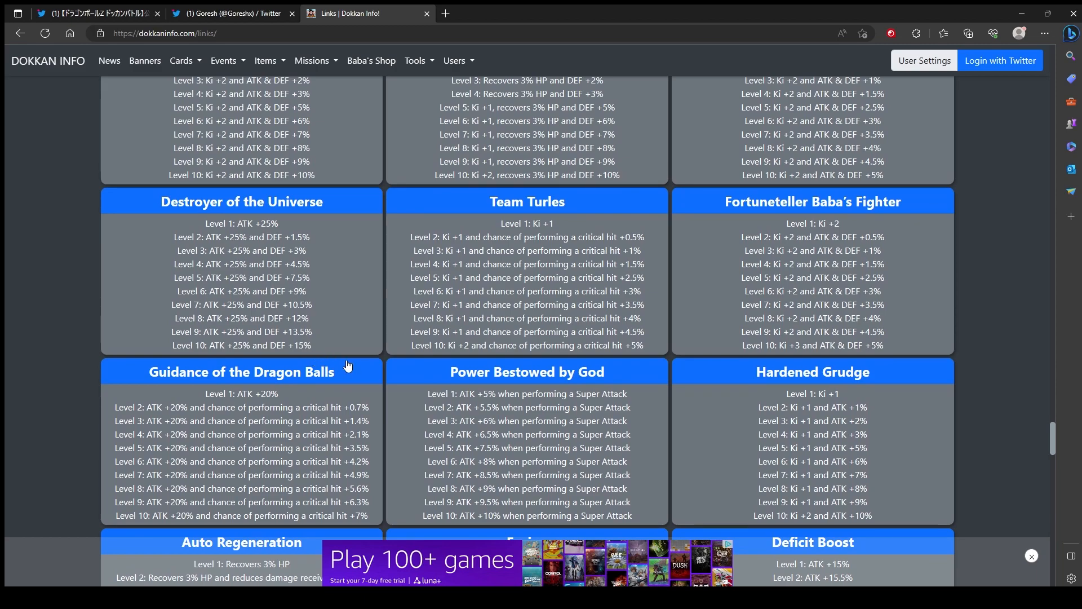
pyautogui.moveTo(319, 385)
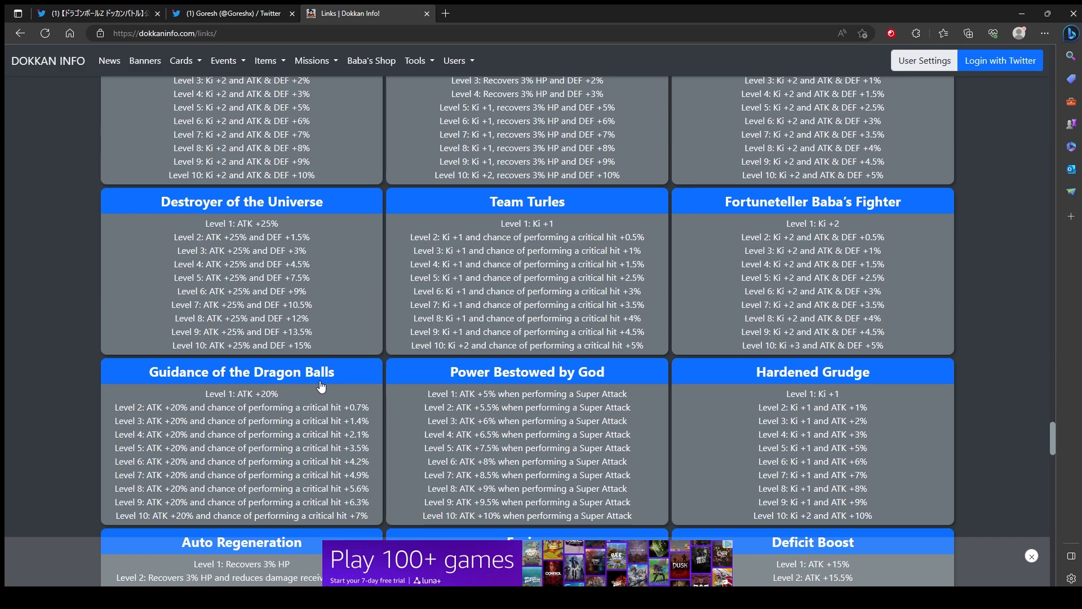
pyautogui.moveTo(228, 308)
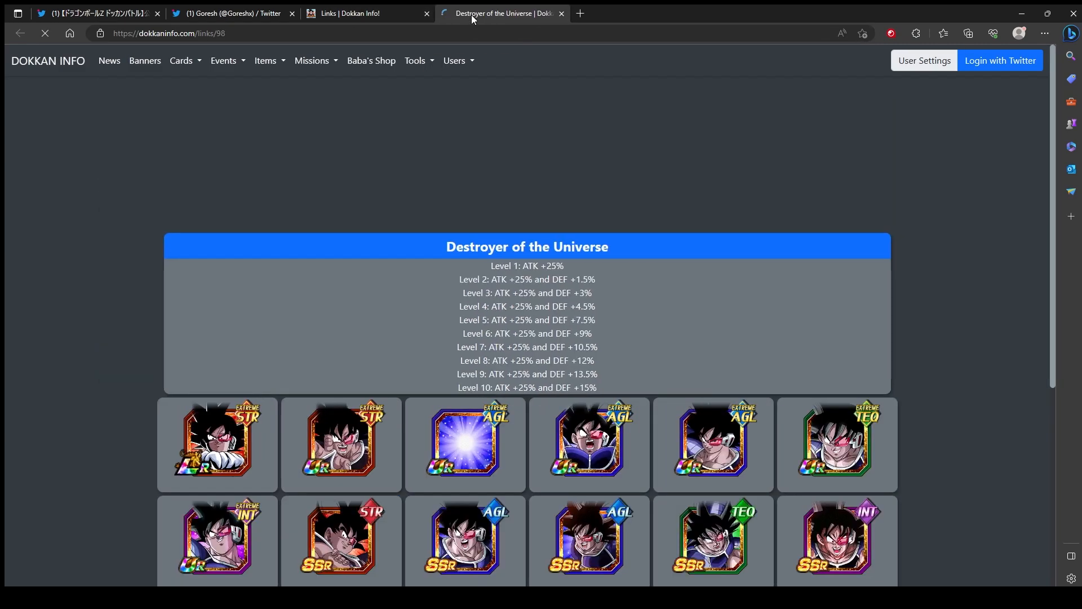
pyautogui.scroll(-3)
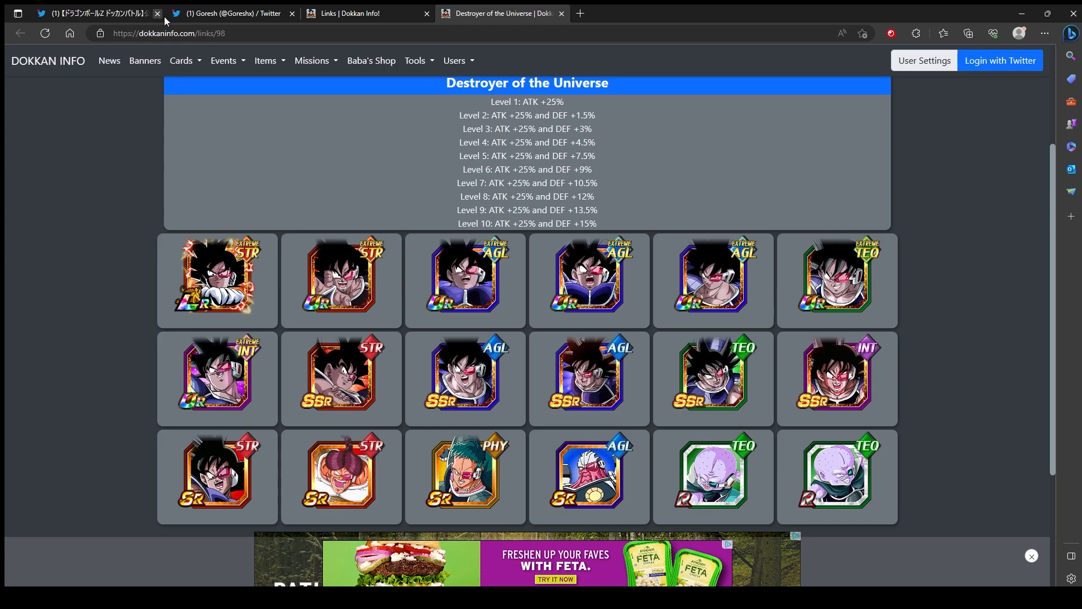
pyautogui.click(233, 14)
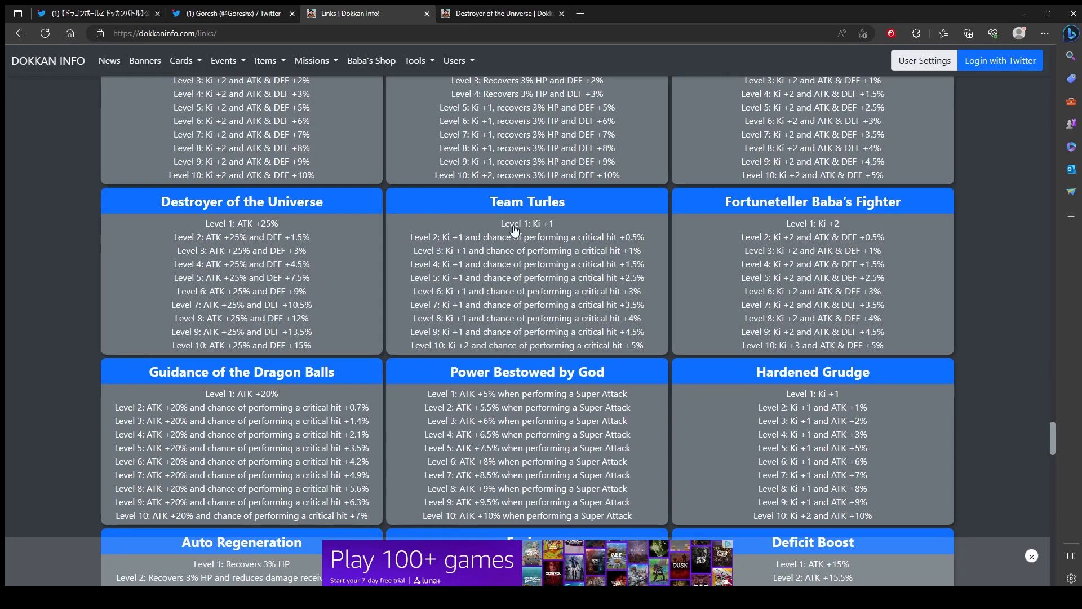
pyautogui.click(527, 201)
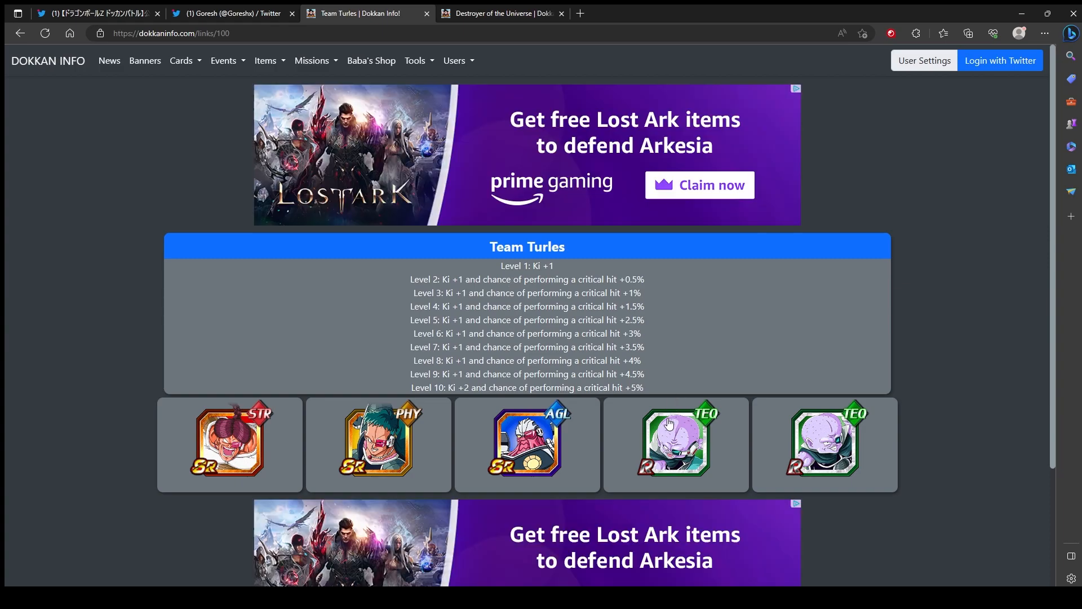
pyautogui.scroll(-3)
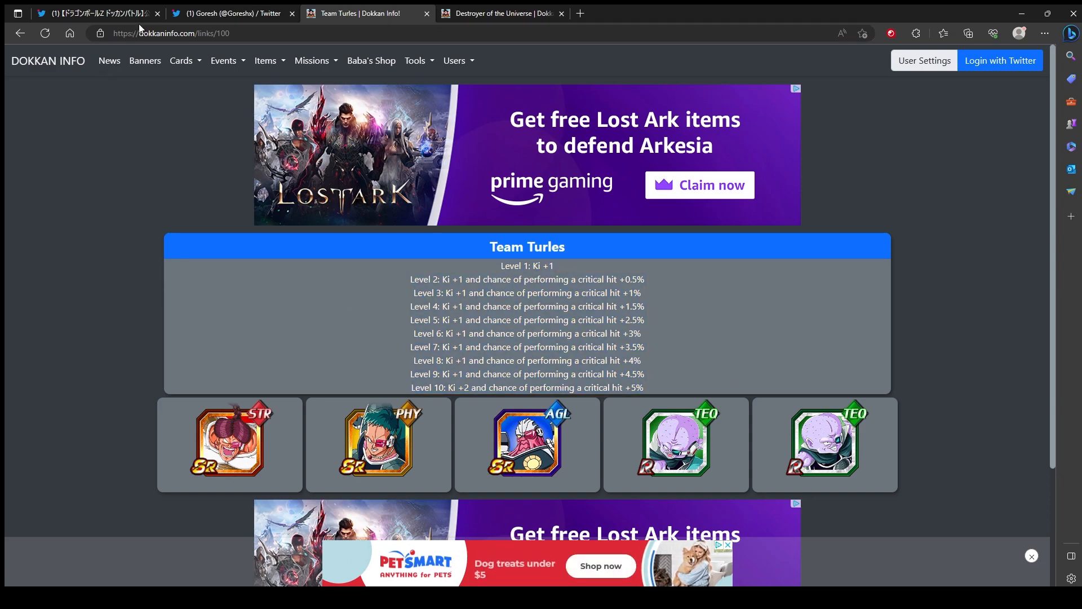
# Show the official Dokkan Battle feed scrolled to the Turles UR status post with its screenshot
pyautogui.click(97, 14)
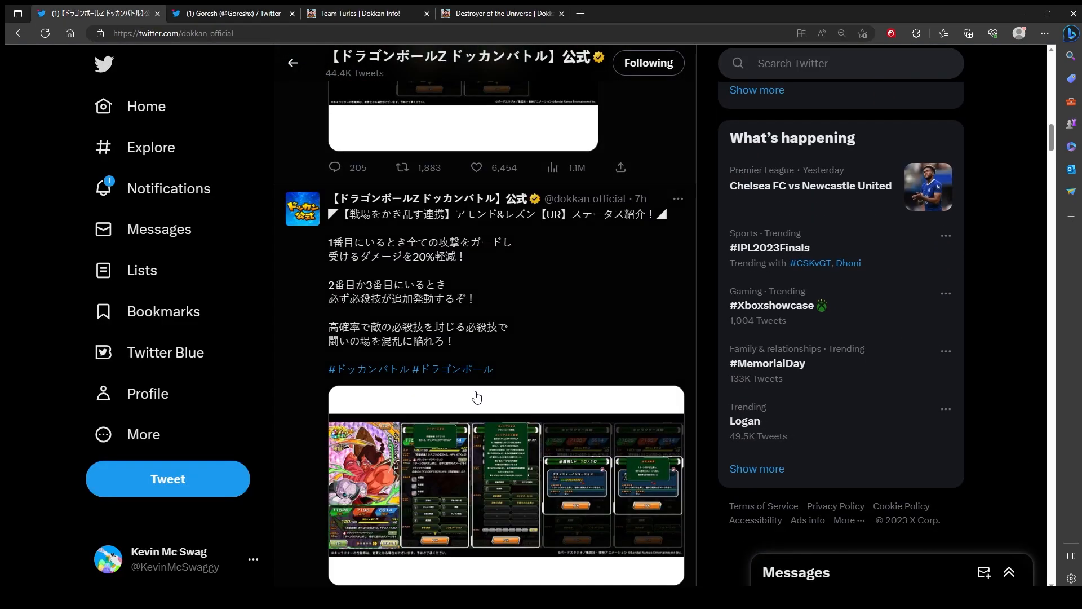
pyautogui.scroll(-3)
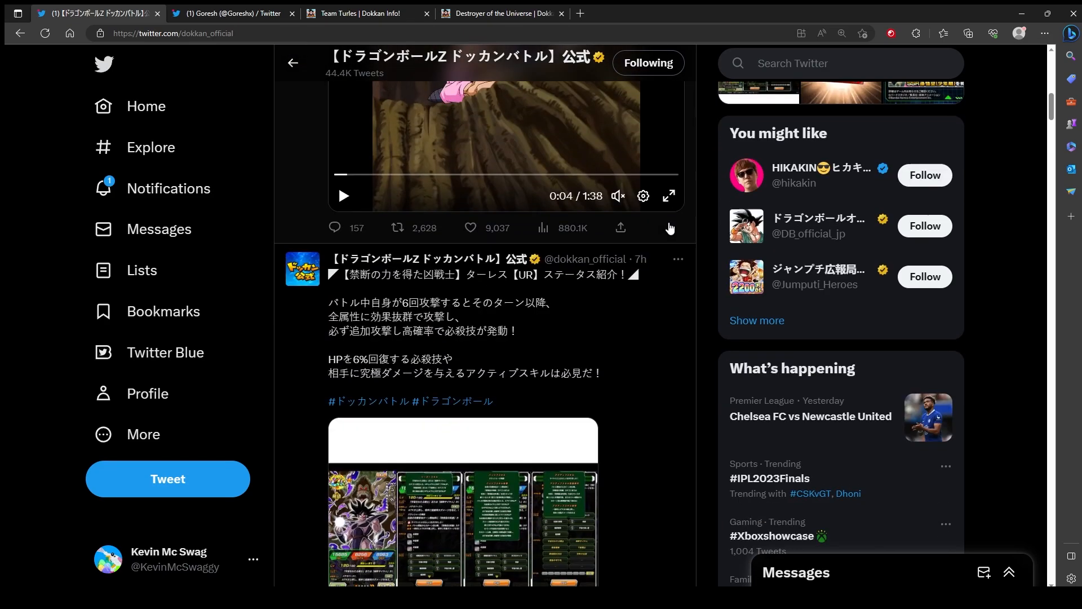
pyautogui.scroll(-3)
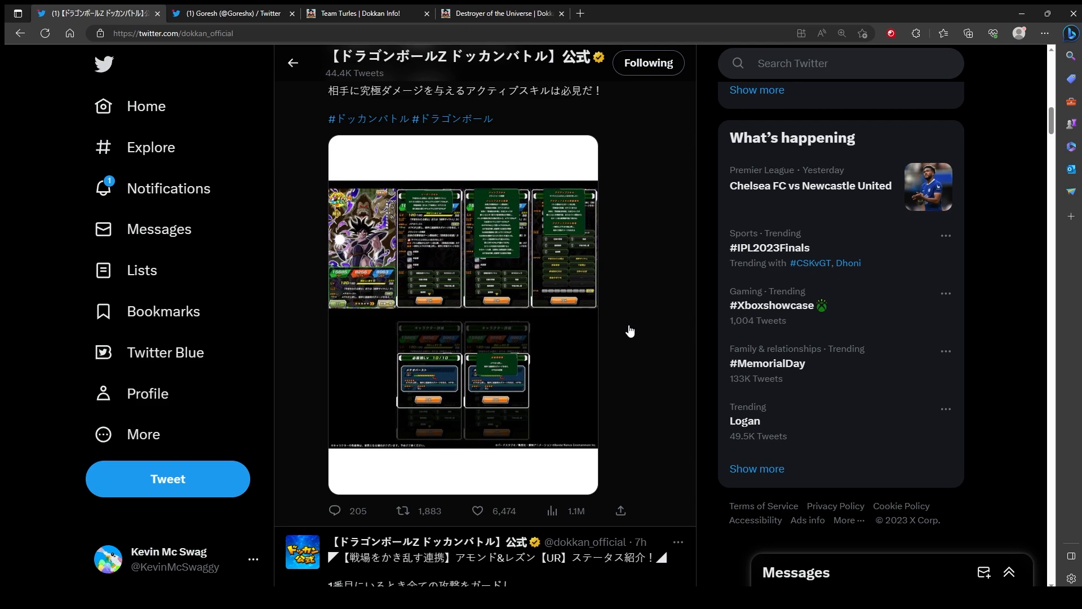
pyautogui.moveTo(537, 353)
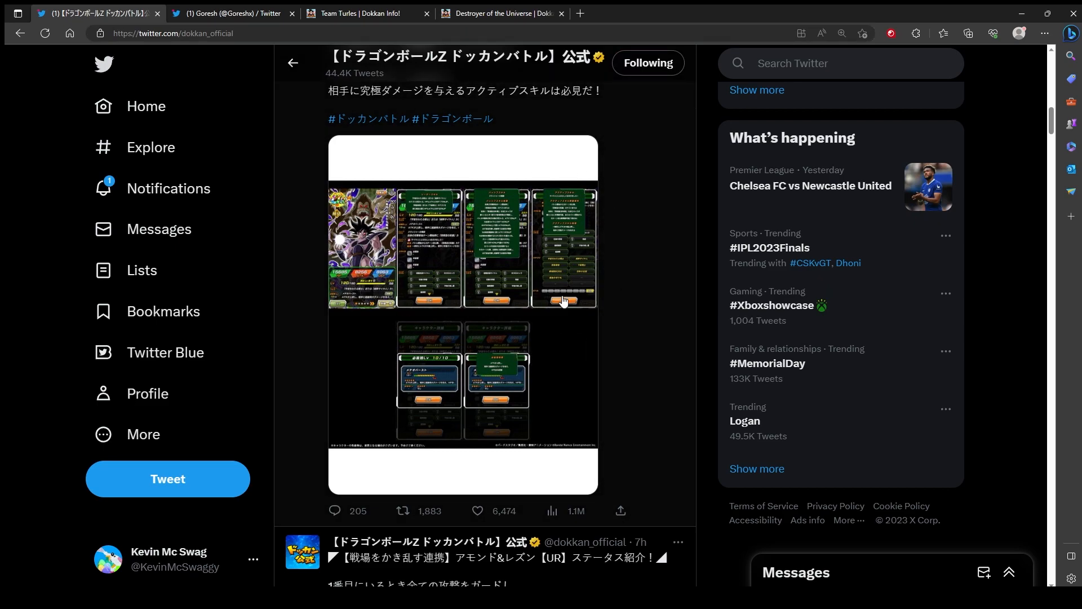
pyautogui.moveTo(510, 262)
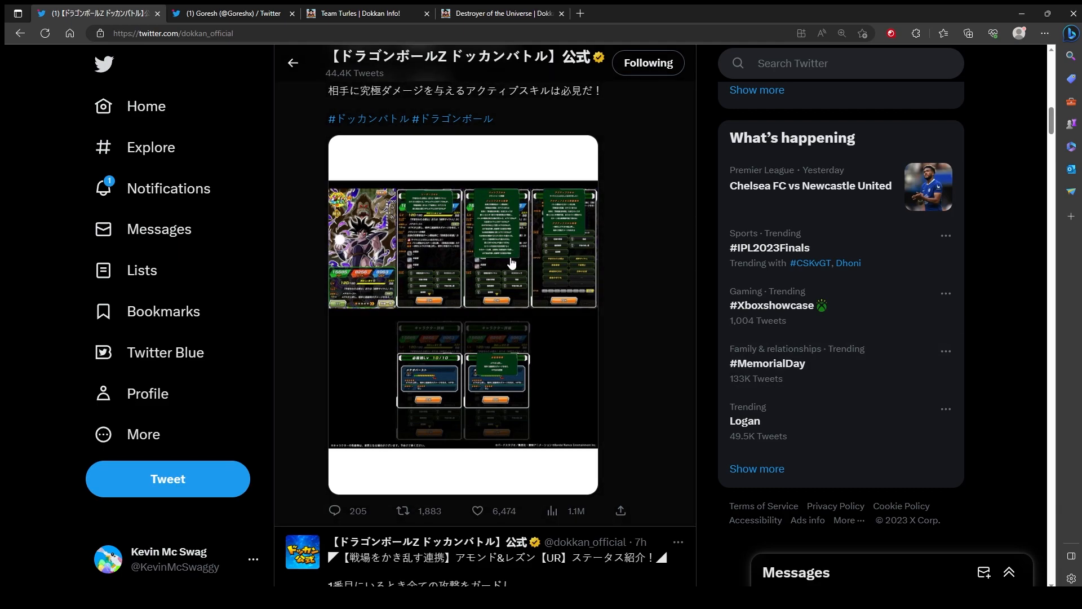
pyautogui.moveTo(529, 486)
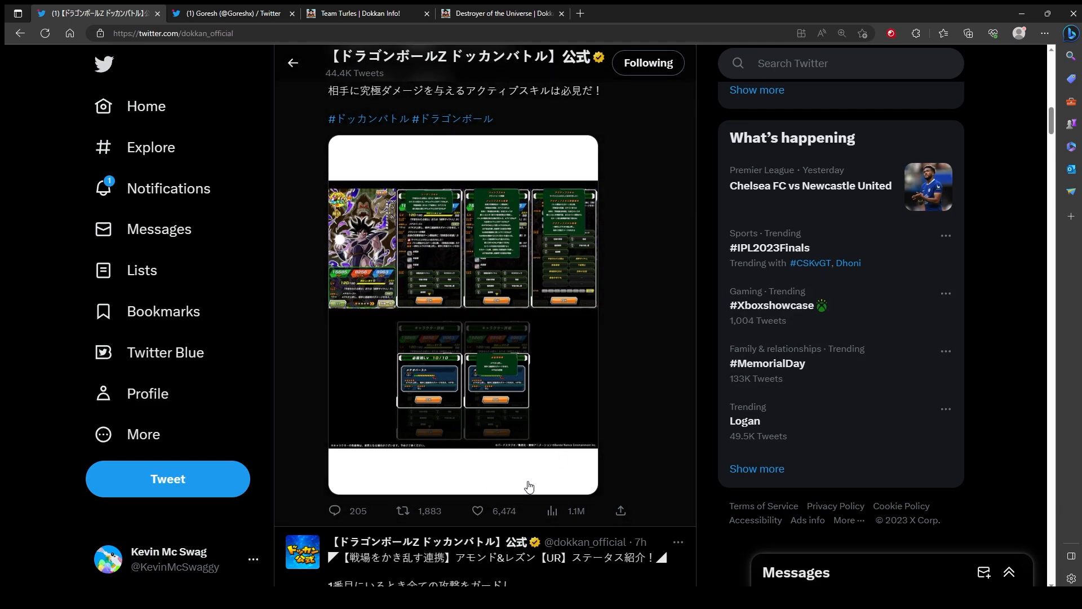
pyautogui.moveTo(485, 268)
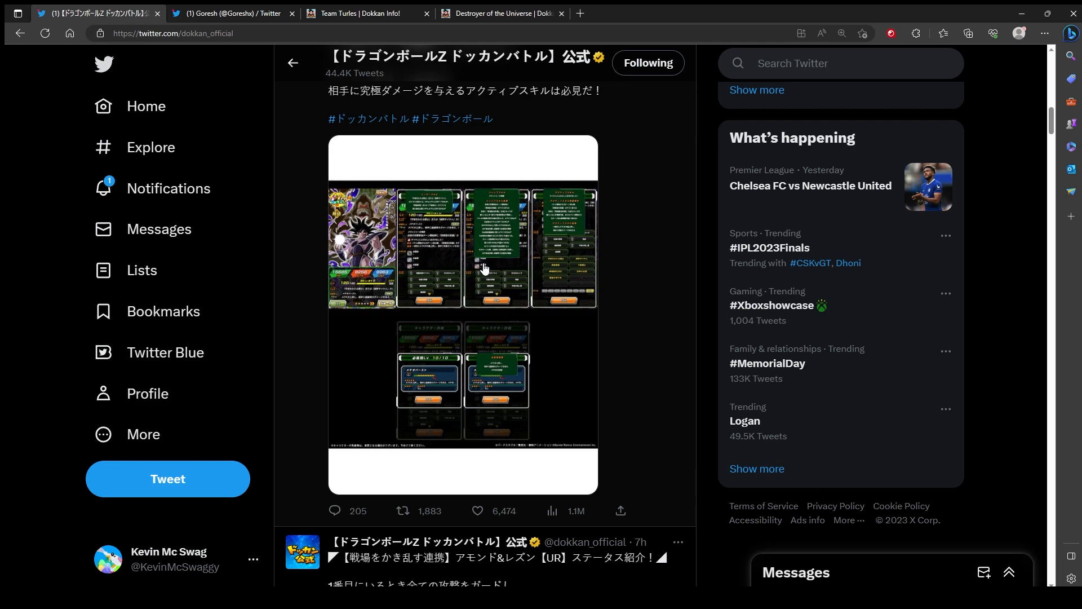